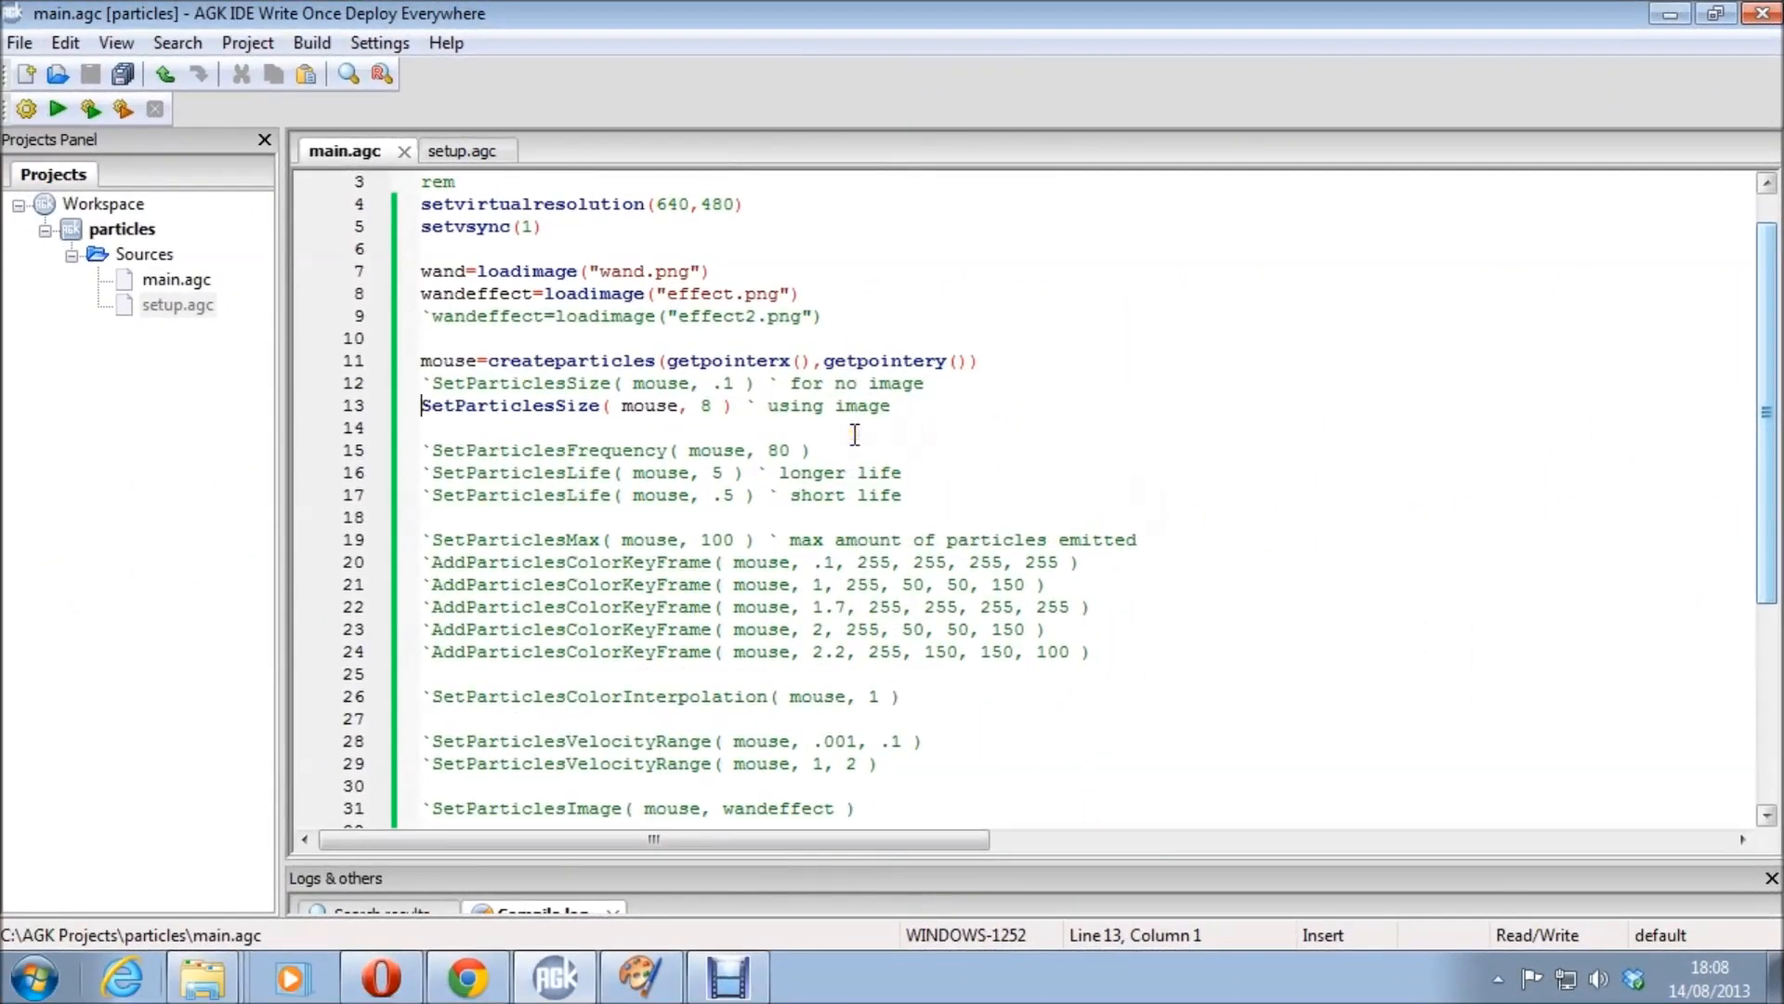
mouse_move(608, 304)
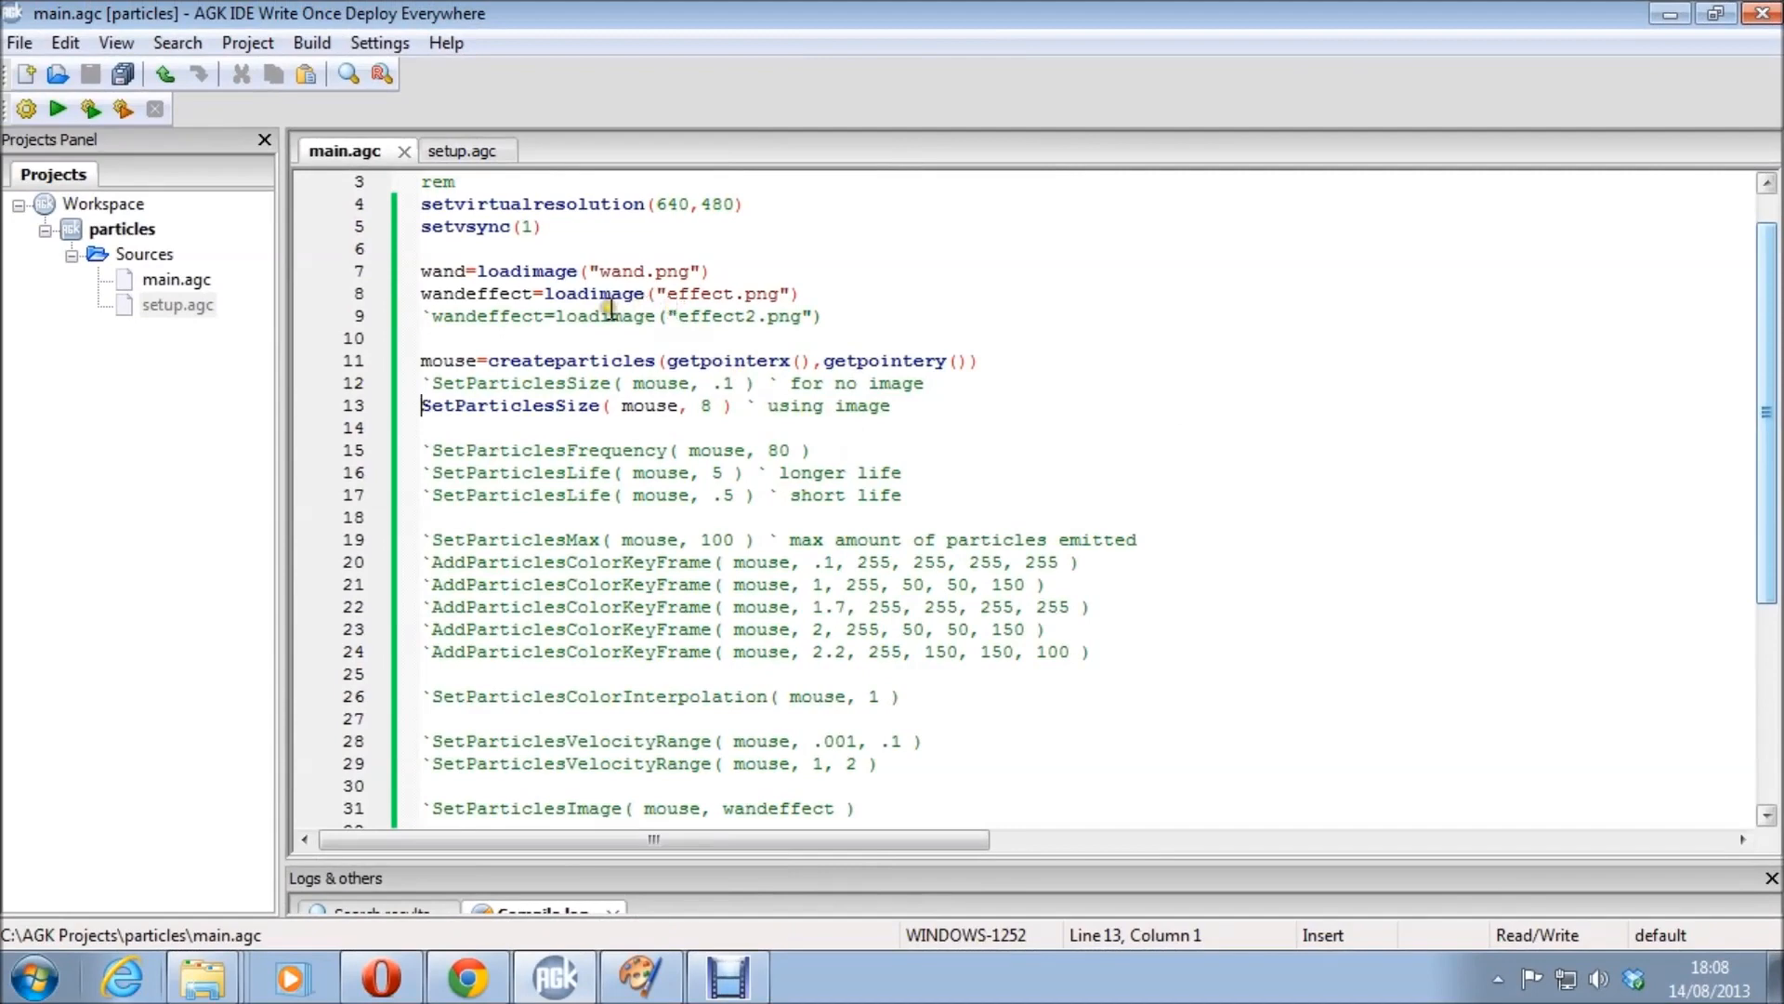
mouse_move(521, 316)
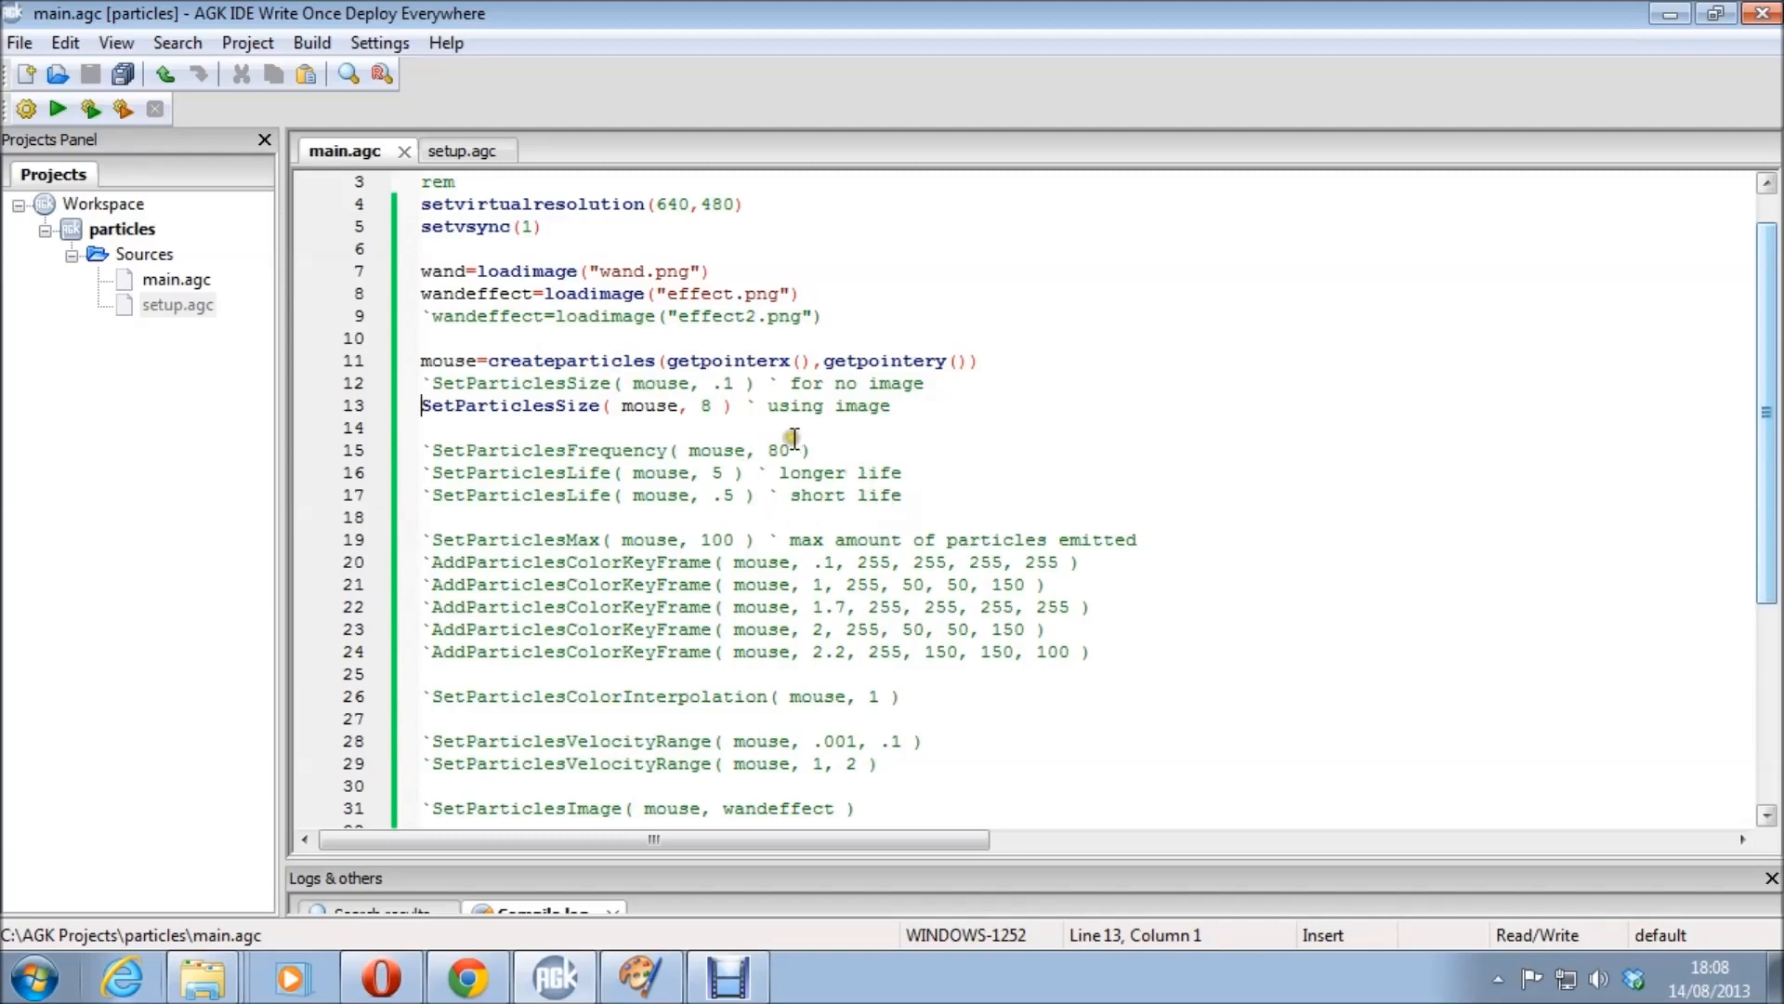
Scroll through main.agc to review the emitter setup, sprite and update loop.
scroll(down, 3)
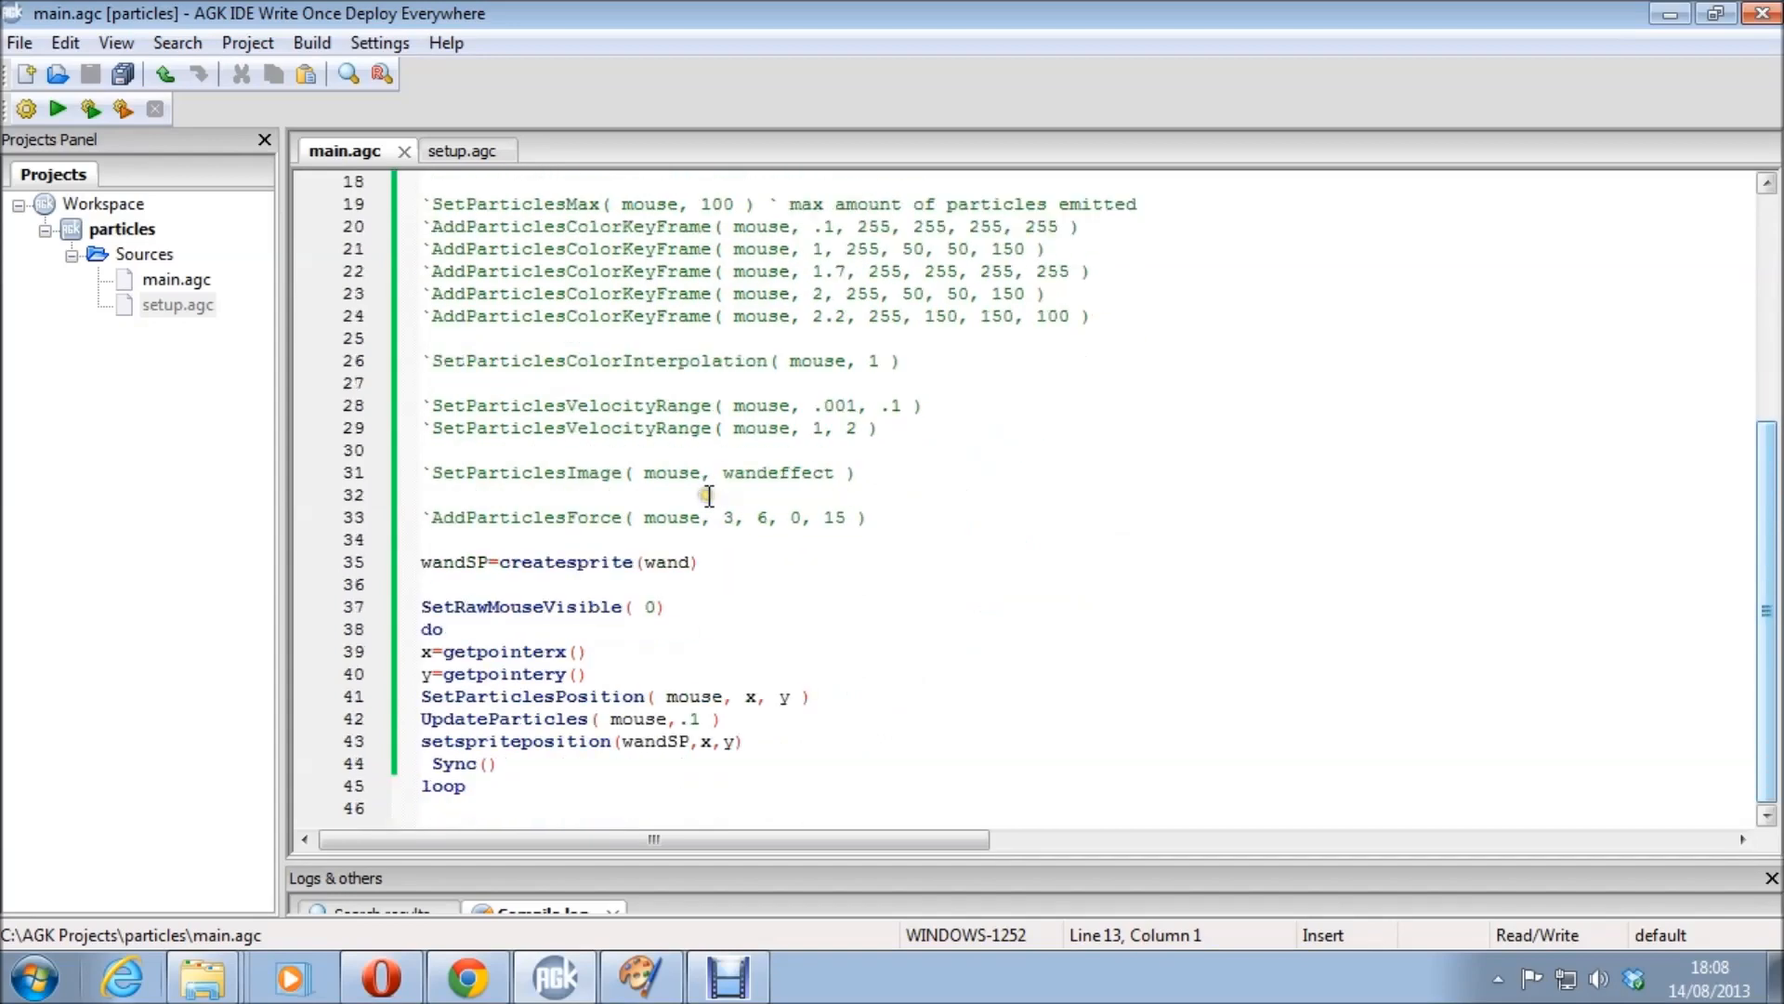
mouse_move(757, 411)
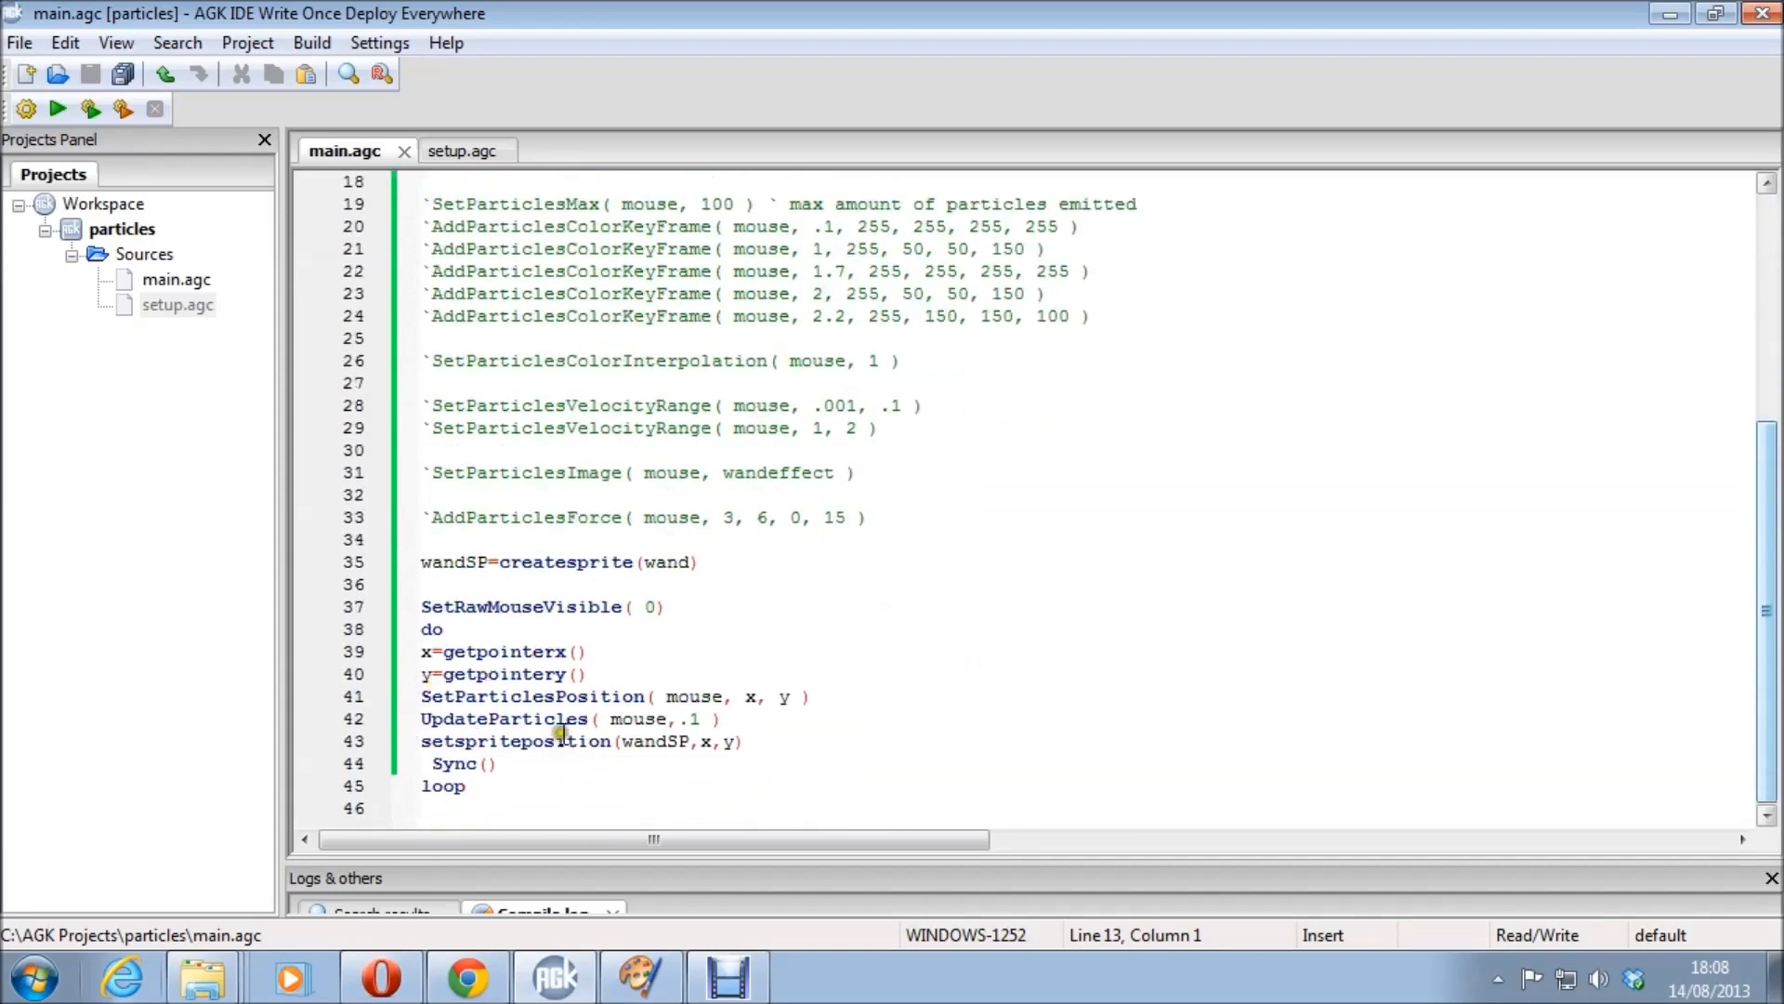
scroll(up, 3)
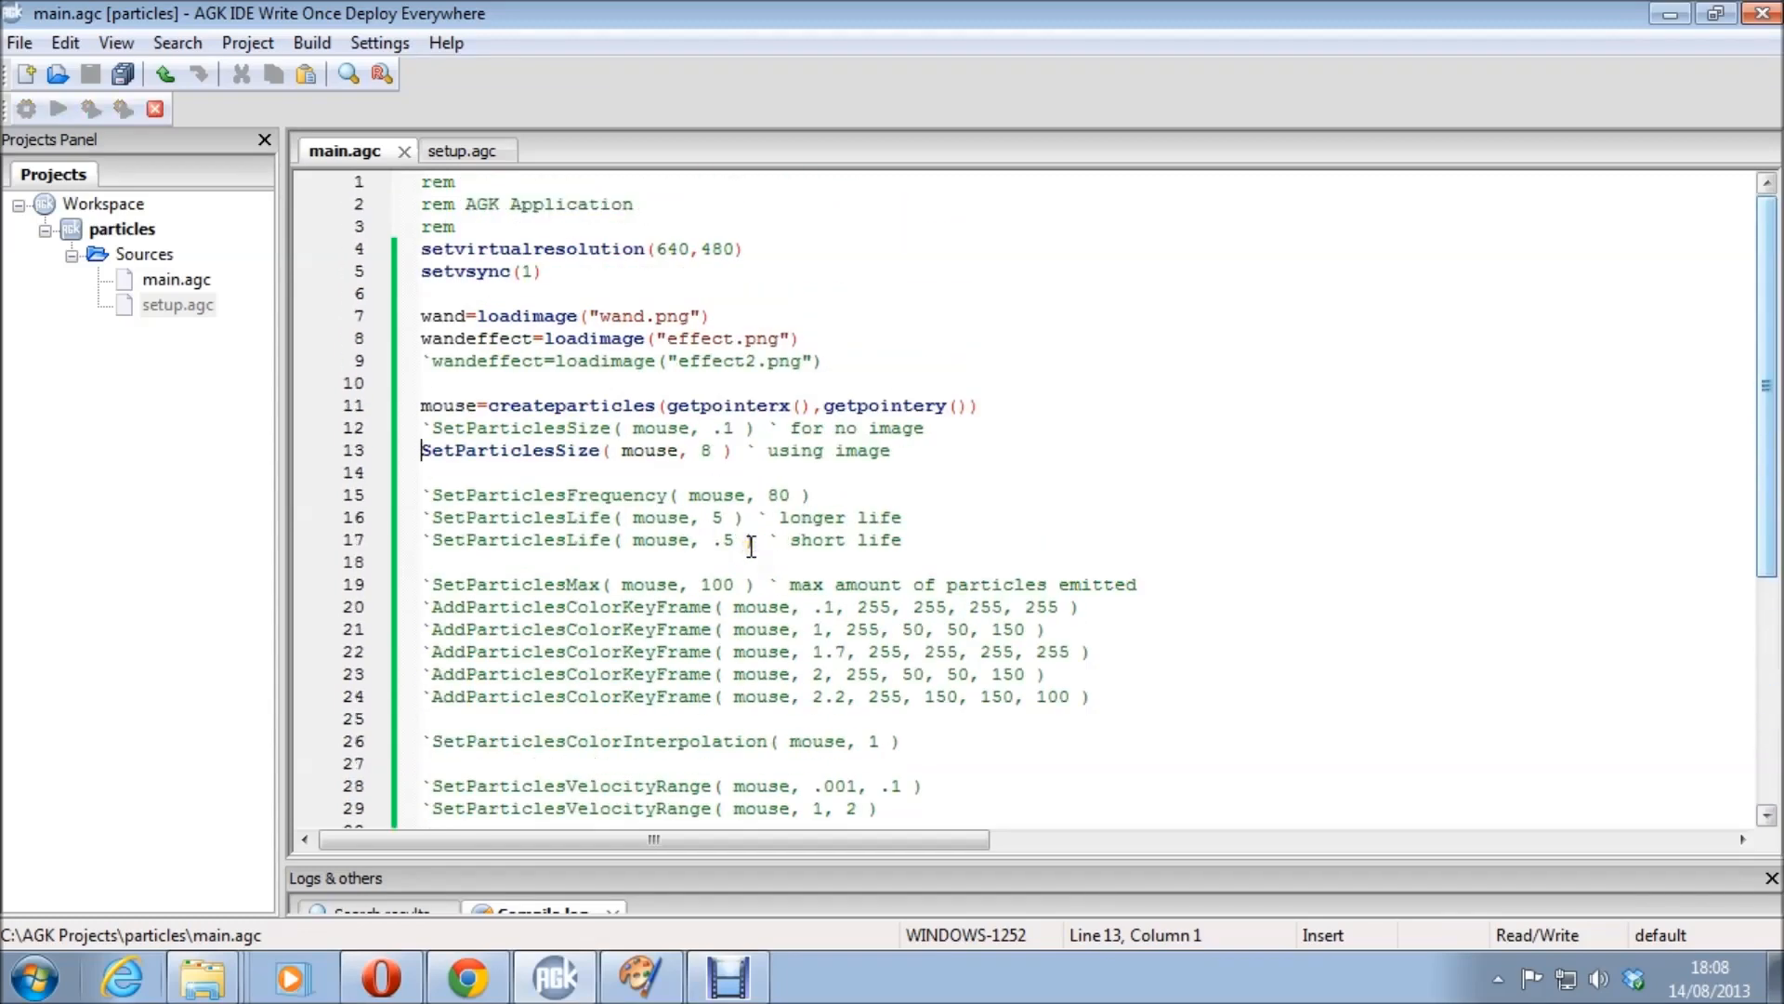
click(57, 108)
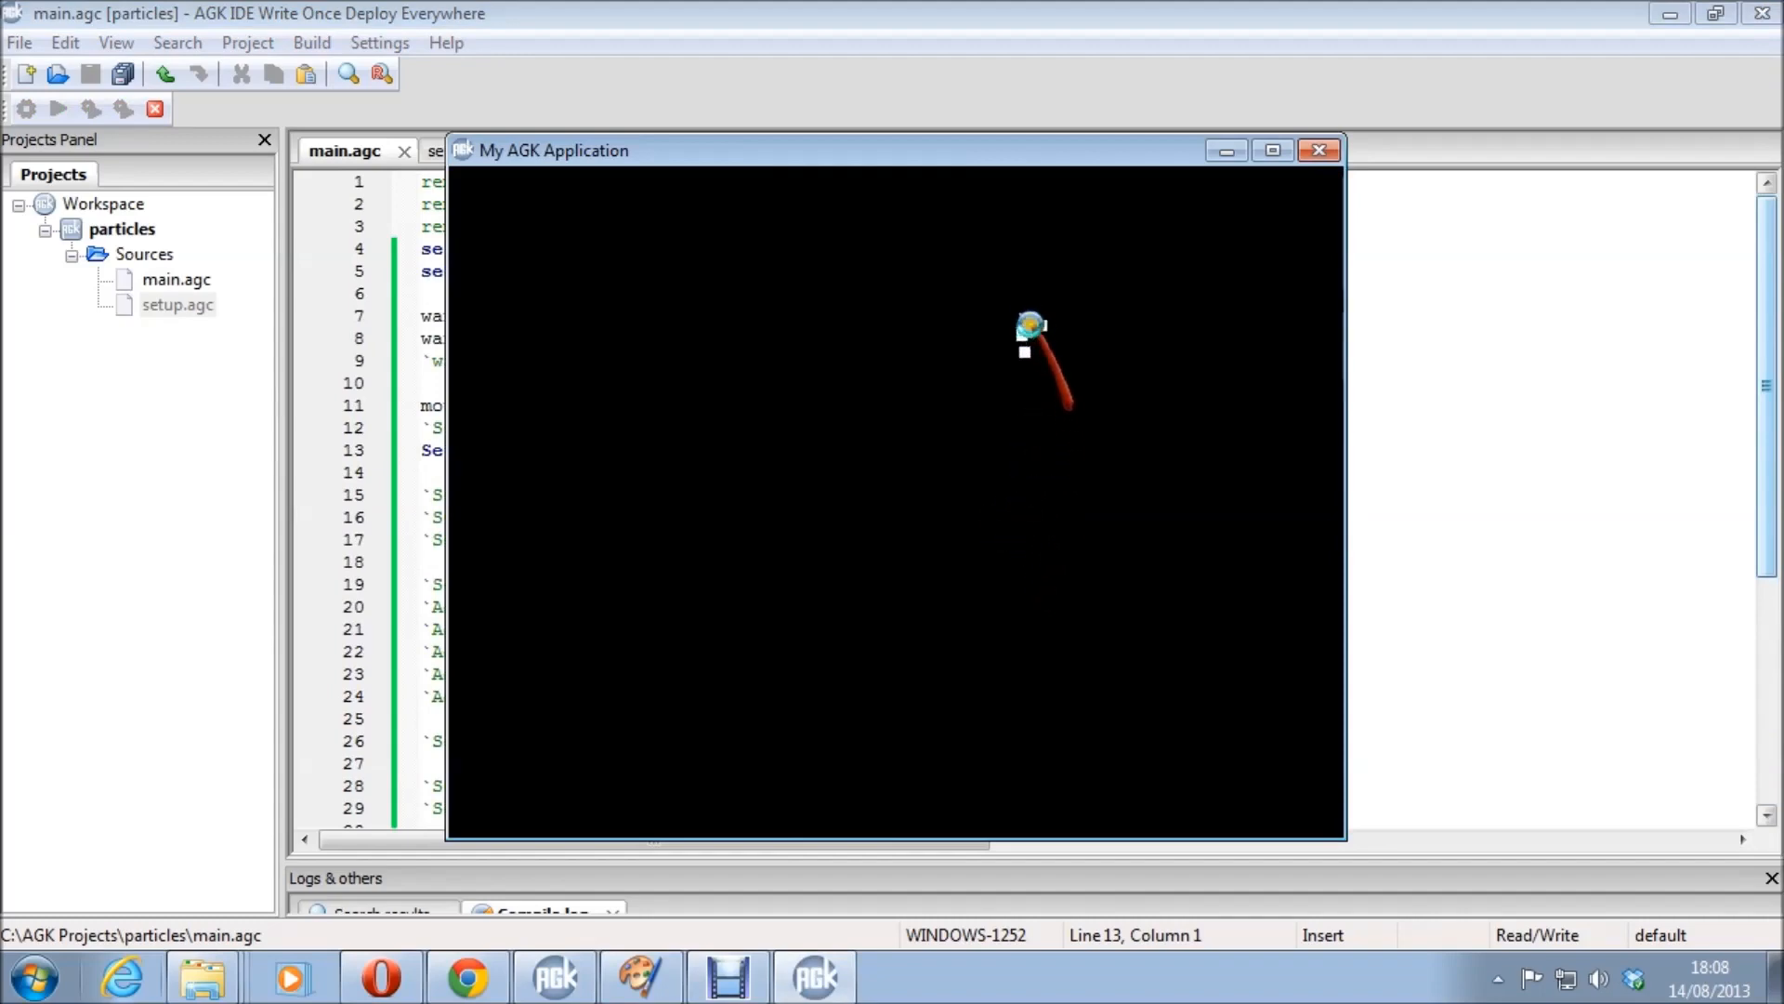
mouse_move(654, 341)
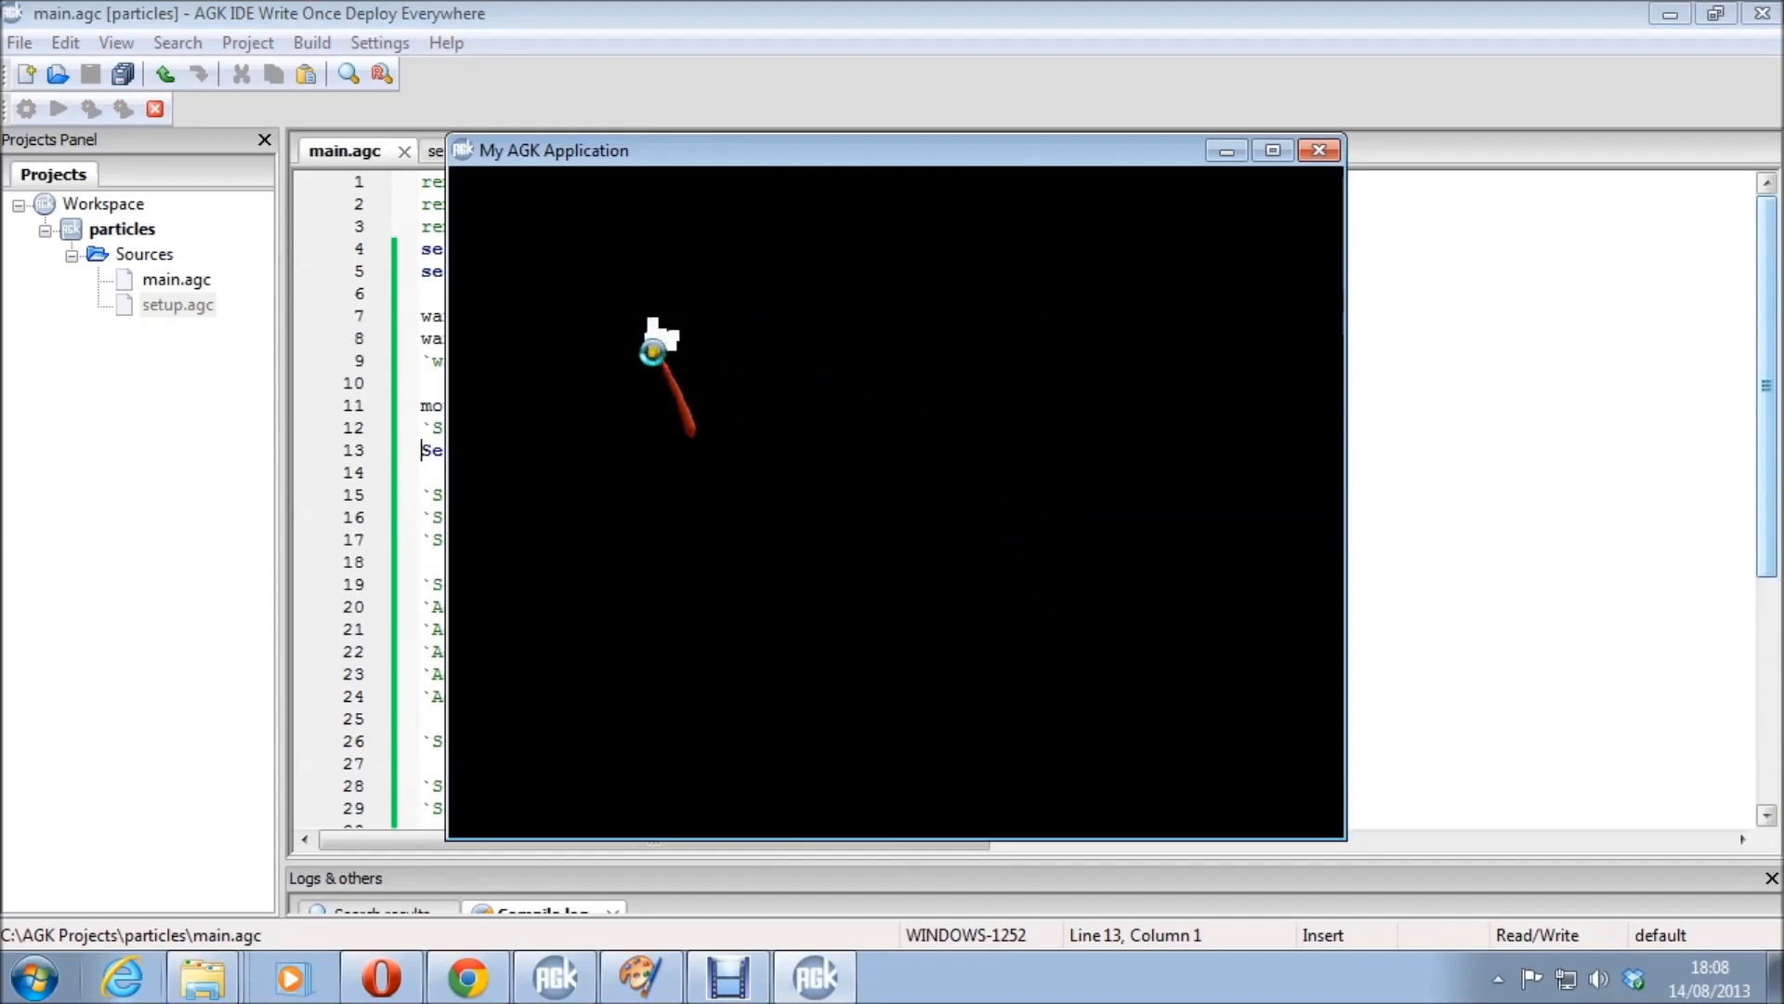
mouse_move(1197, 490)
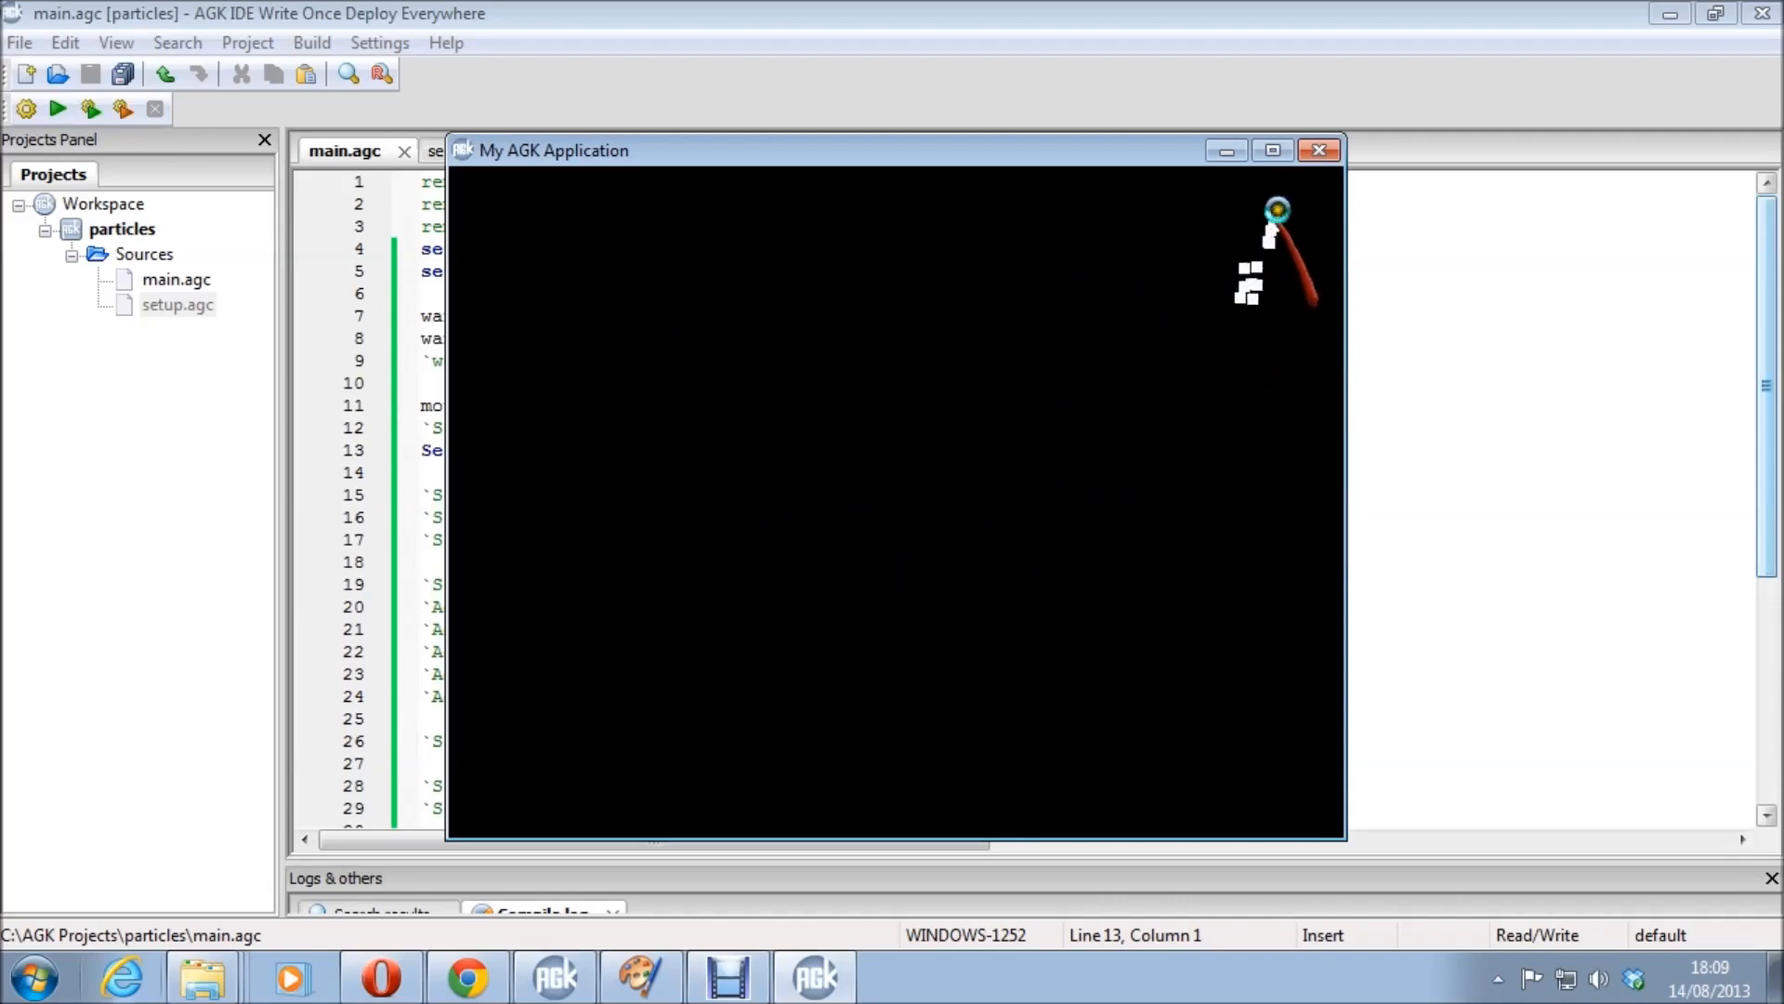
click(1319, 149)
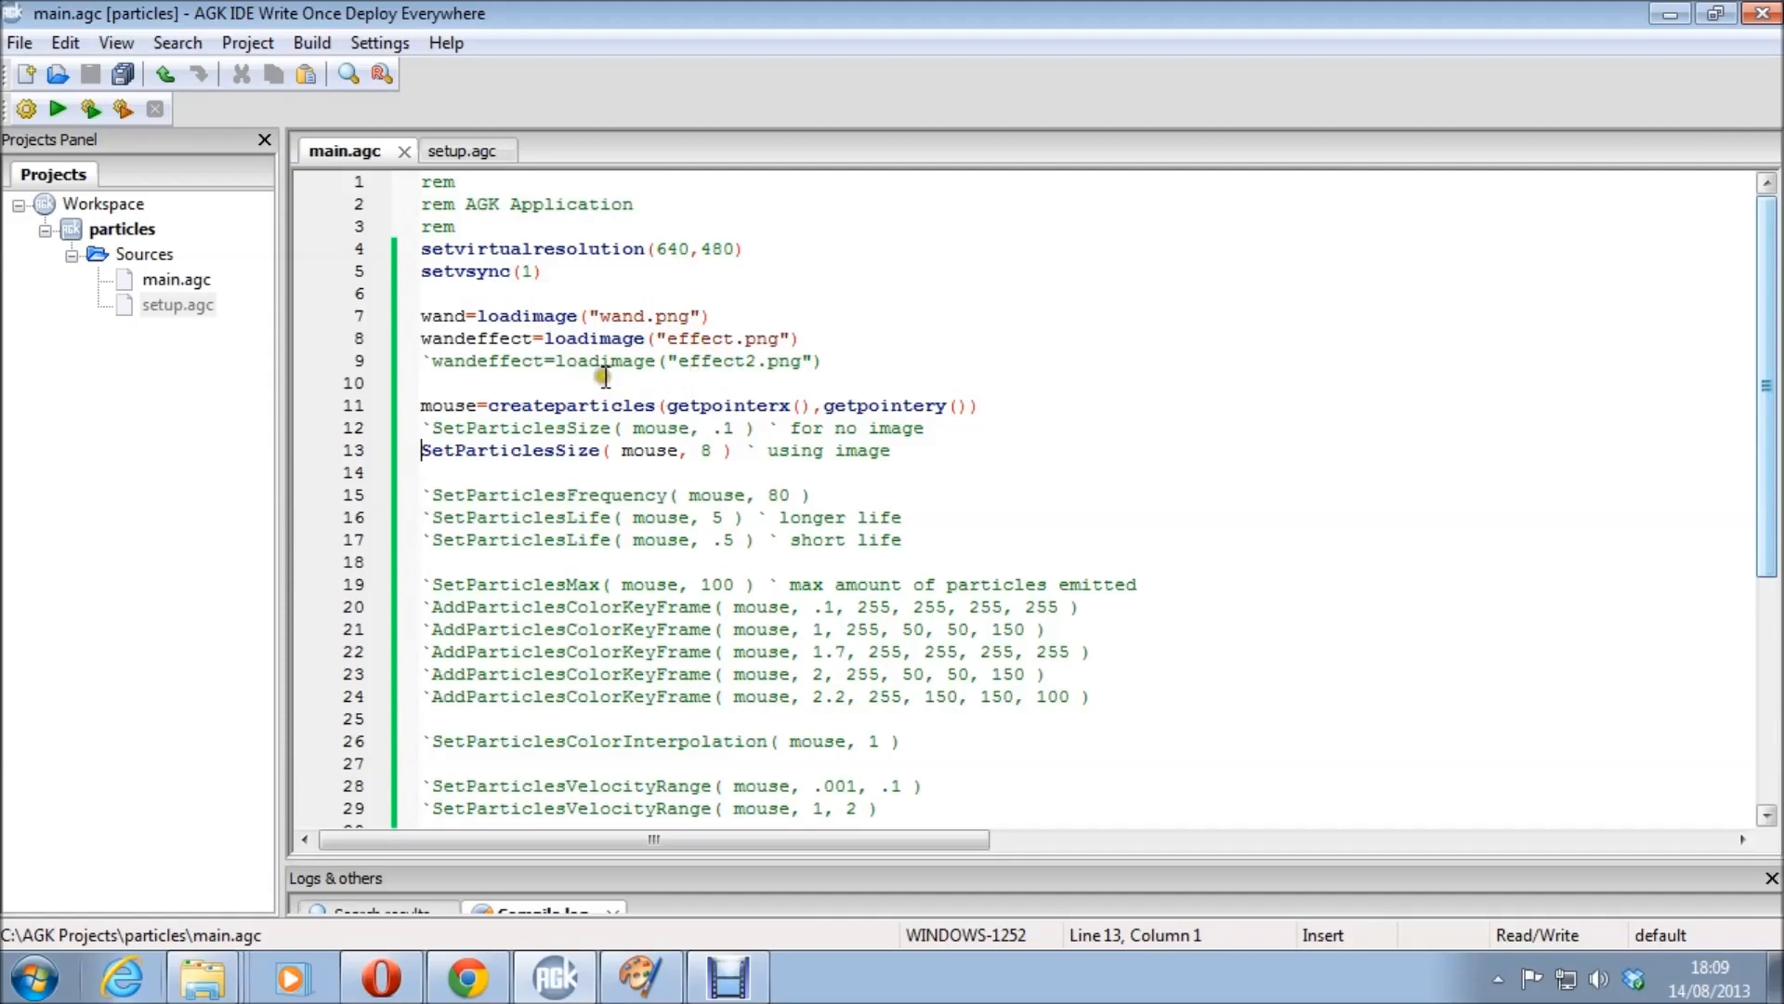
mouse_move(740, 376)
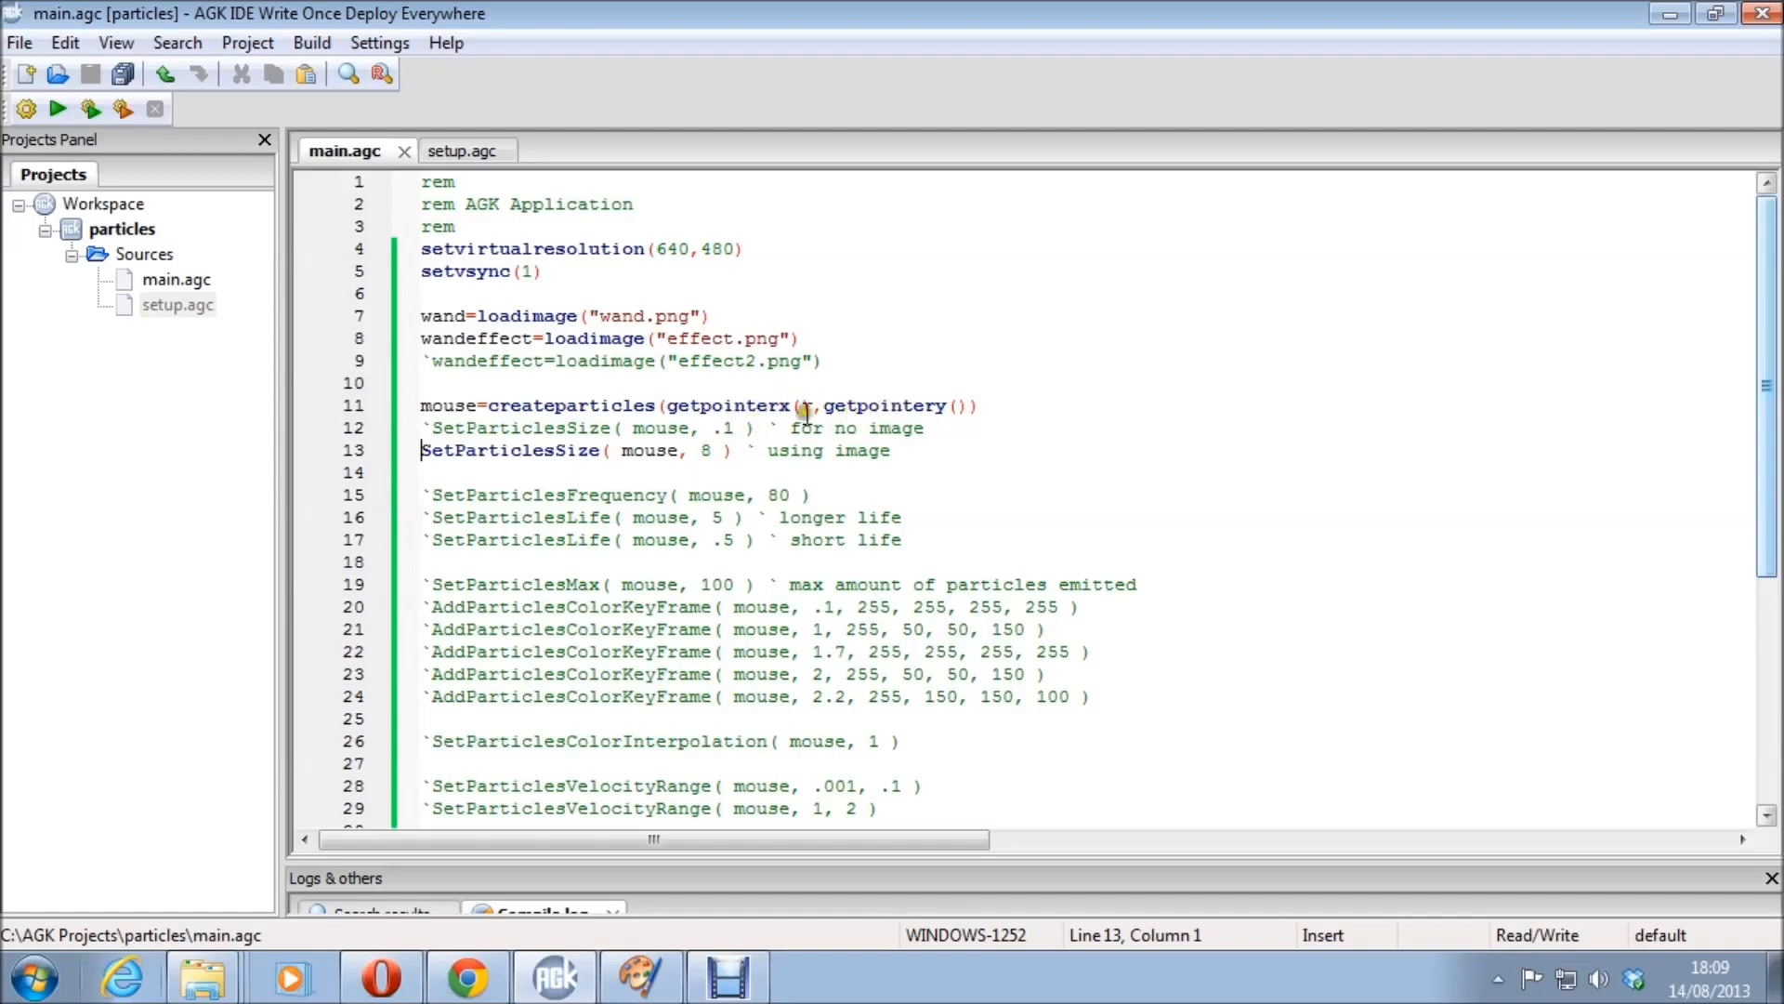
mouse_move(620, 465)
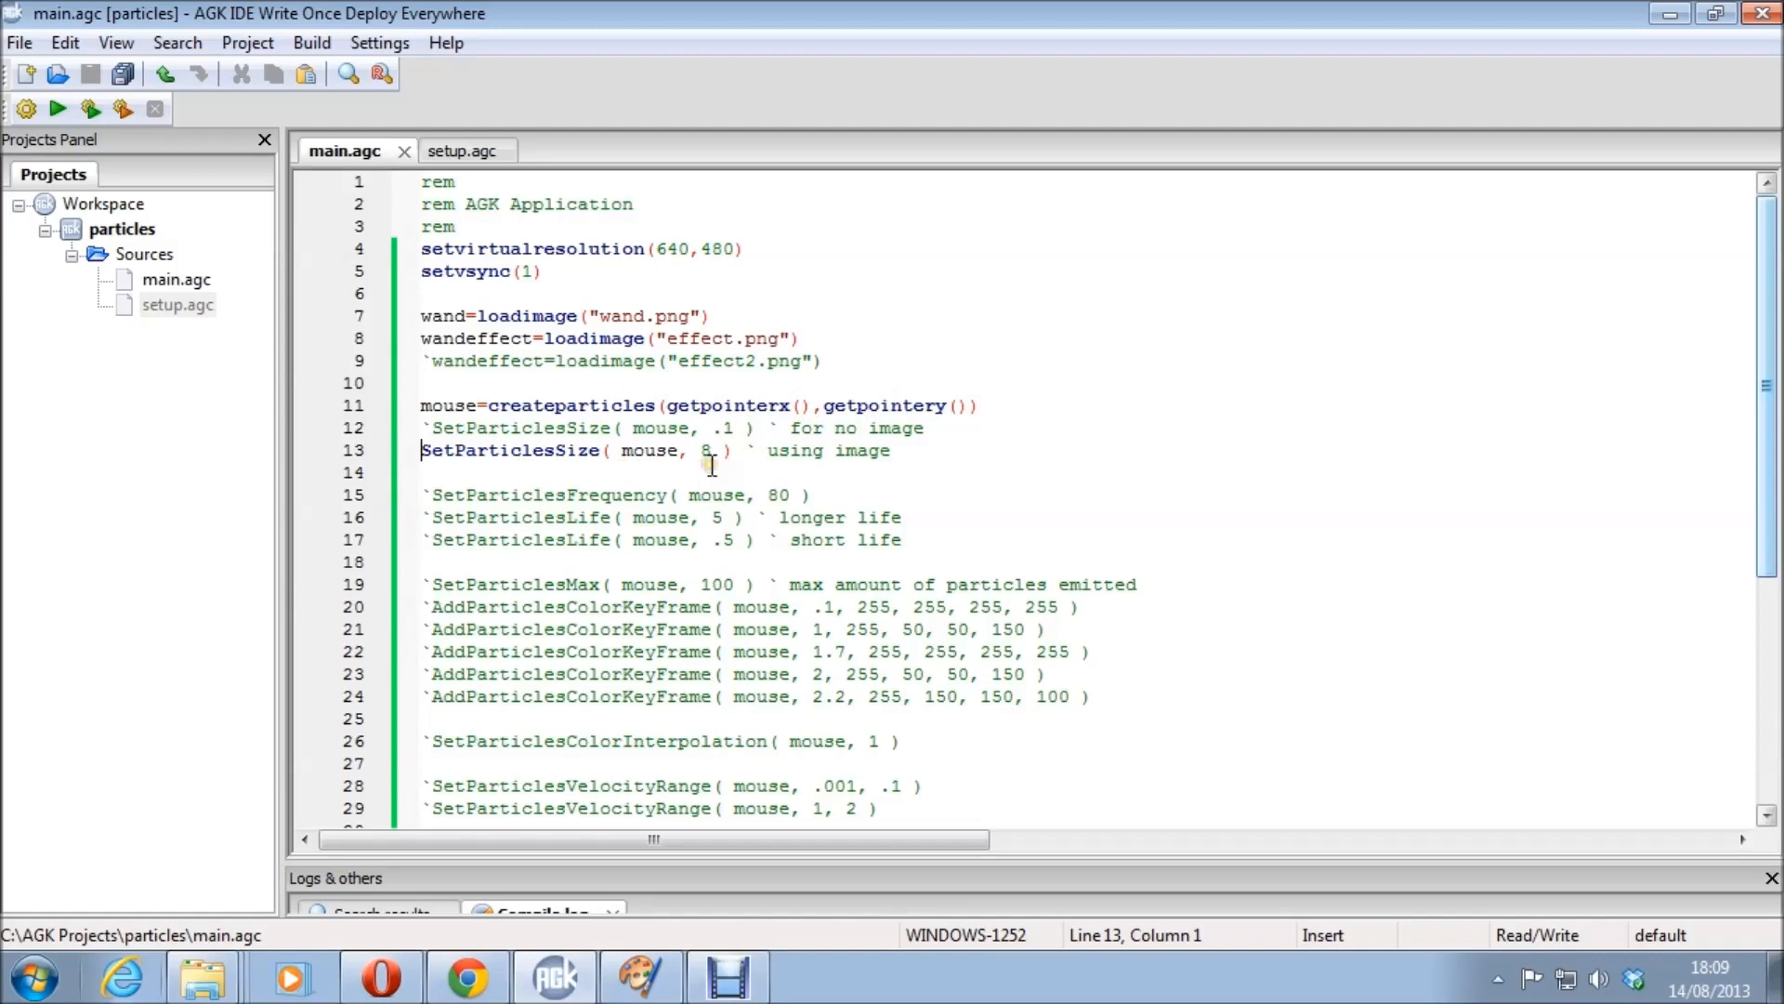
text(`)
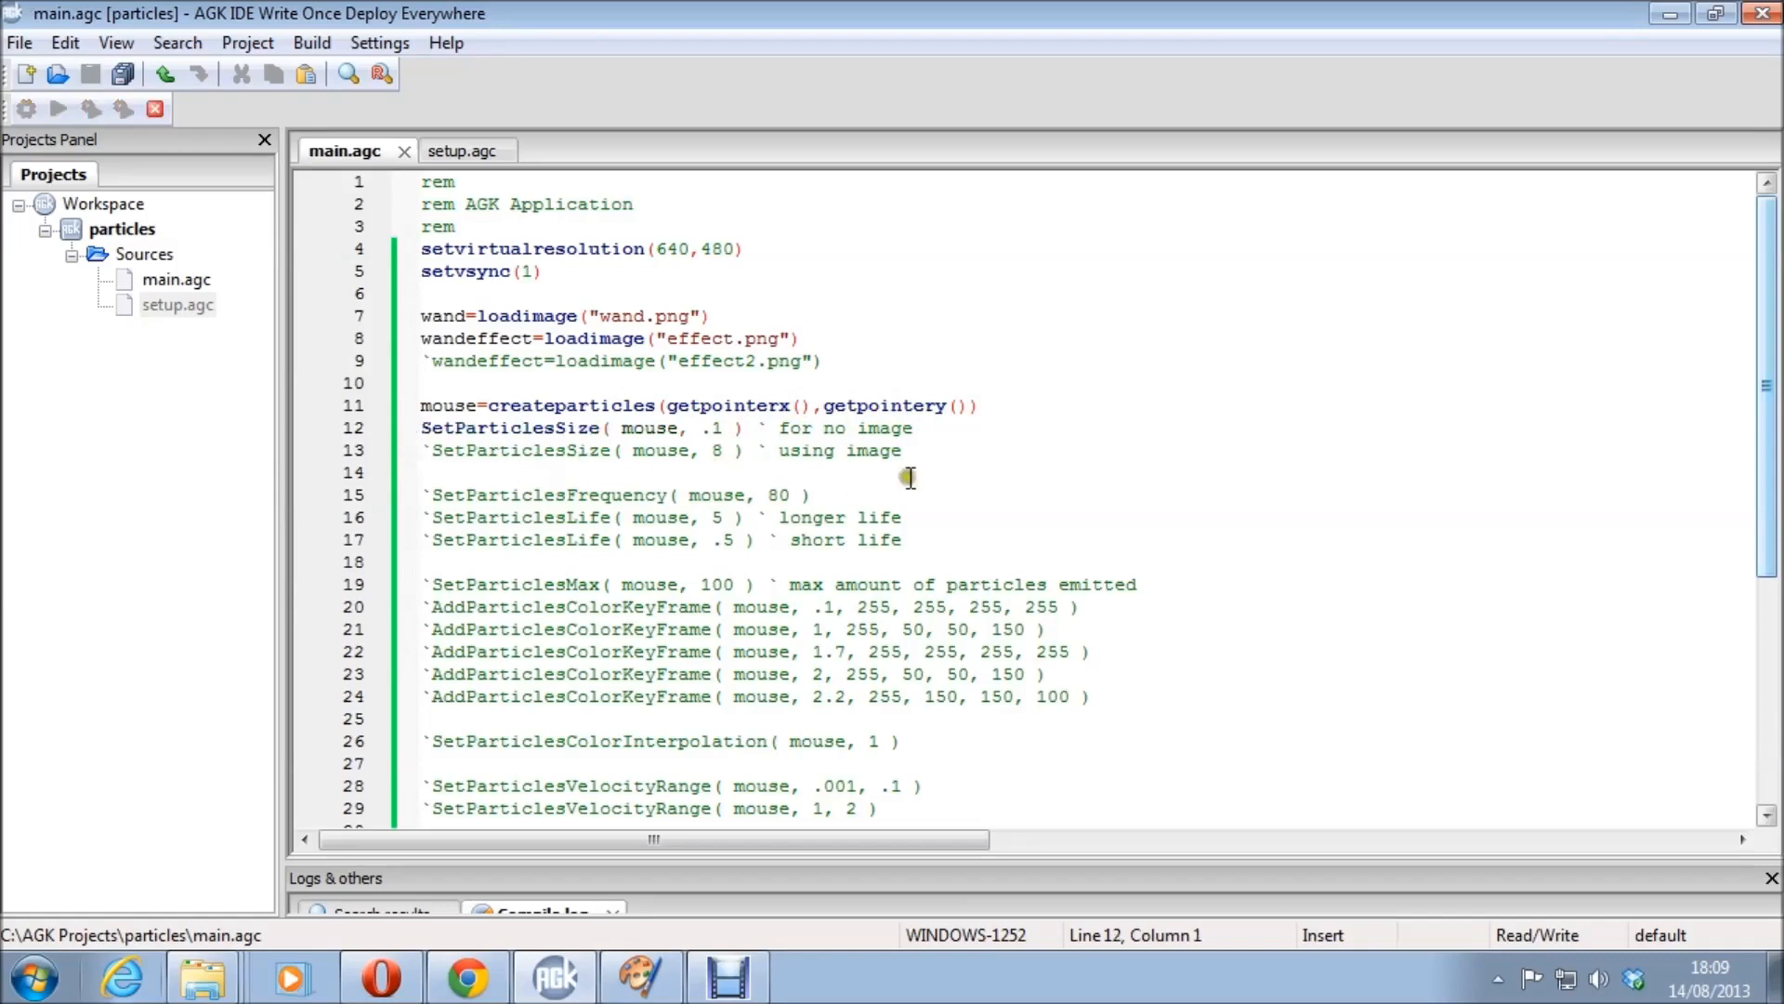
click(57, 108)
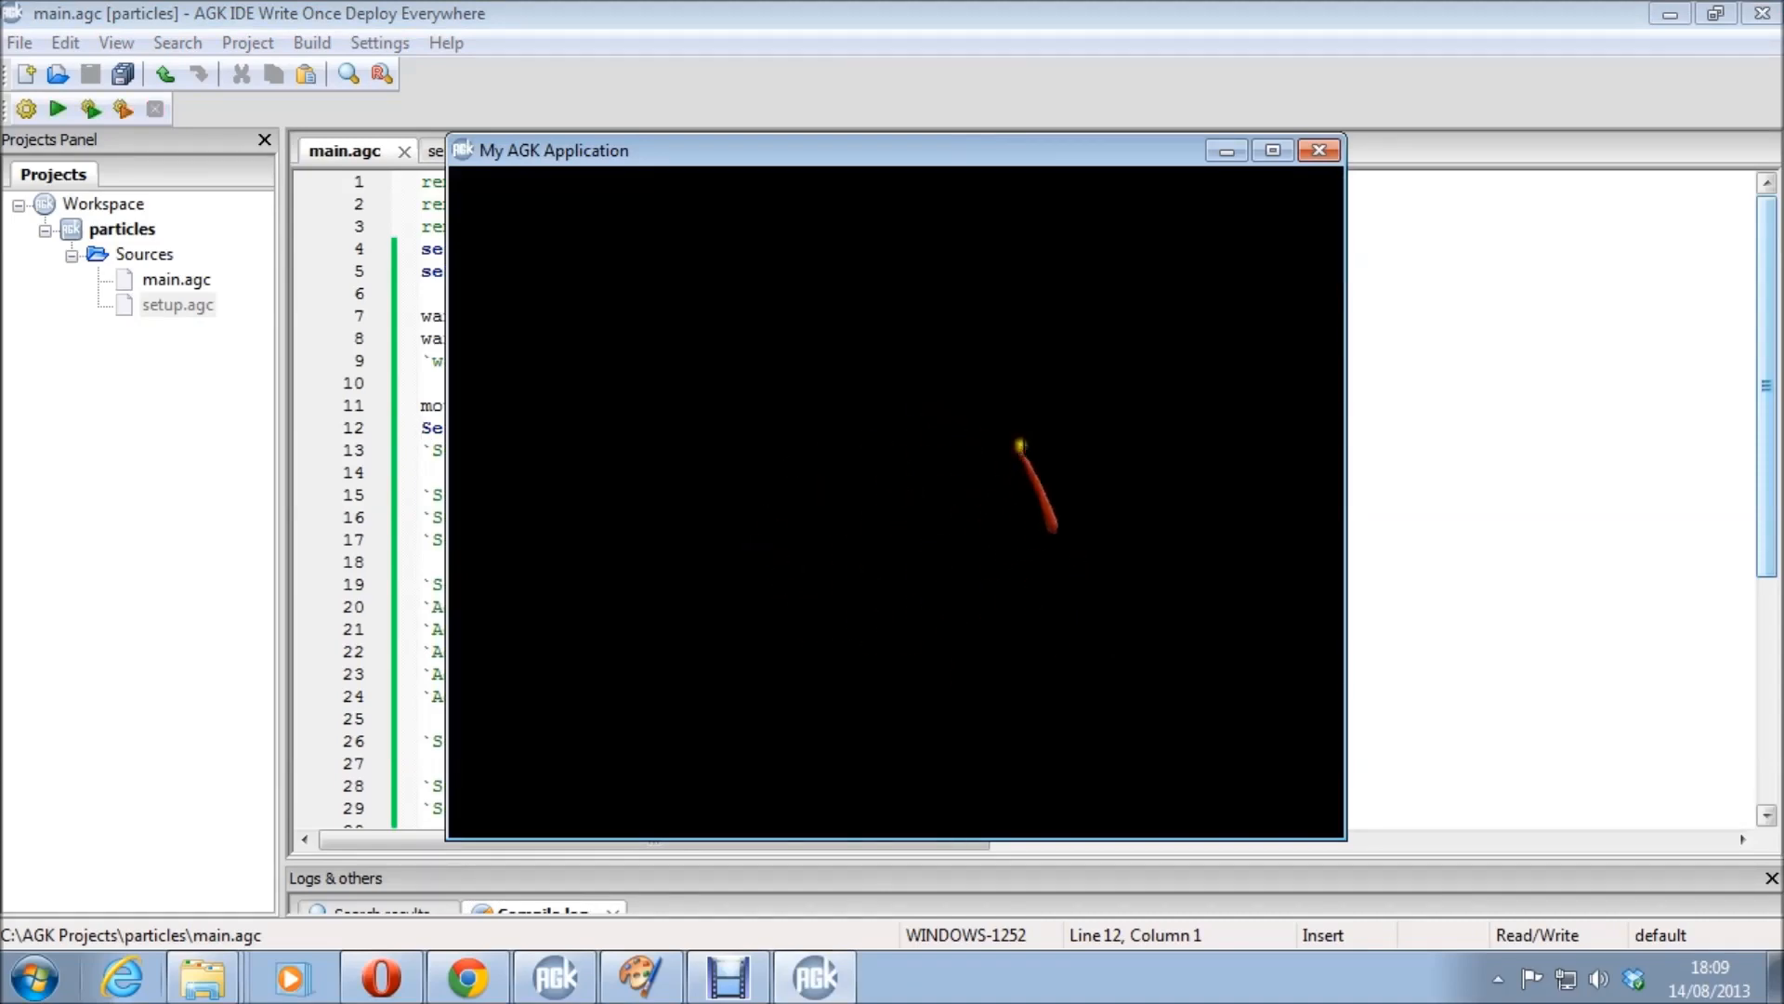
click(1319, 149)
text(`)
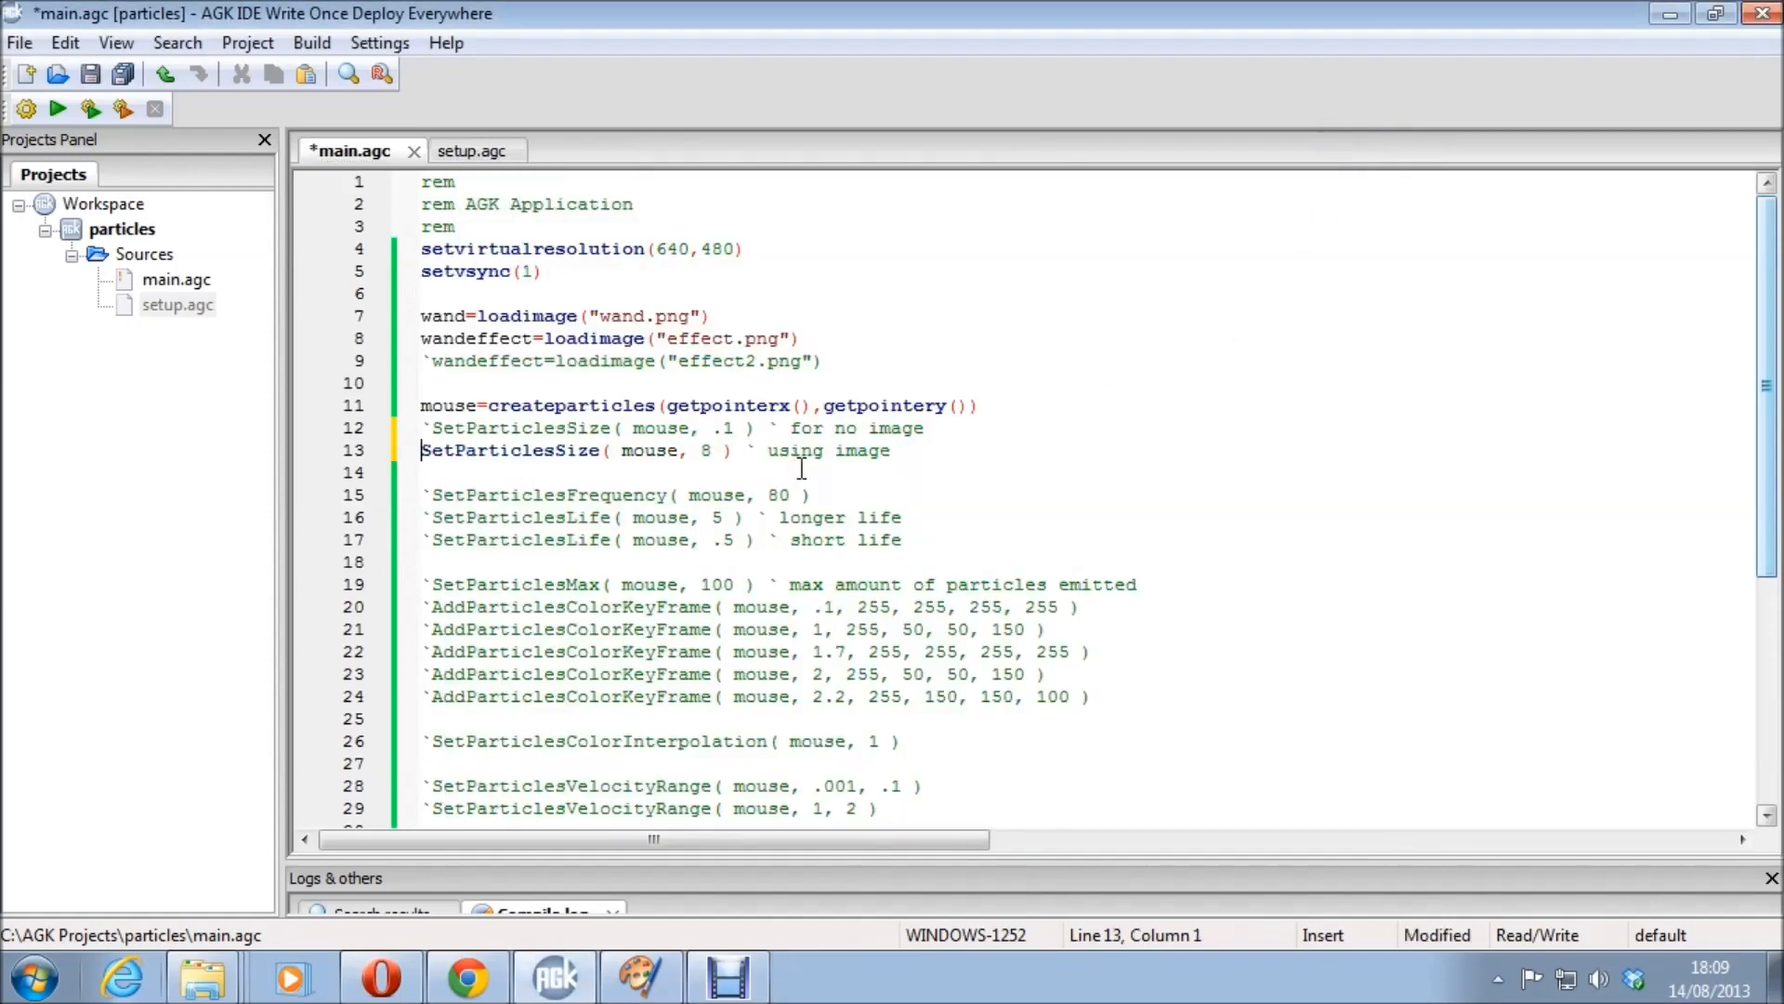
Run the demo with SetParticlesFrequency active, try frequency 10, then restore it to 80.
scroll(down, 3)
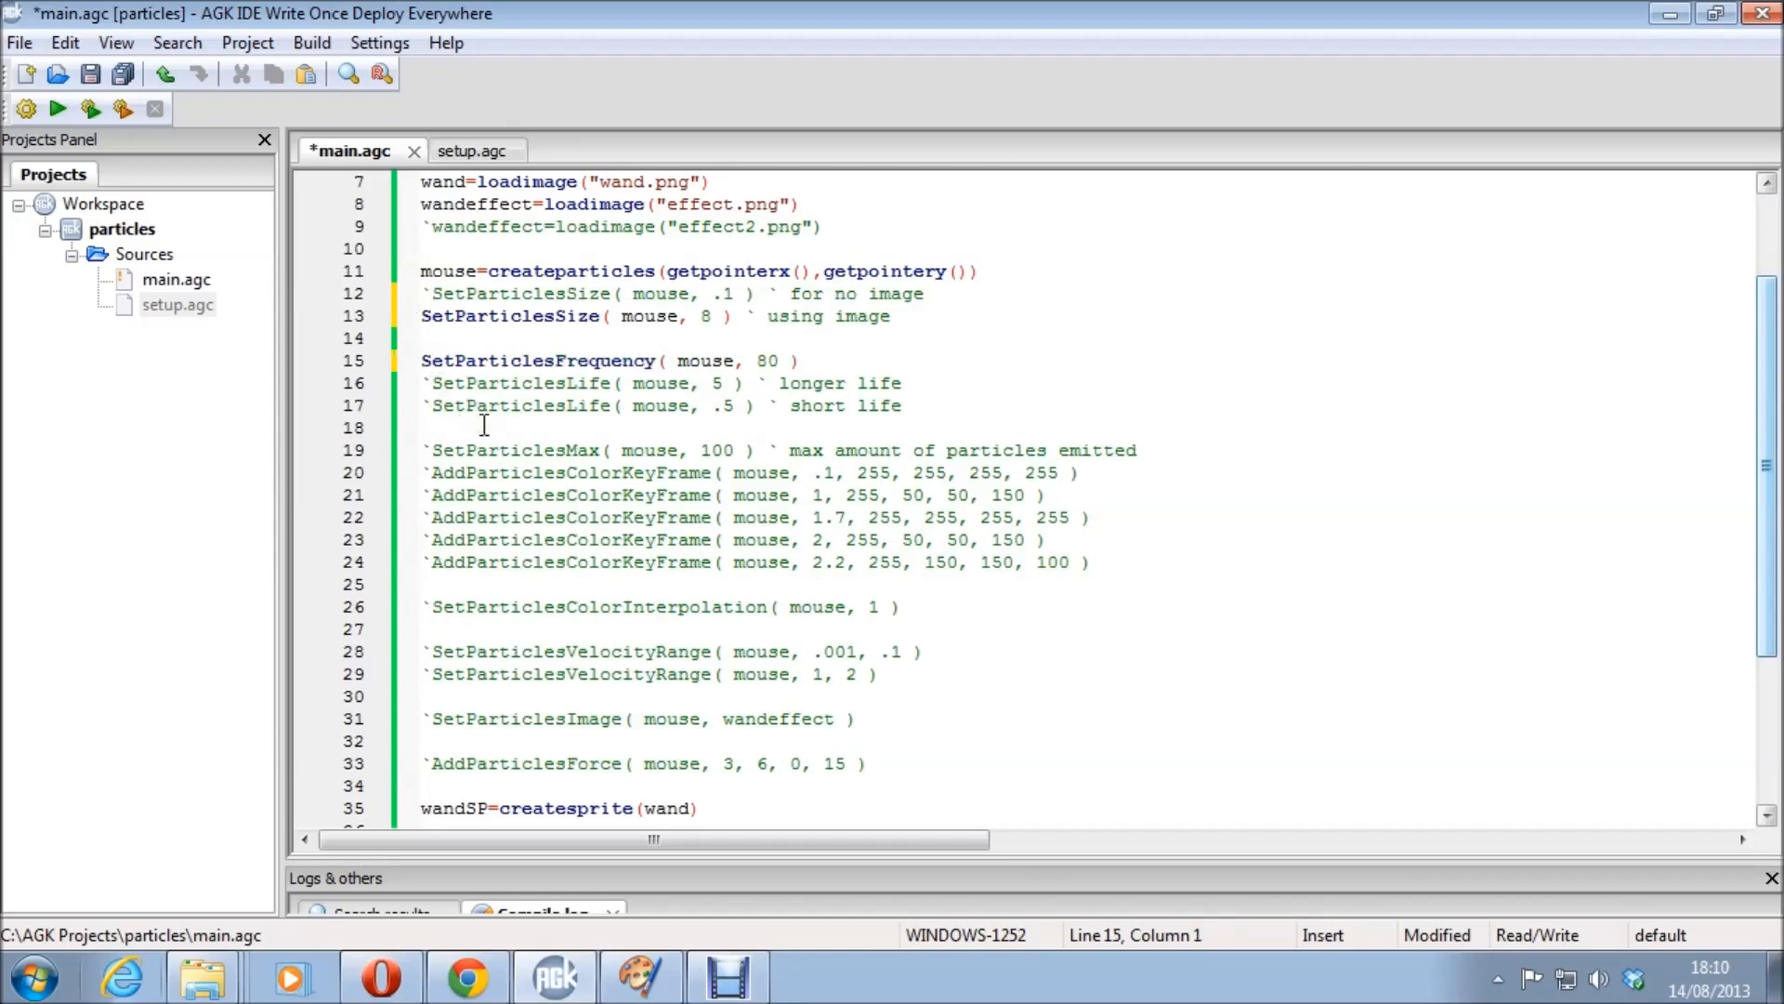
click(56, 107)
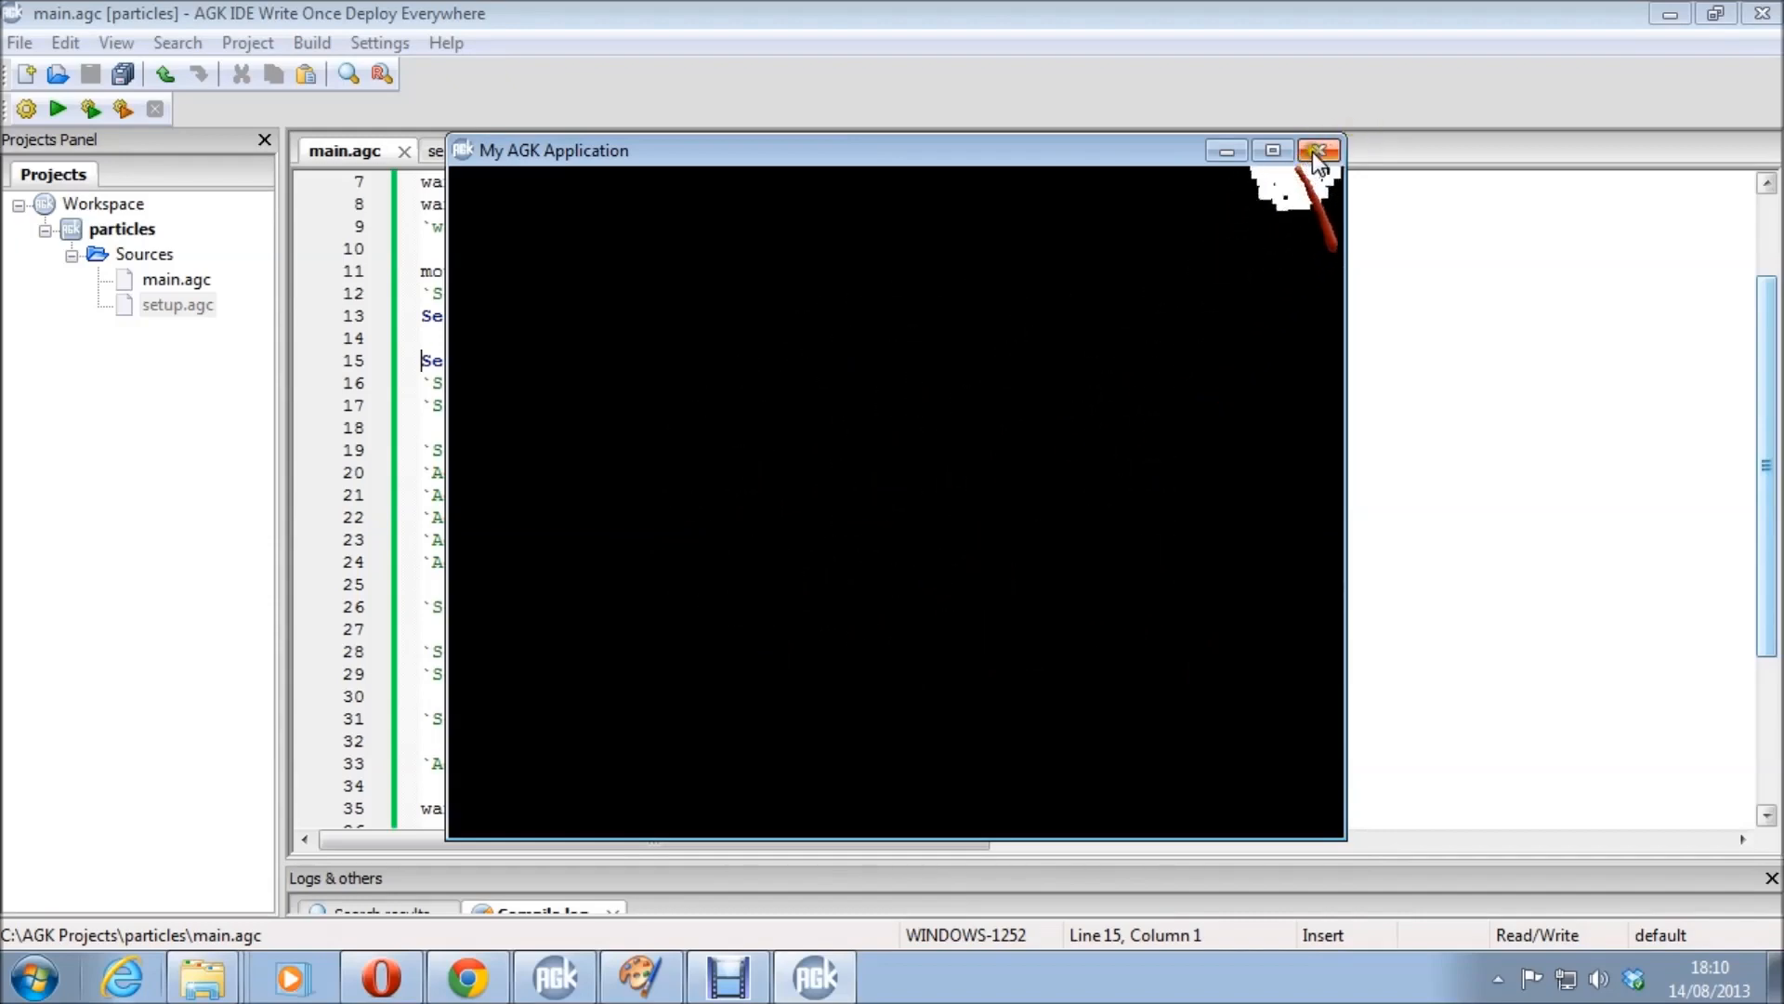
click(1319, 149)
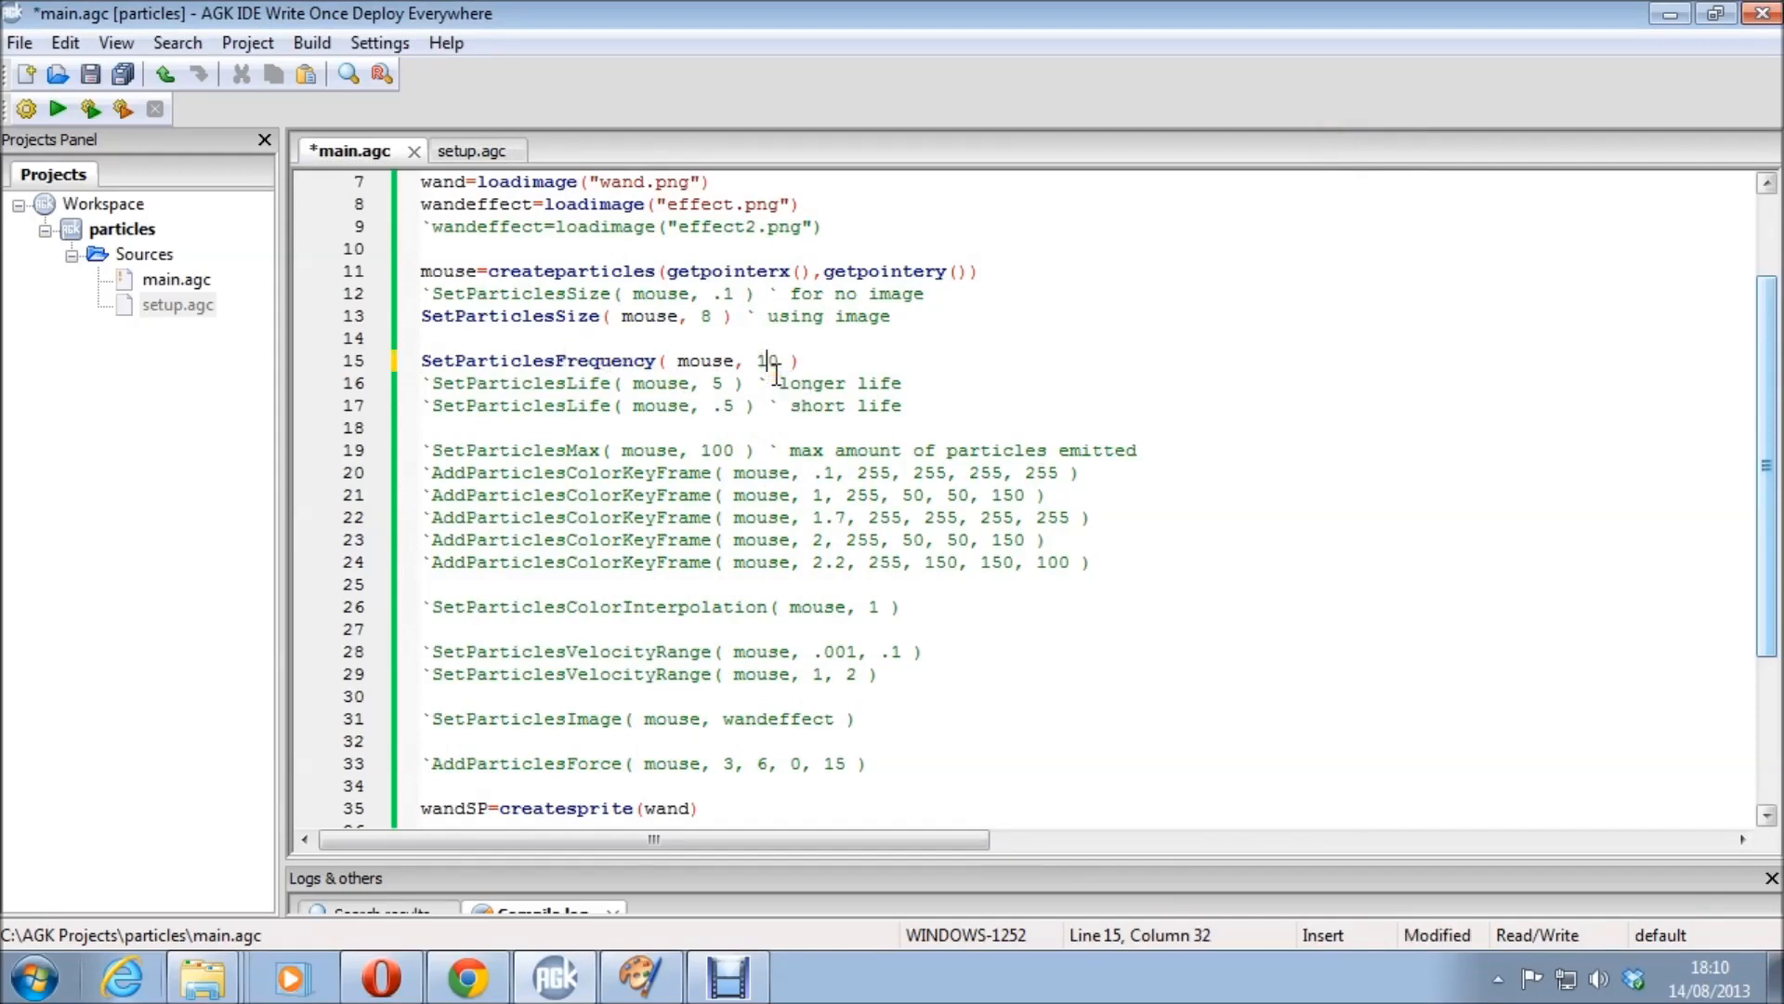
click(58, 108)
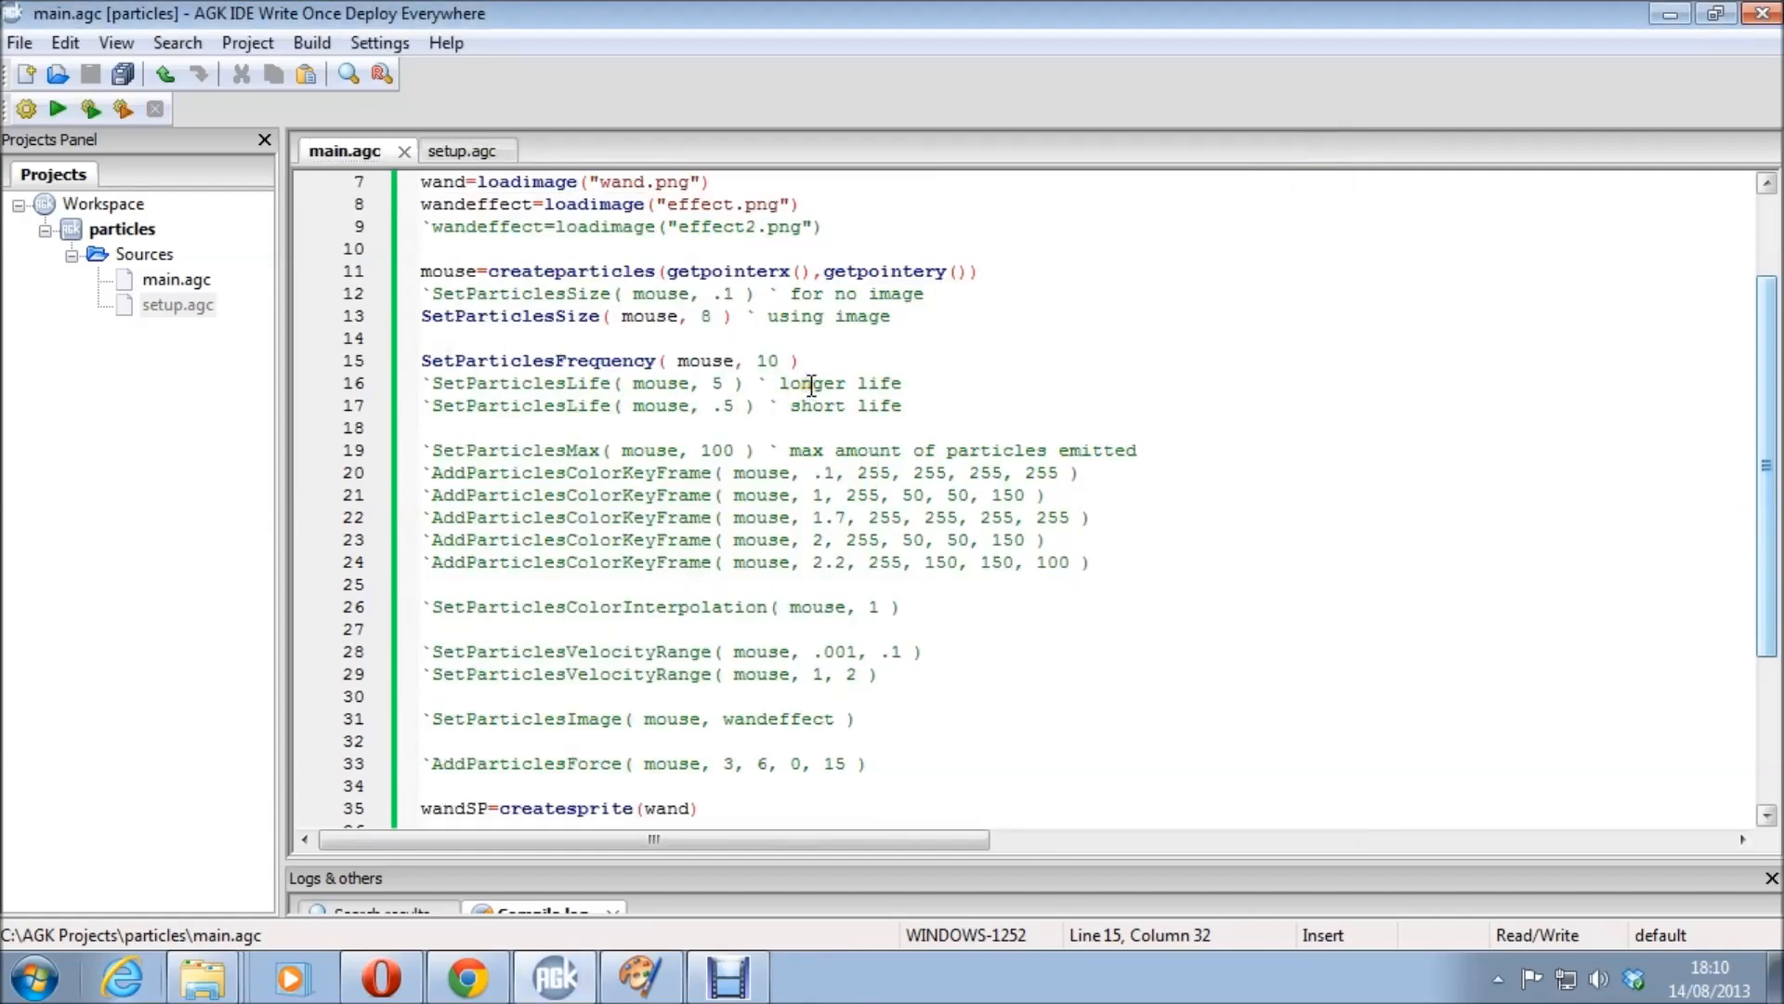
text(80)
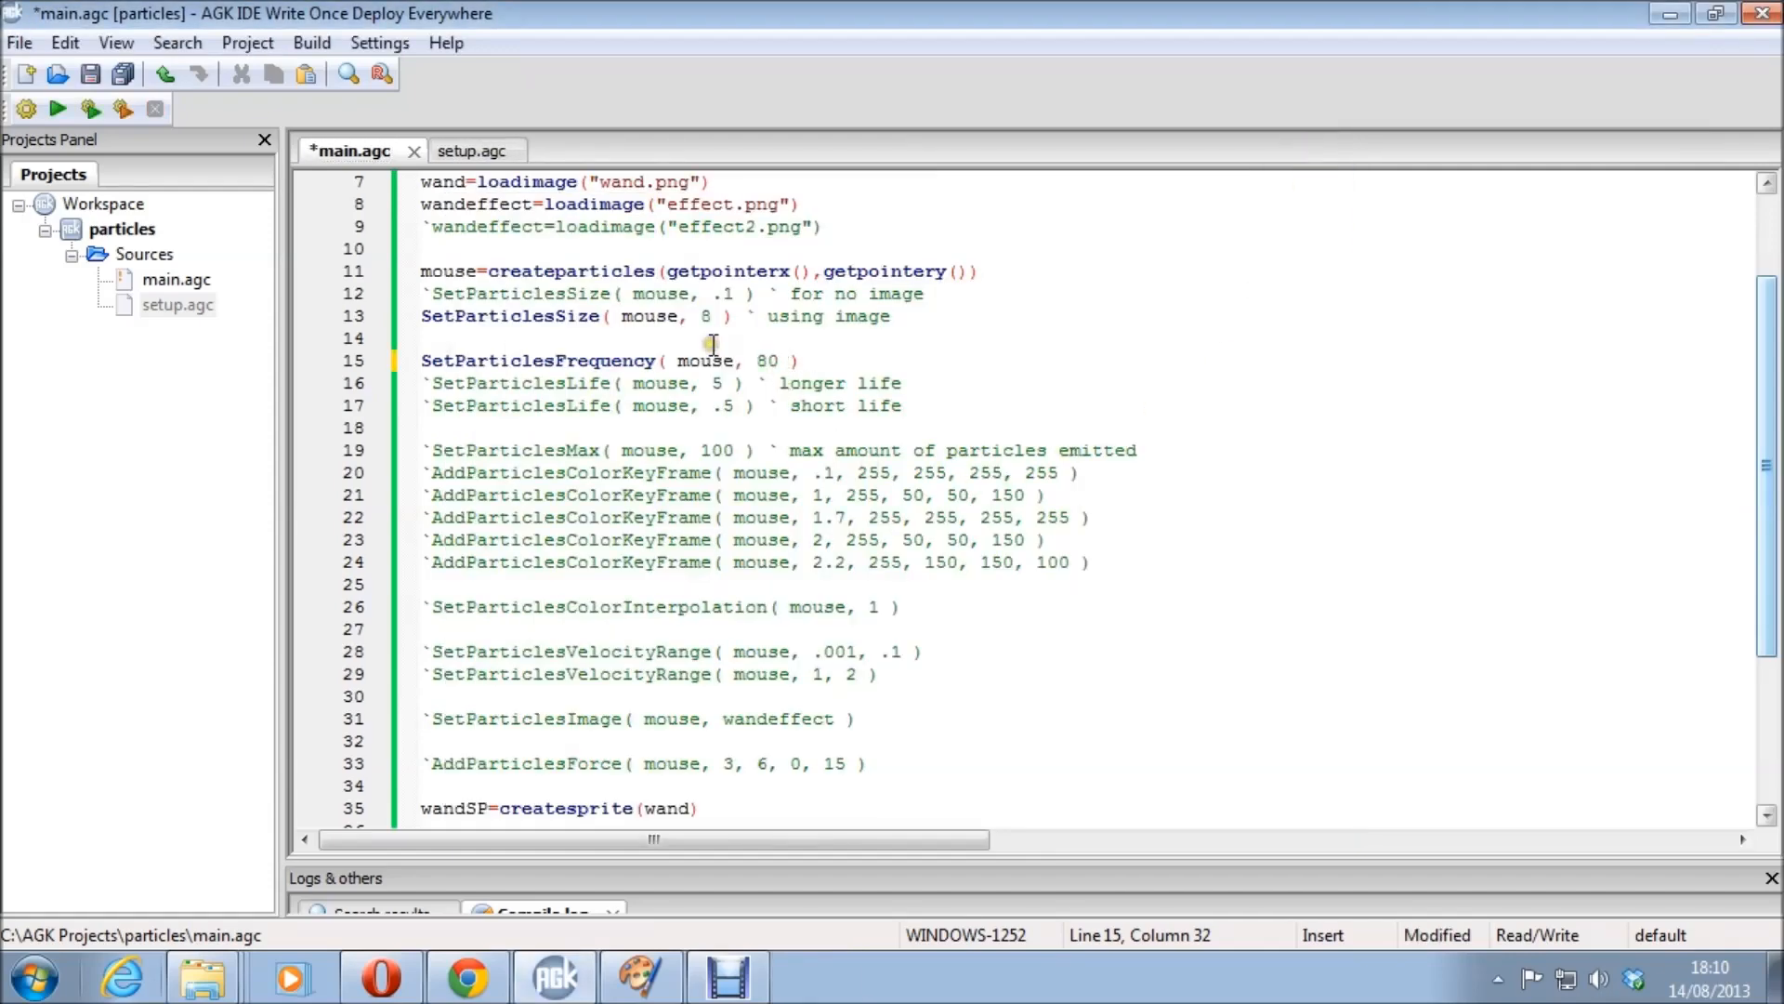
mouse_move(547, 401)
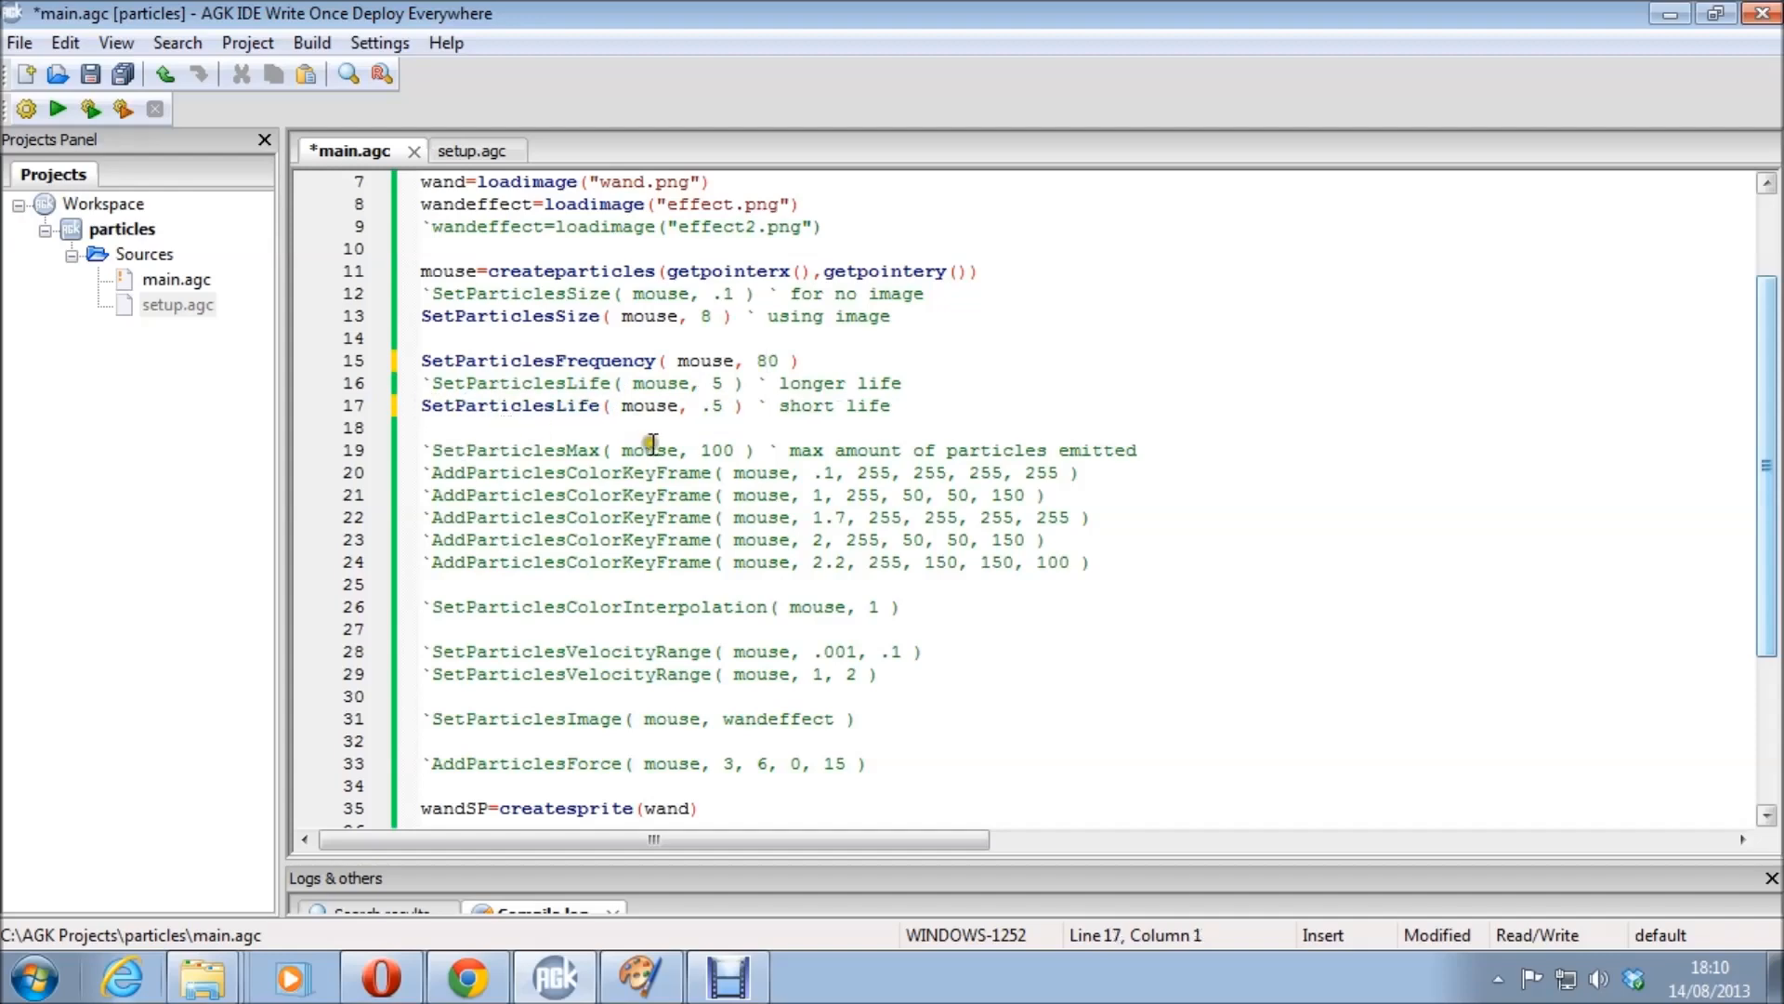
Preview the trail with particle life .5, then again with the longer life of 5.
click(57, 108)
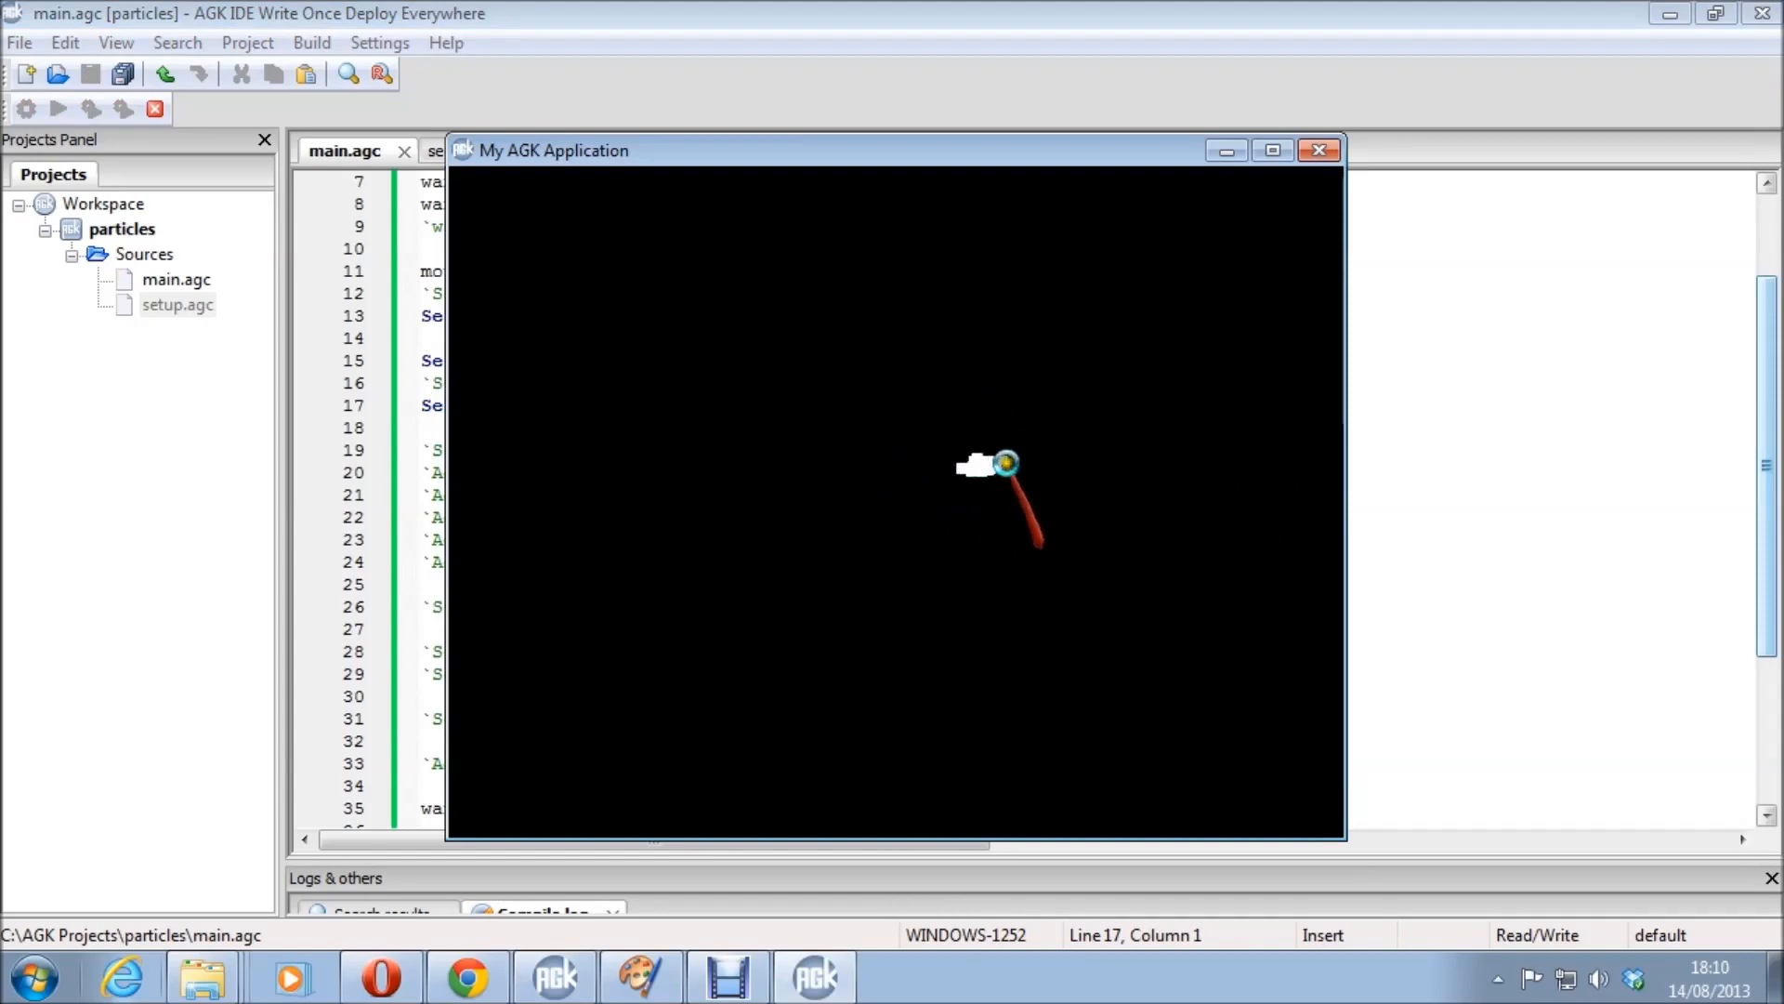
mouse_move(899, 450)
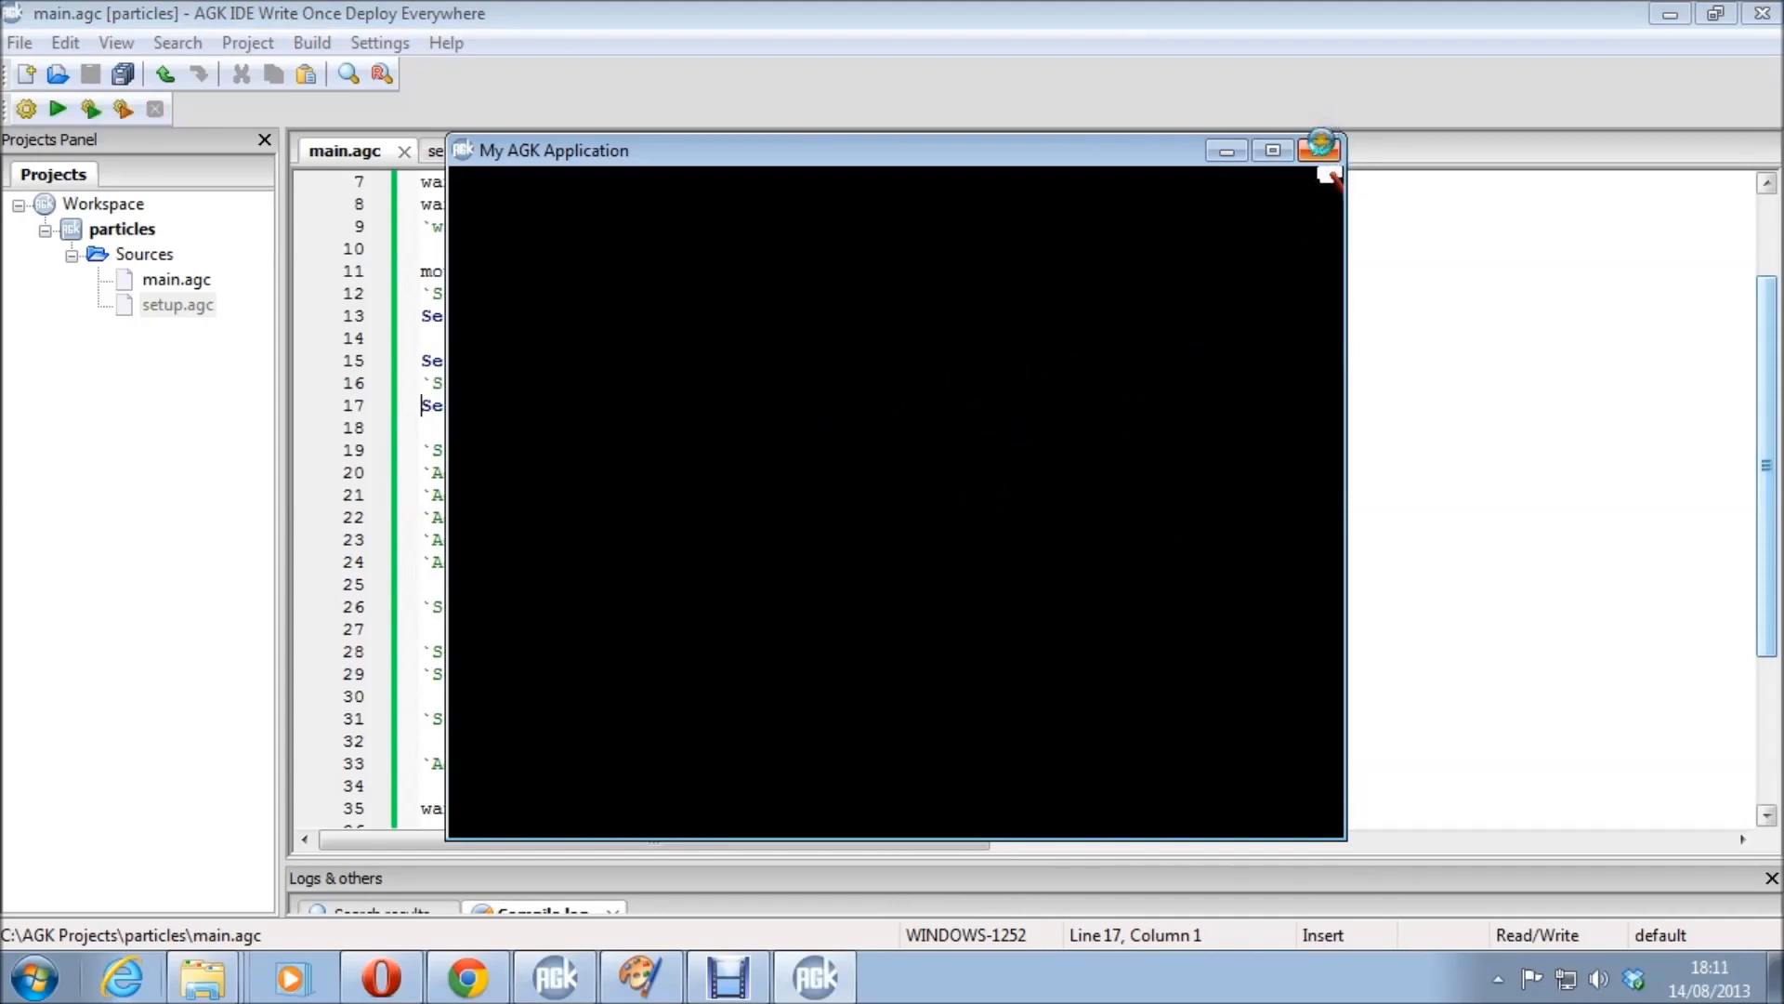
click(1322, 146)
text(`)
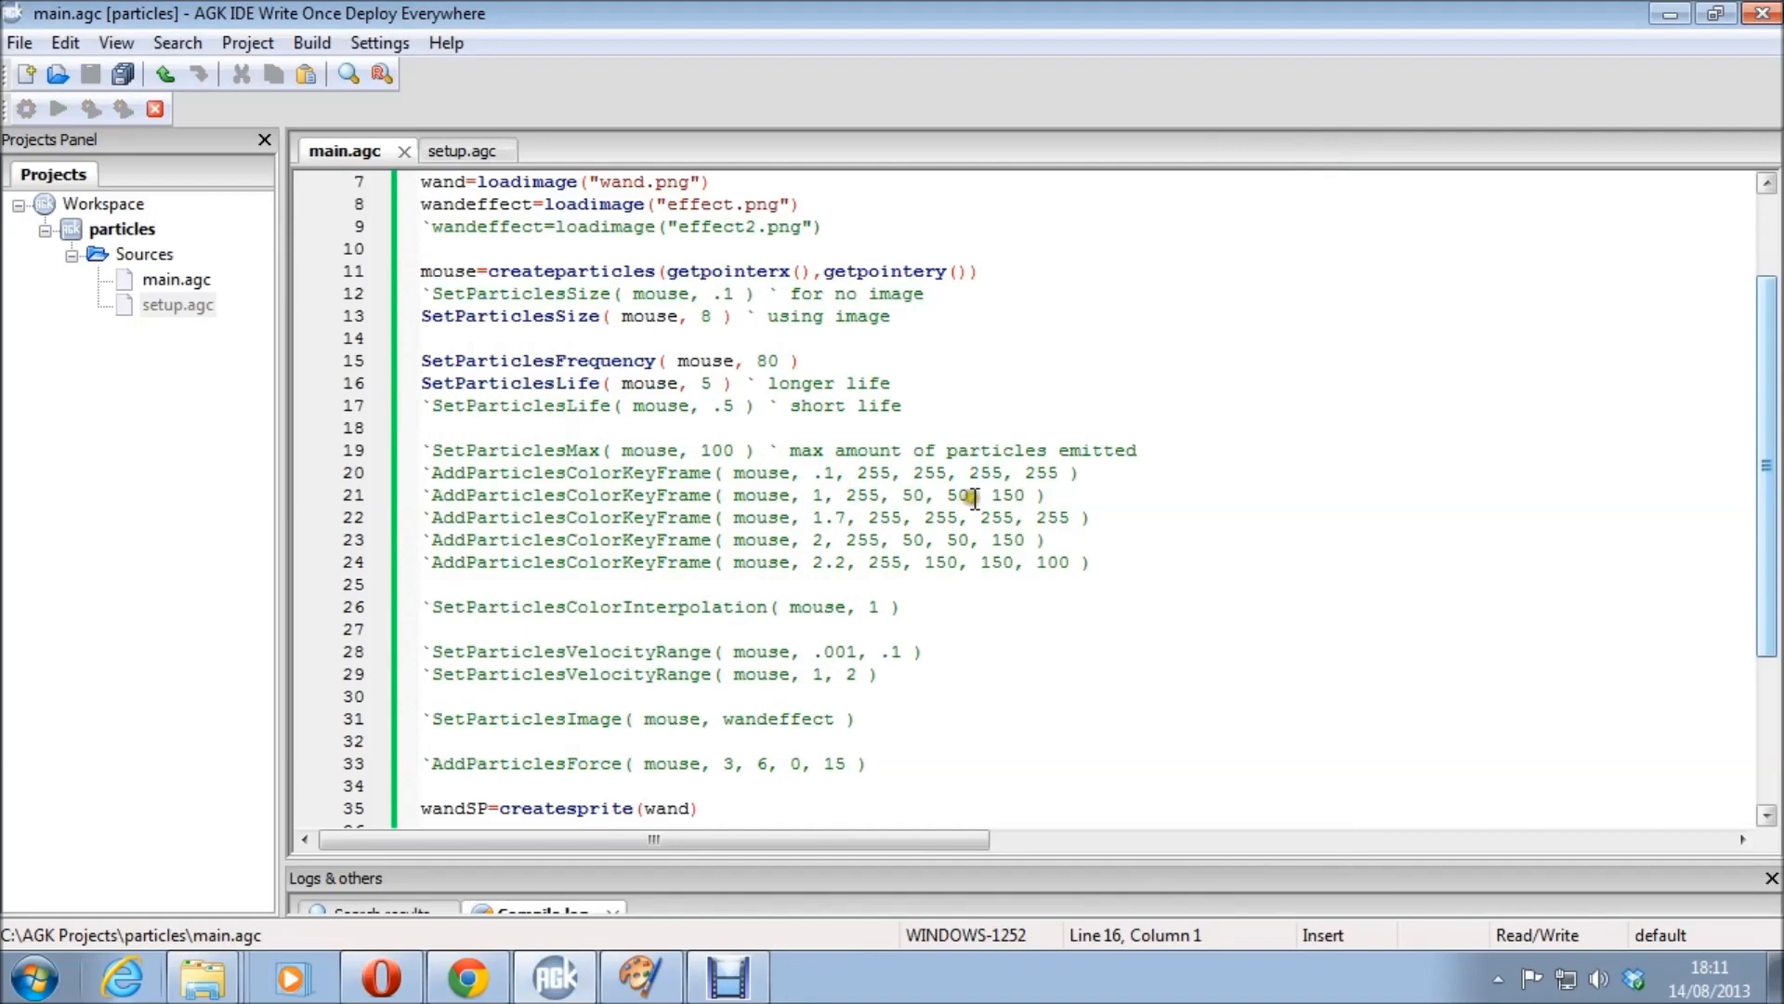
click(58, 108)
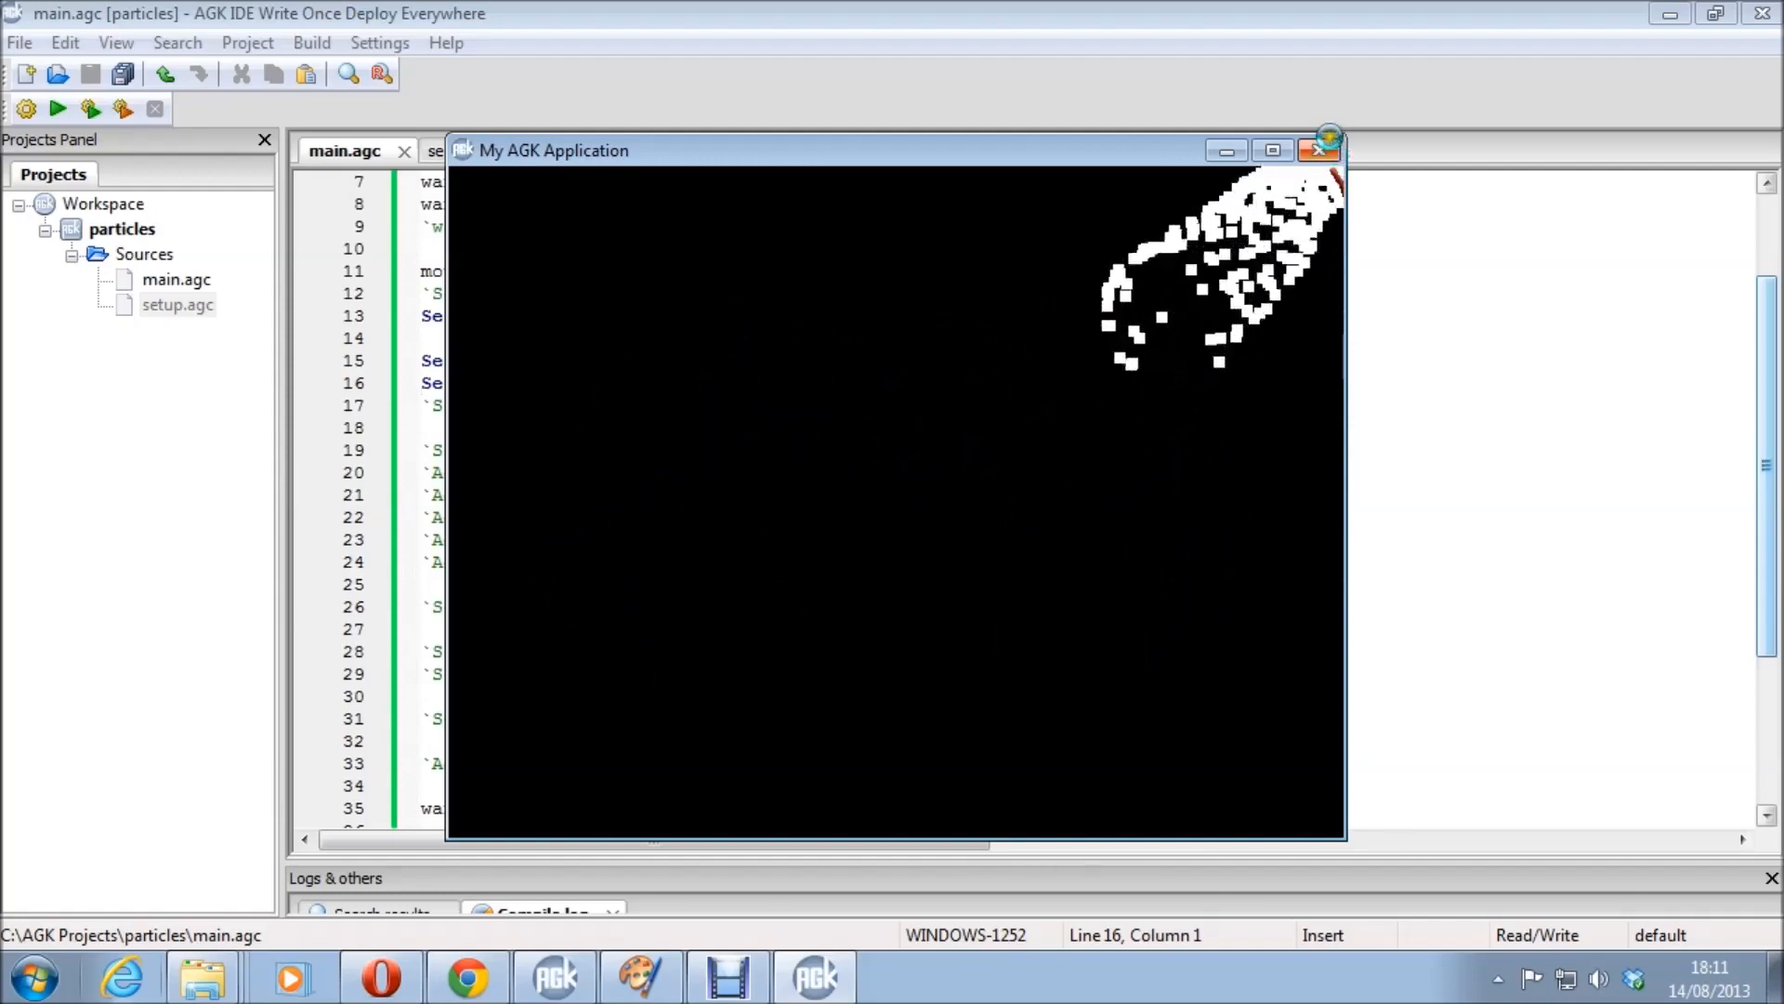
click(1319, 149)
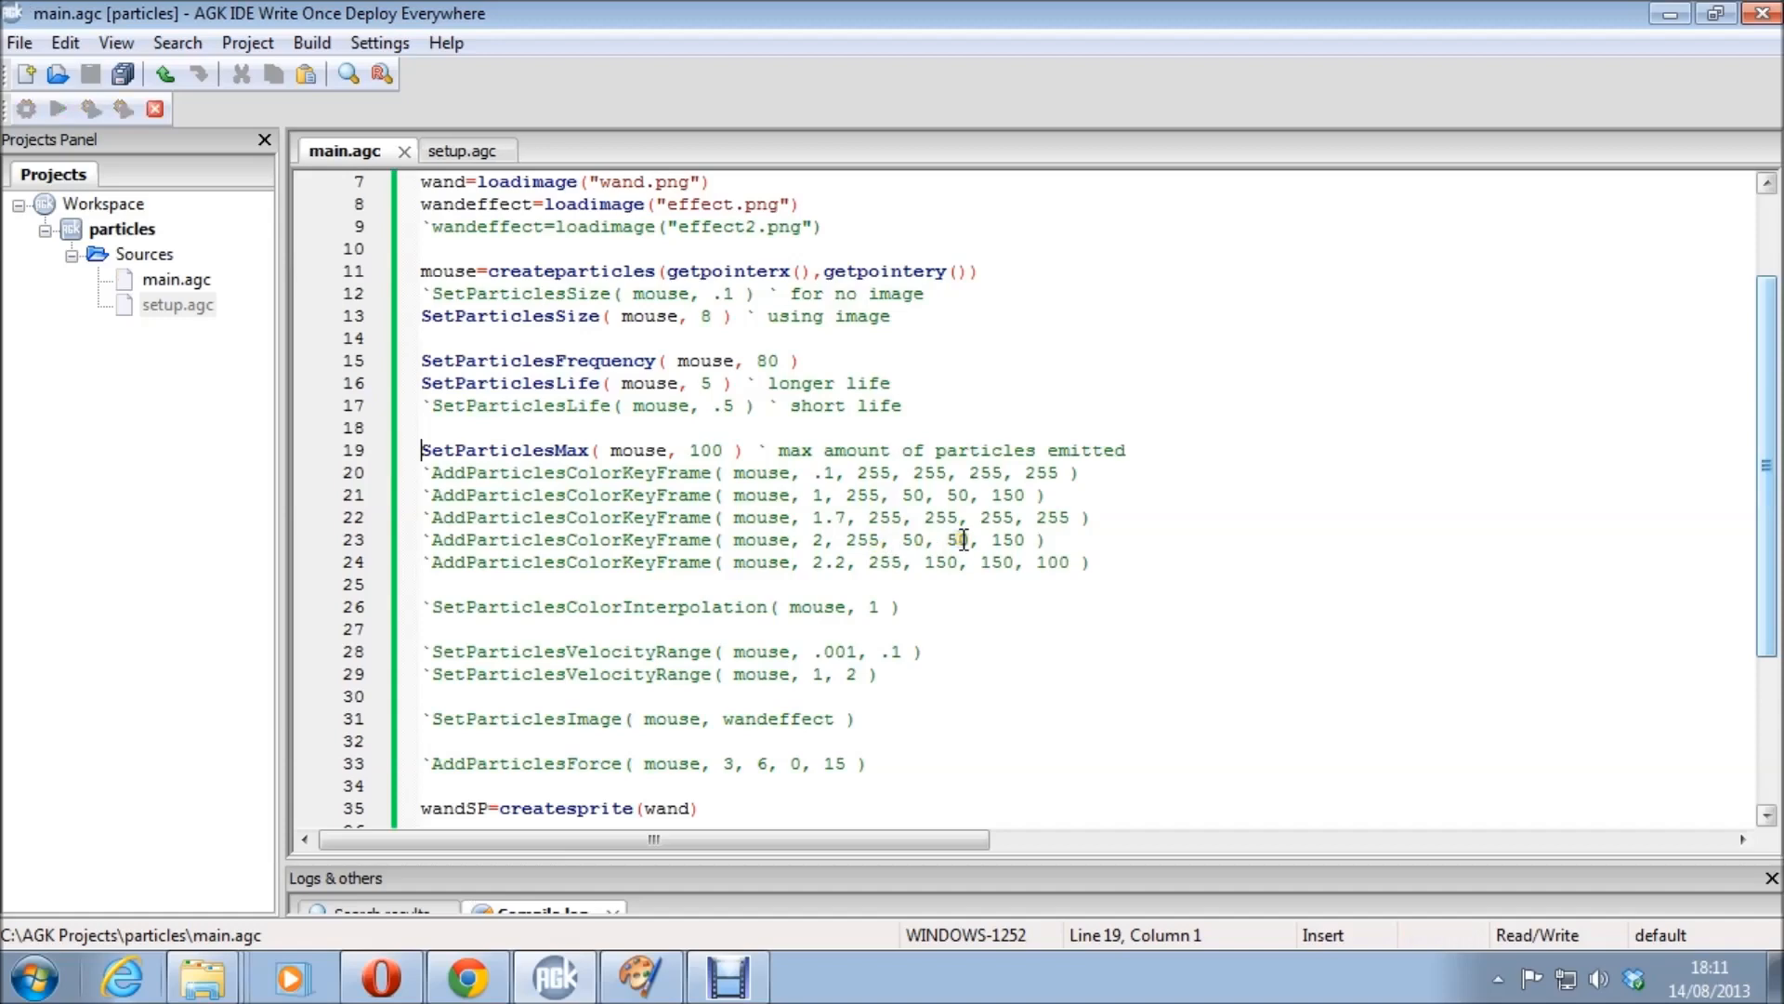
Run the demo capped at 100 particles, then retest with the maximum raised to 500.
click(58, 108)
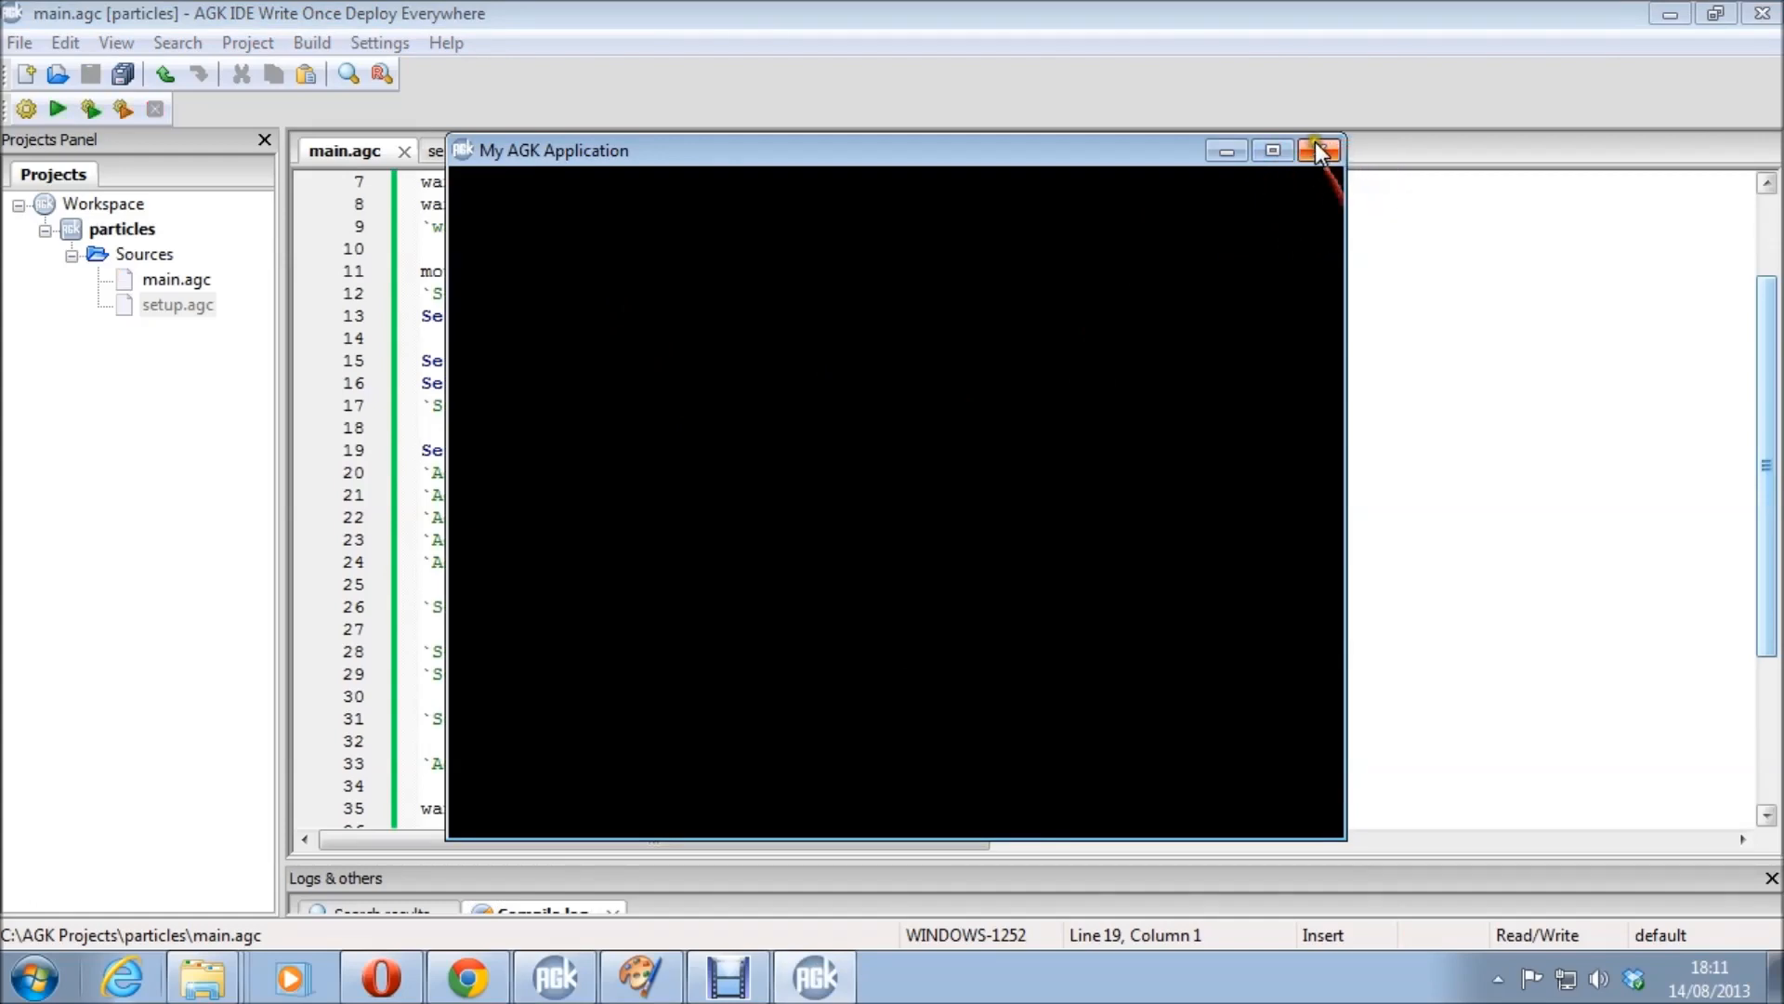
click(1318, 149)
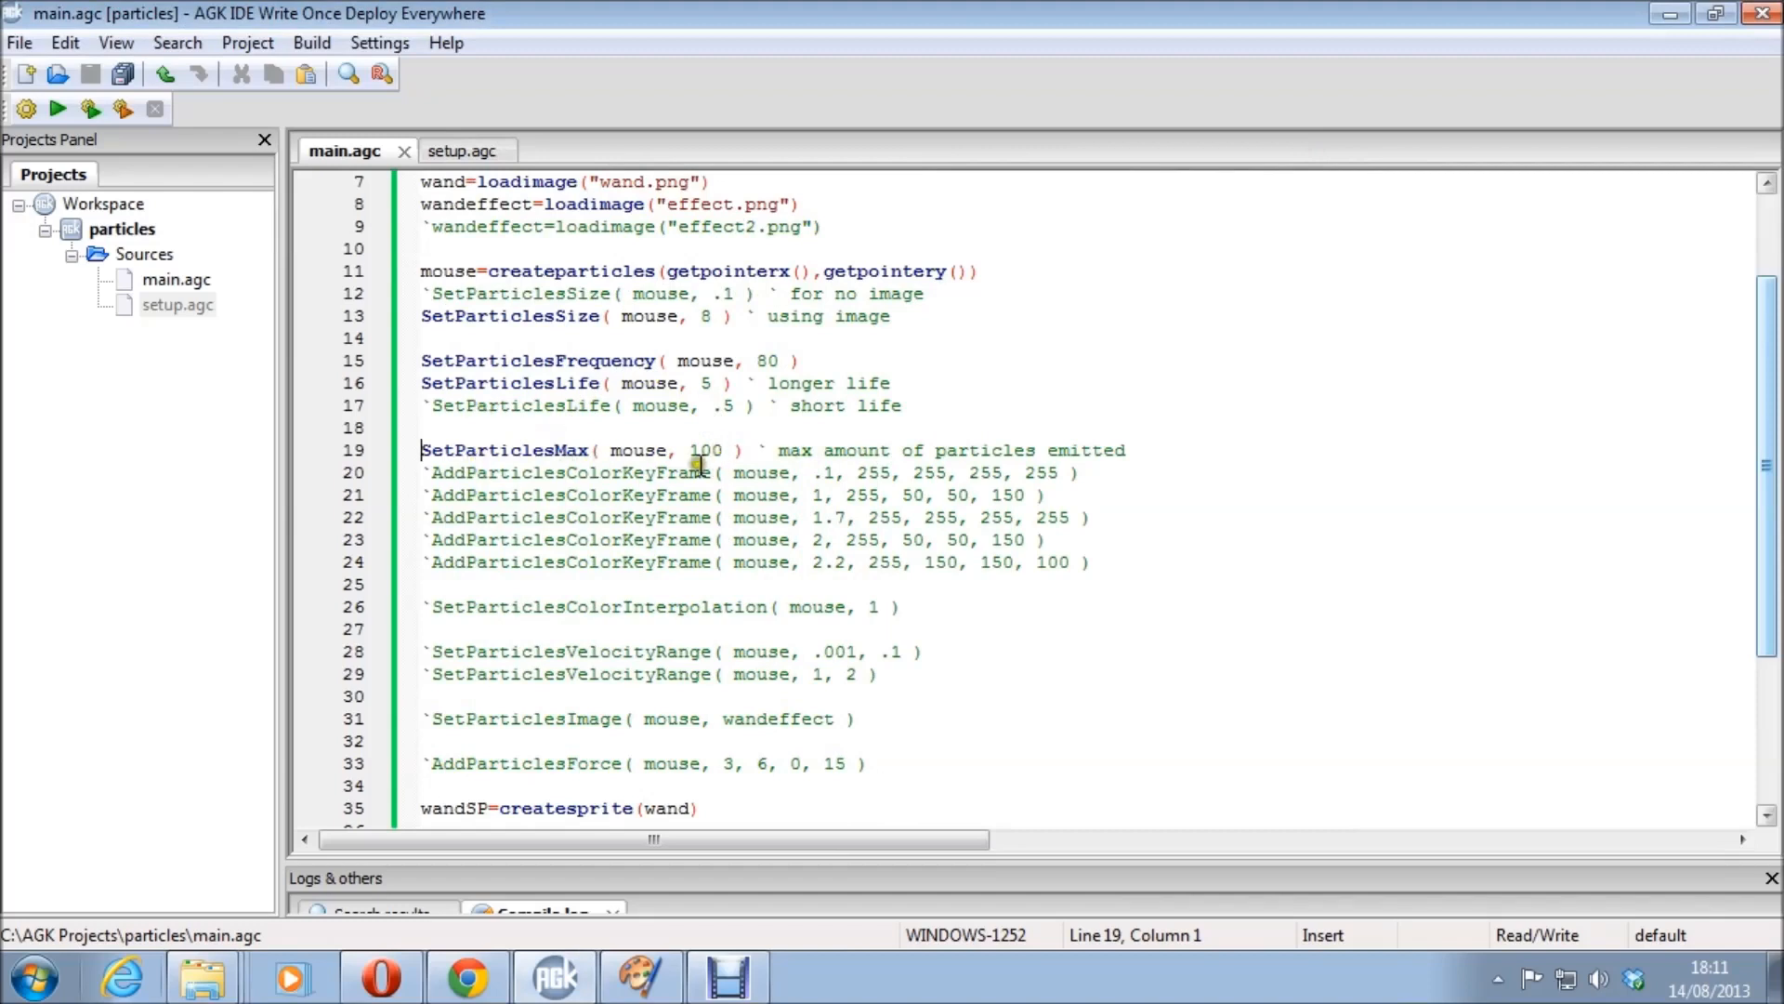
click(705, 450)
text(5)
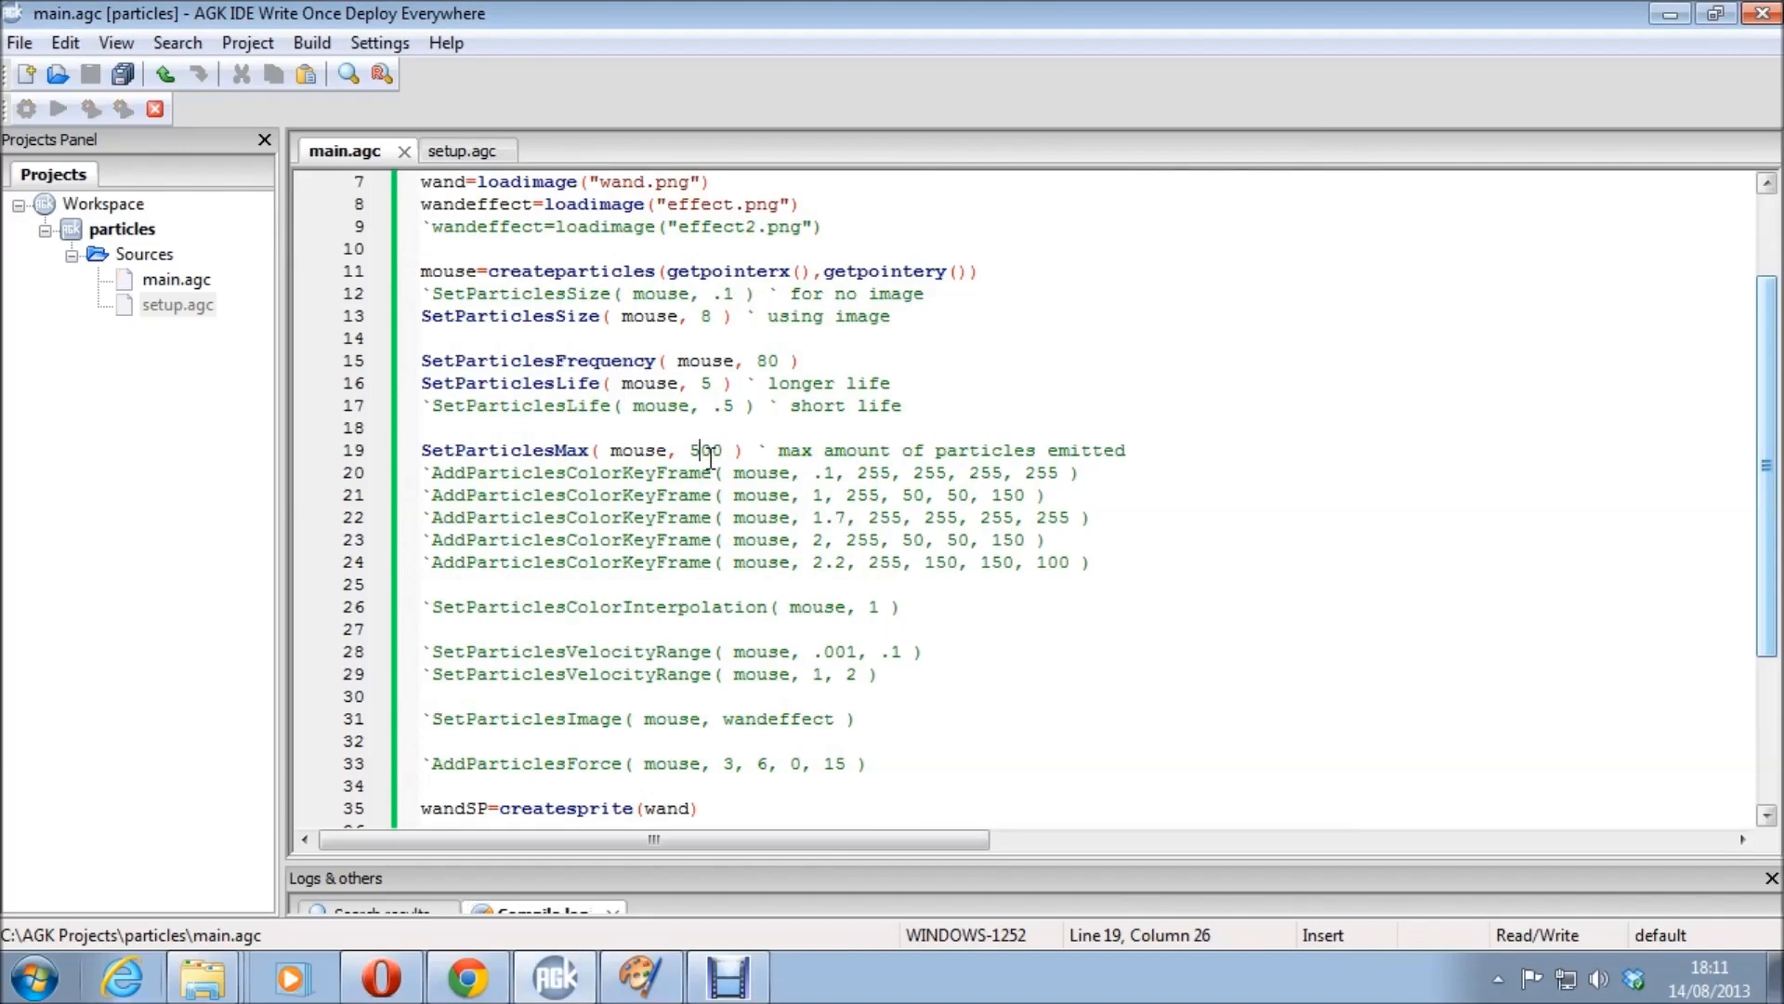
click(57, 107)
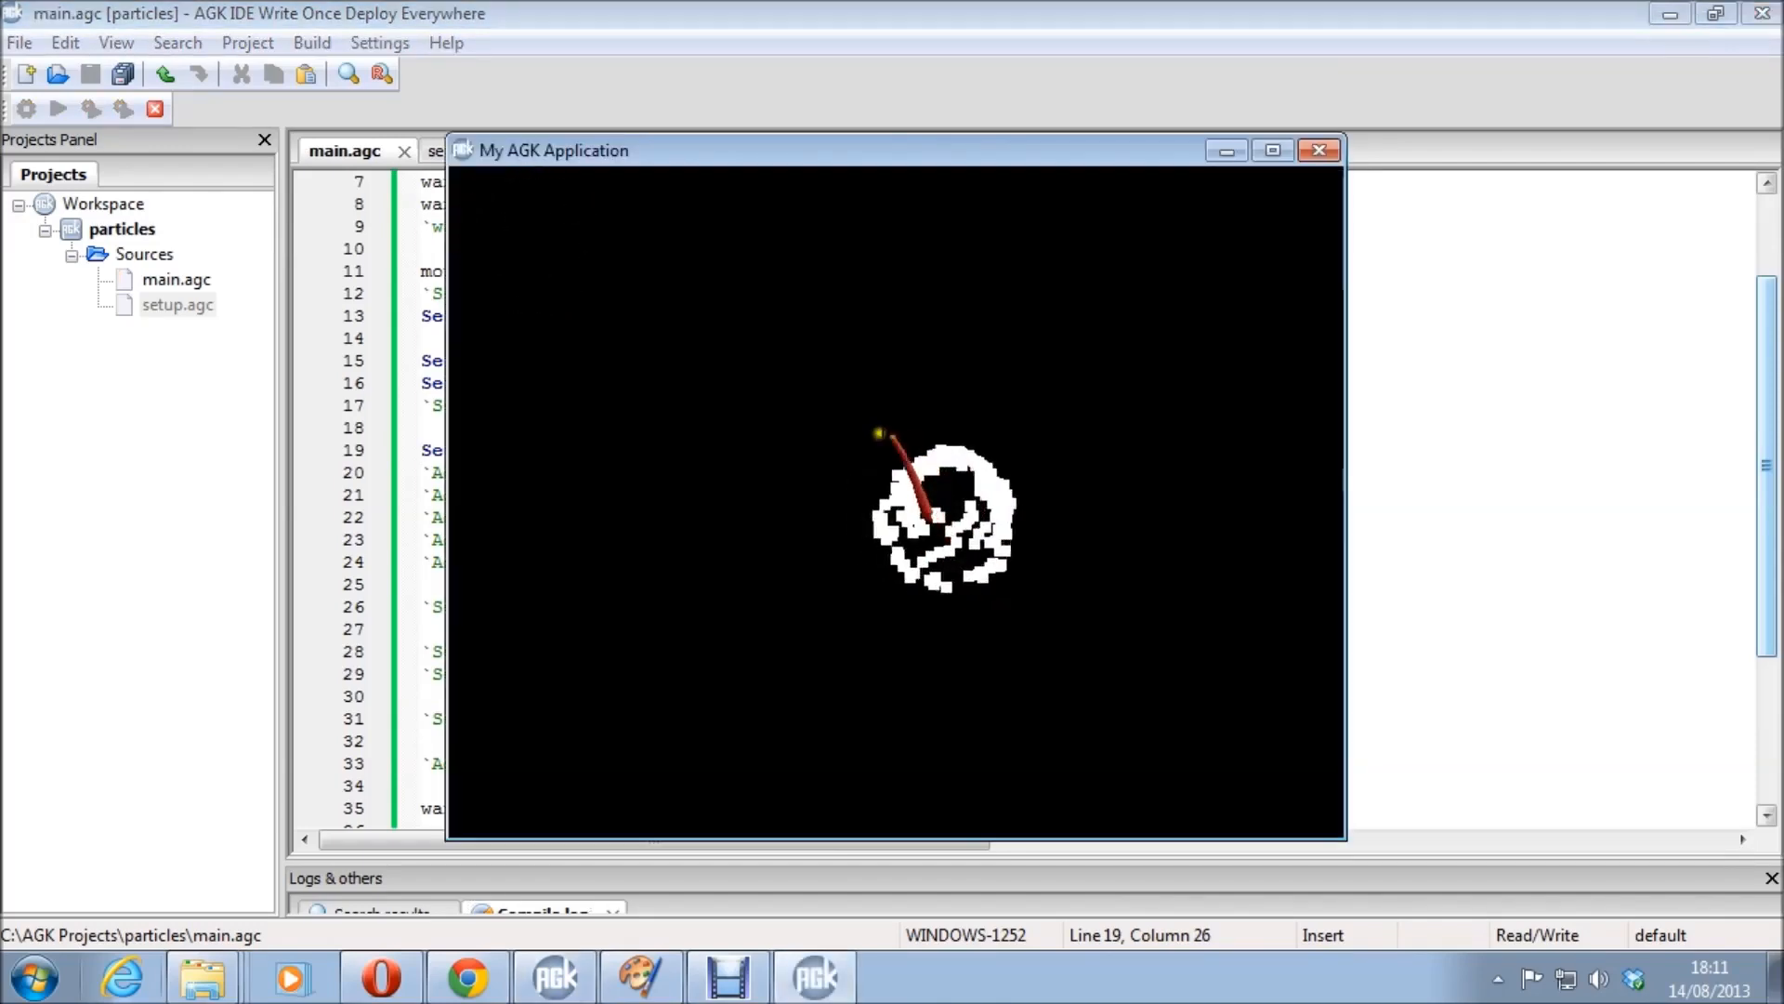
mouse_move(1337, 137)
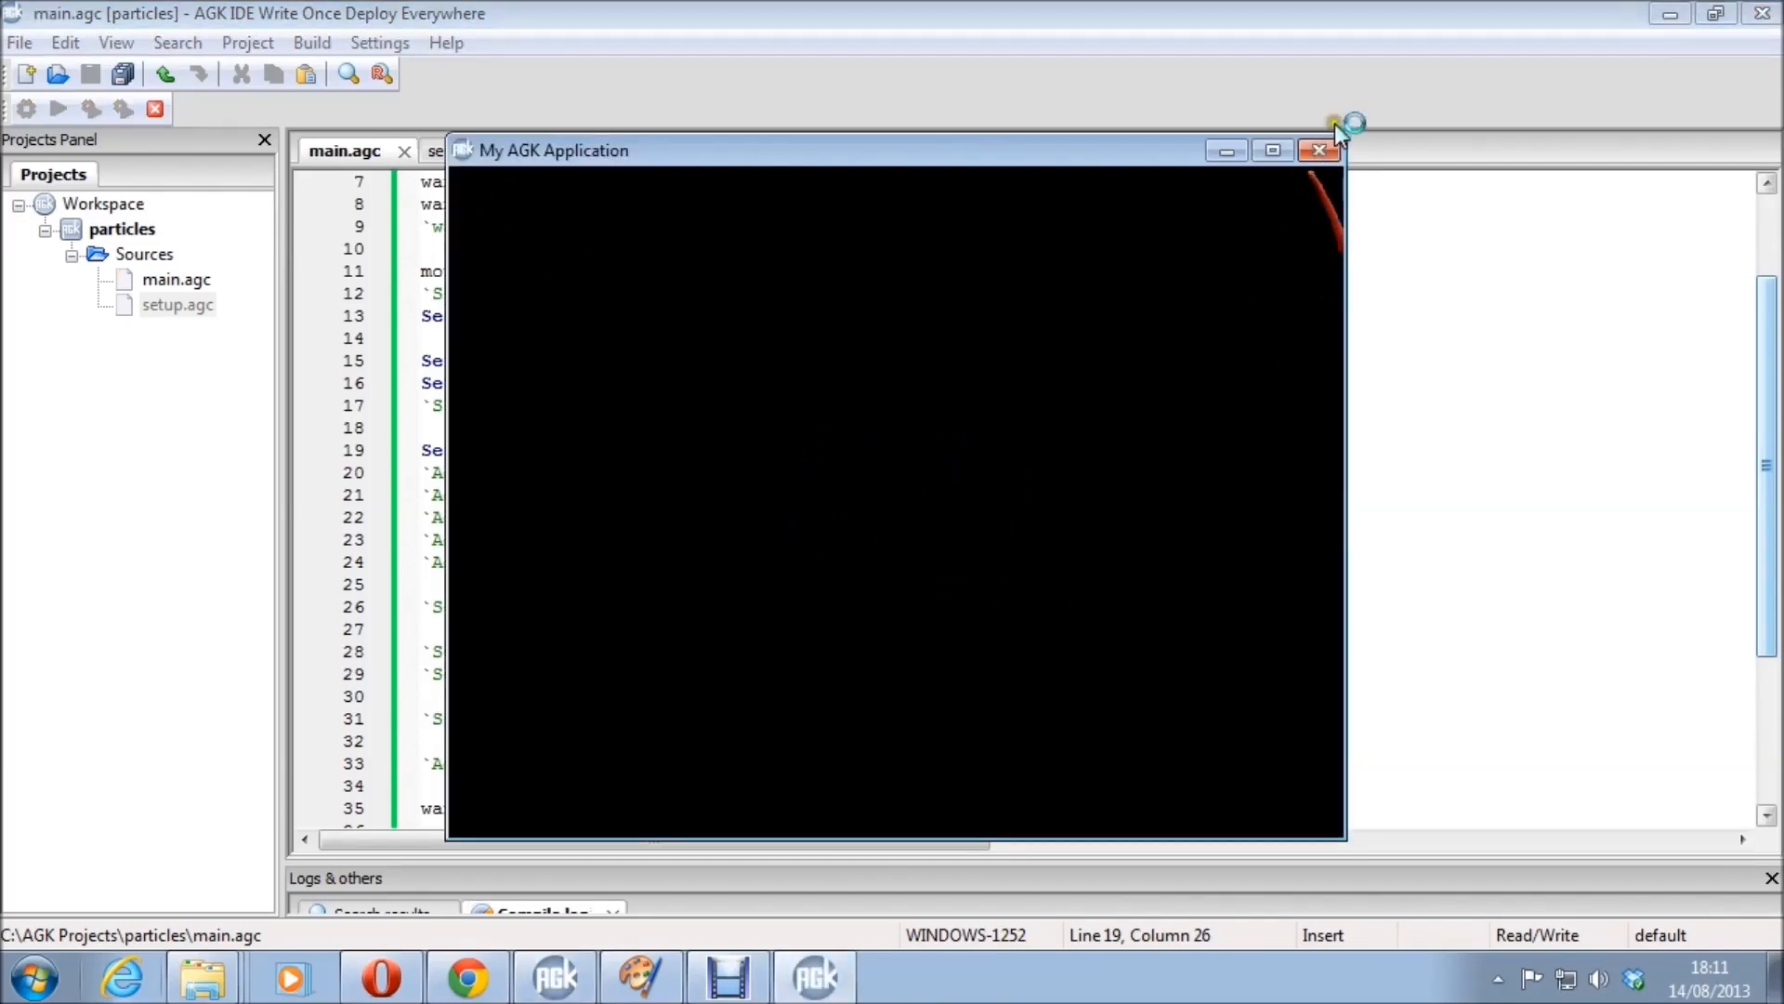
click(1318, 148)
text(`)
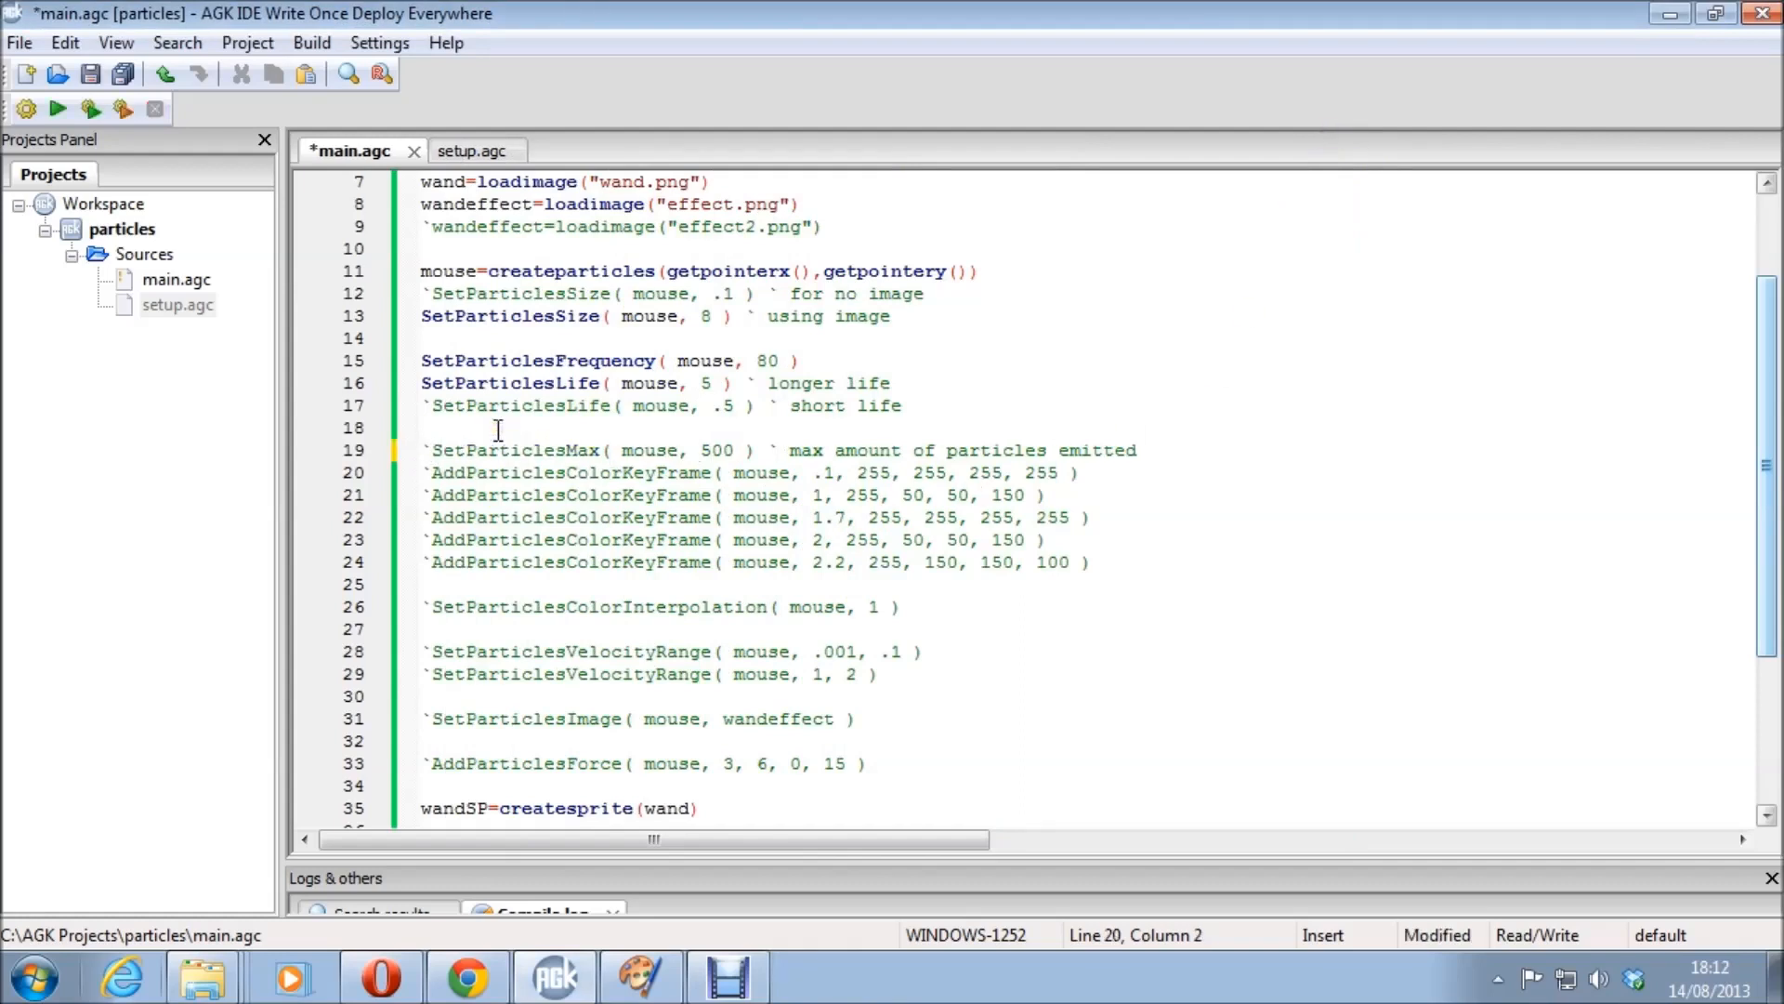
mouse_move(624, 545)
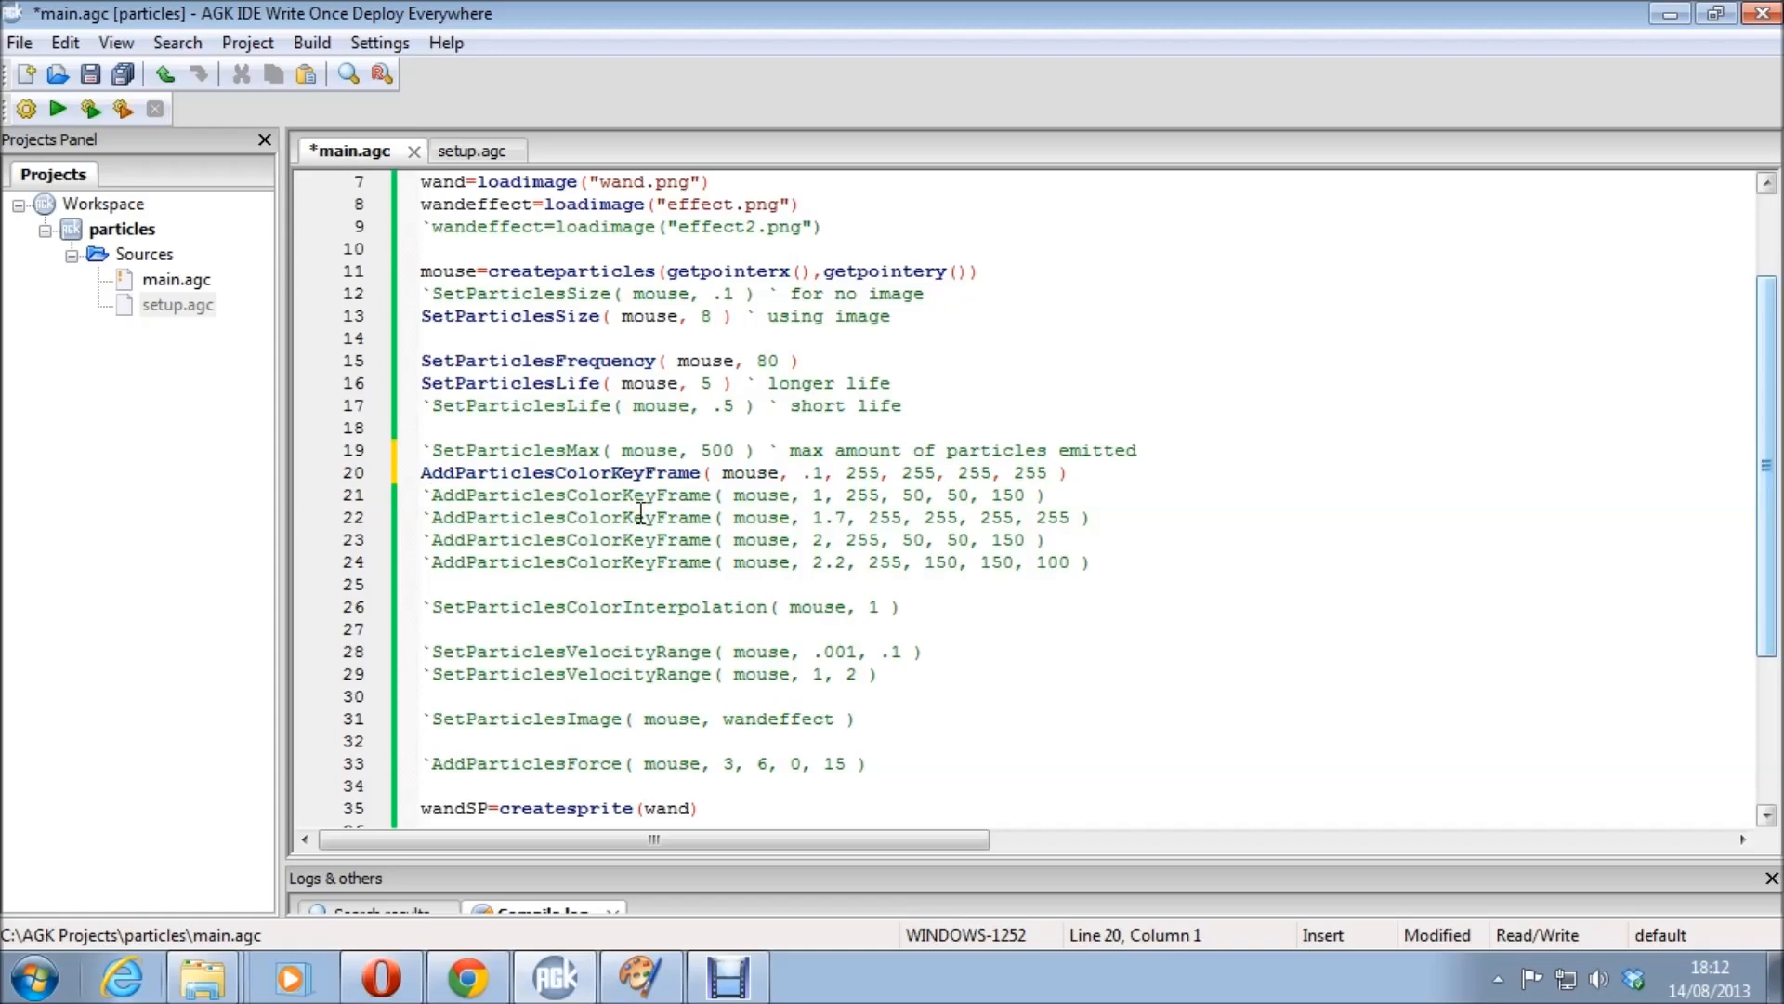
Preview the trail after enabling each of the first two colour keyframe lines.
click(57, 108)
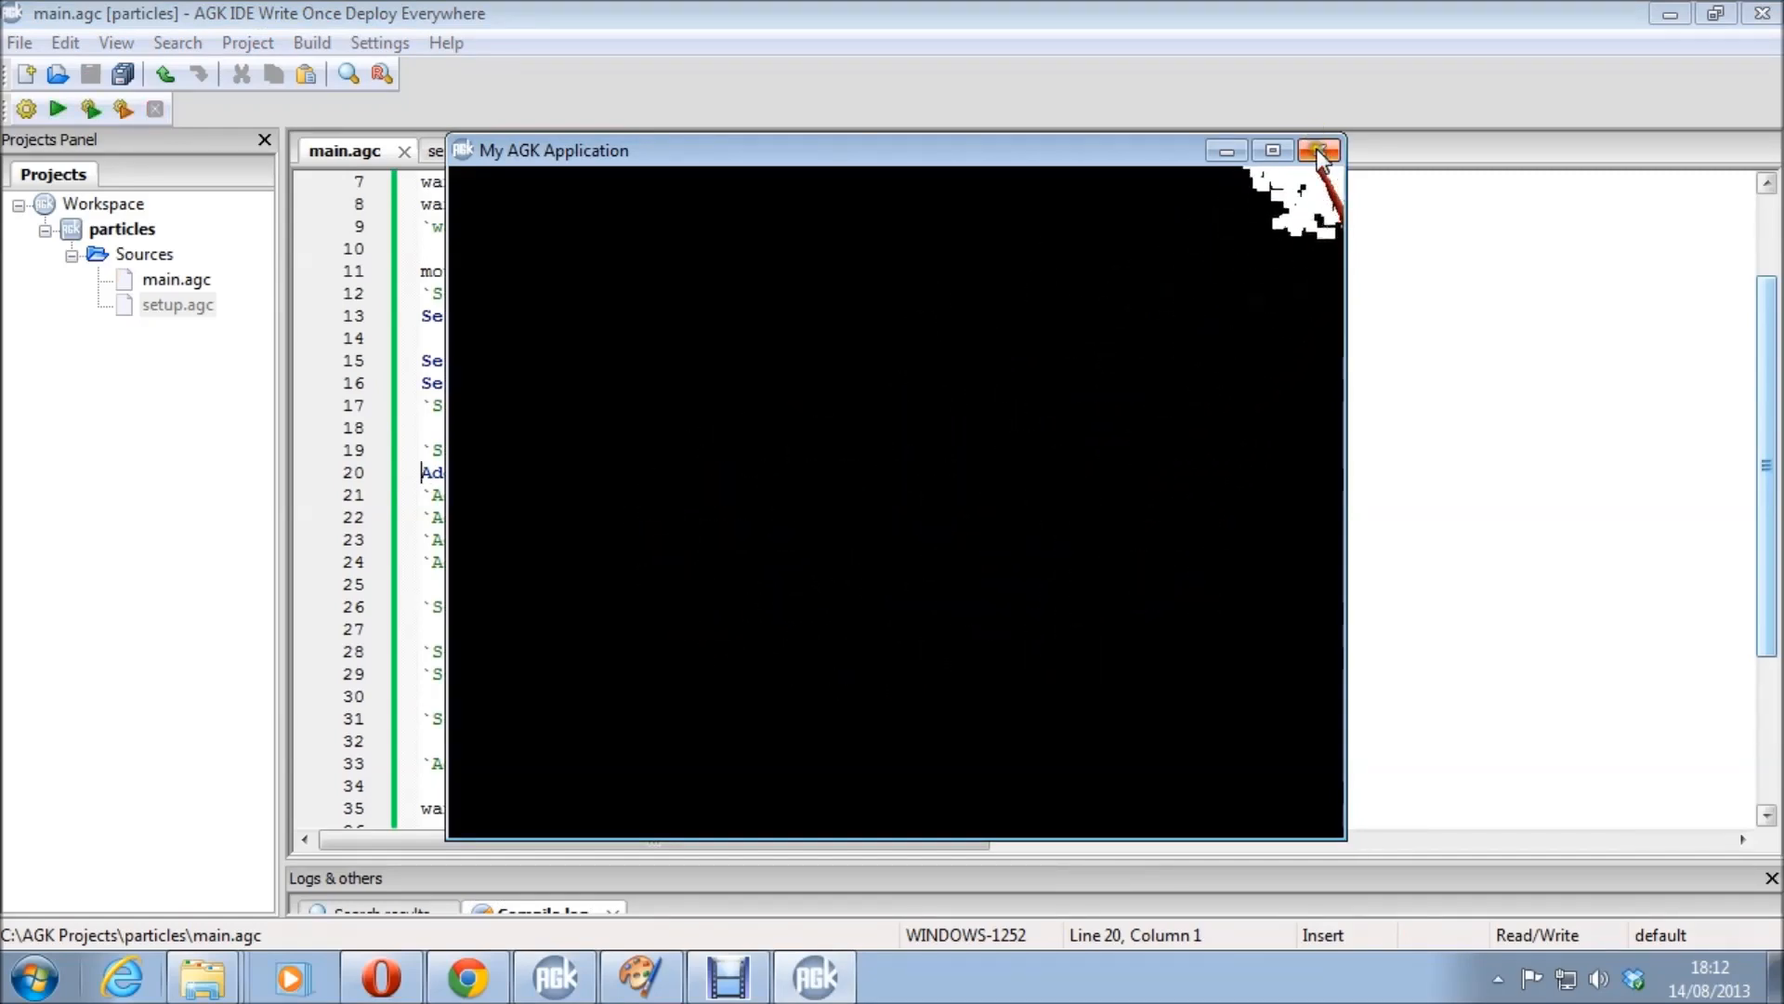
click(1319, 149)
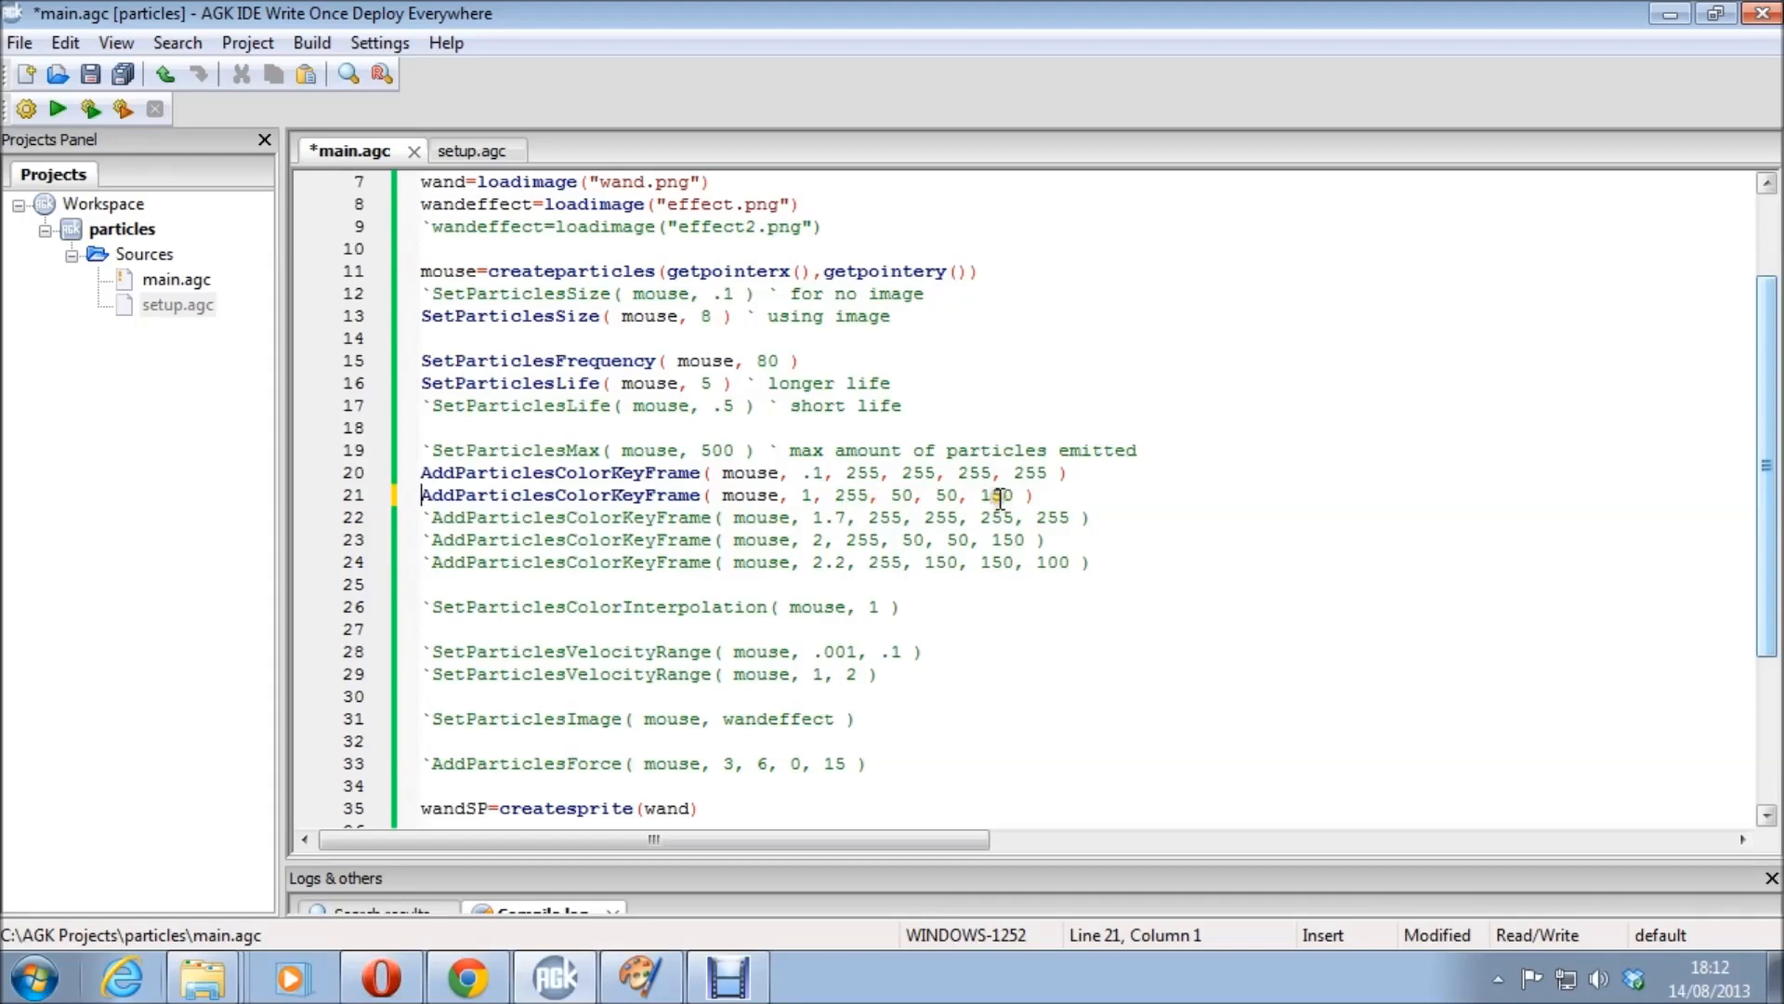
click(57, 107)
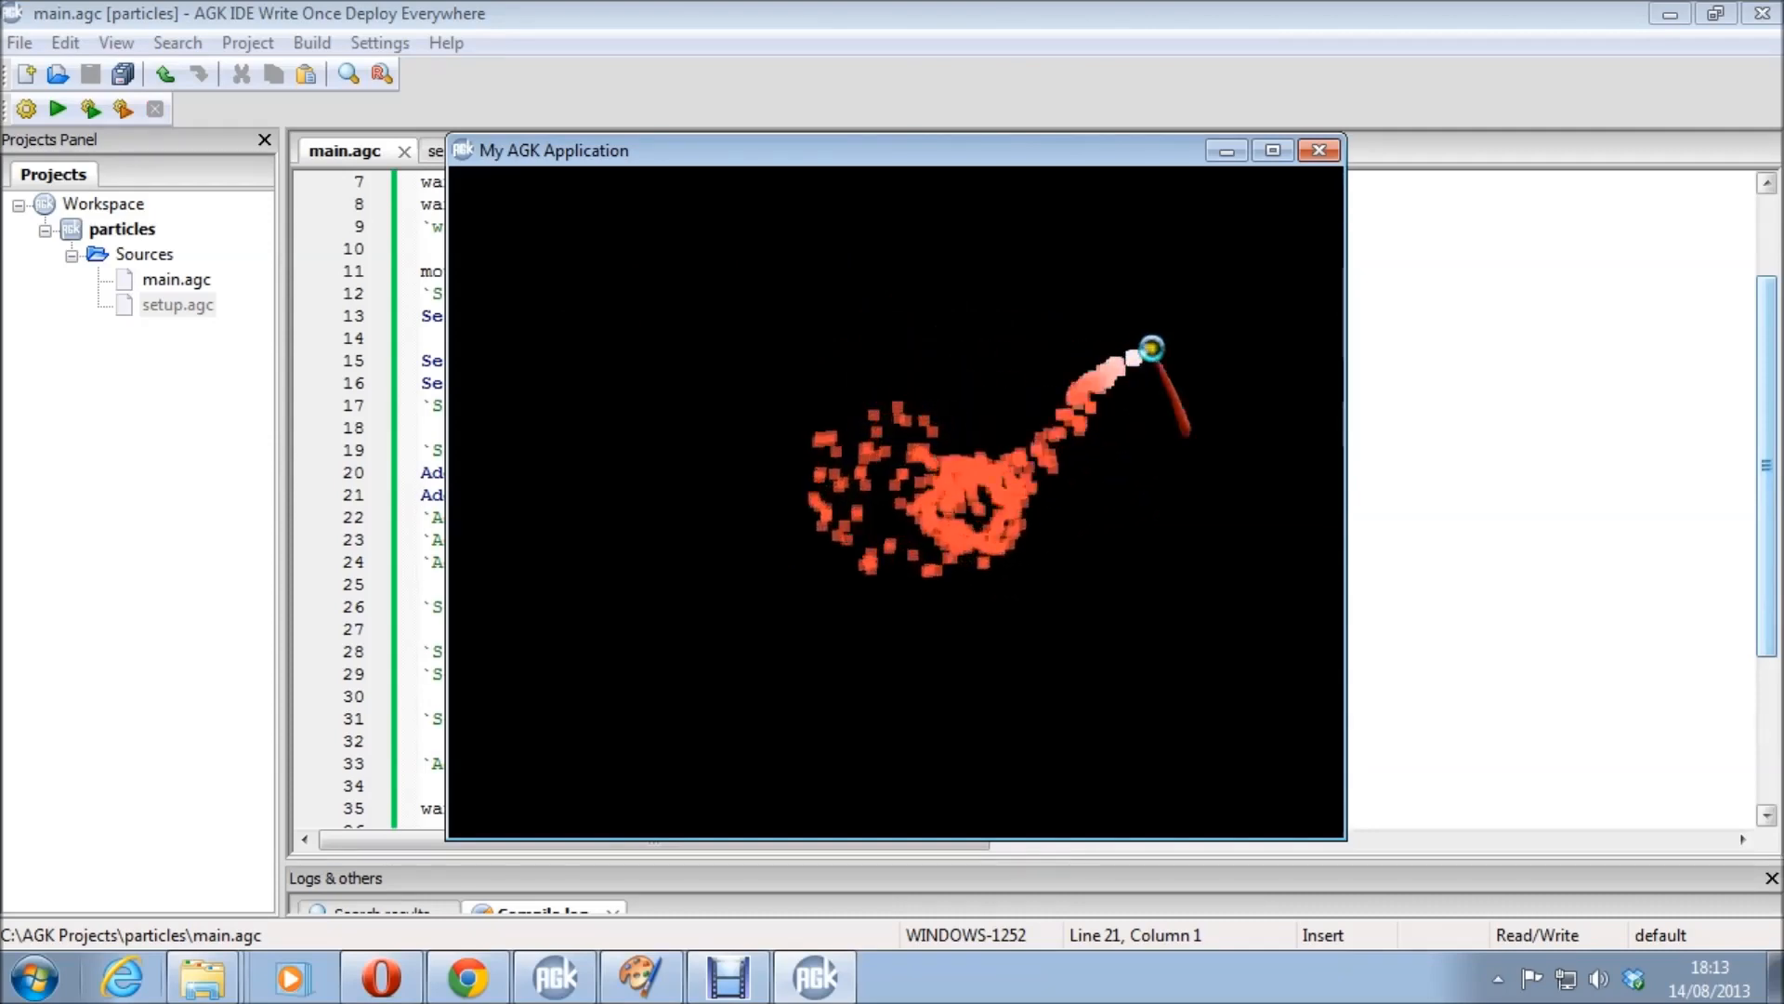
click(1318, 149)
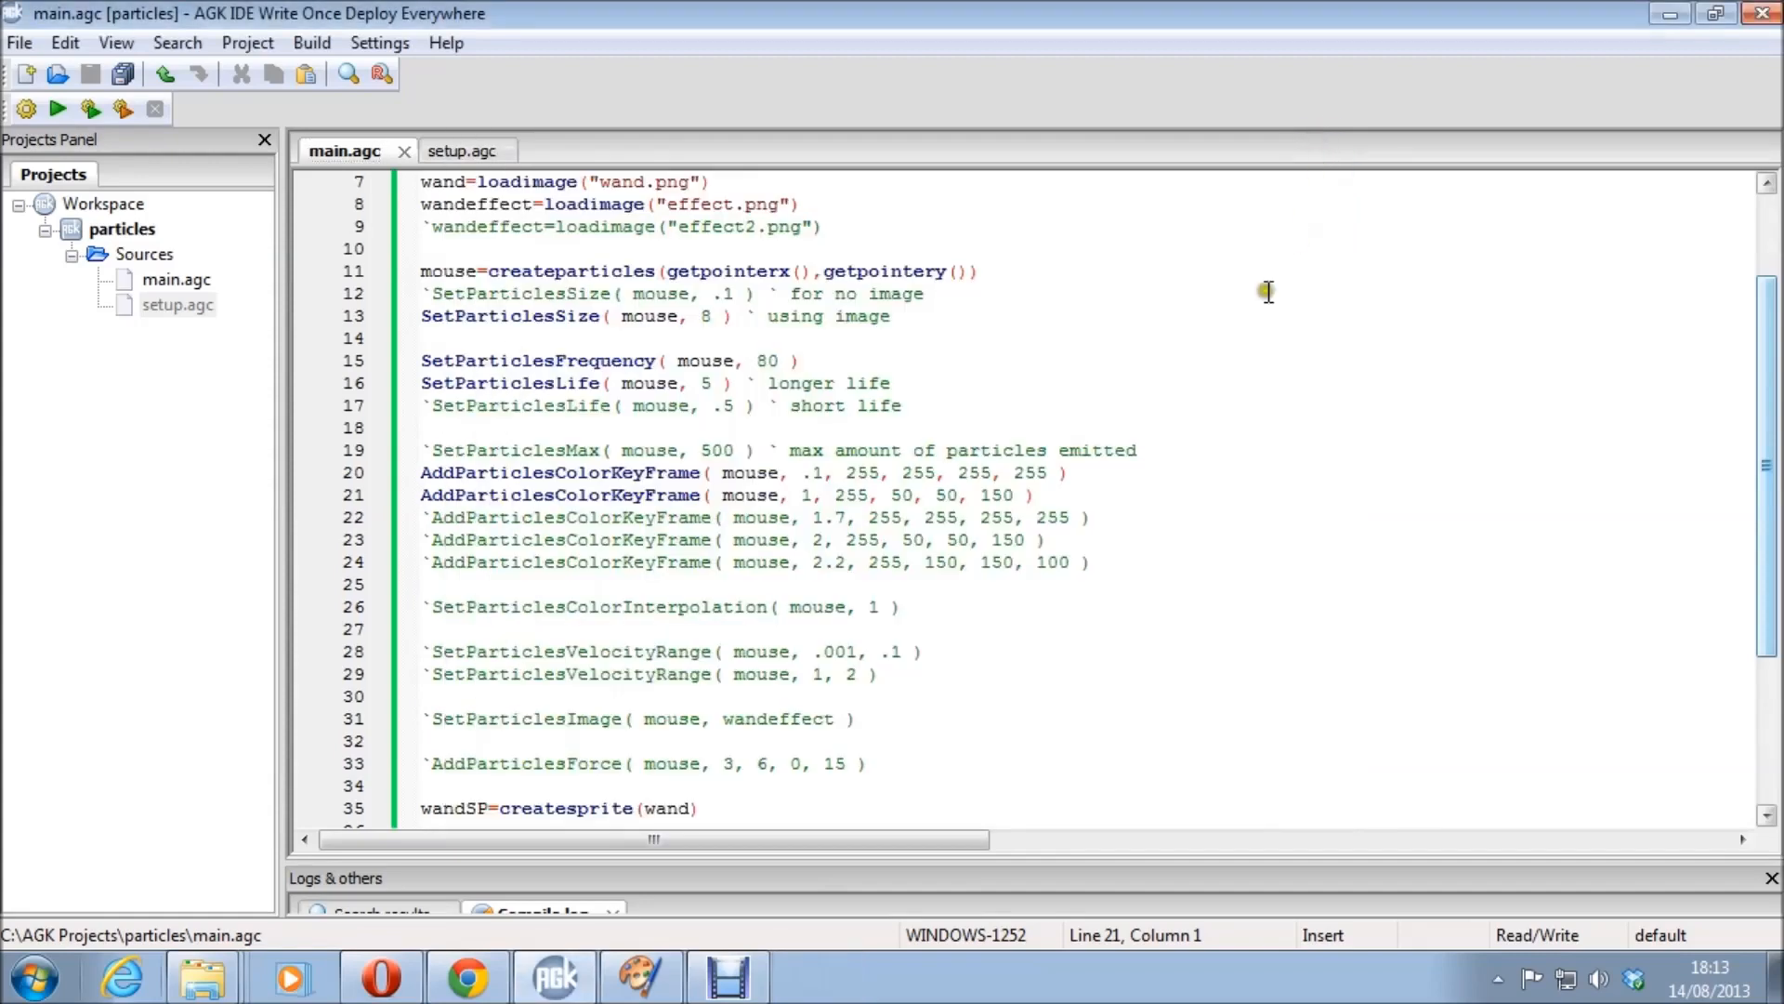
Uncomment the remaining three colour keyframe lines and preview the white-to-red trail.
click(430, 517)
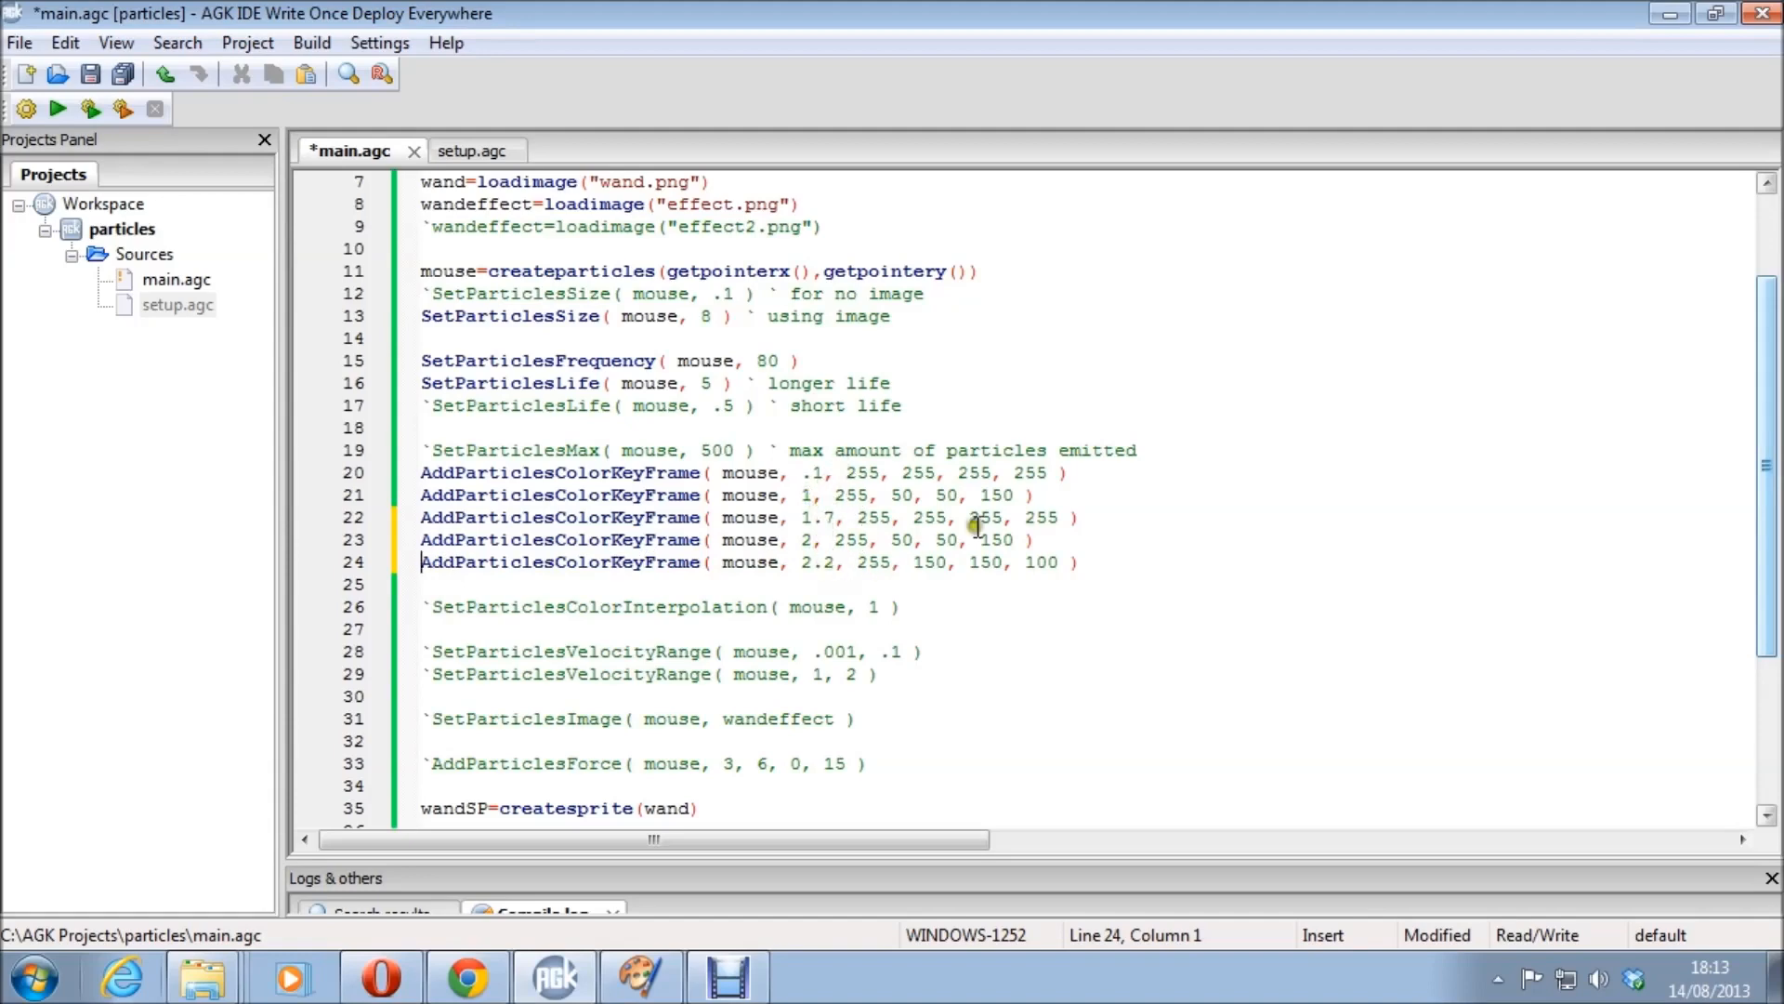
click(58, 108)
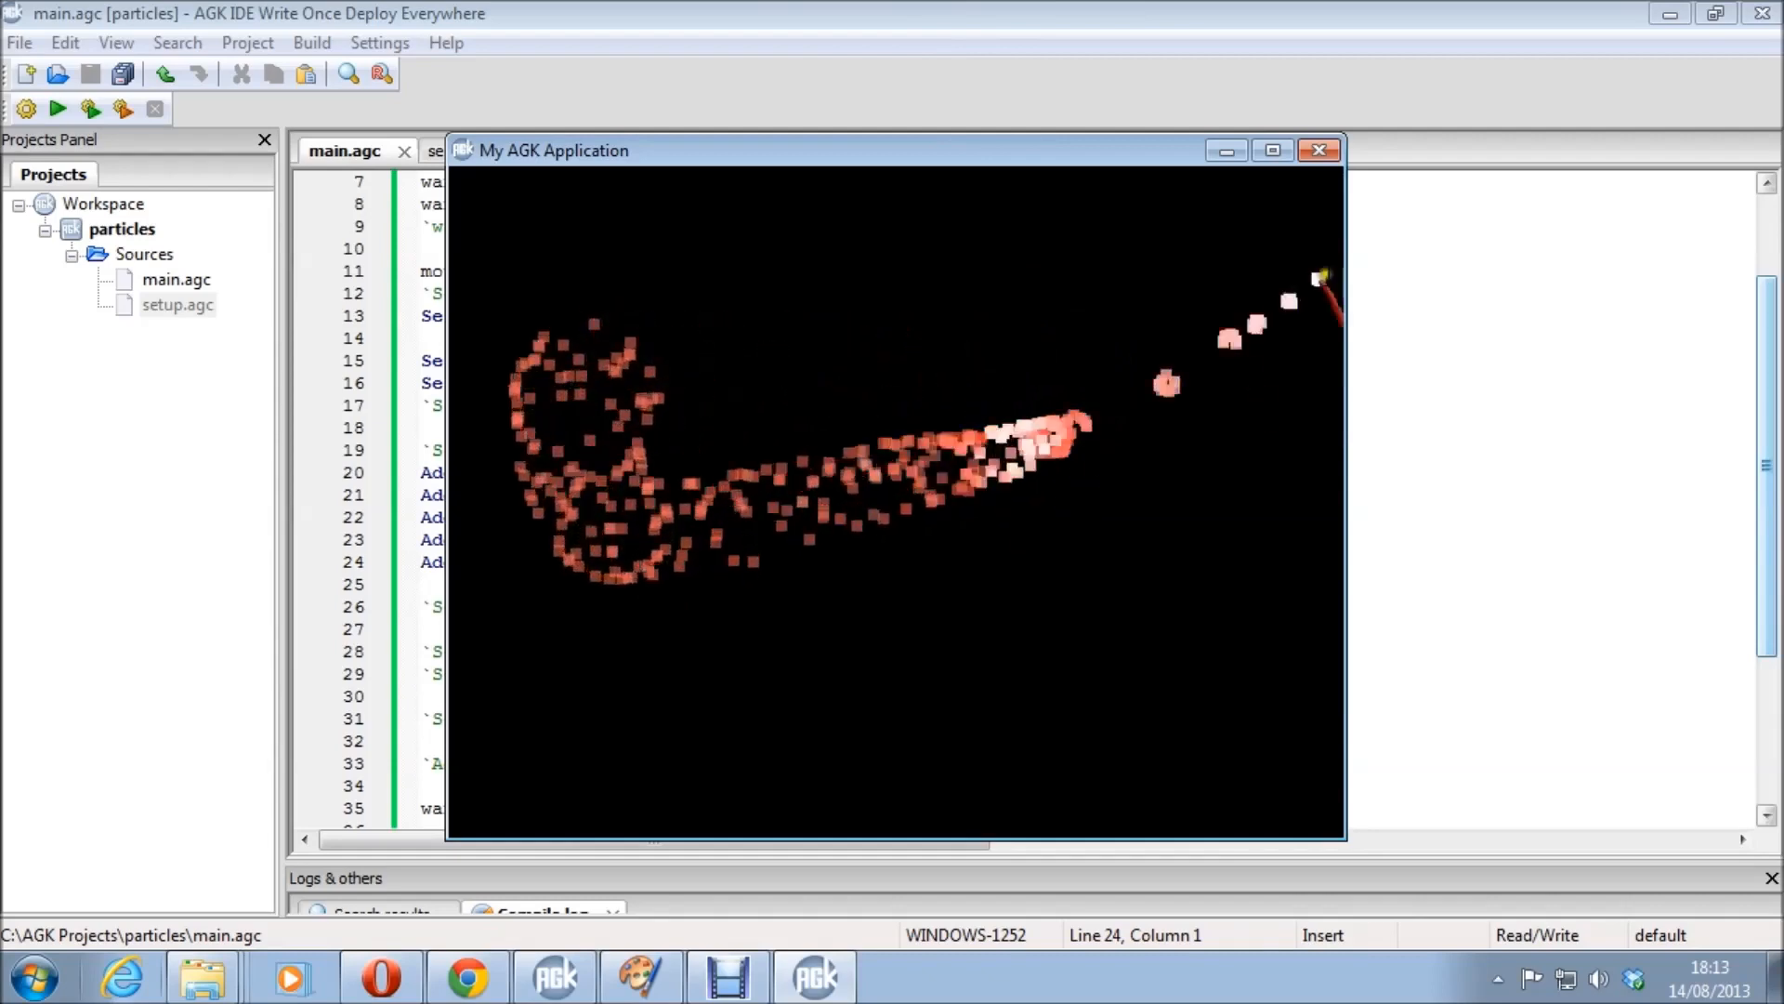
click(1318, 149)
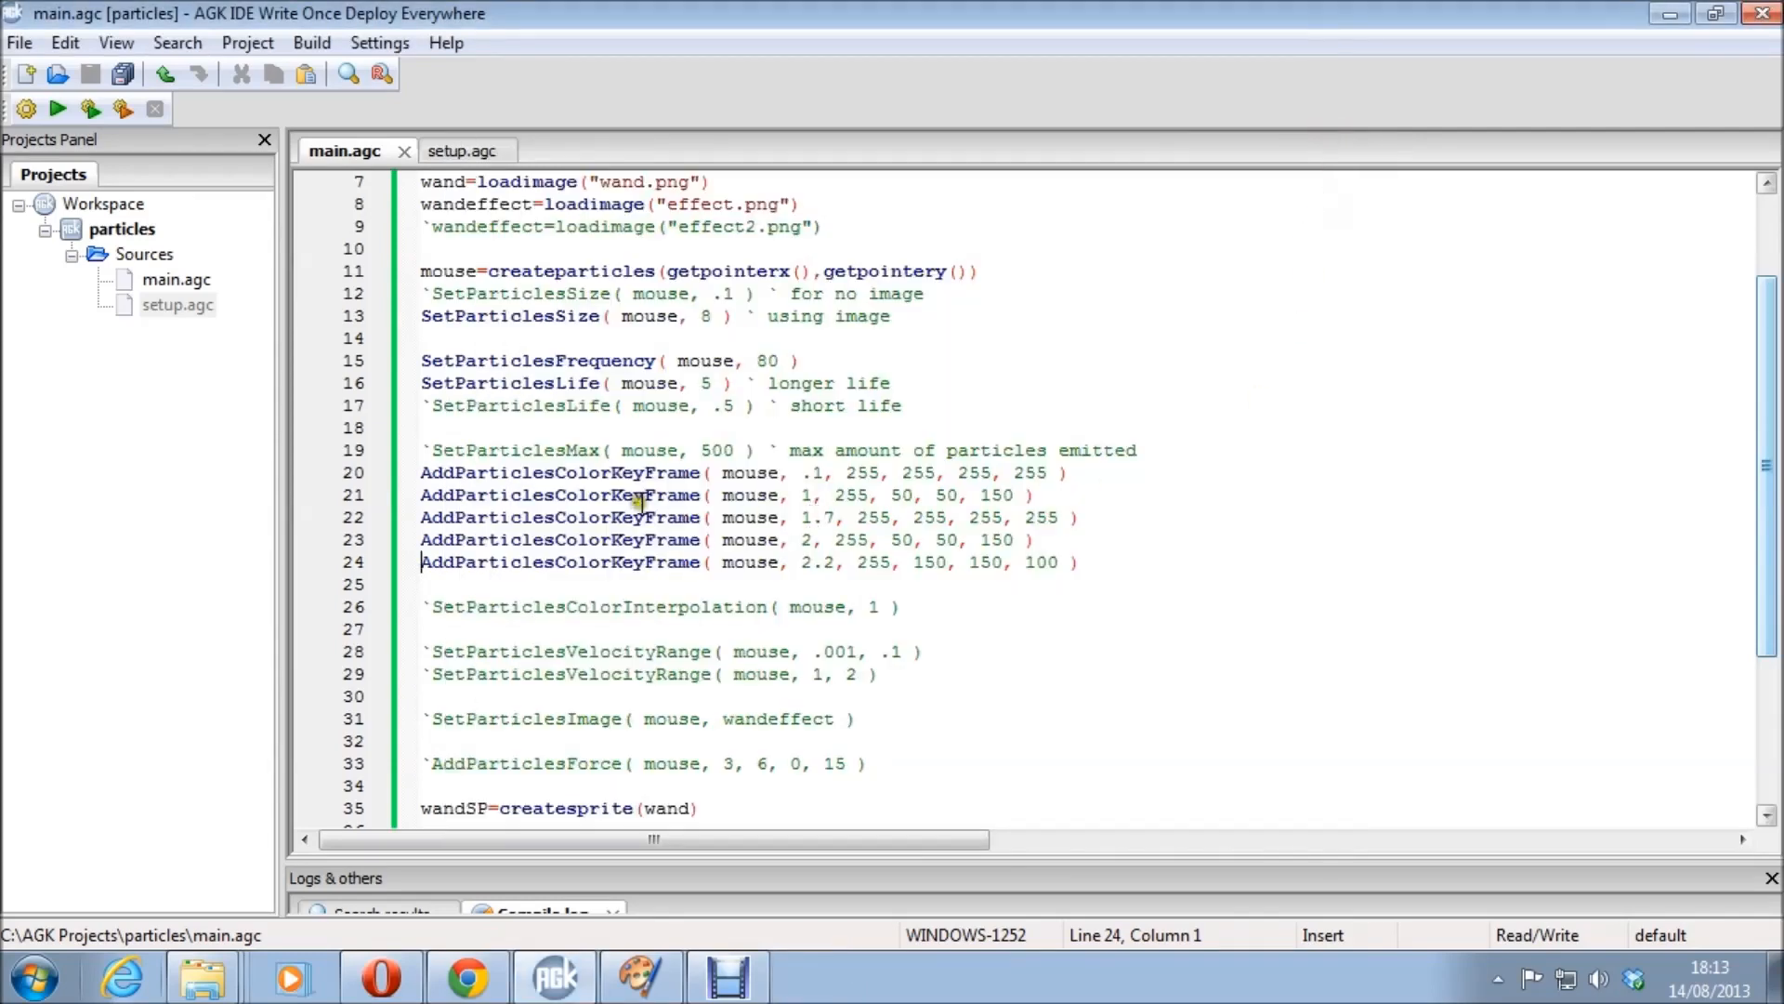
Enable SetParticlesColorInterpolation( mouse, 1 ), preview the softer trail, and retype the value 1.
scroll(down, 3)
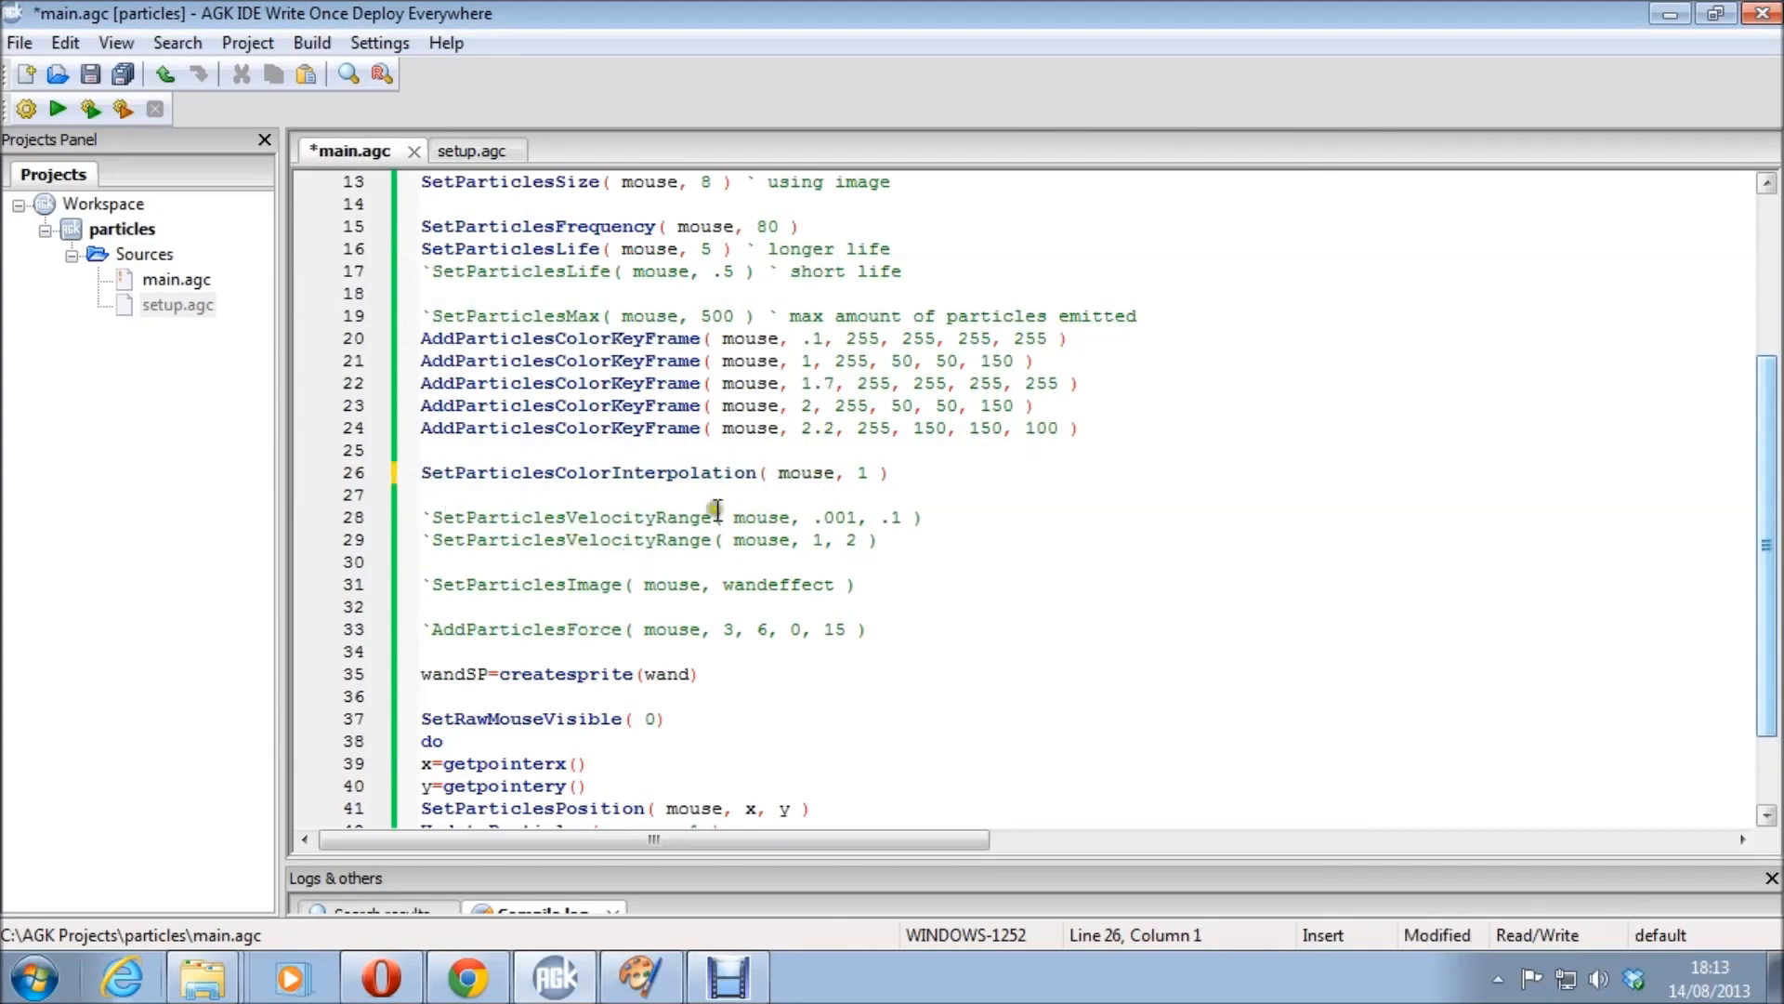
mouse_move(850, 547)
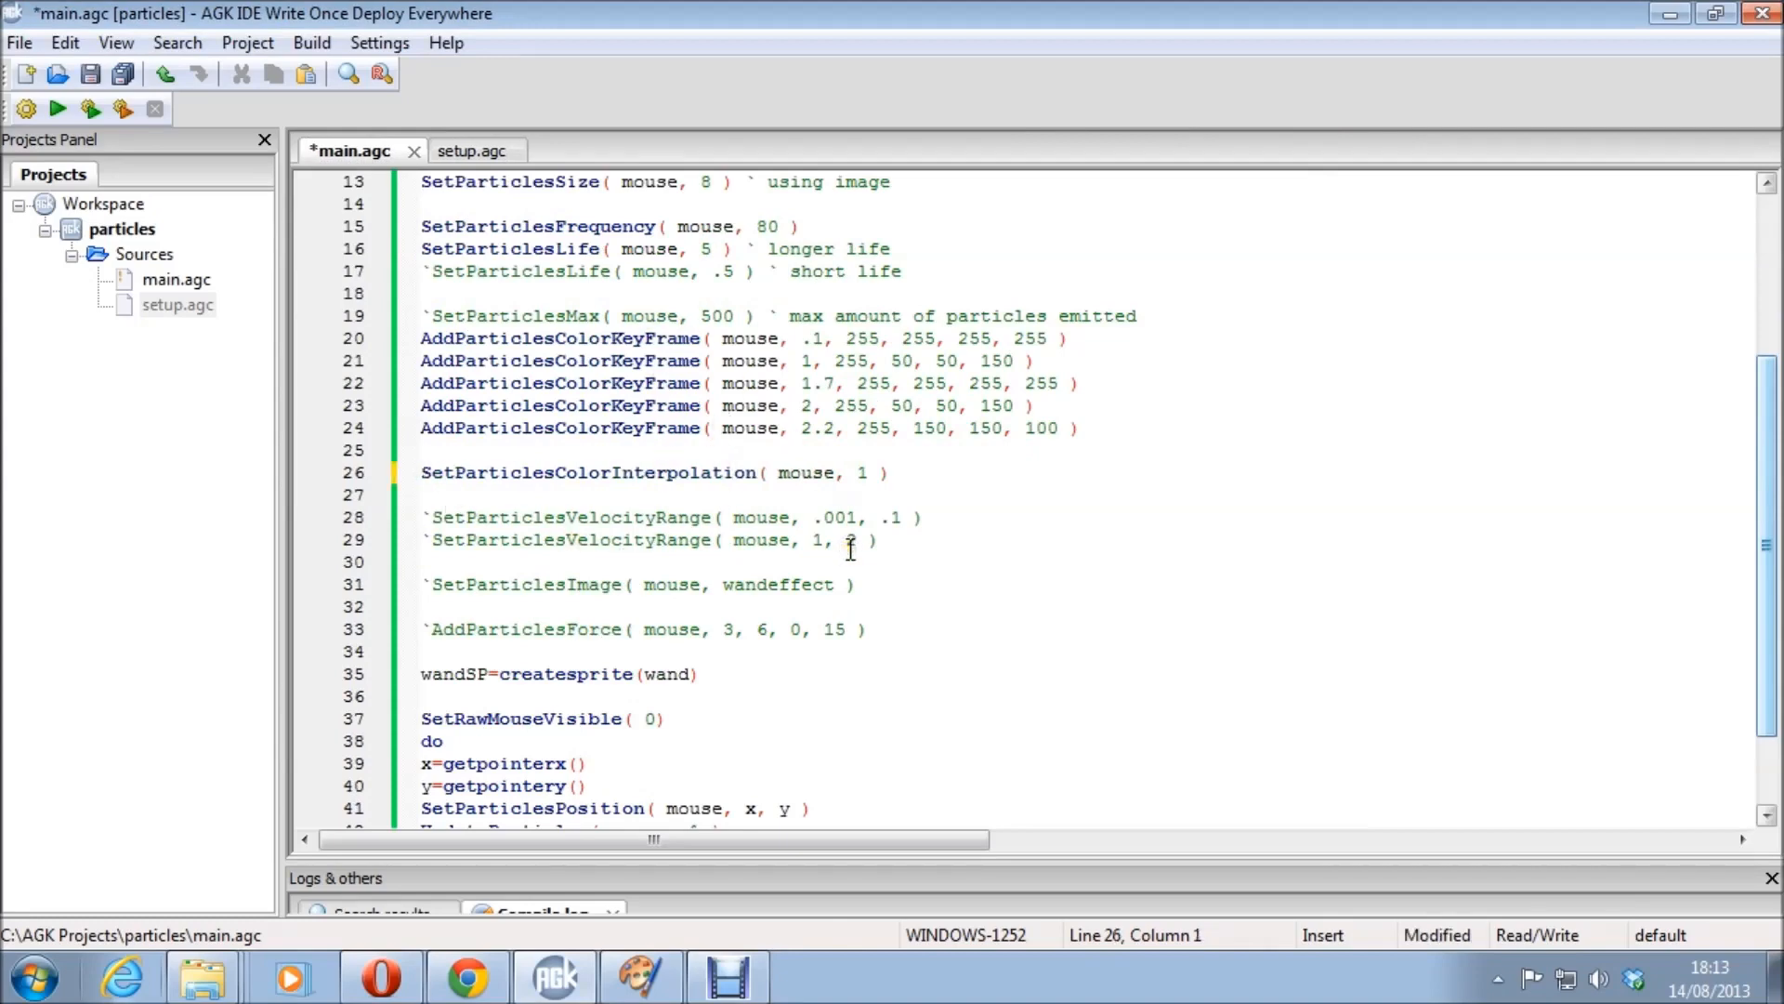
click(57, 110)
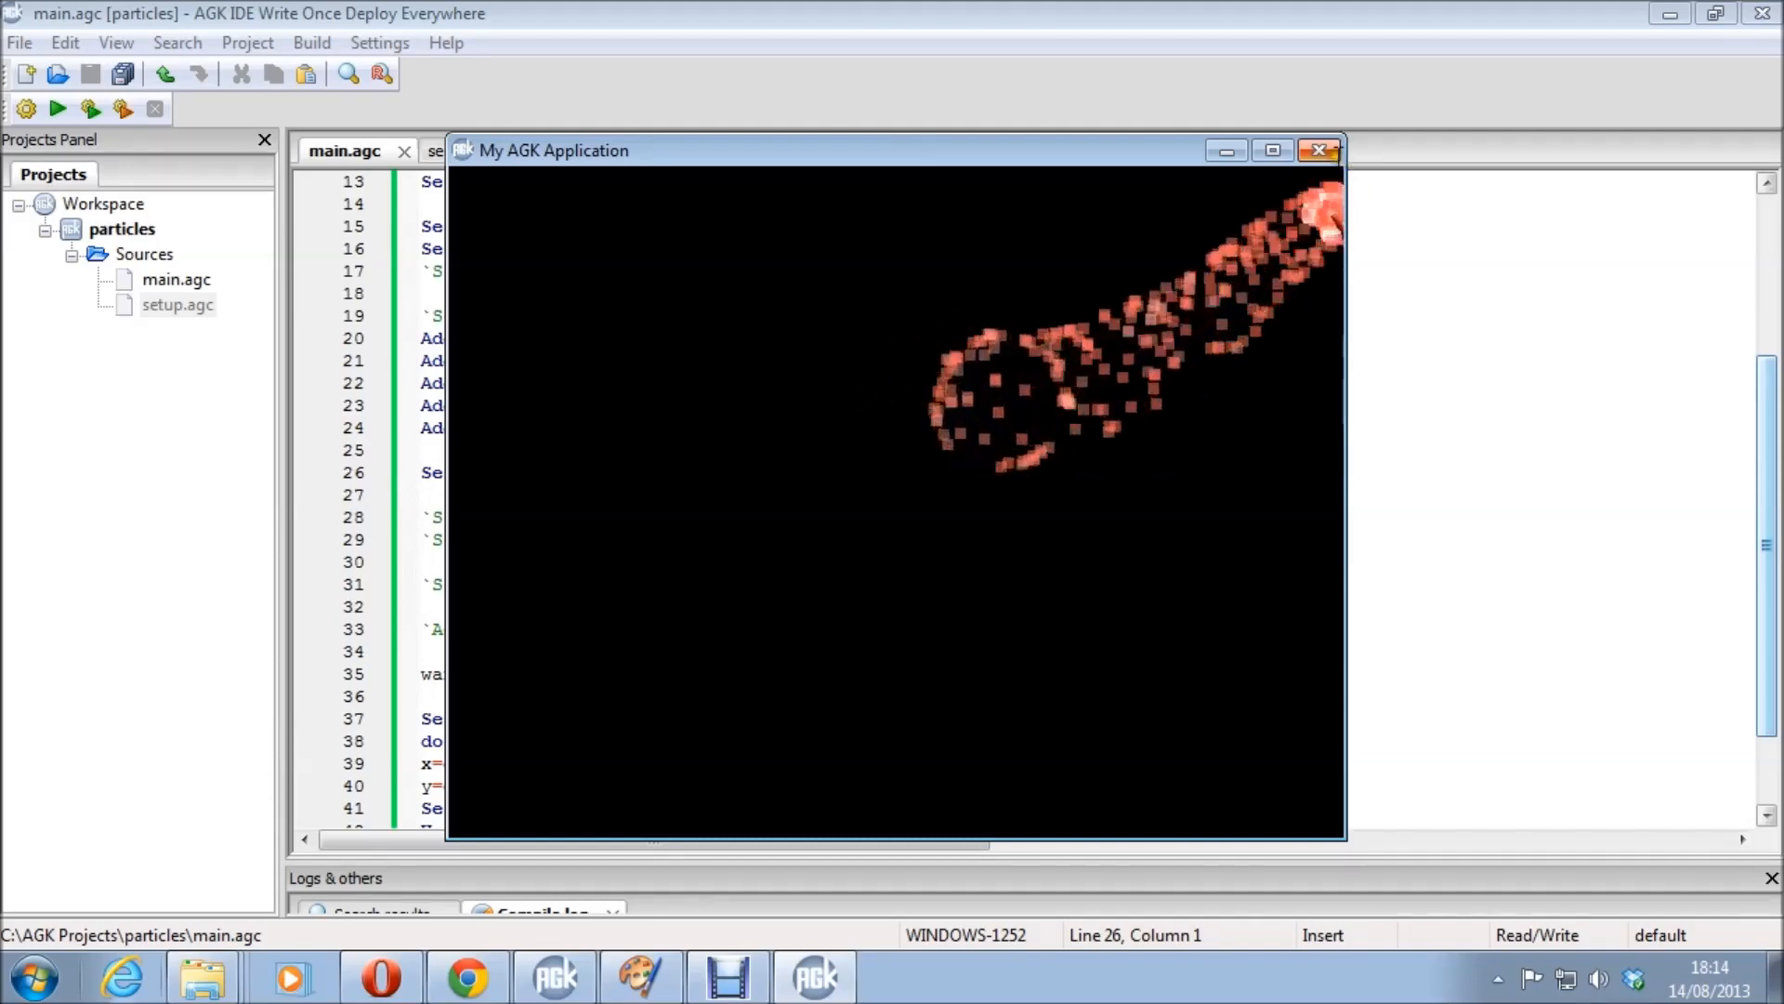
click(1319, 148)
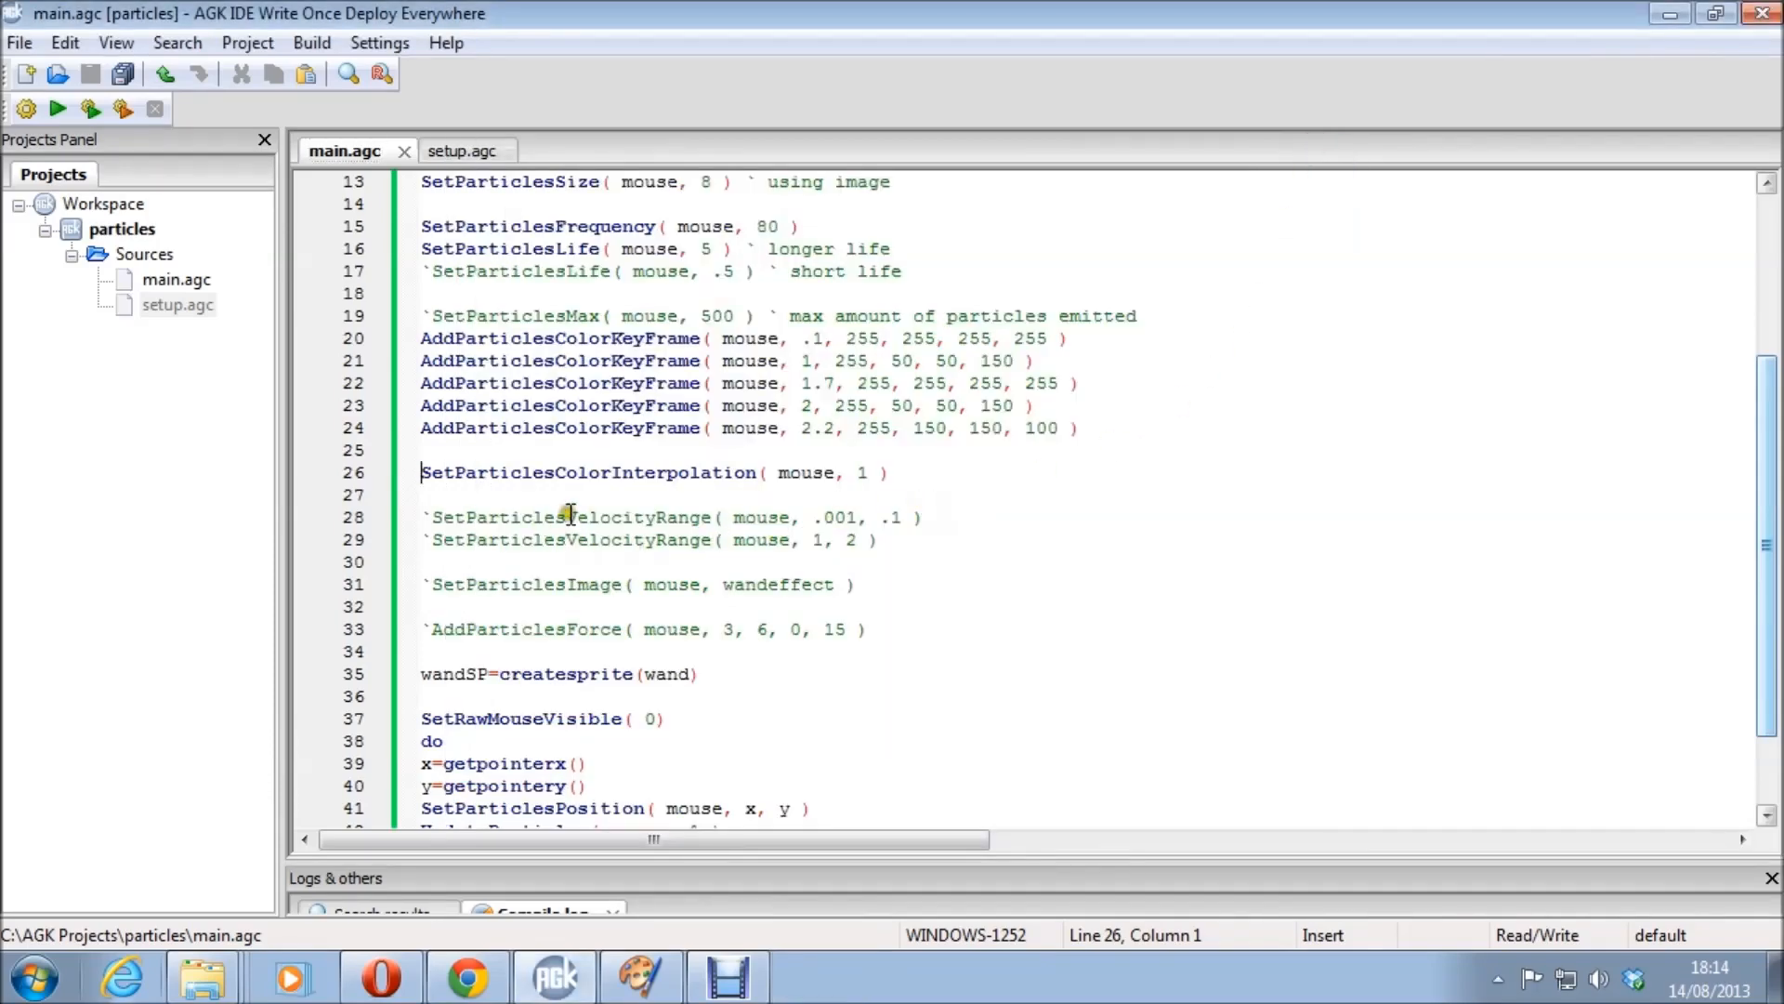
mouse_move(771, 472)
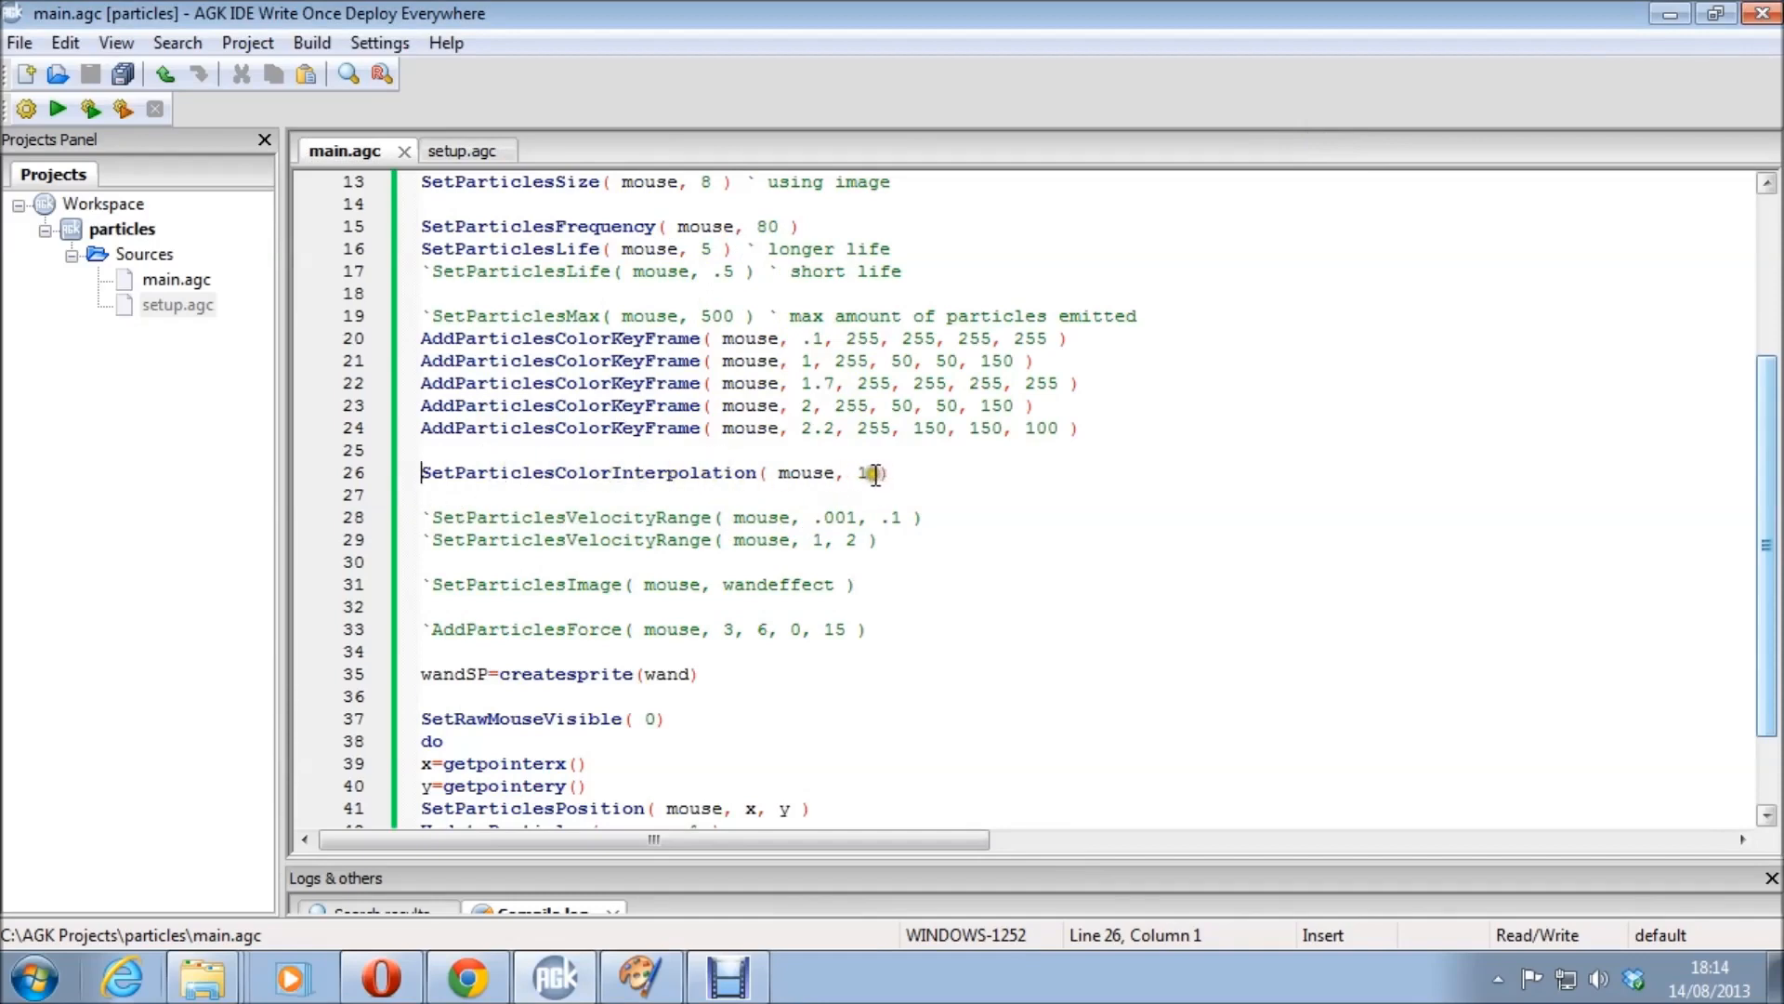
key(Backspace)
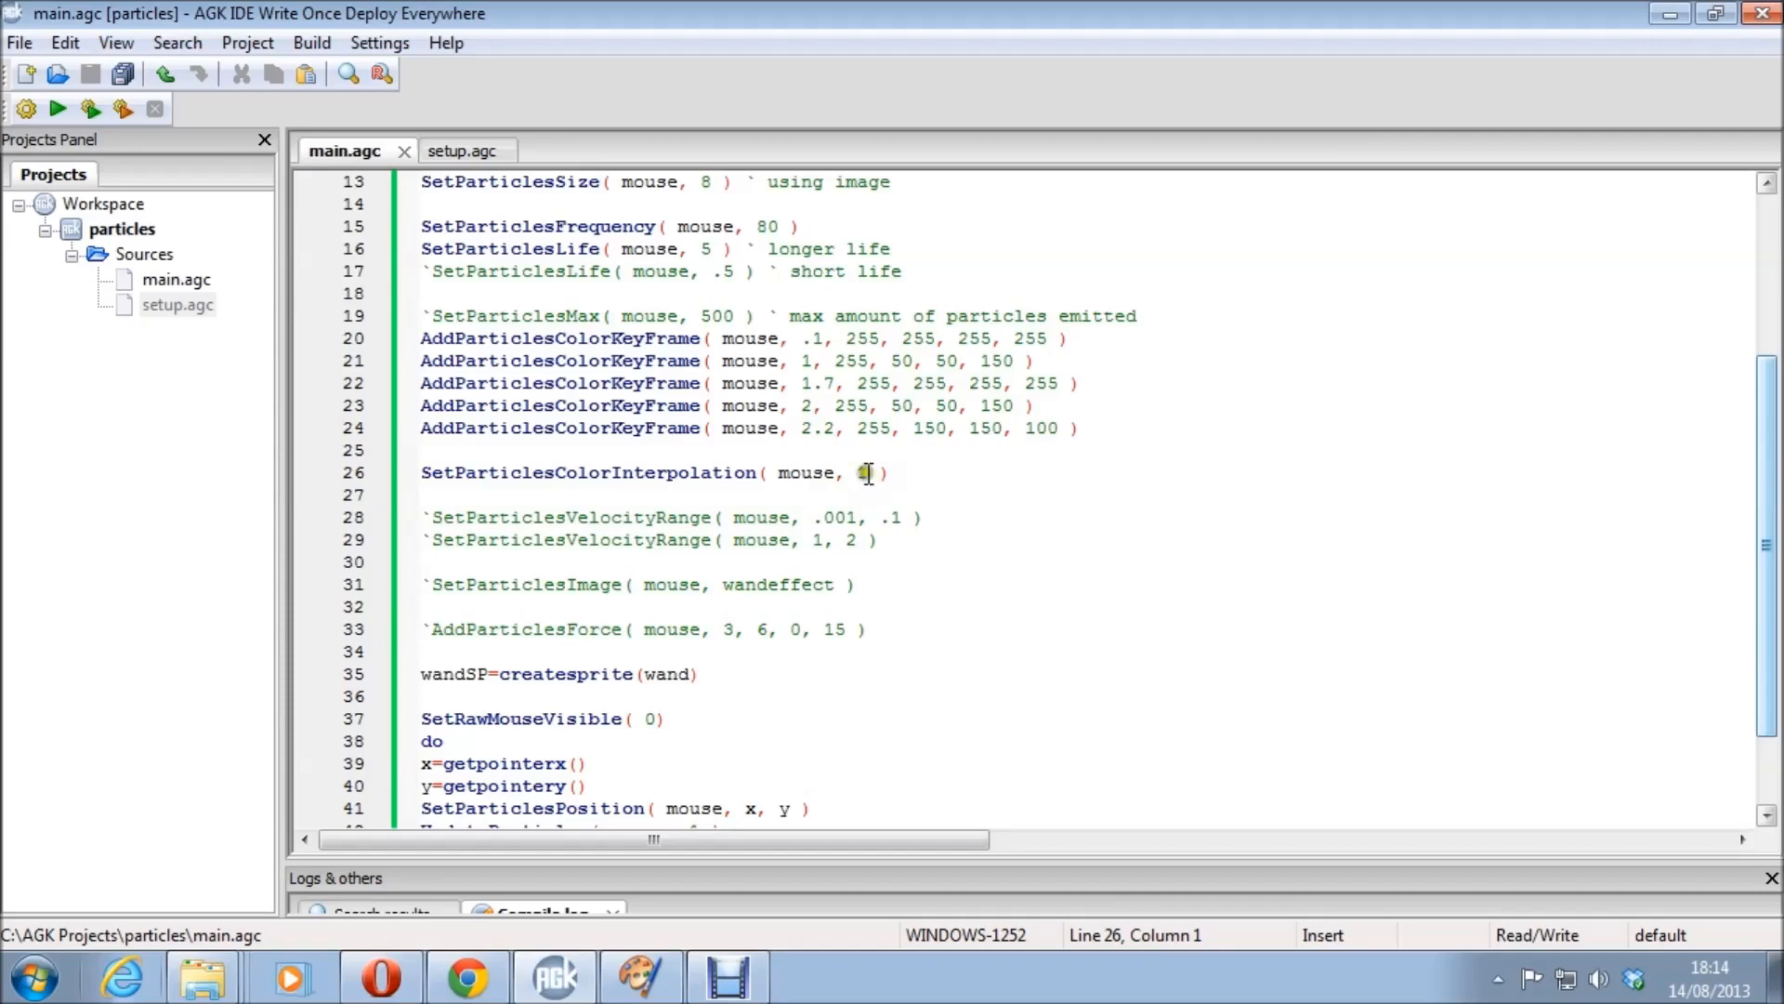
text(1)
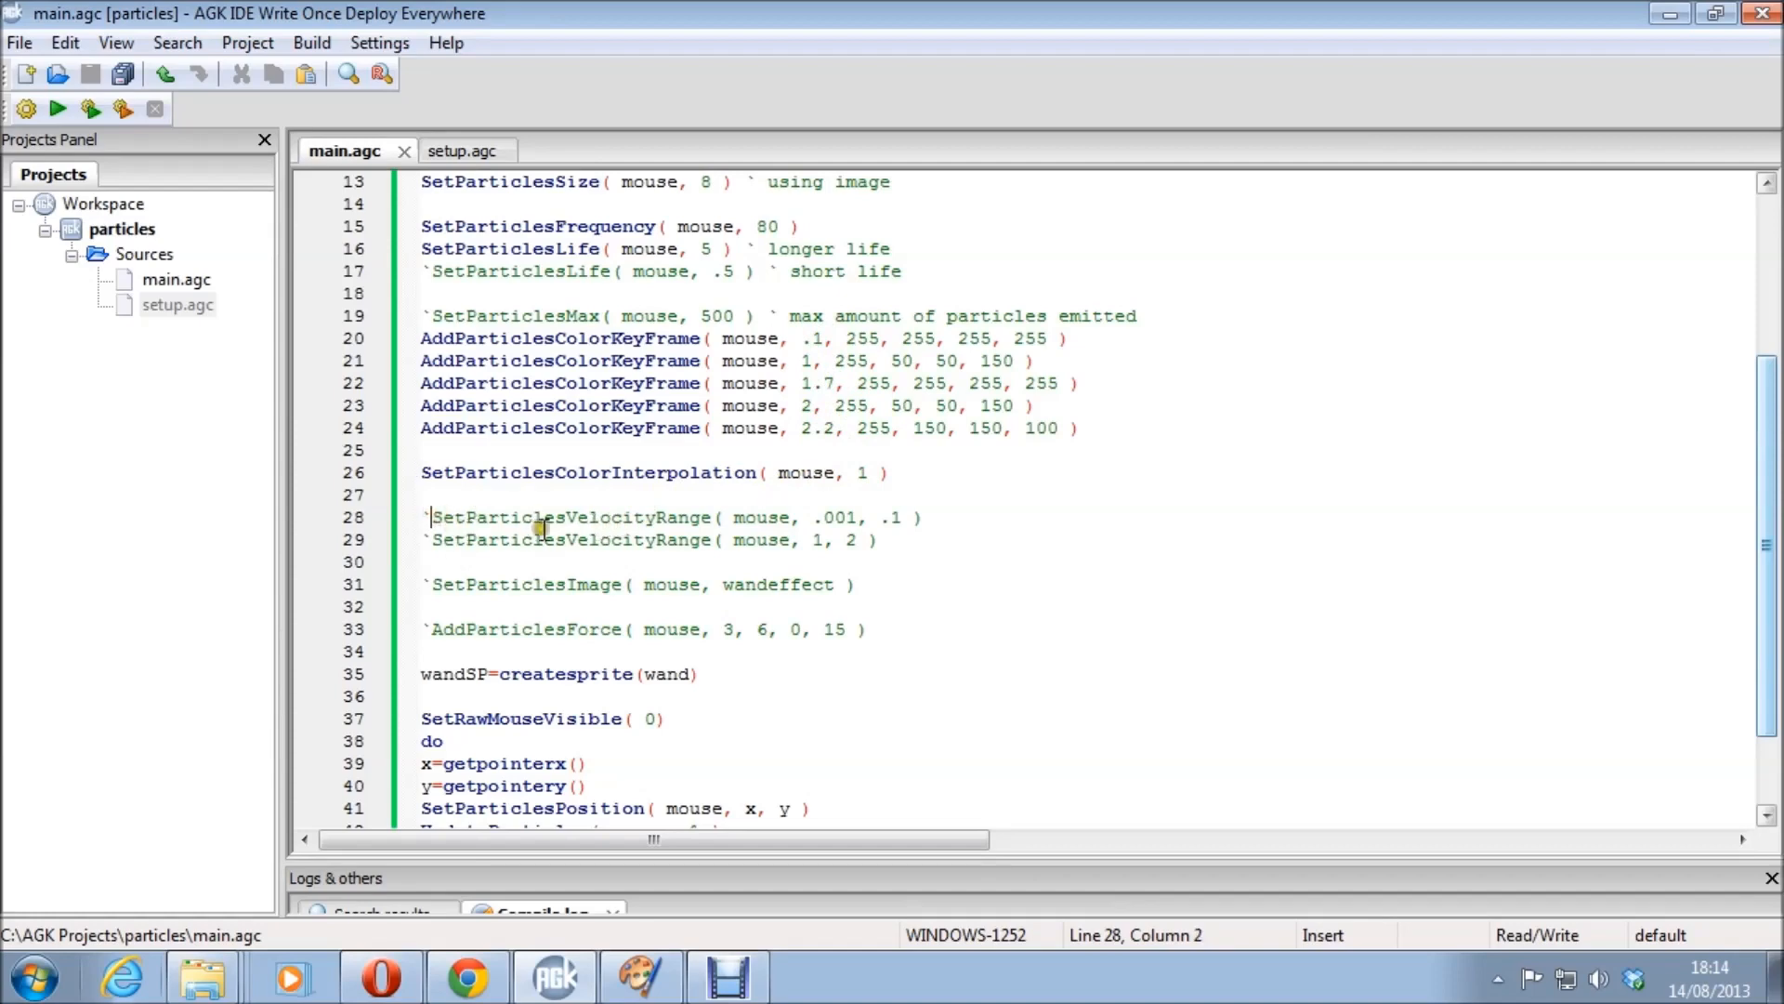
mouse_move(608, 525)
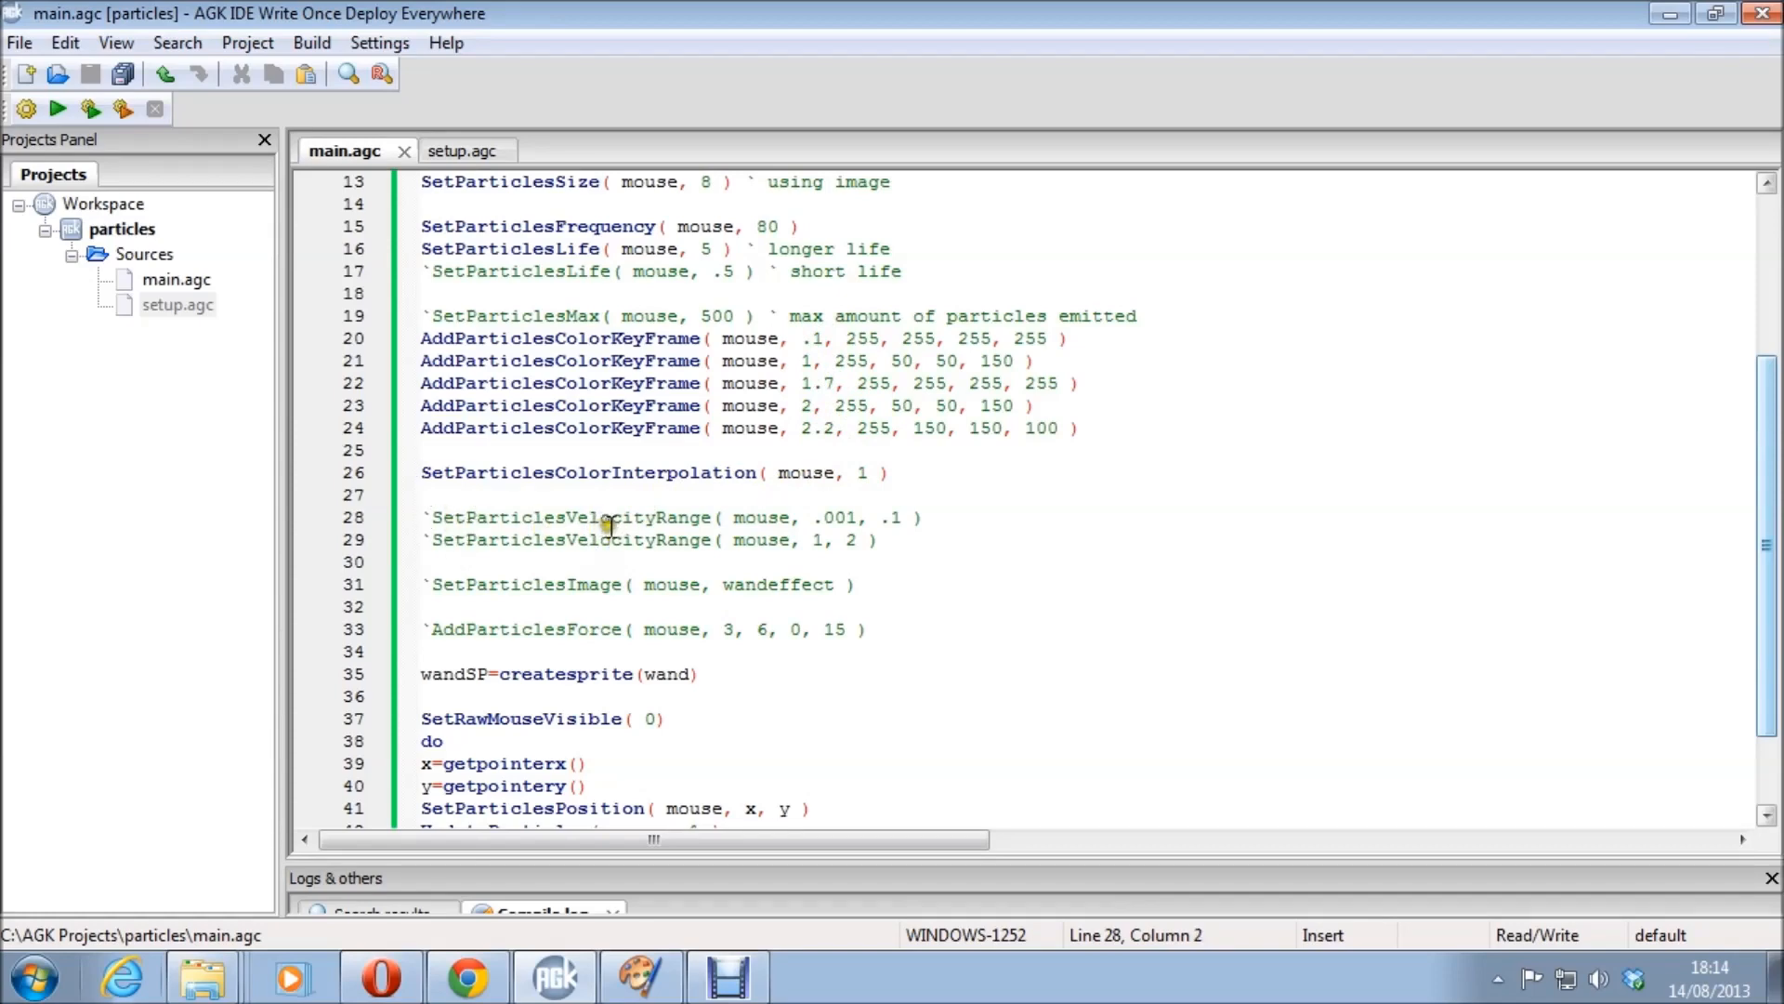
mouse_move(812, 510)
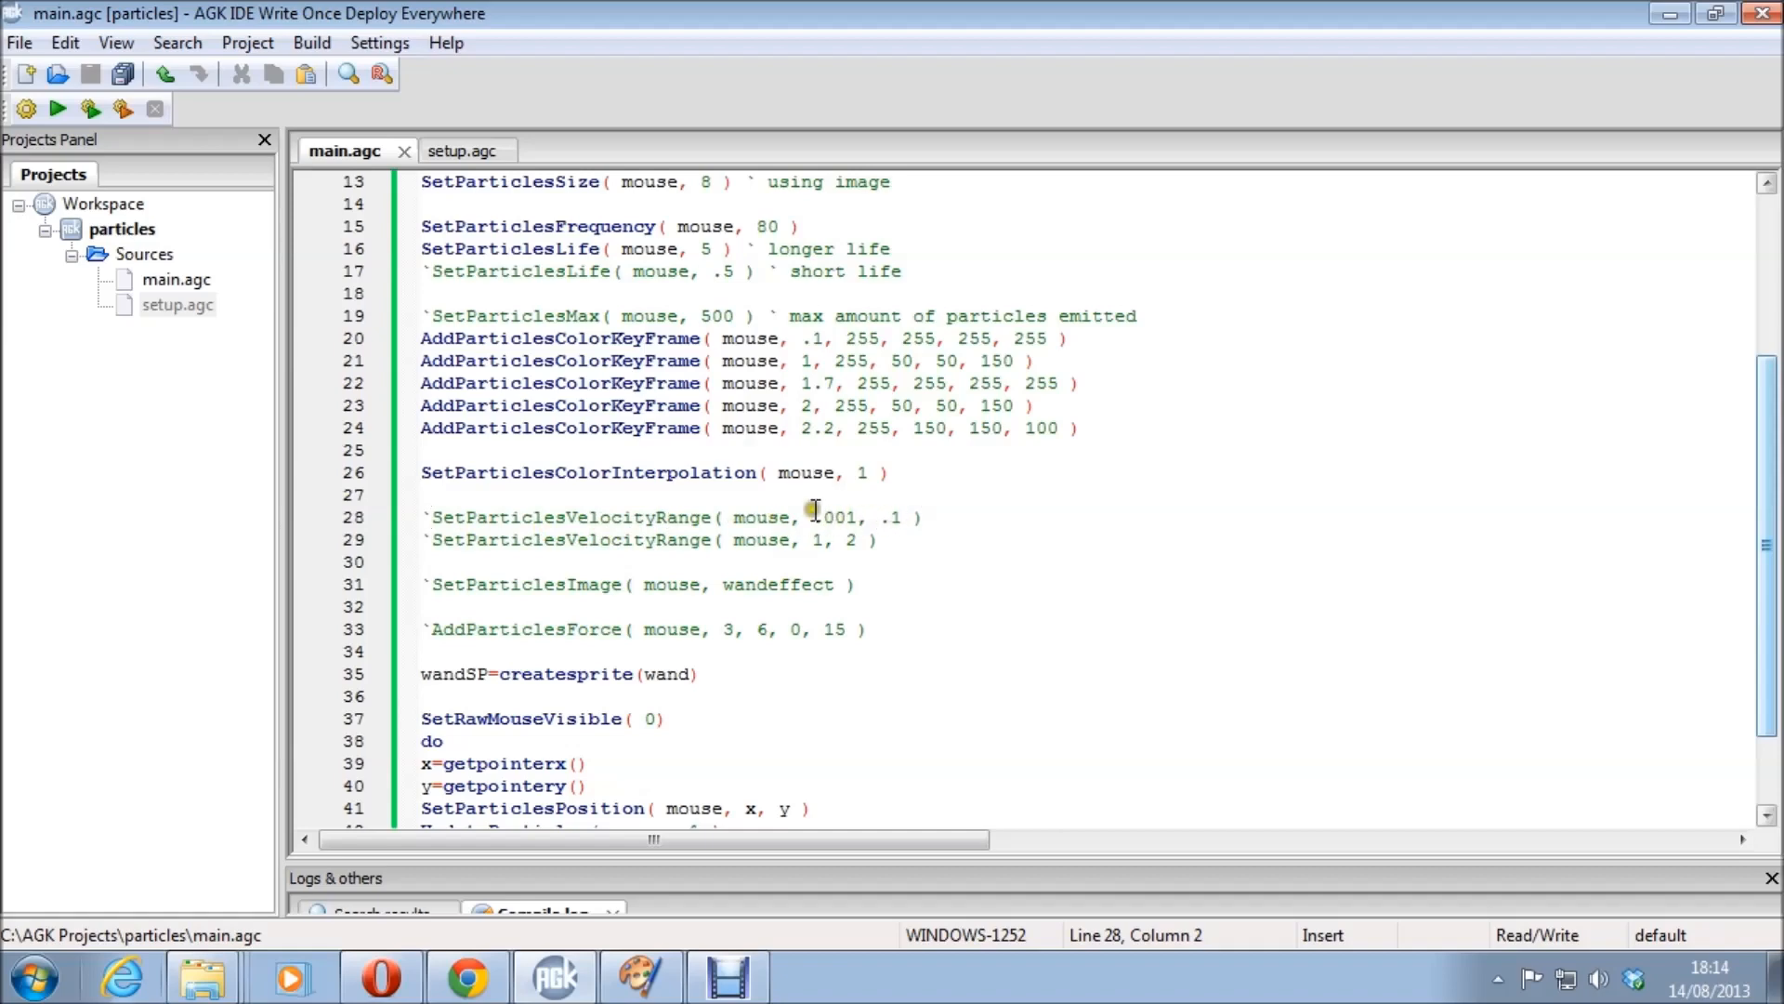
mouse_move(582, 539)
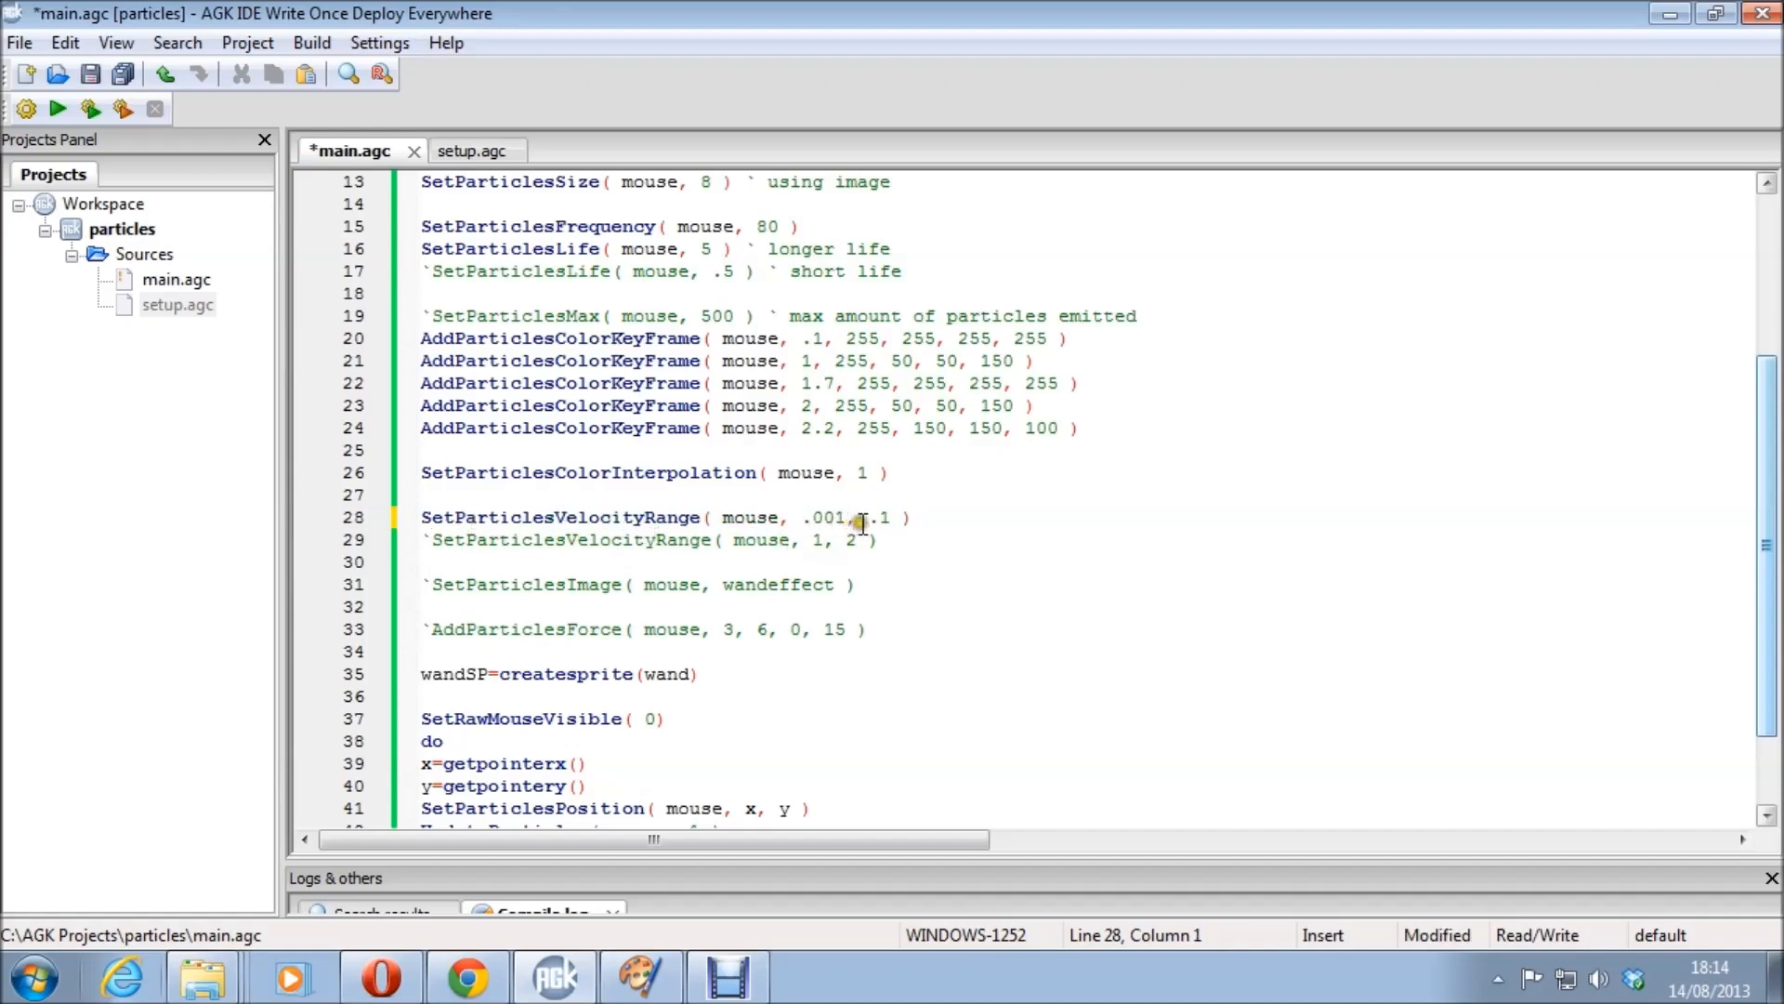
Run the demo with the .001–.1 velocity range, then comment that line out with a backtick.
click(58, 108)
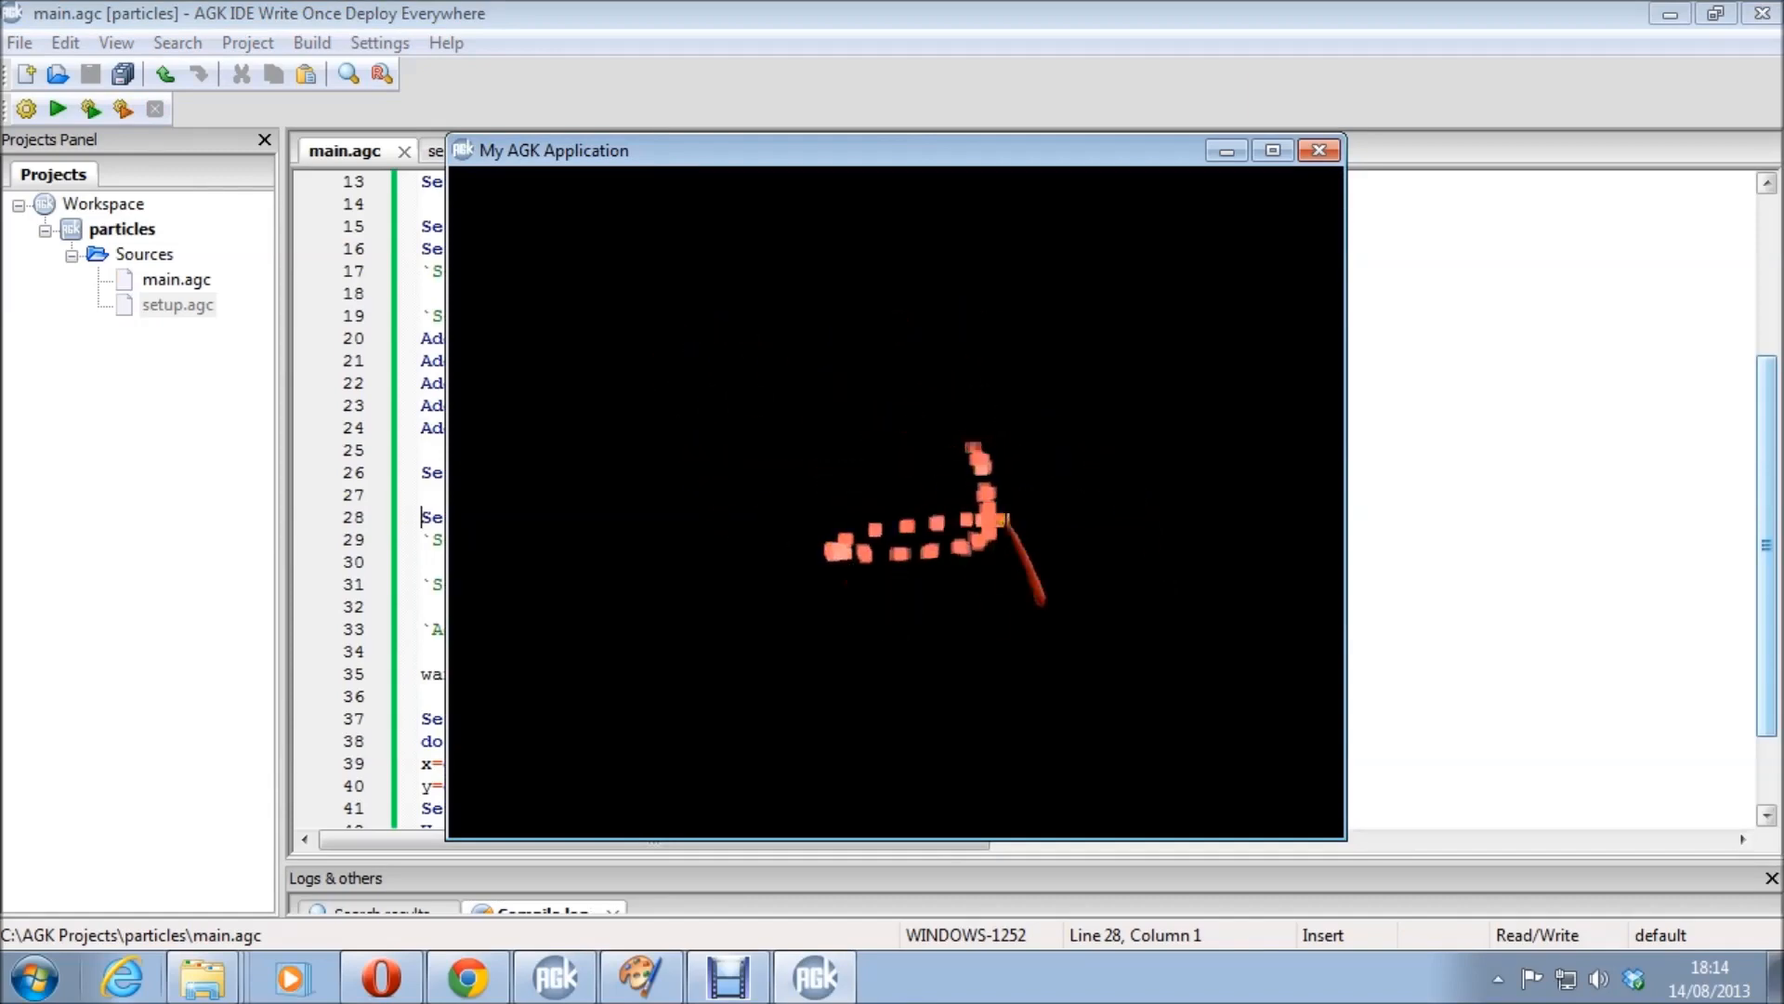
click(1319, 149)
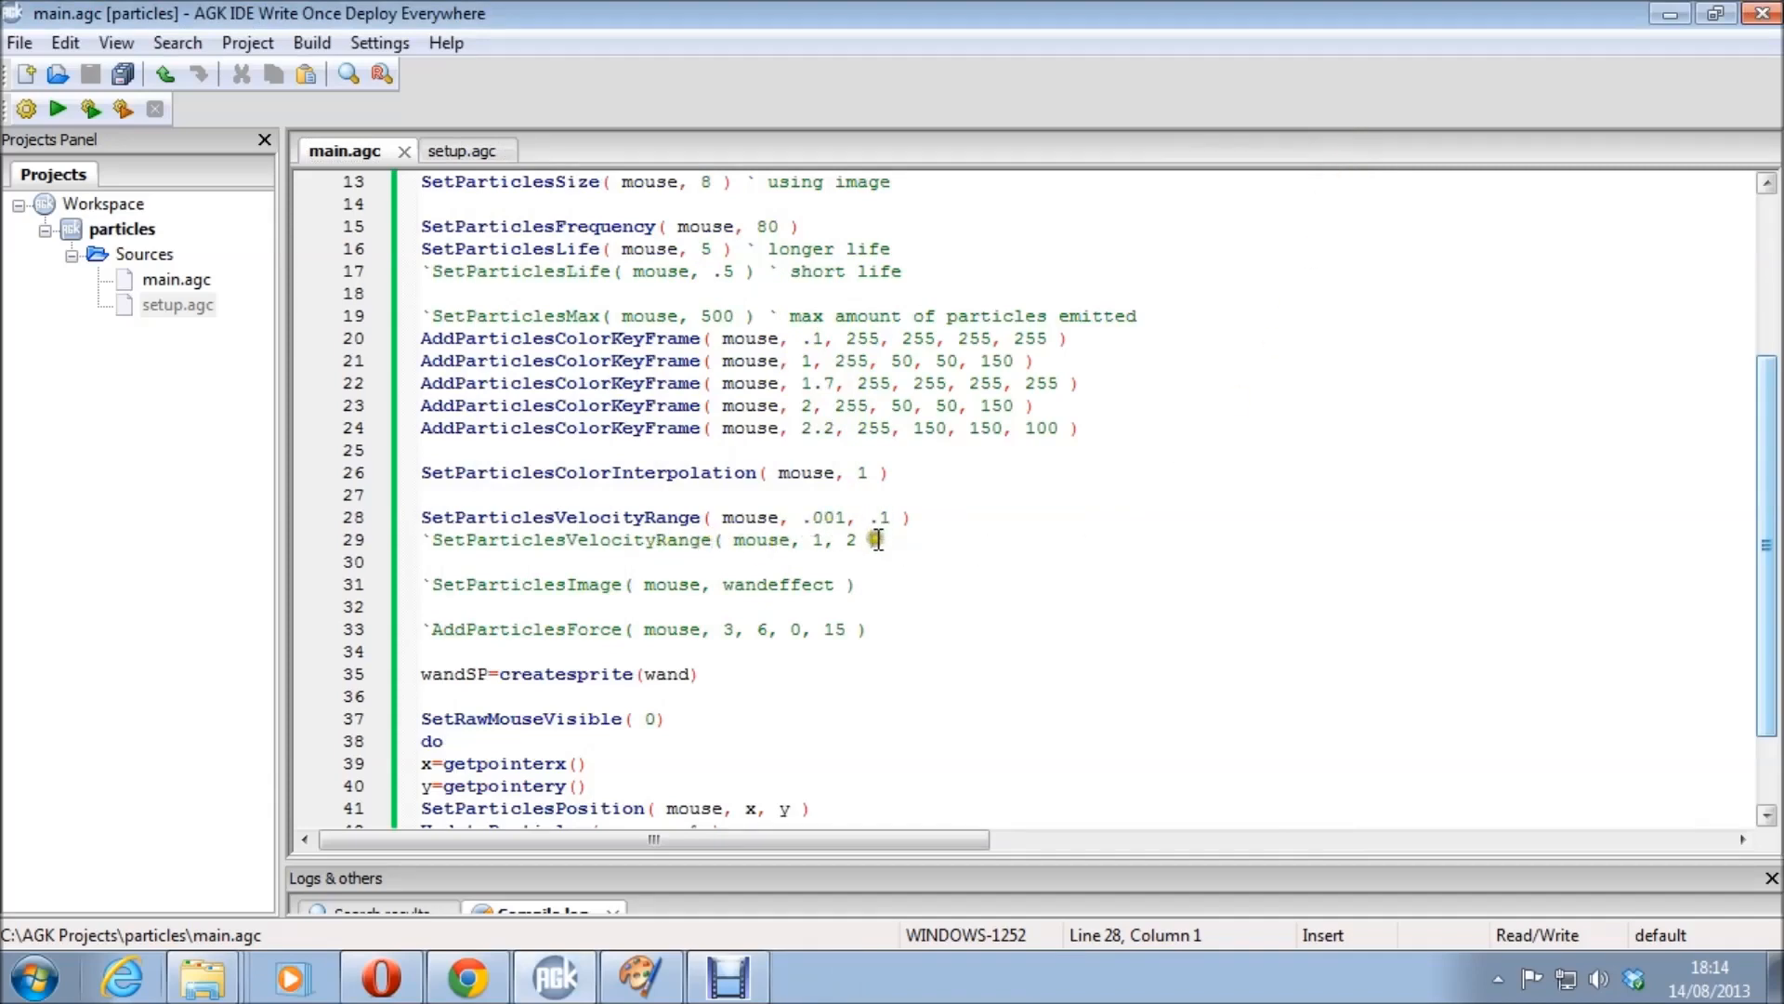
mouse_move(556, 539)
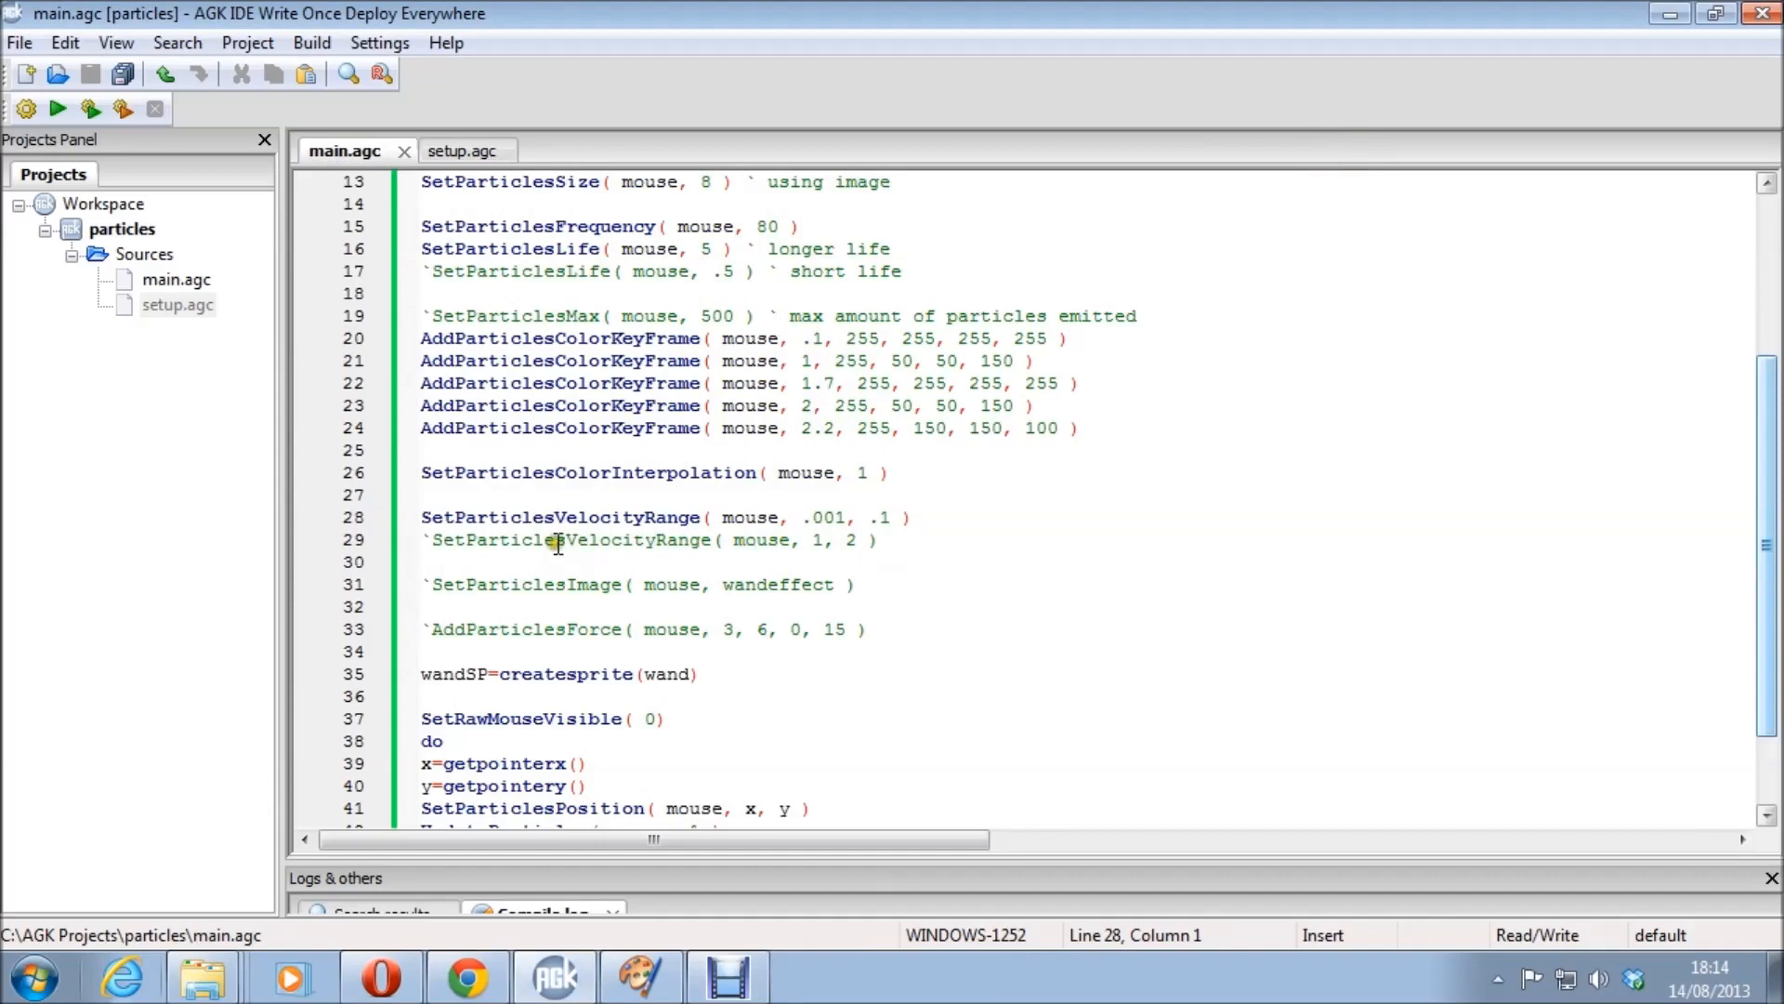
text(`)
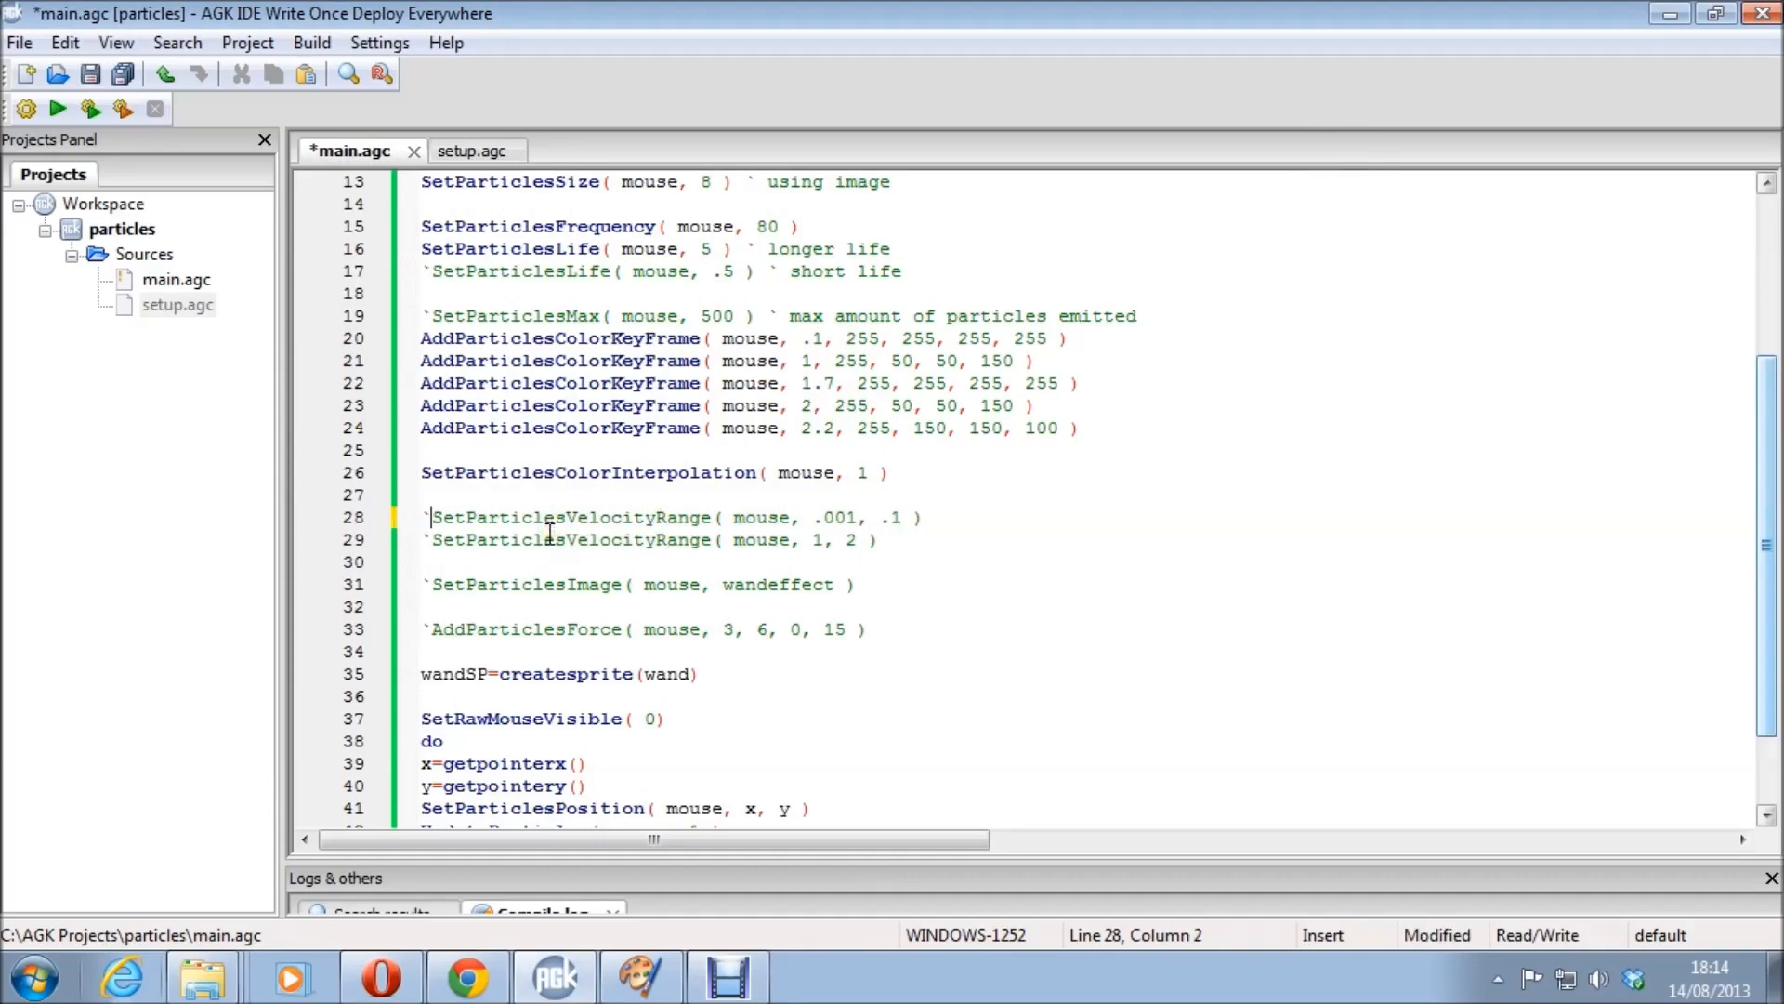
Uncomment the SetParticlesVelocityRange 1, 2 line and run the demo three times to test it.
click(437, 539)
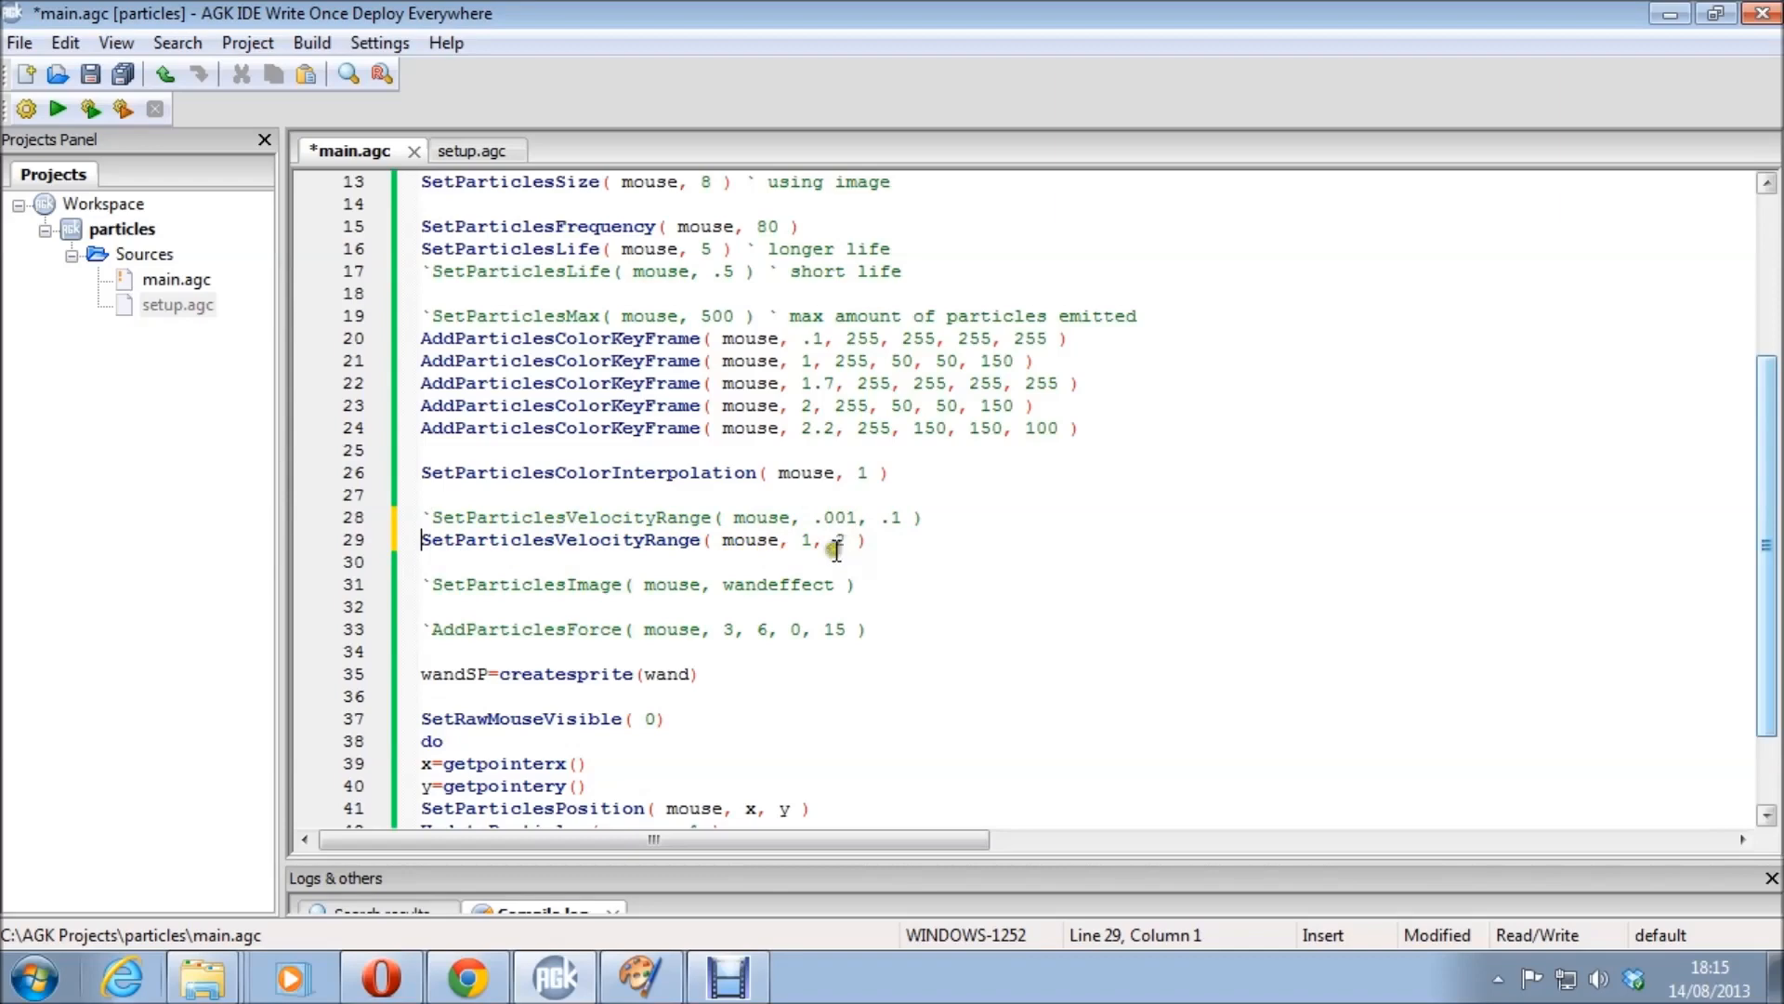
click(58, 107)
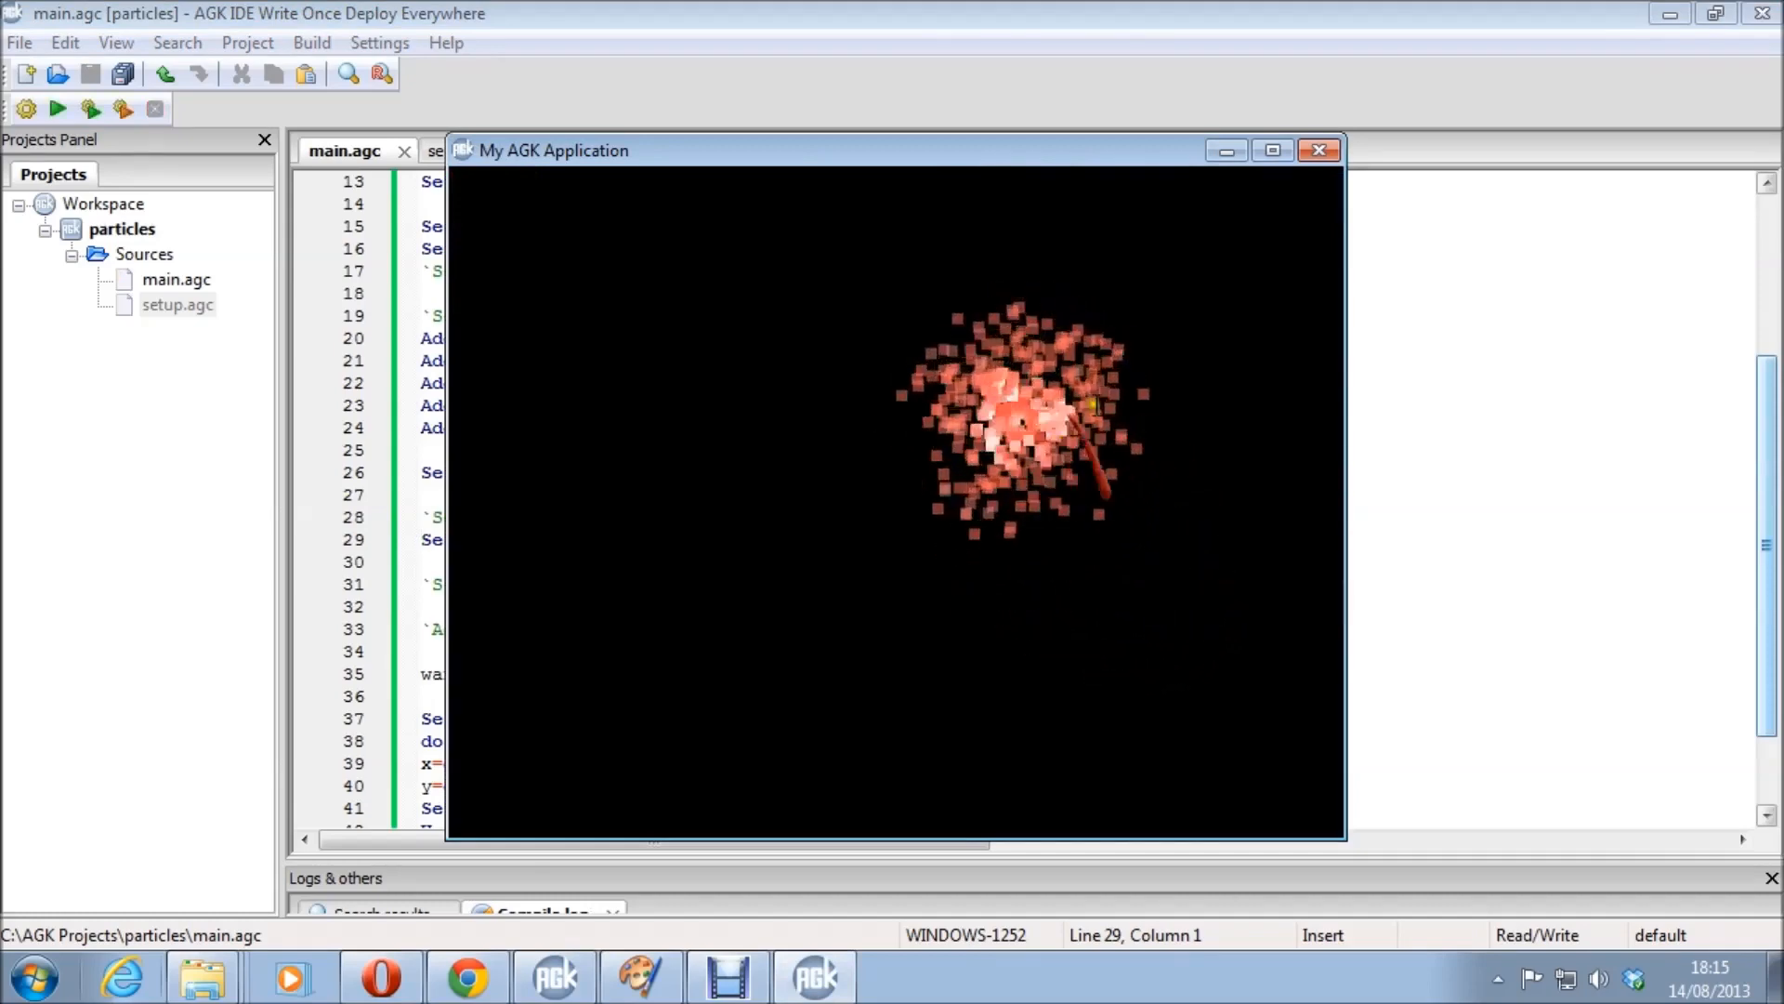
click(1318, 149)
text(`)
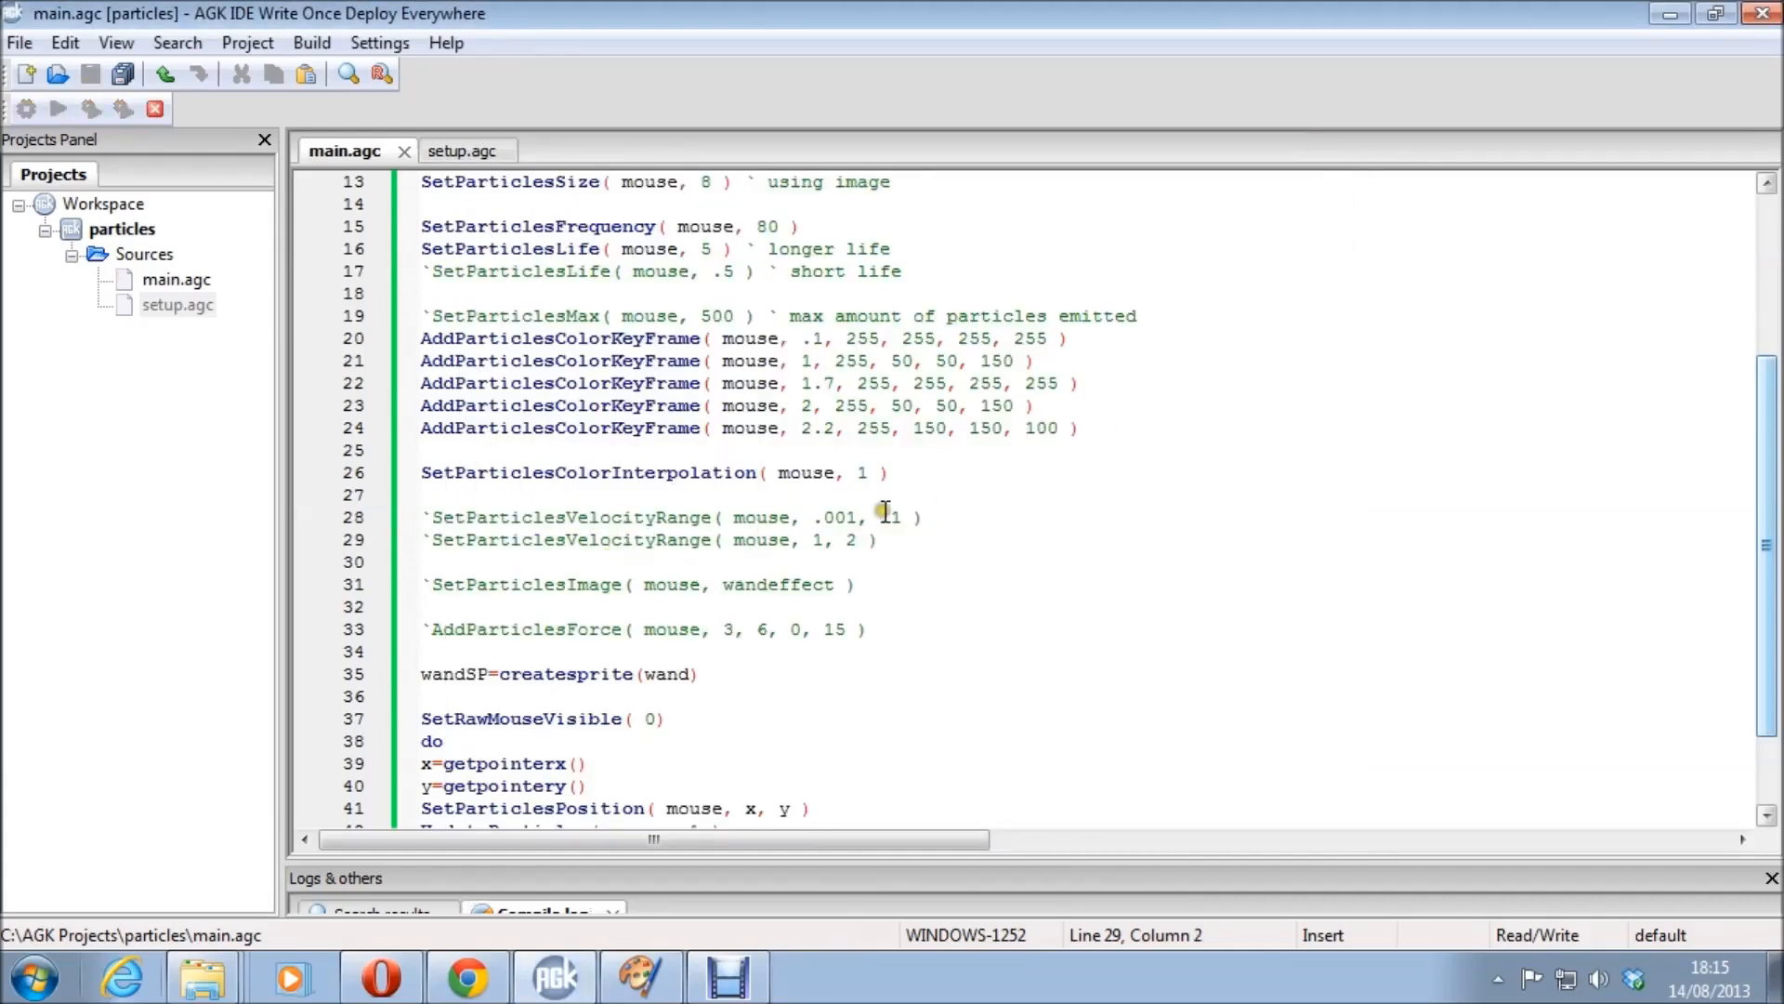
click(57, 107)
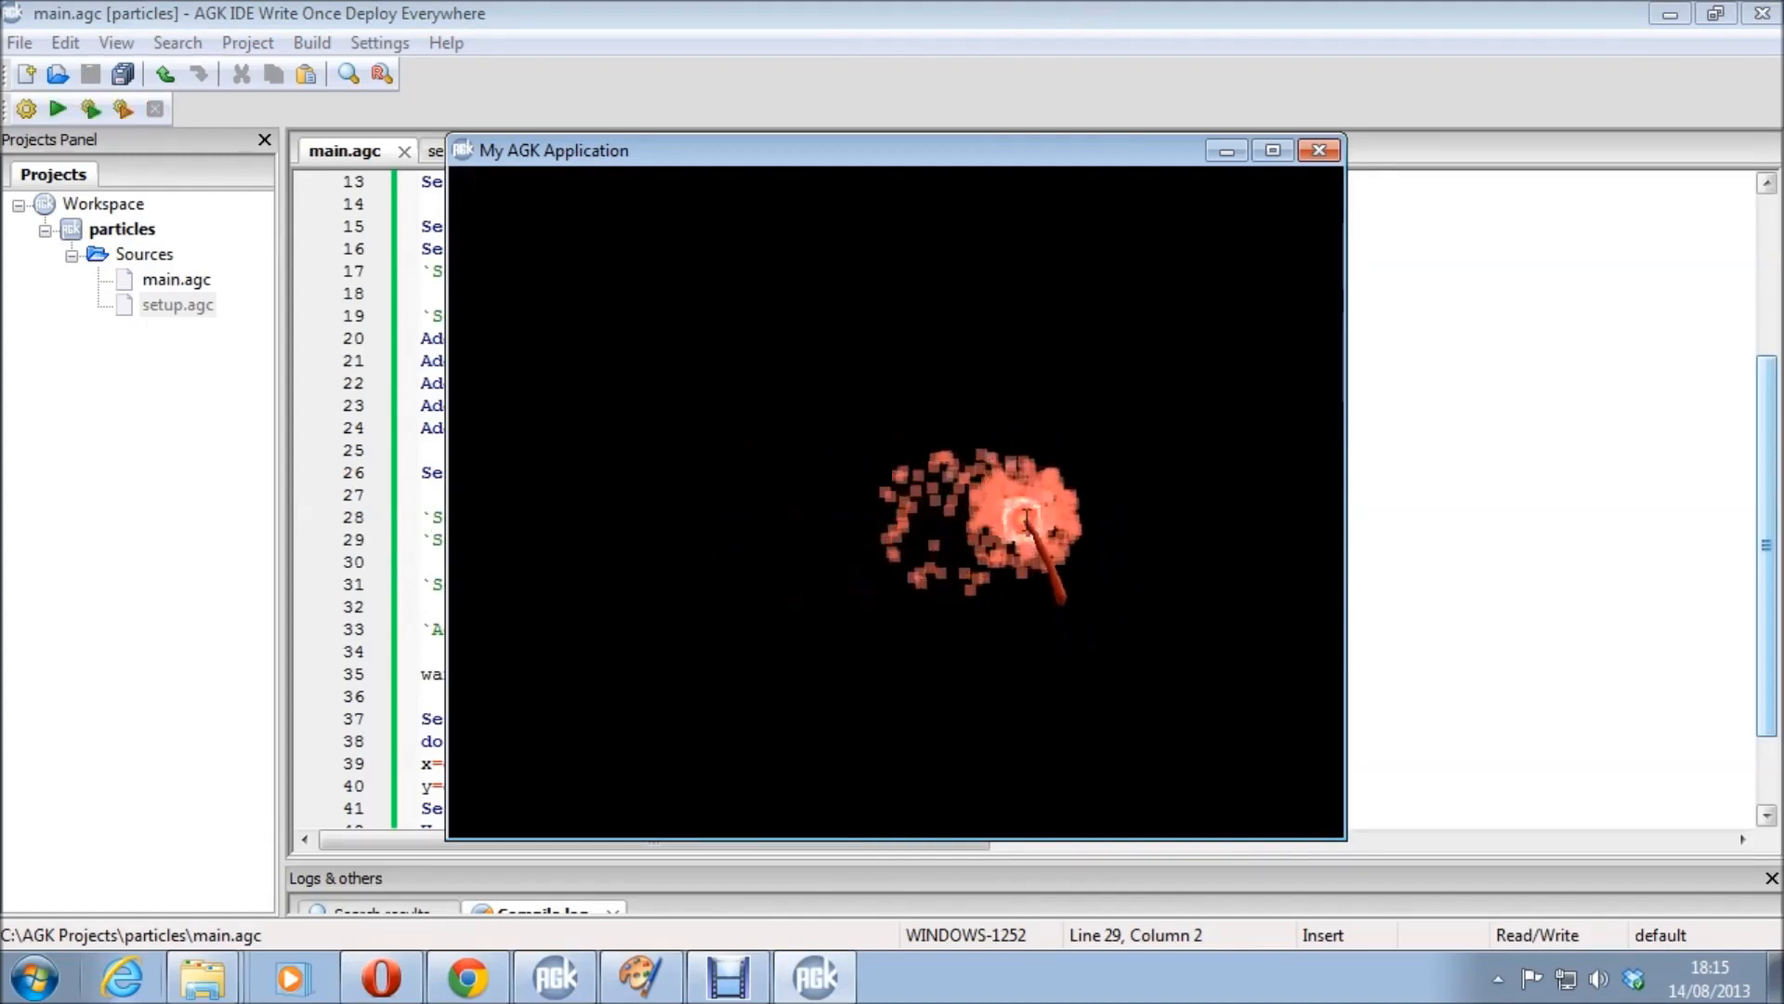
click(1319, 149)
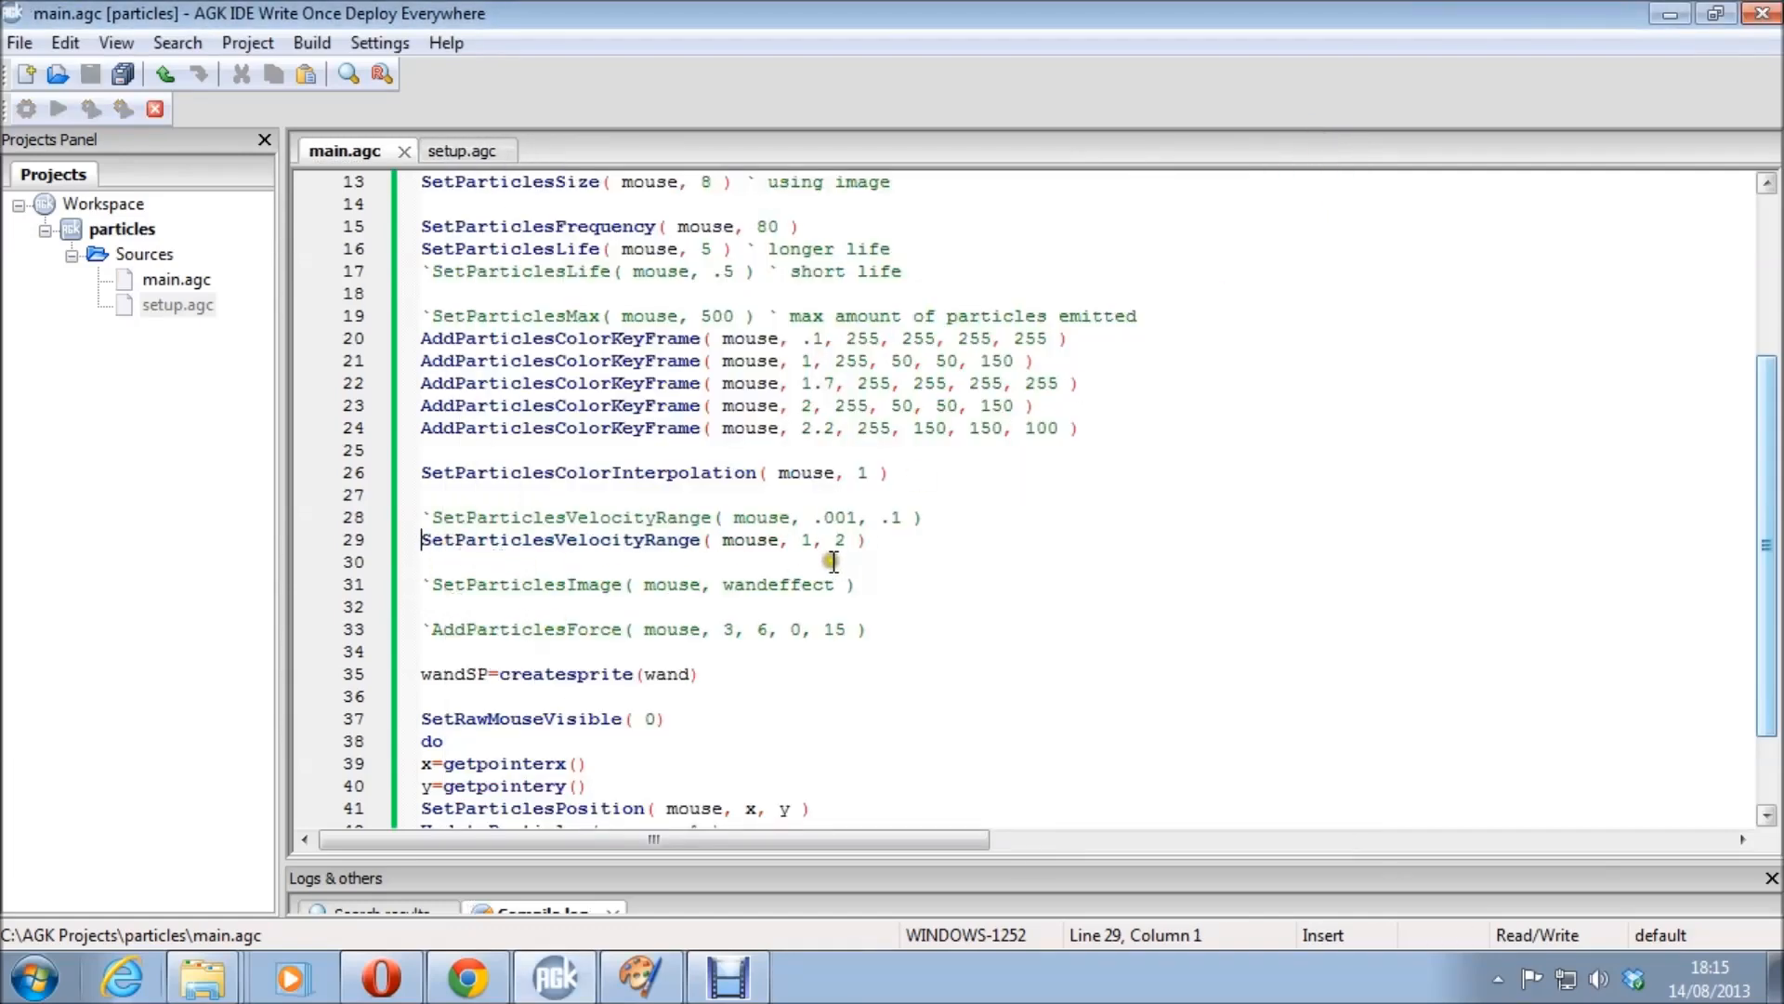
click(58, 108)
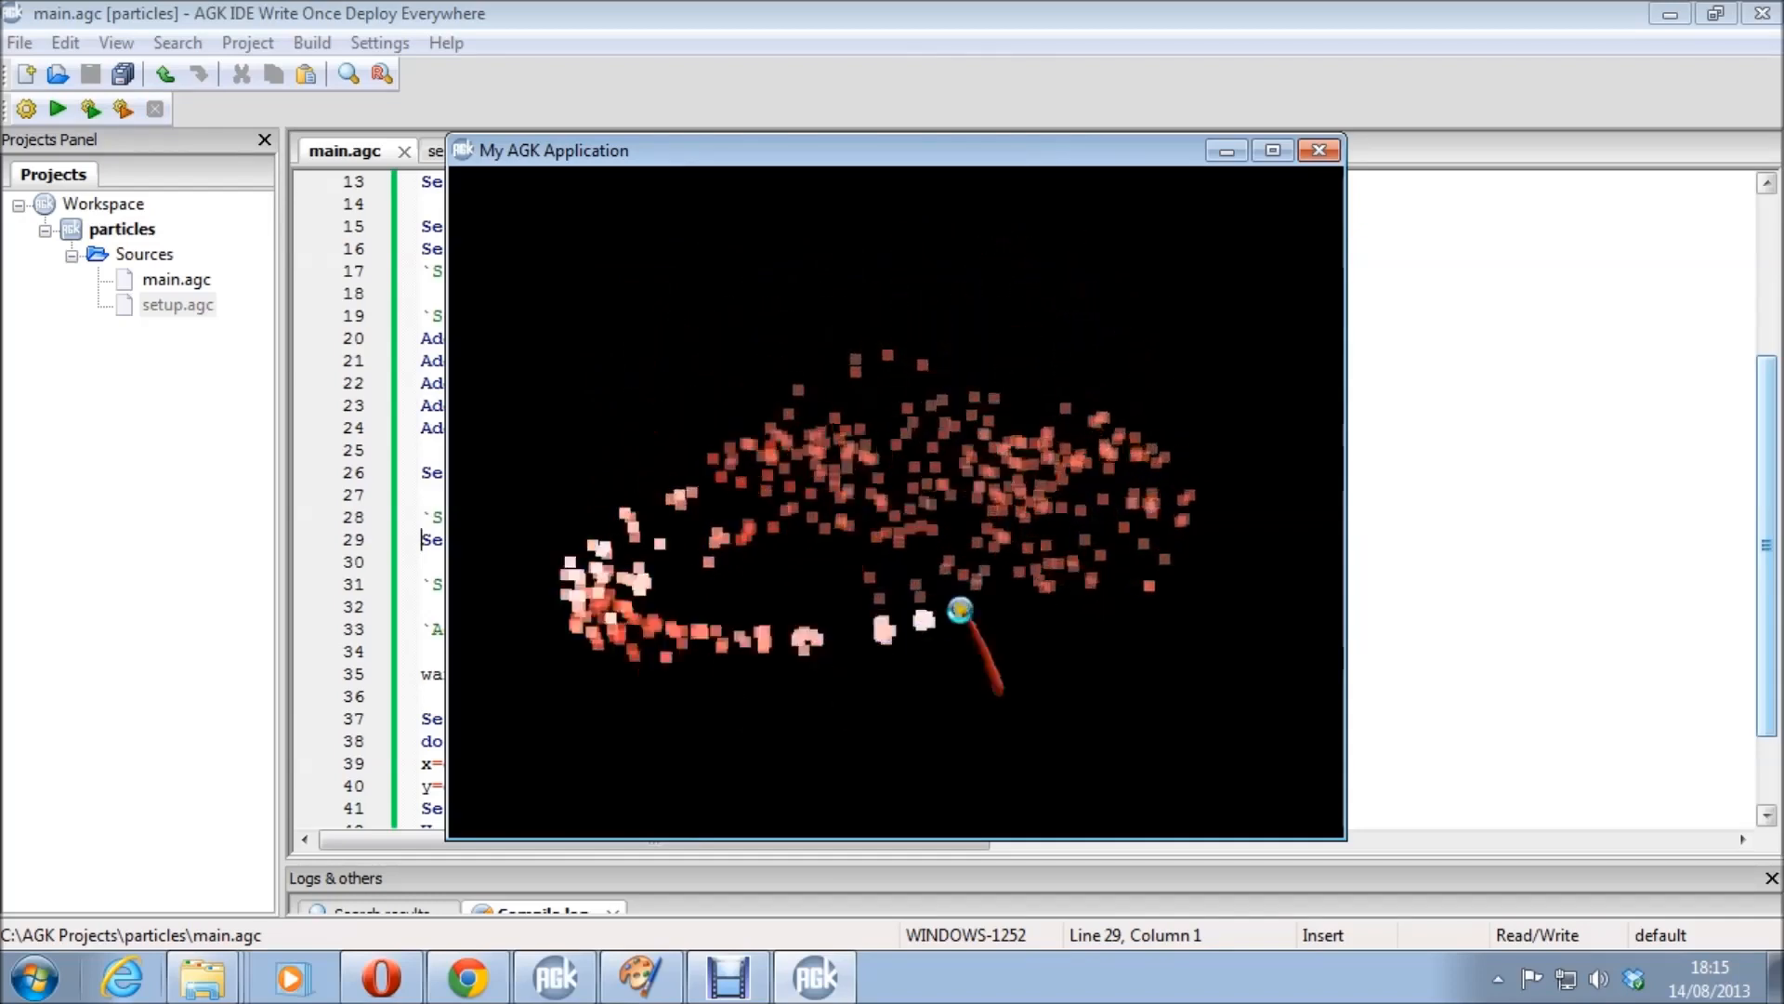
click(1319, 149)
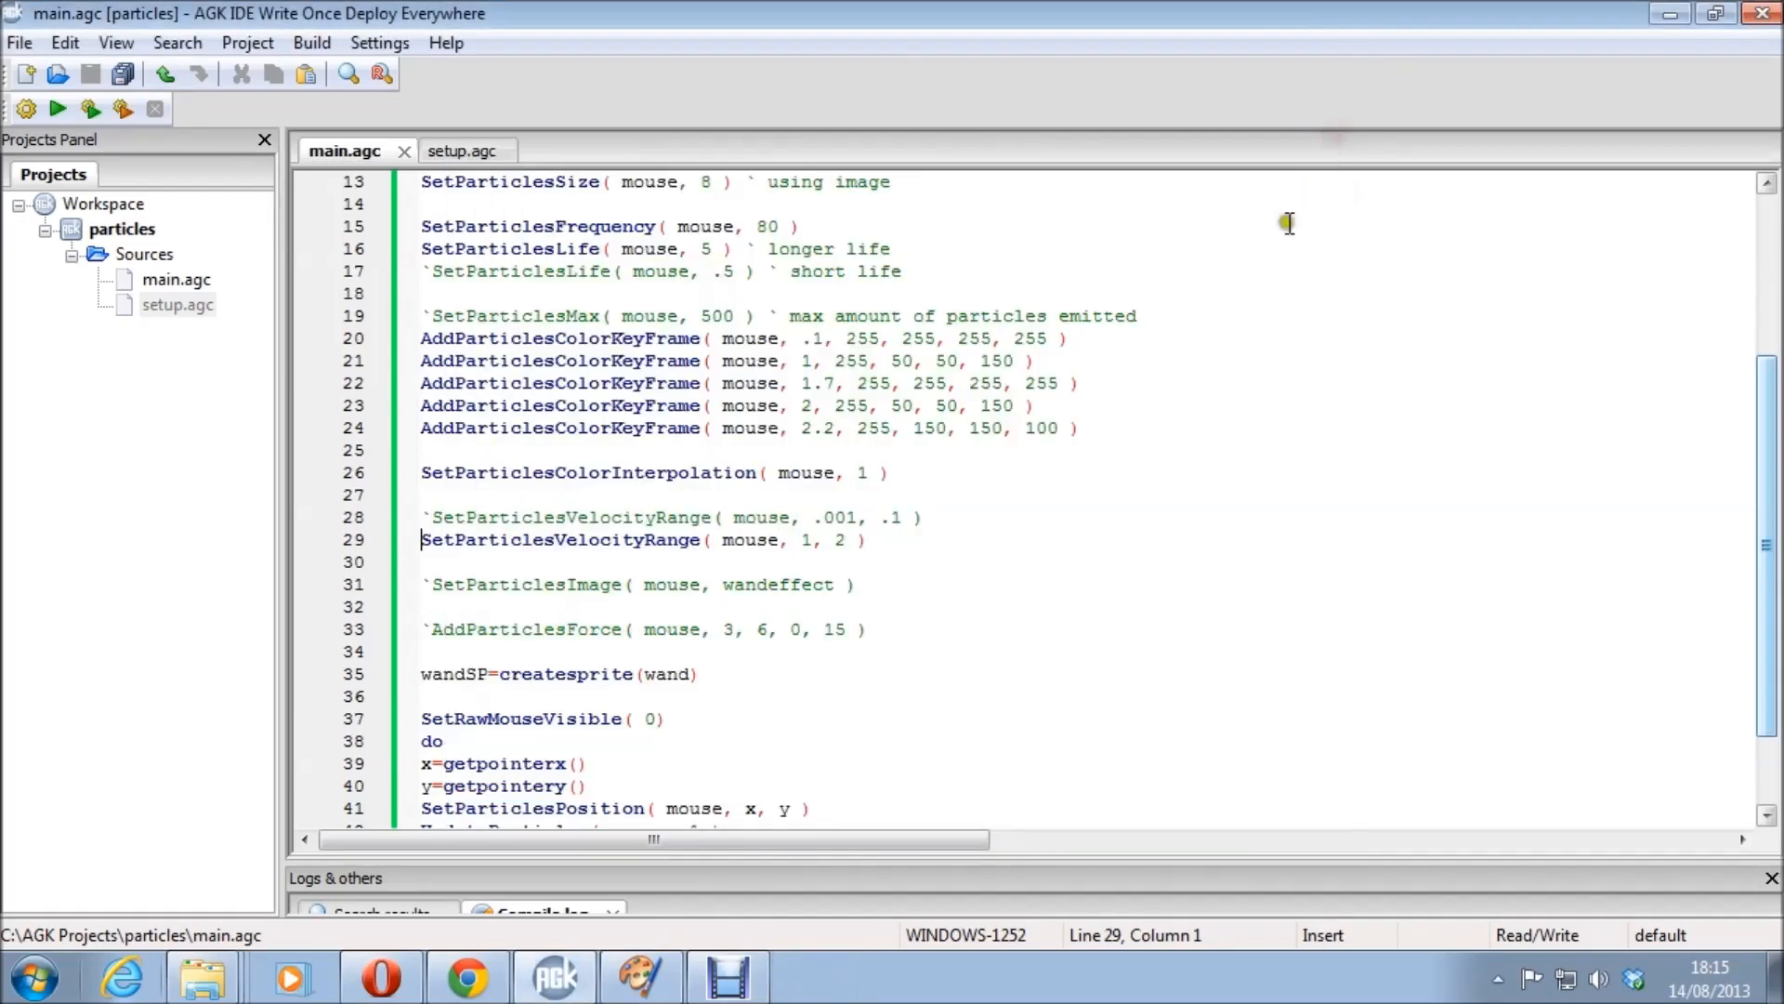
mouse_move(586, 626)
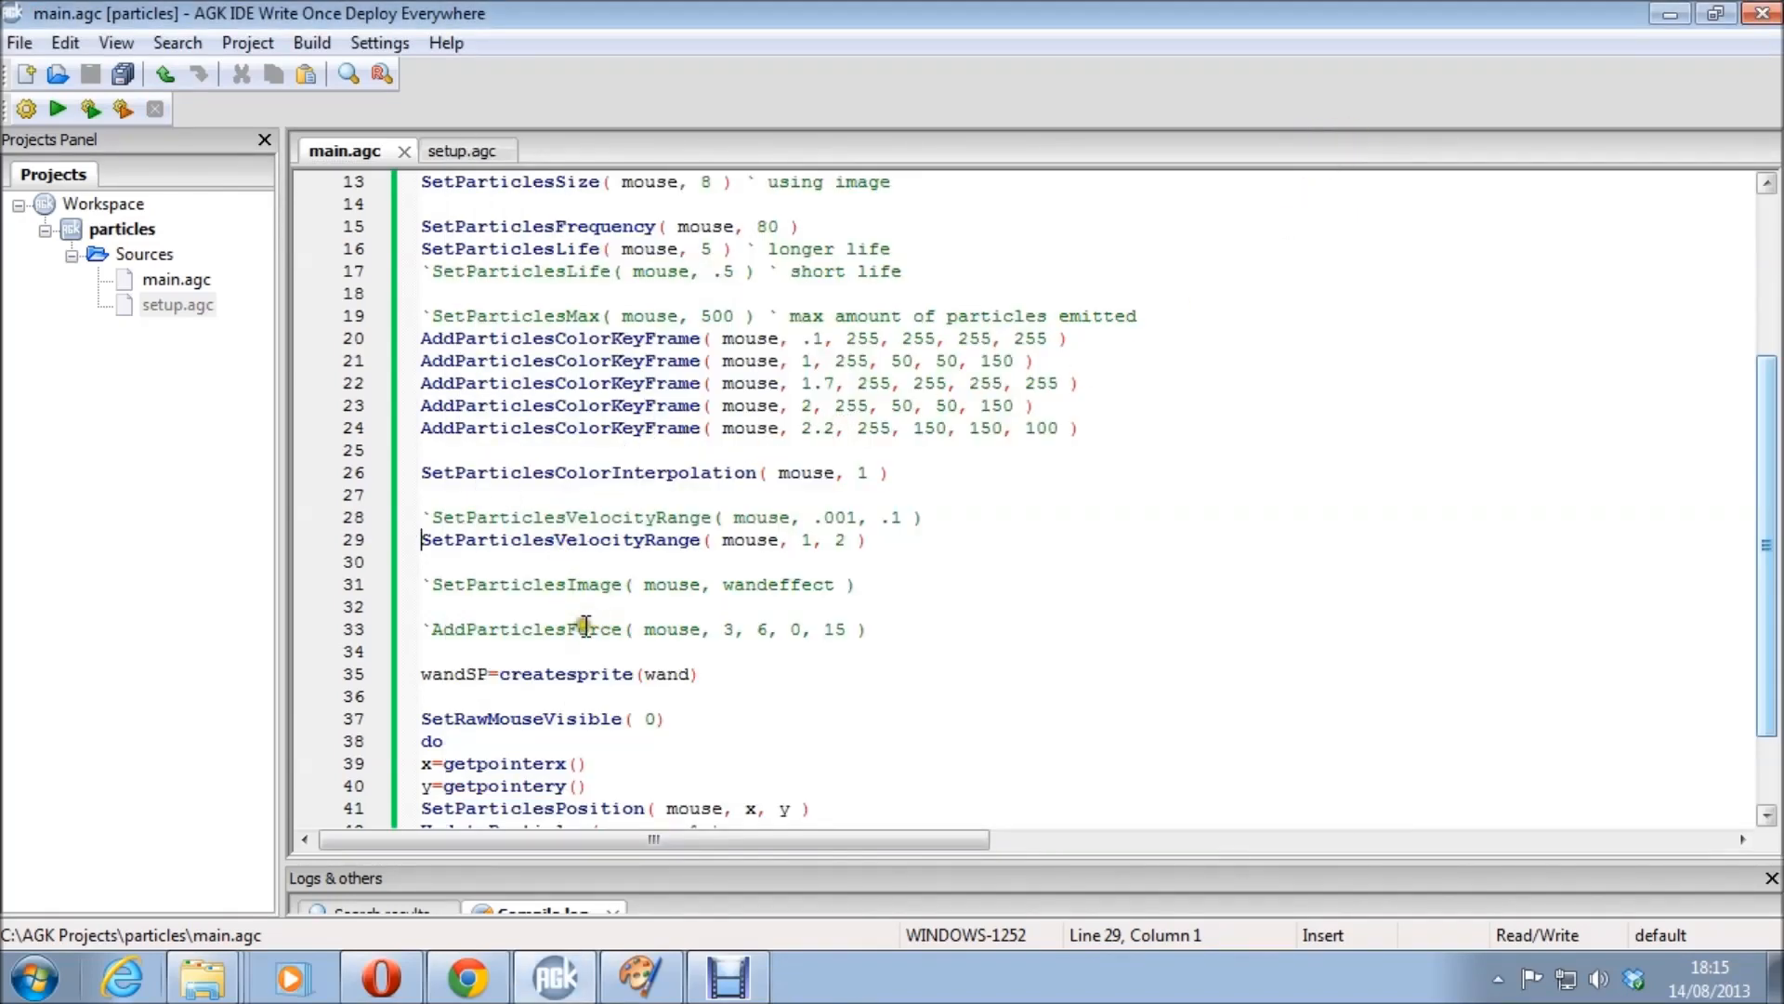
Uncomment SetParticlesImage( mouse, wandeffect ) and preview the soft glowing particles.
click(430, 583)
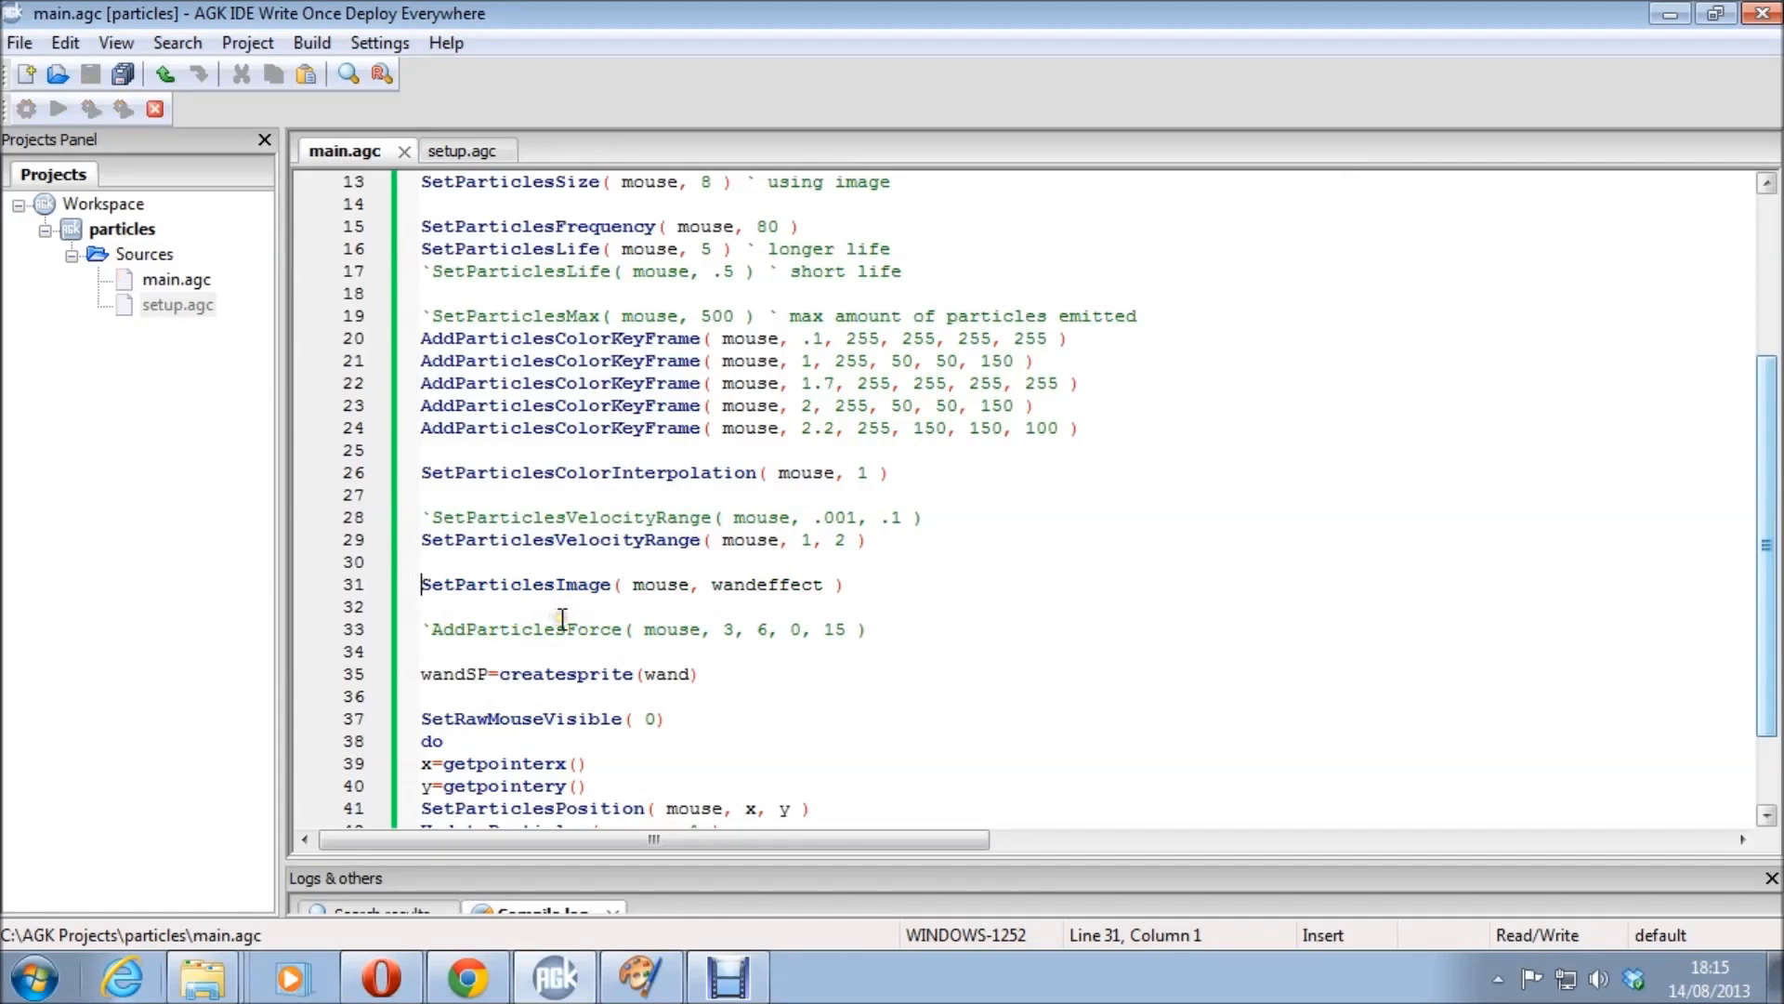
click(57, 108)
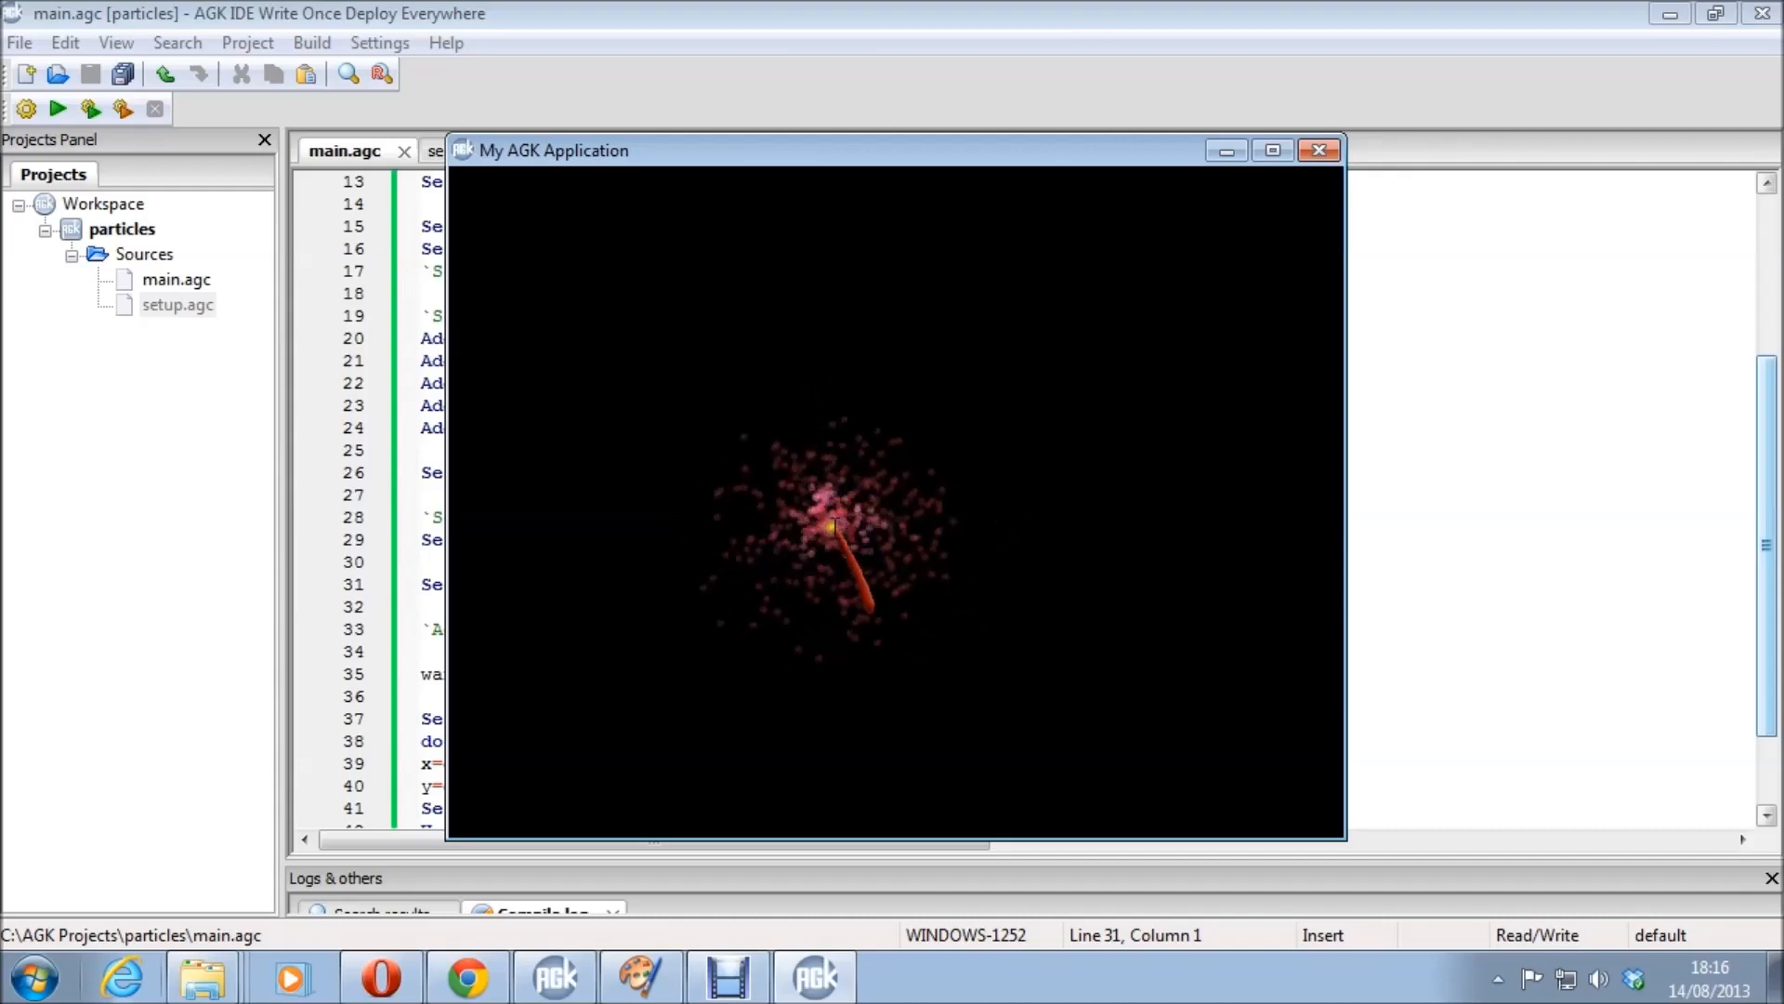
click(1319, 149)
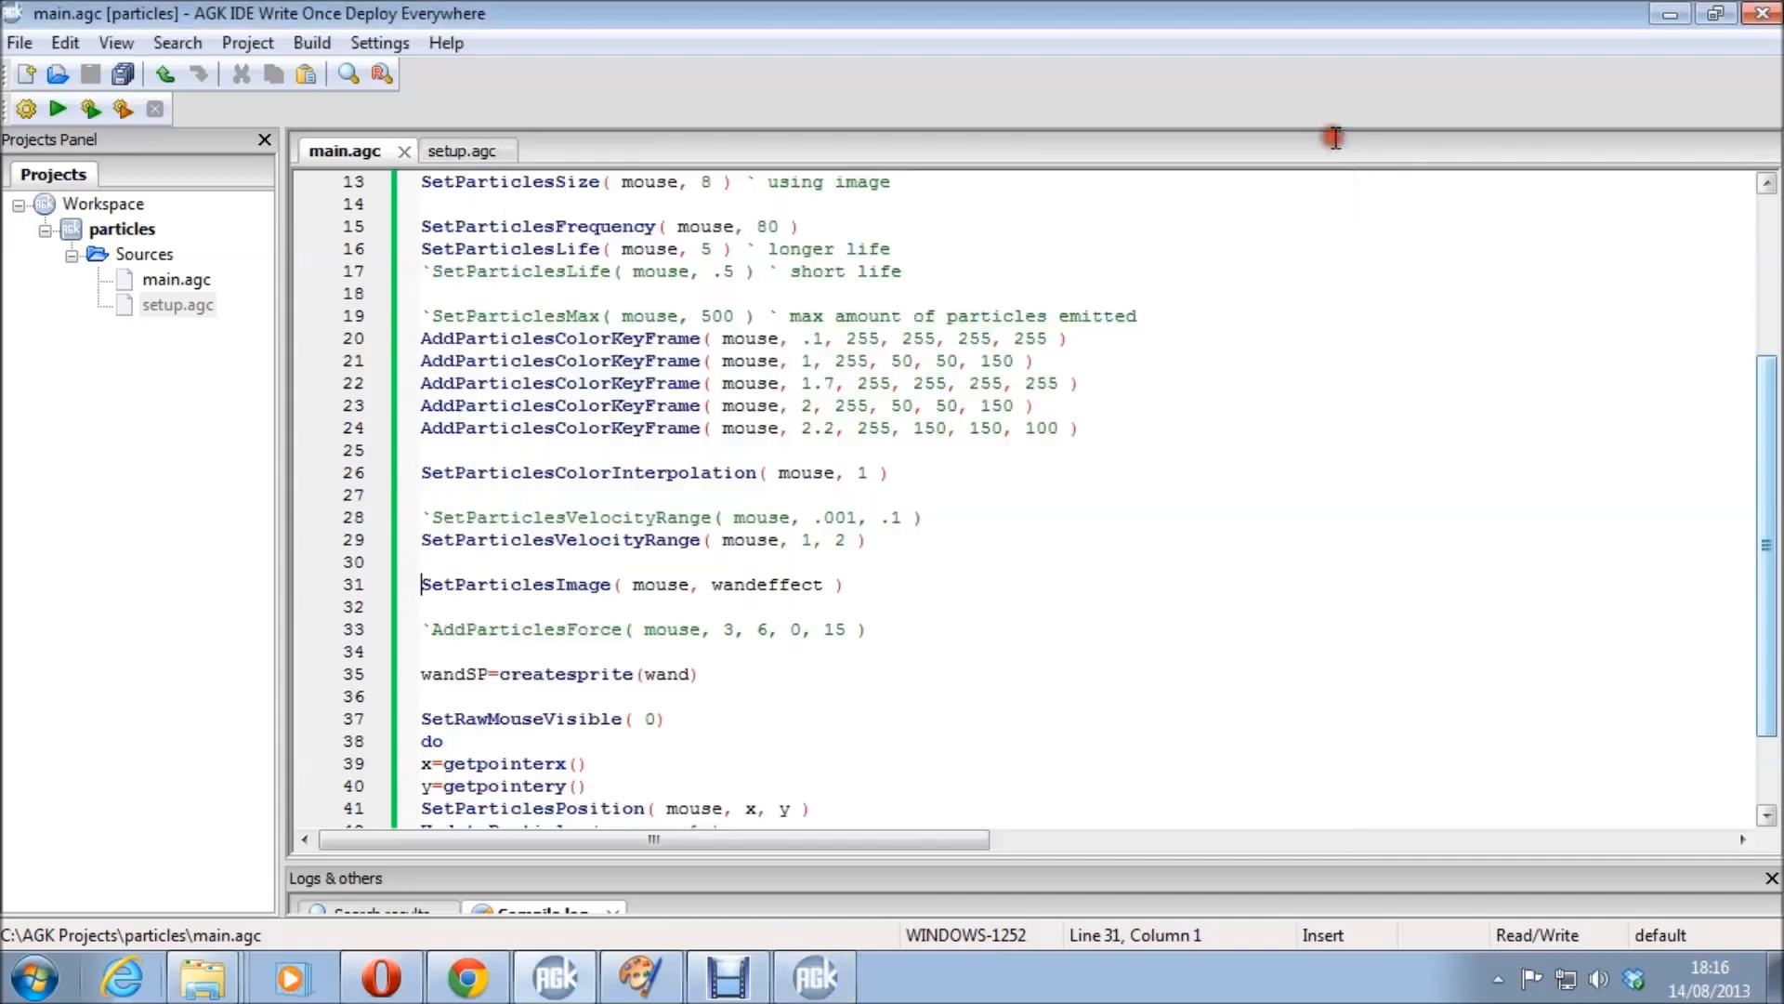
mouse_move(426, 648)
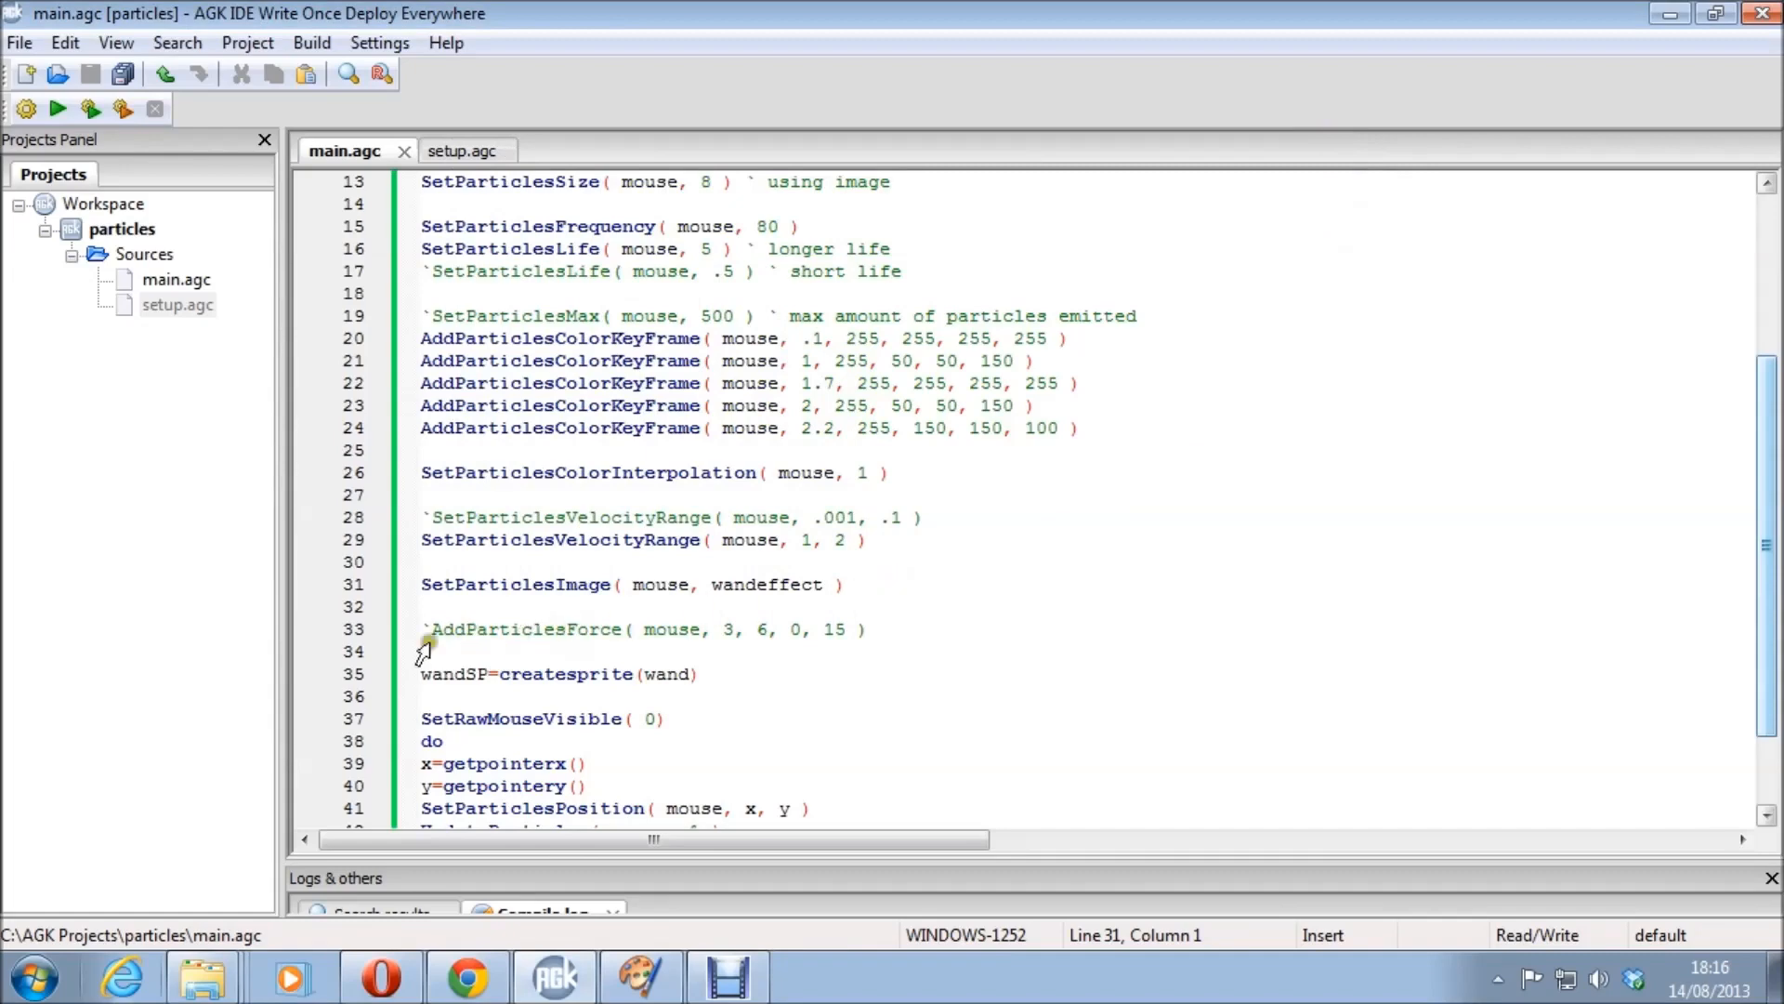
Uncomment the AddParticlesForce line, set it to 3, 5, 0, 15, and save.
click(438, 629)
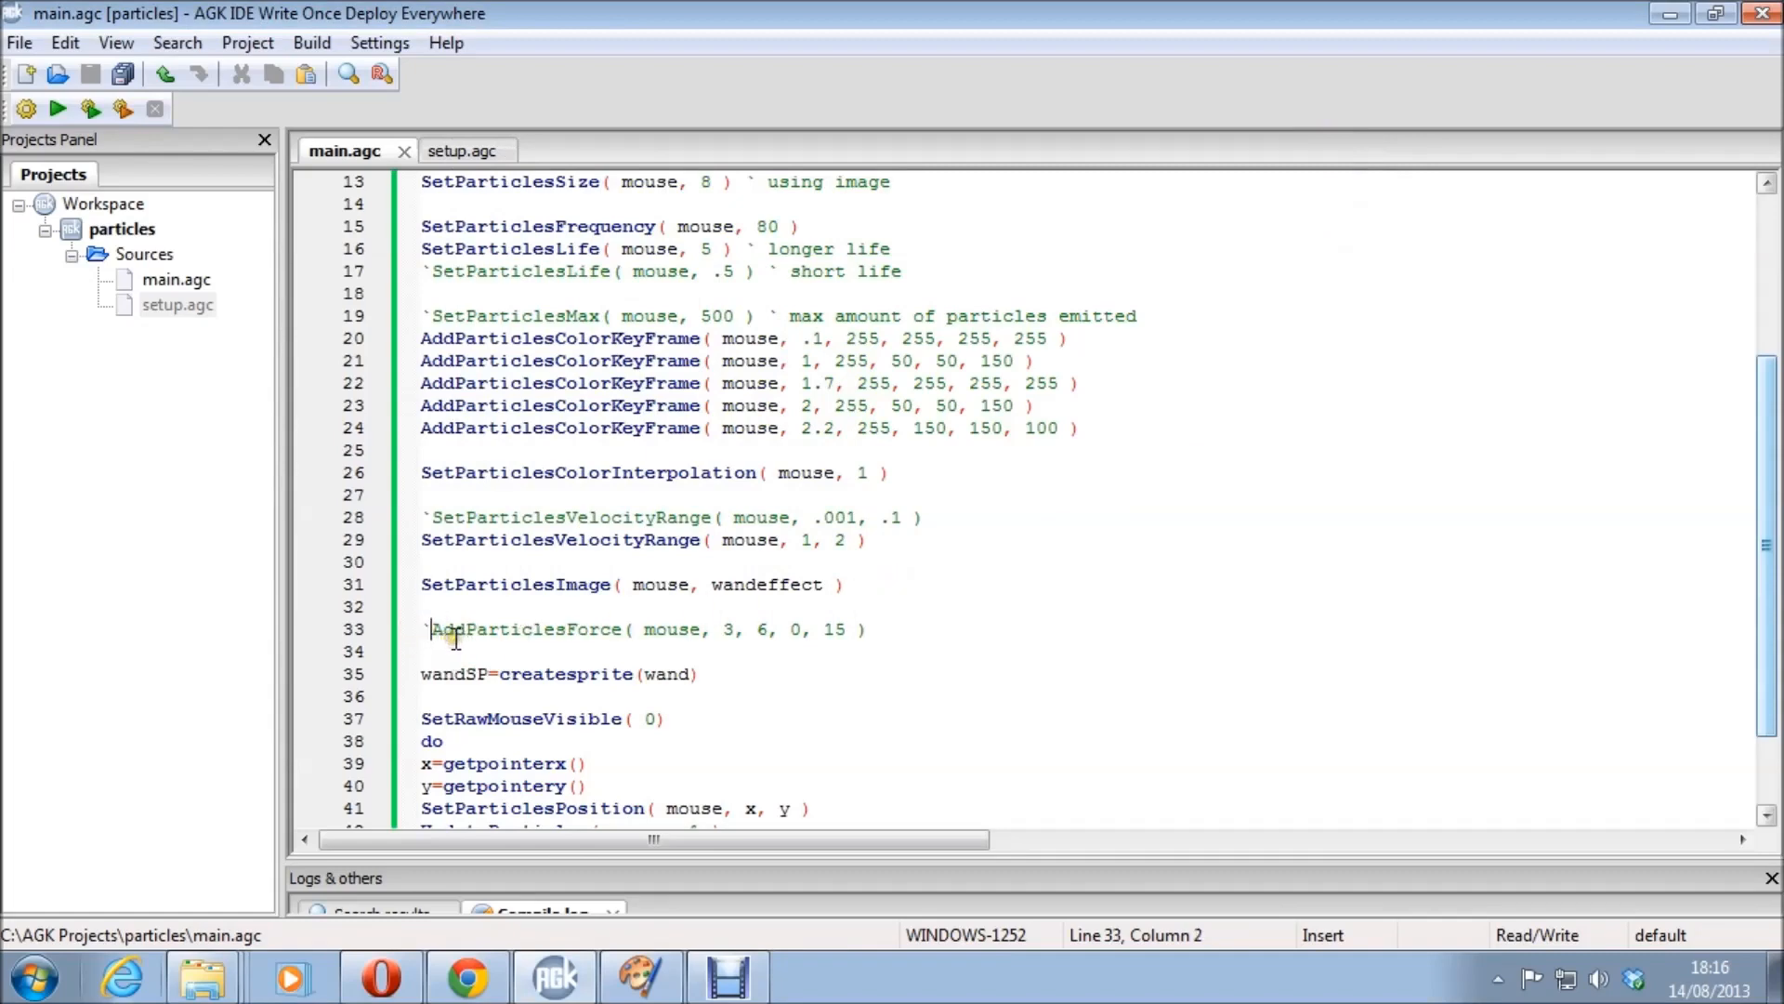
scroll(down, 3)
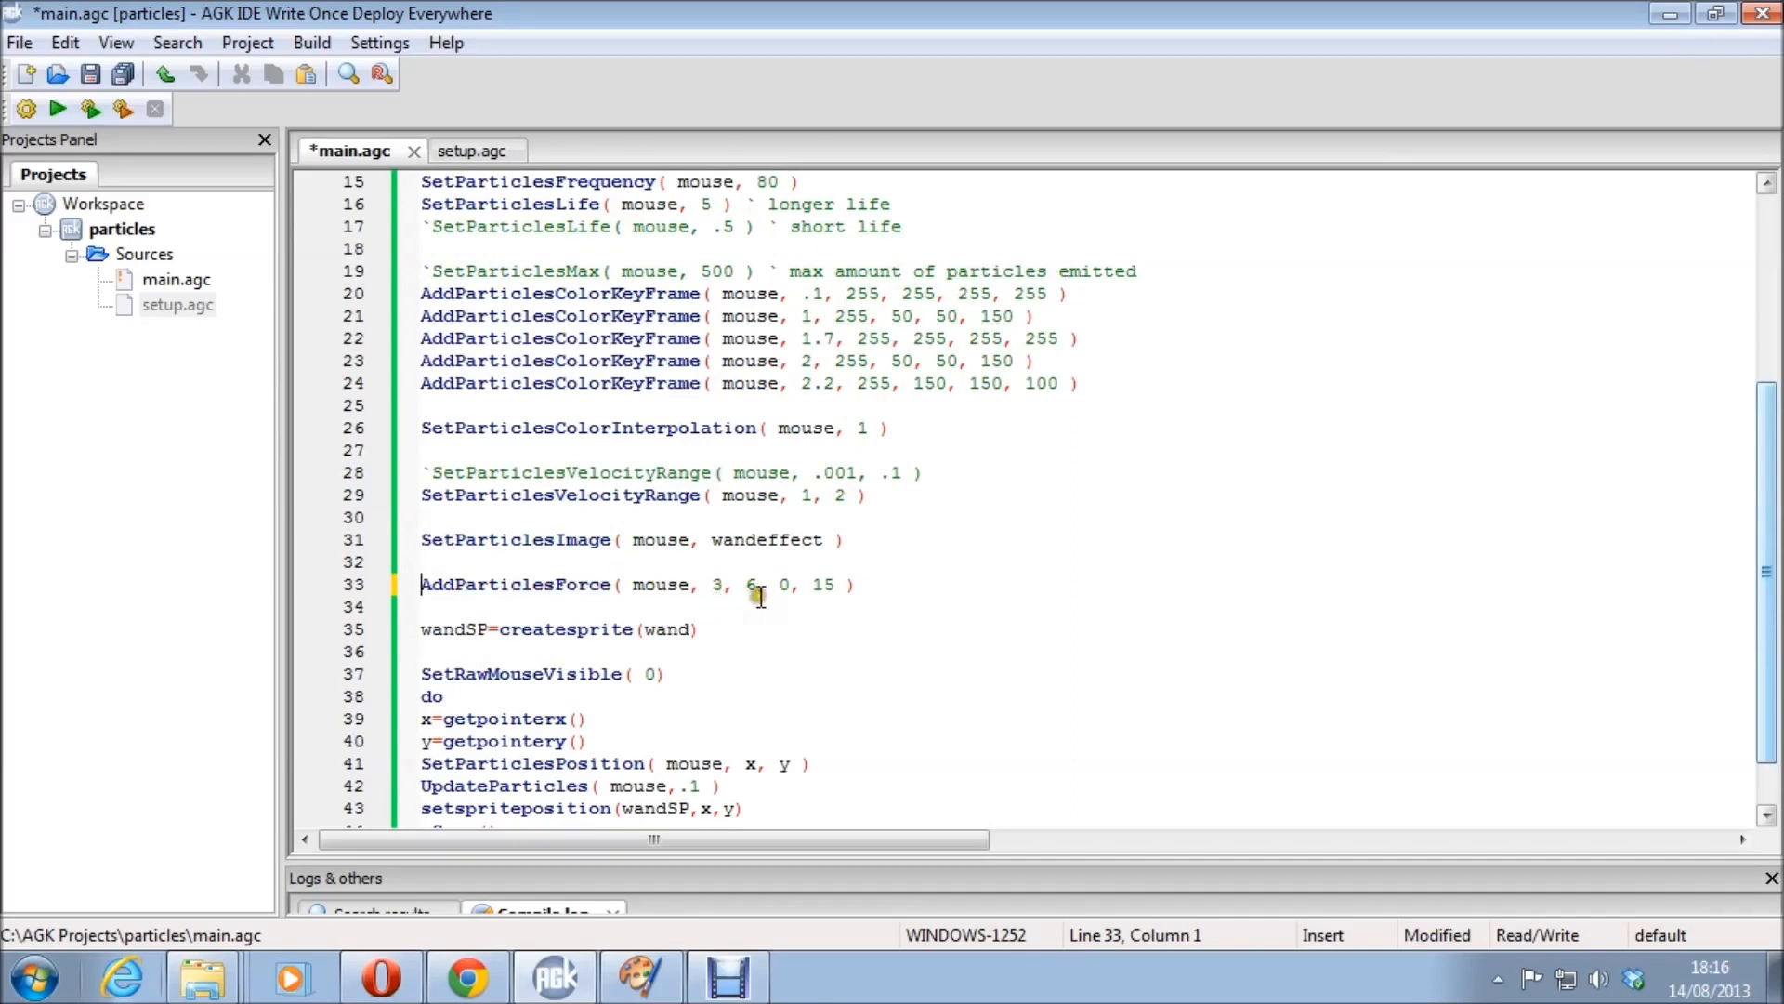
mouse_move(669, 539)
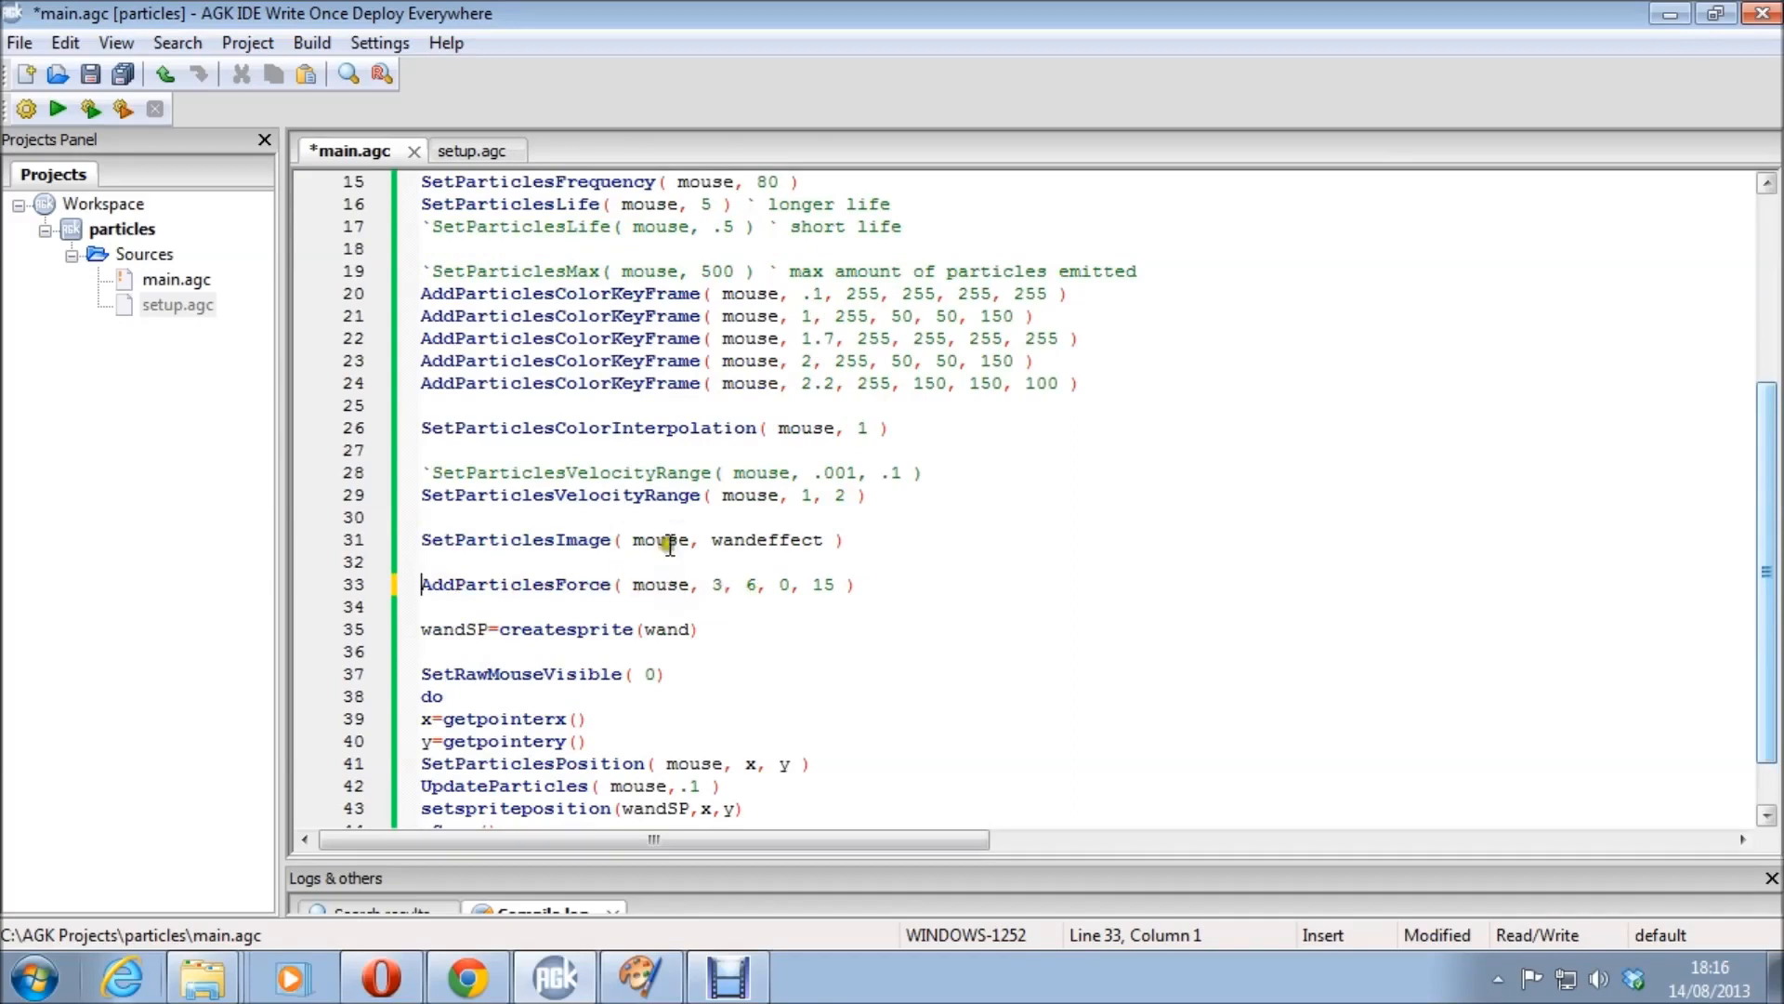
mouse_move(660, 599)
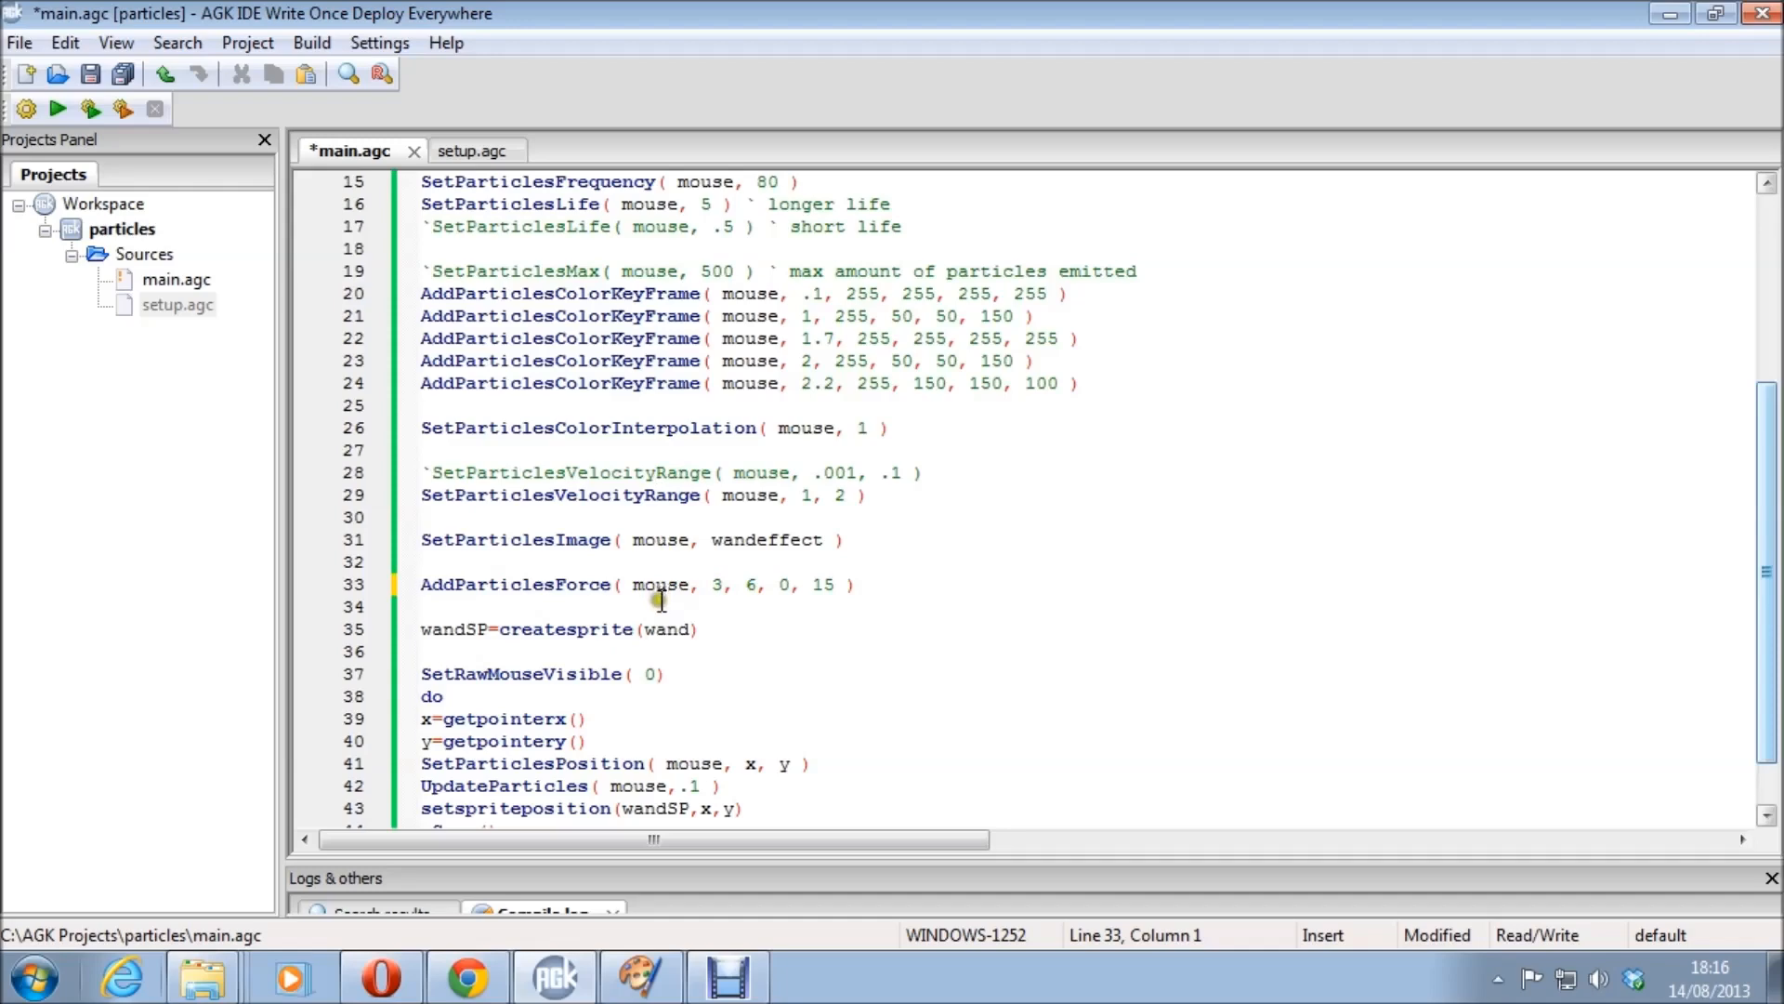
mouse_move(724, 601)
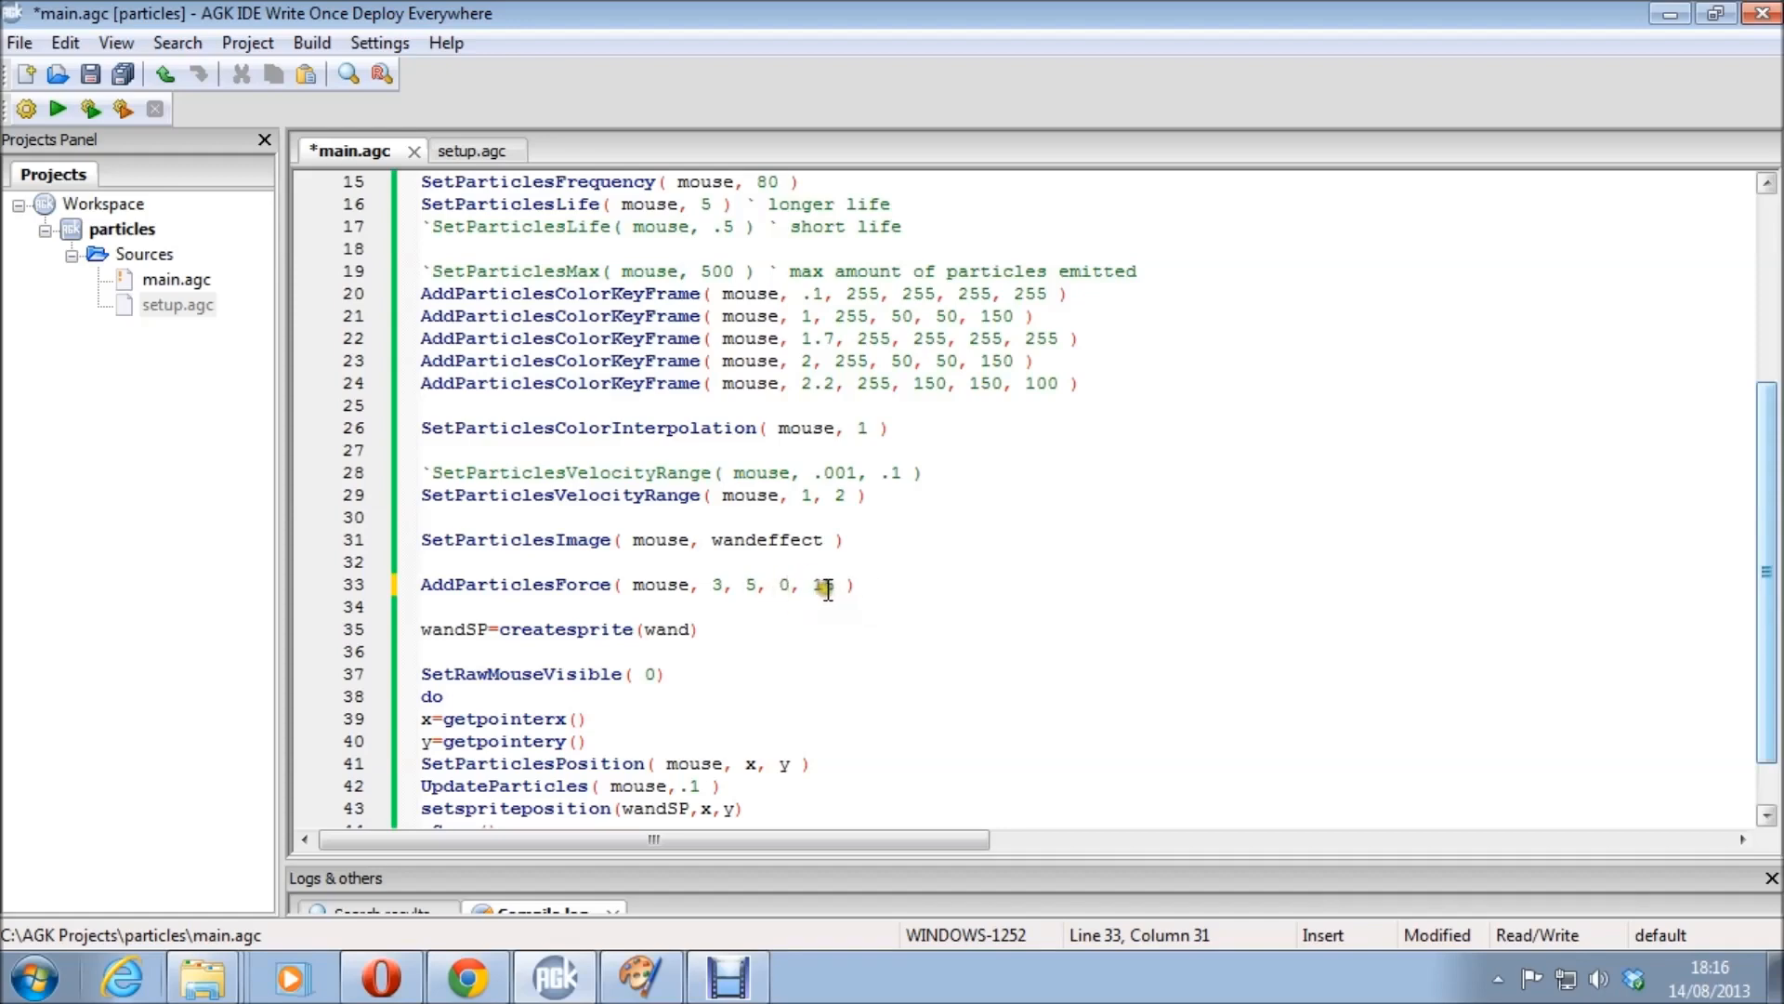
text(5)
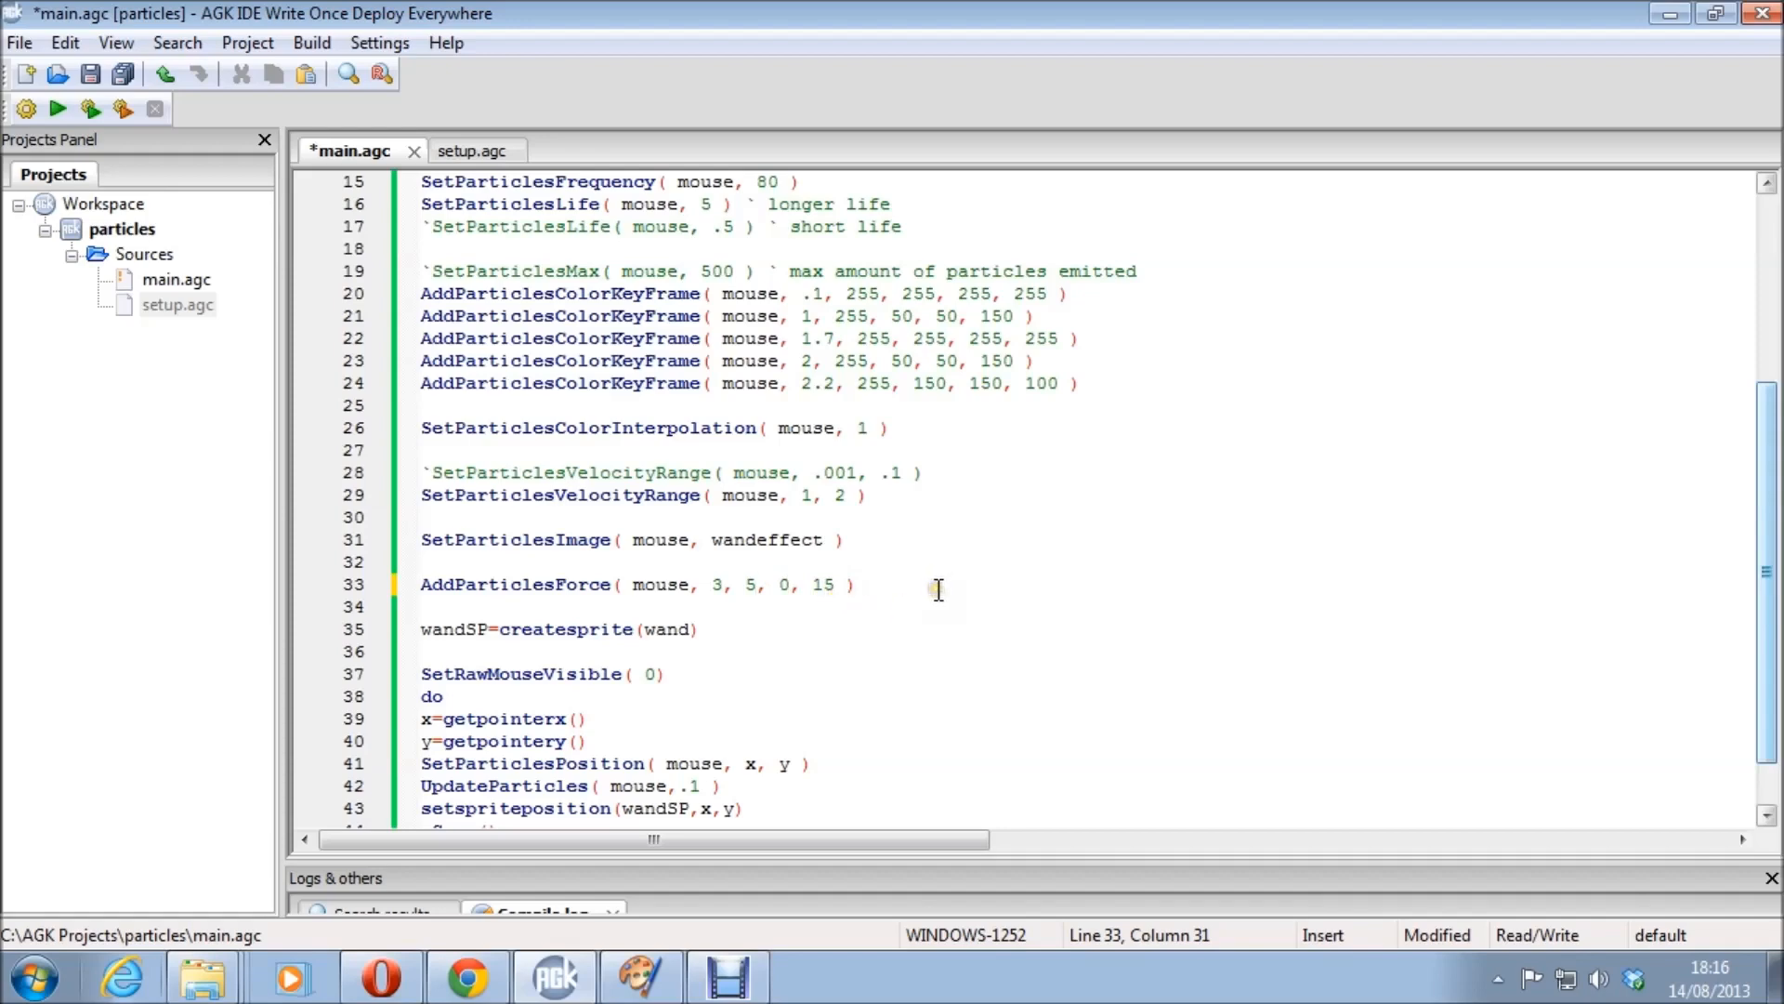
key(ctrl+s)
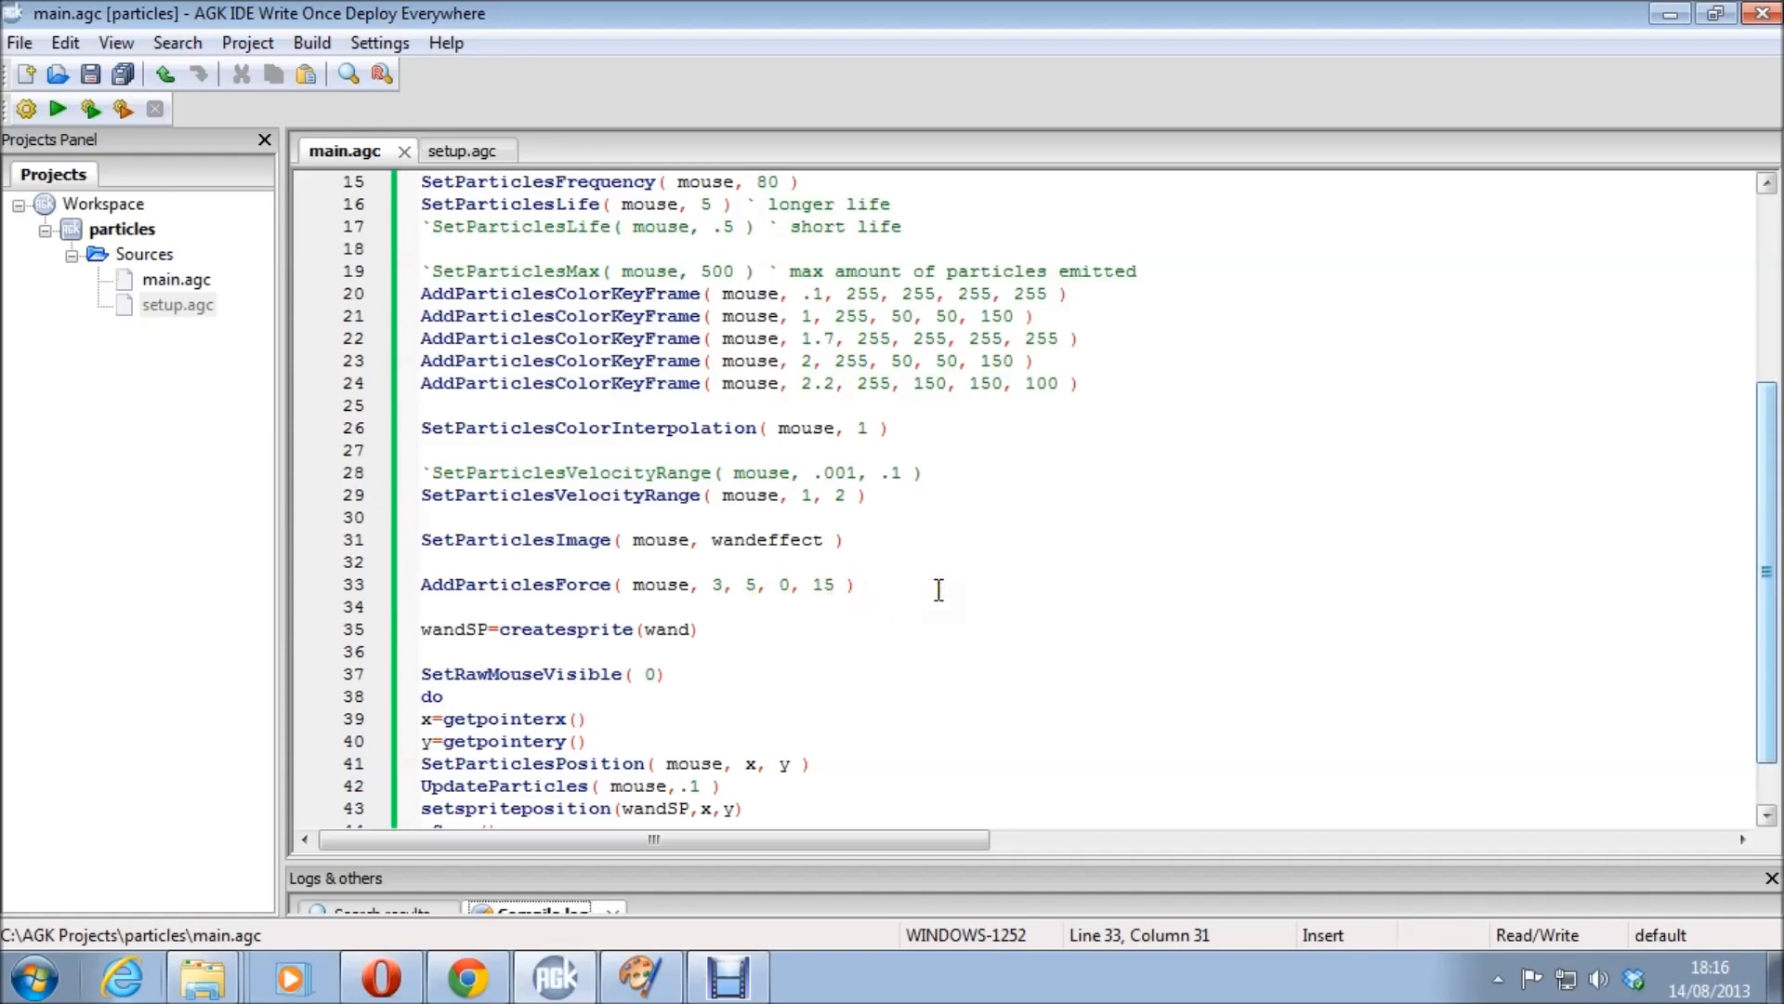
Run the app to see the trail drift sideways, then close it.
click(58, 108)
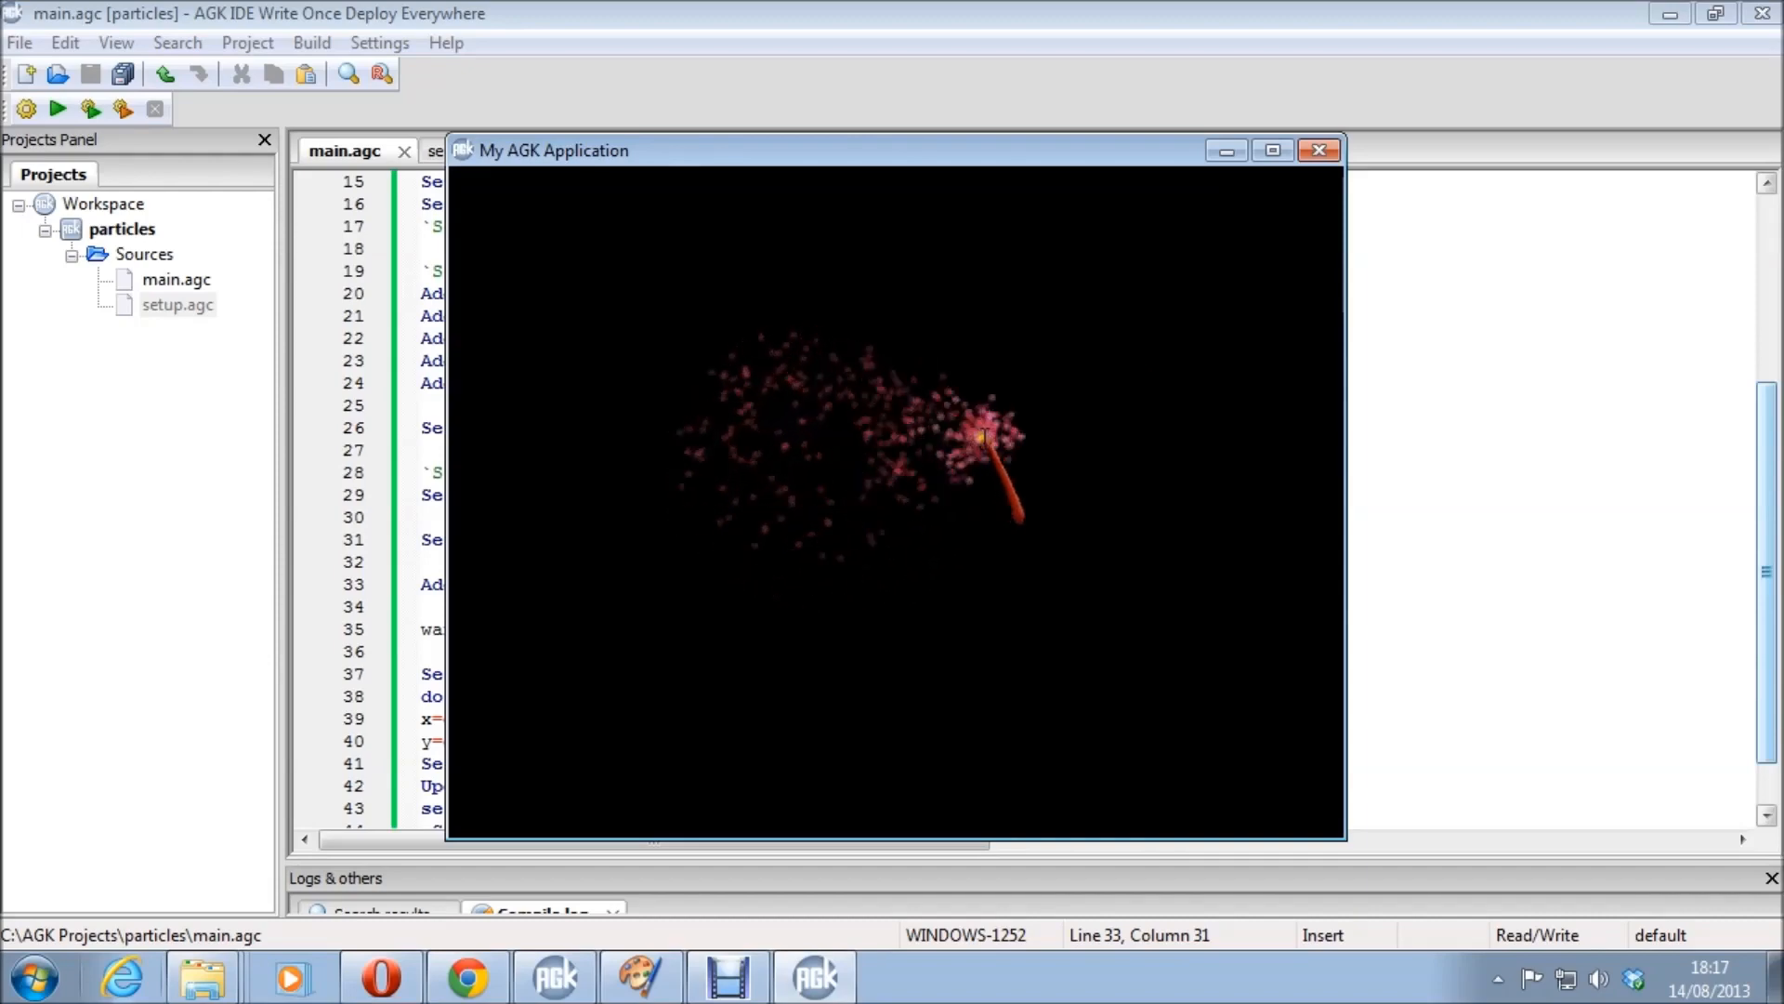
mouse_move(1294, 221)
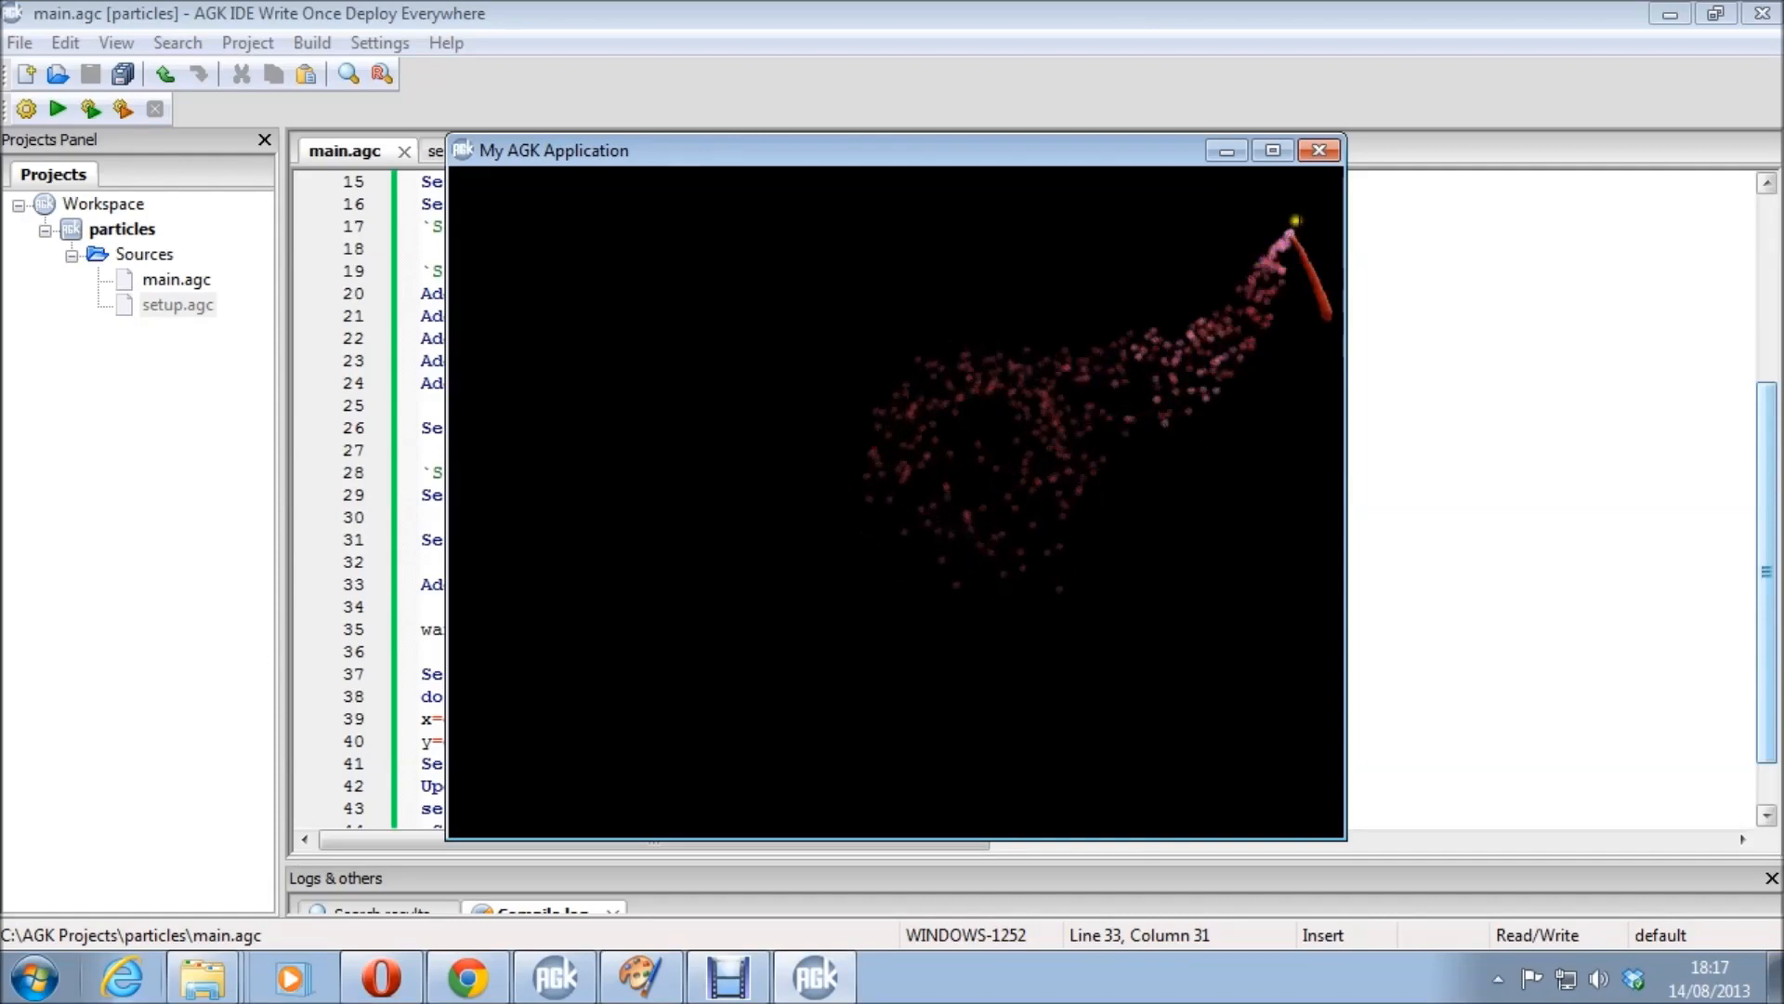
click(1318, 149)
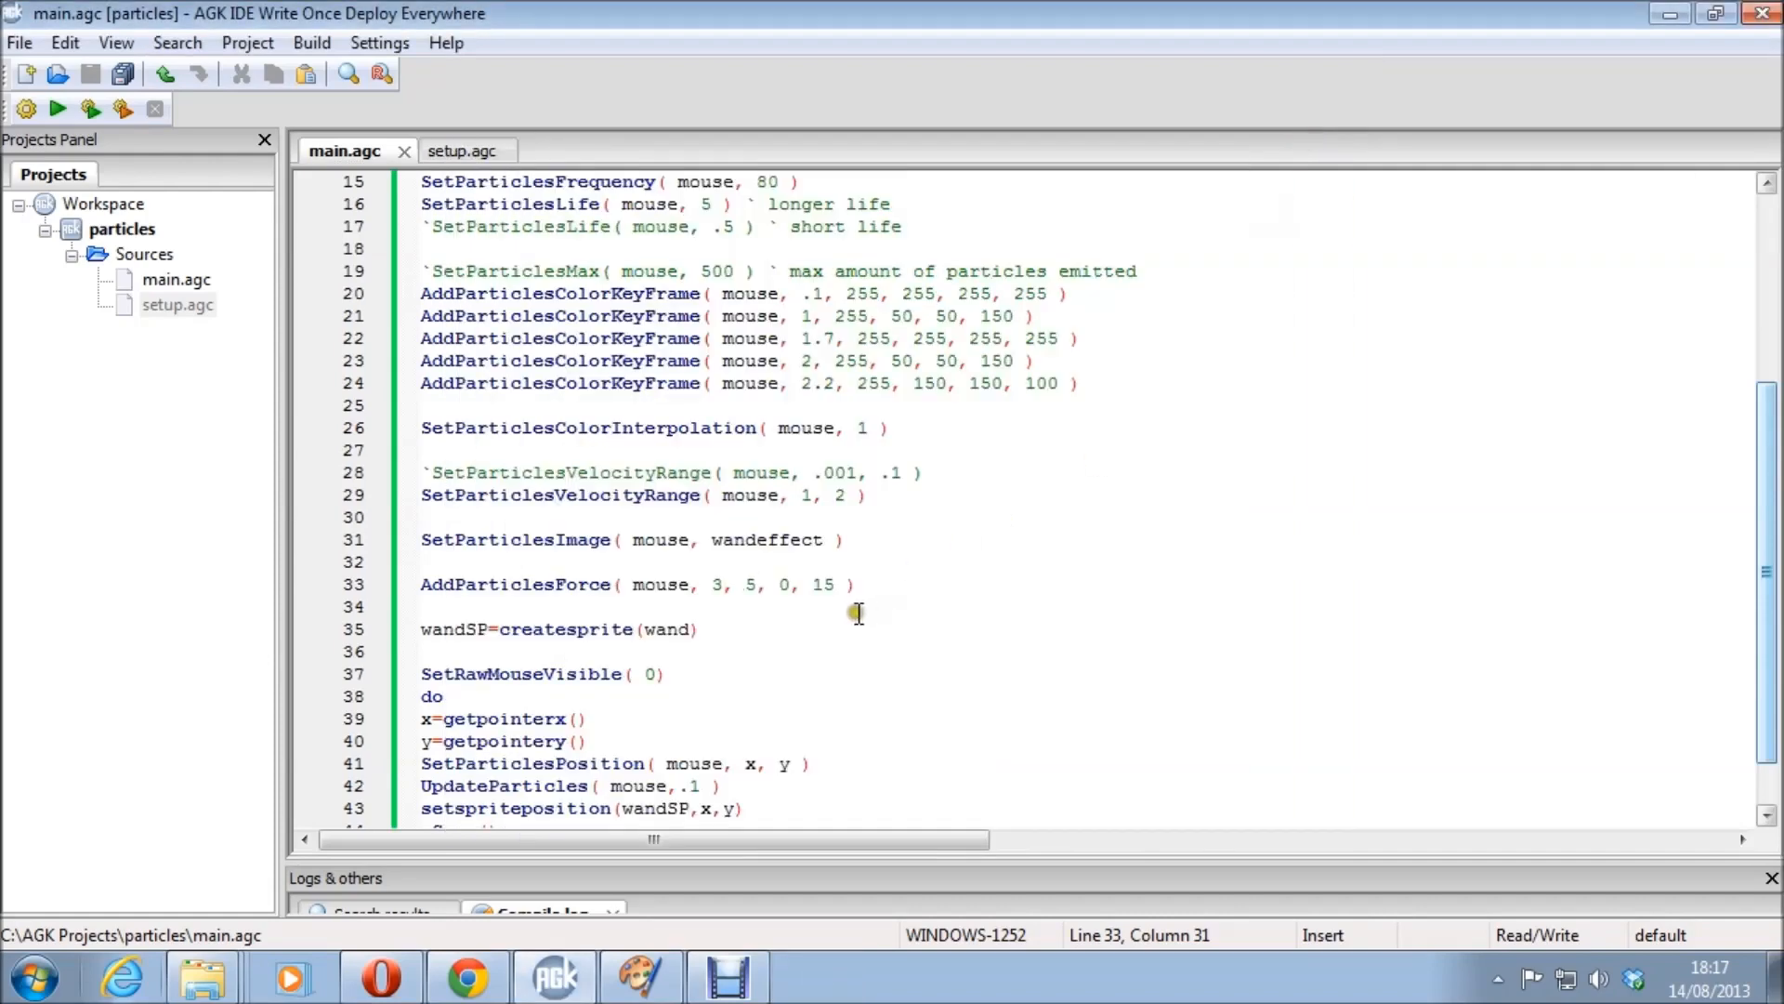
click(819, 583)
text(3)
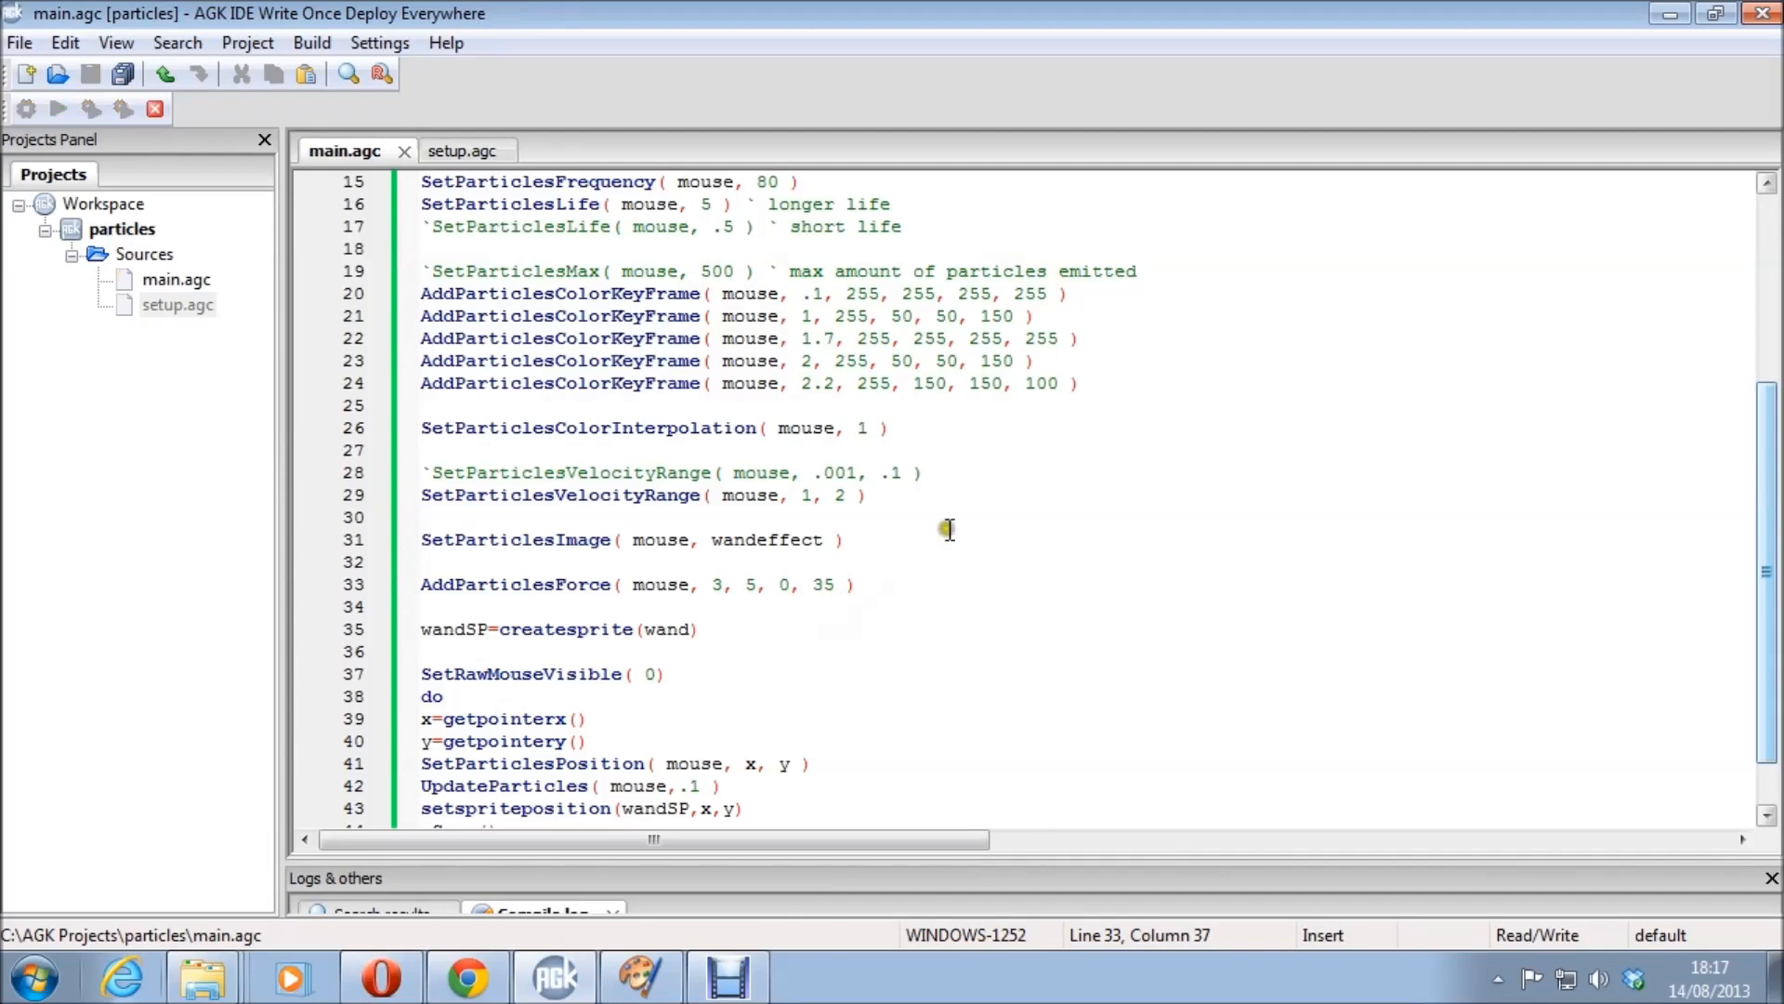
Run the demo with force's last value at 35 to see a long diagonal trail, then close it.
click(58, 108)
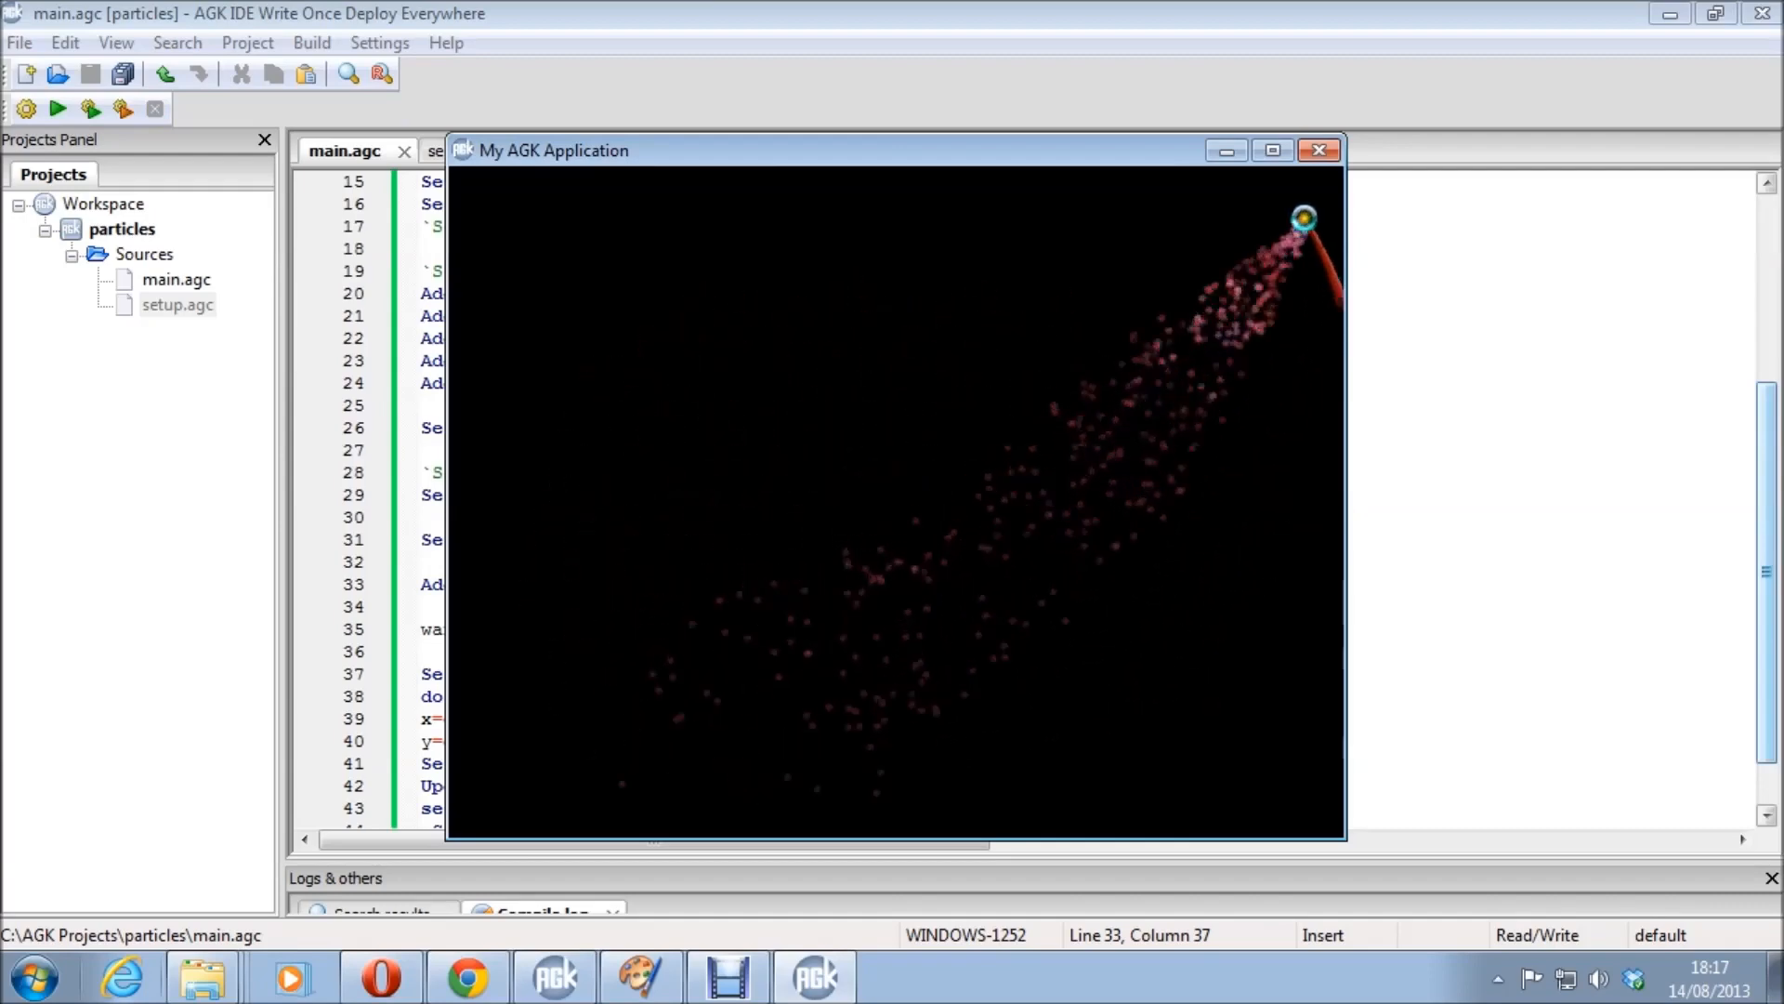
click(1318, 149)
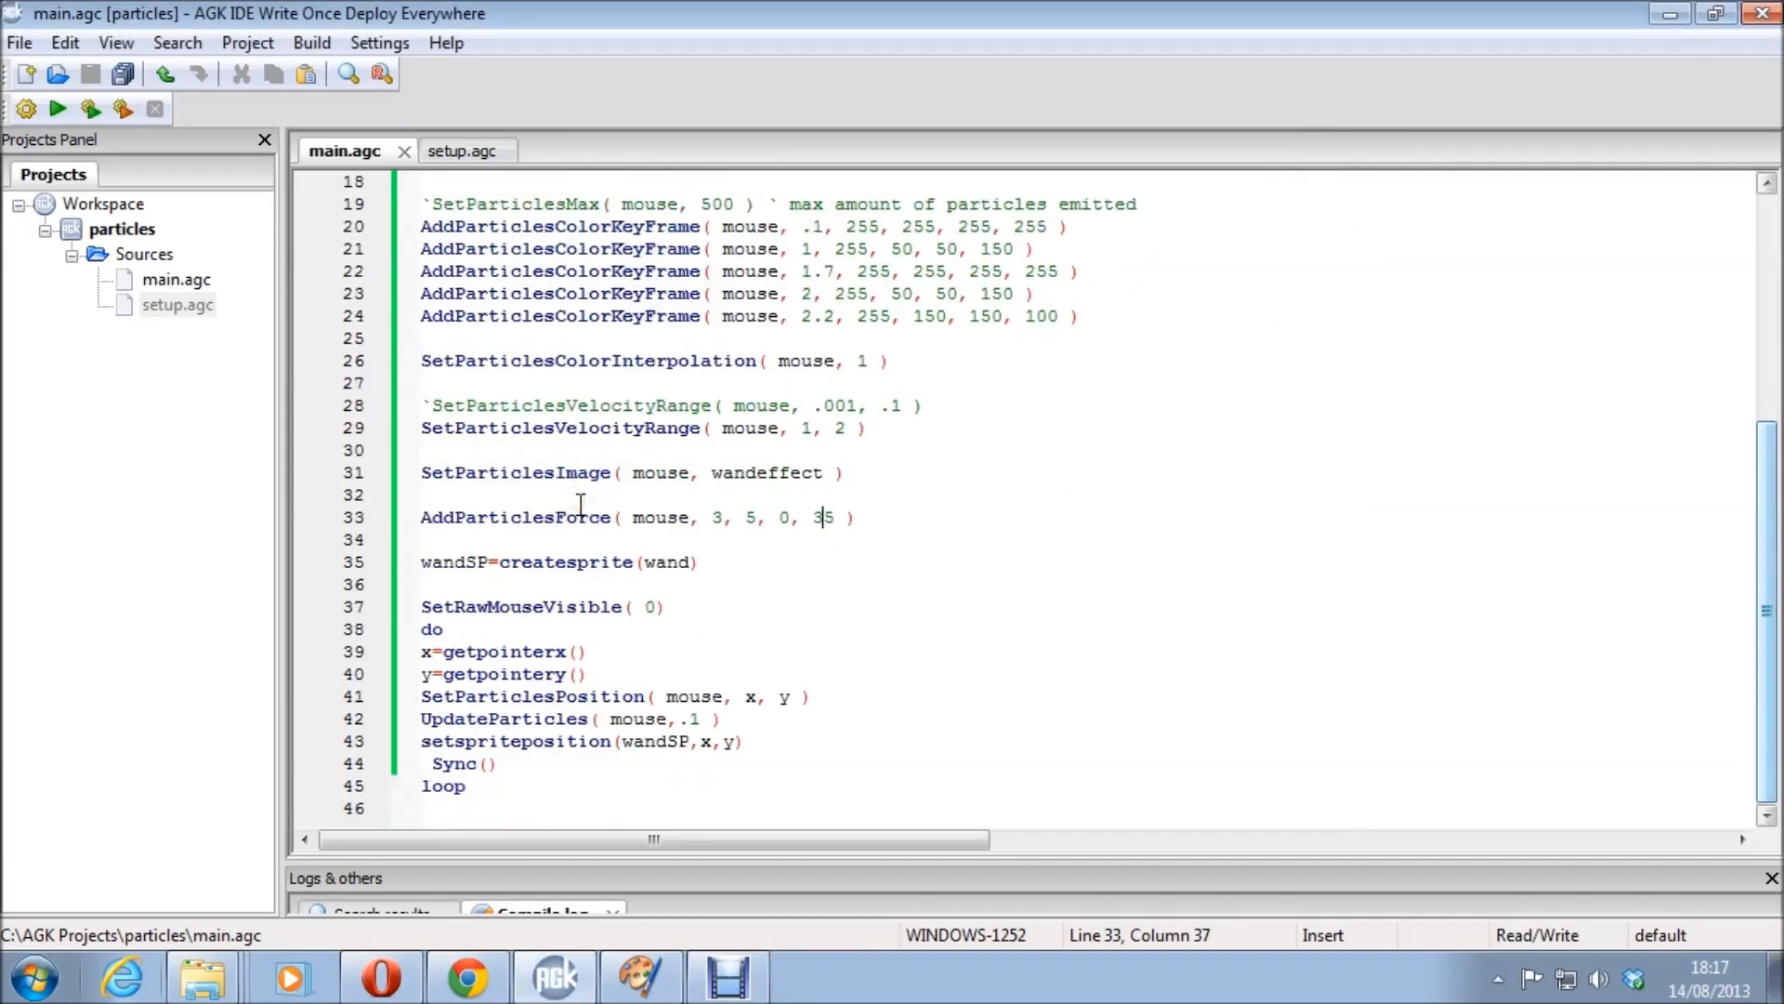
Swap the particle image load from effect.png to effect2.png, test-run the trail, and close it.
scroll(up, 3)
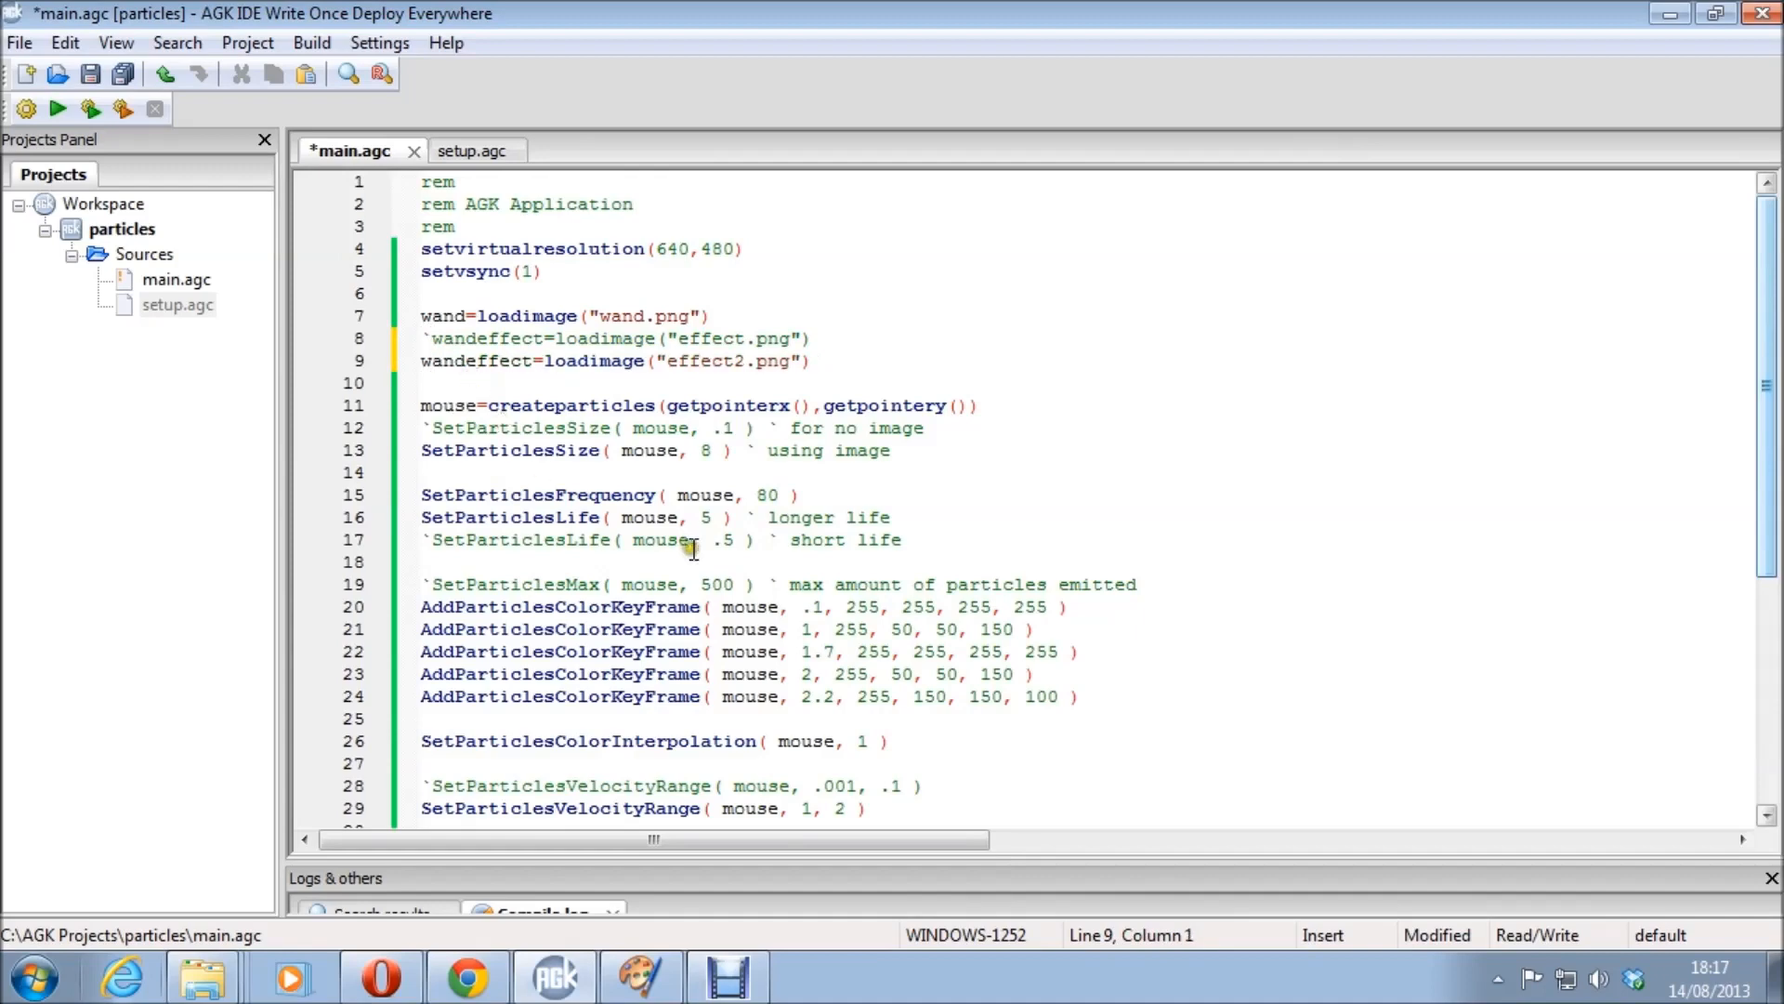
click(58, 108)
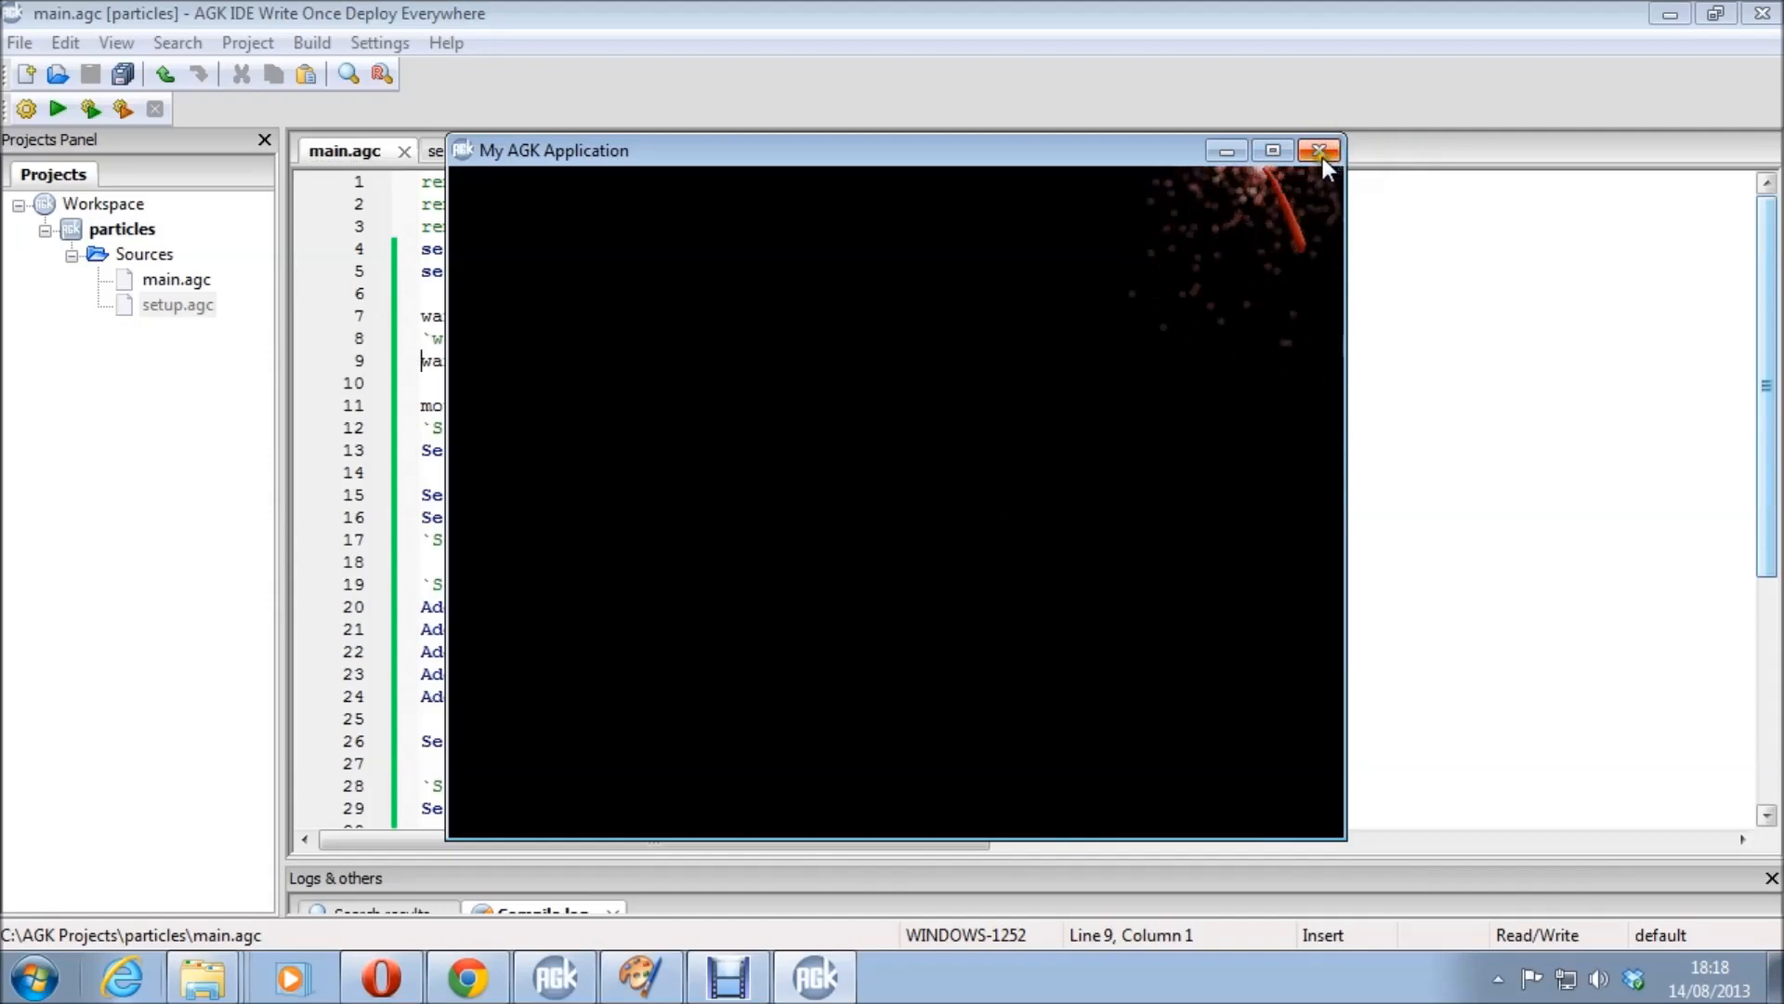
click(1319, 148)
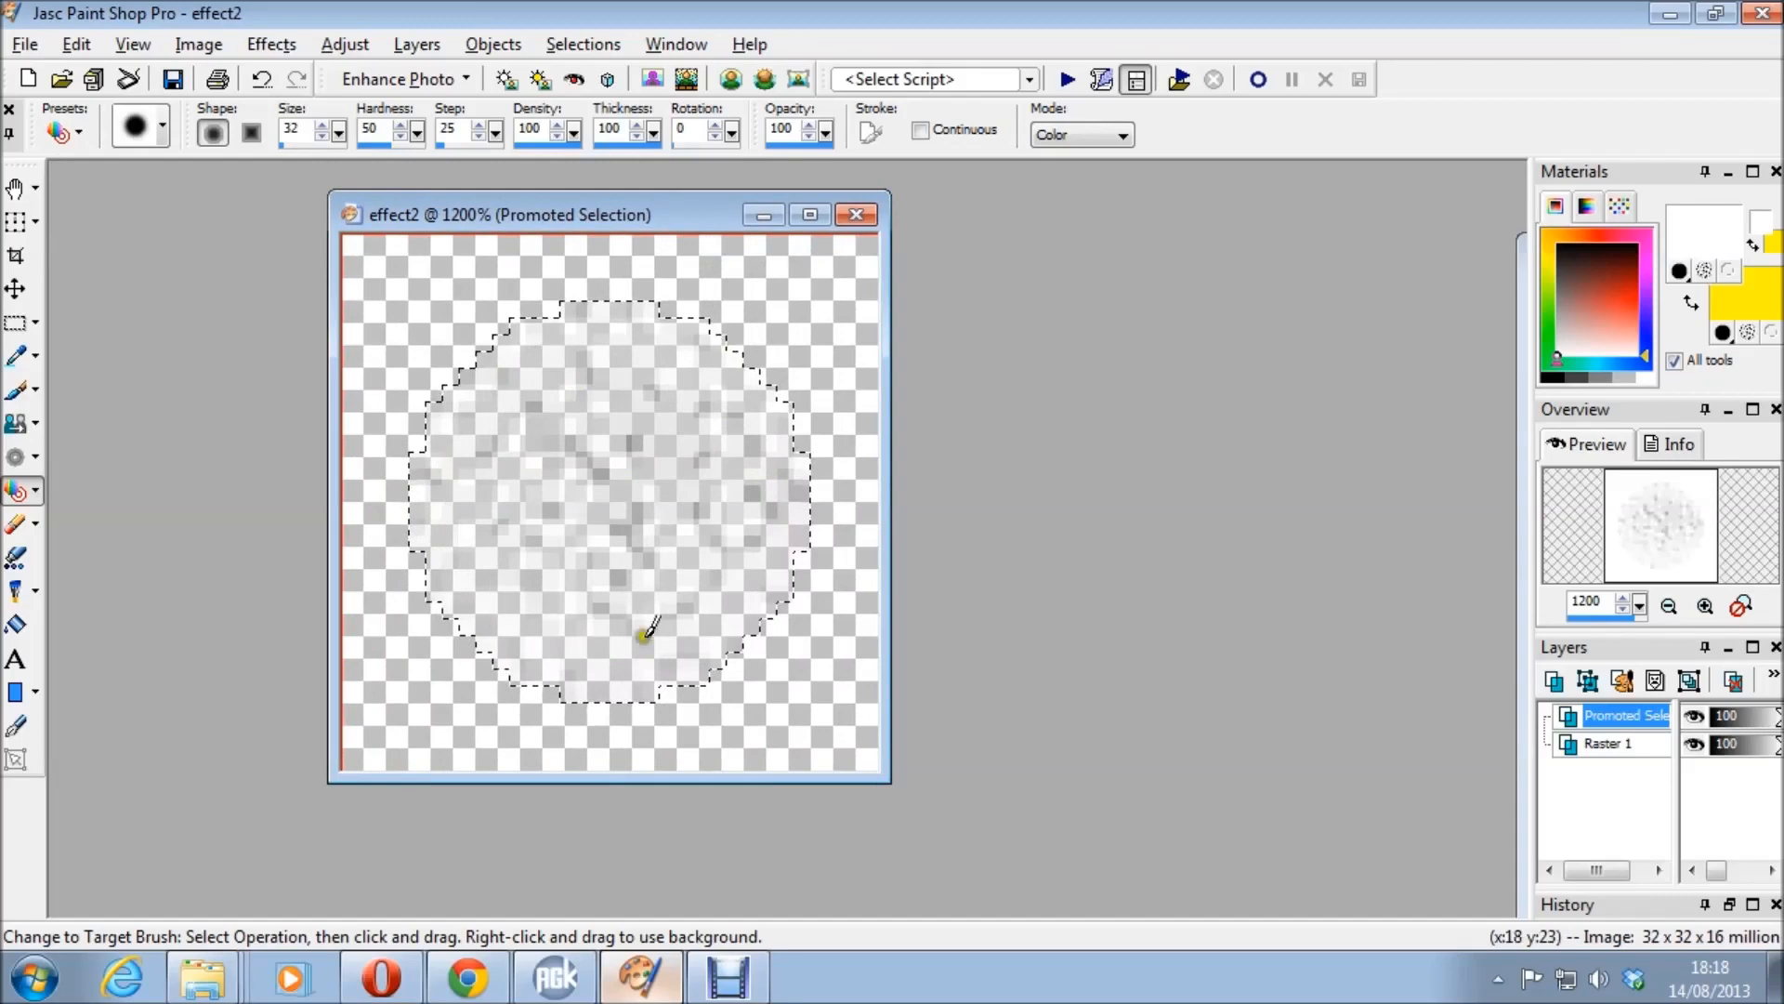
mouse_move(607, 679)
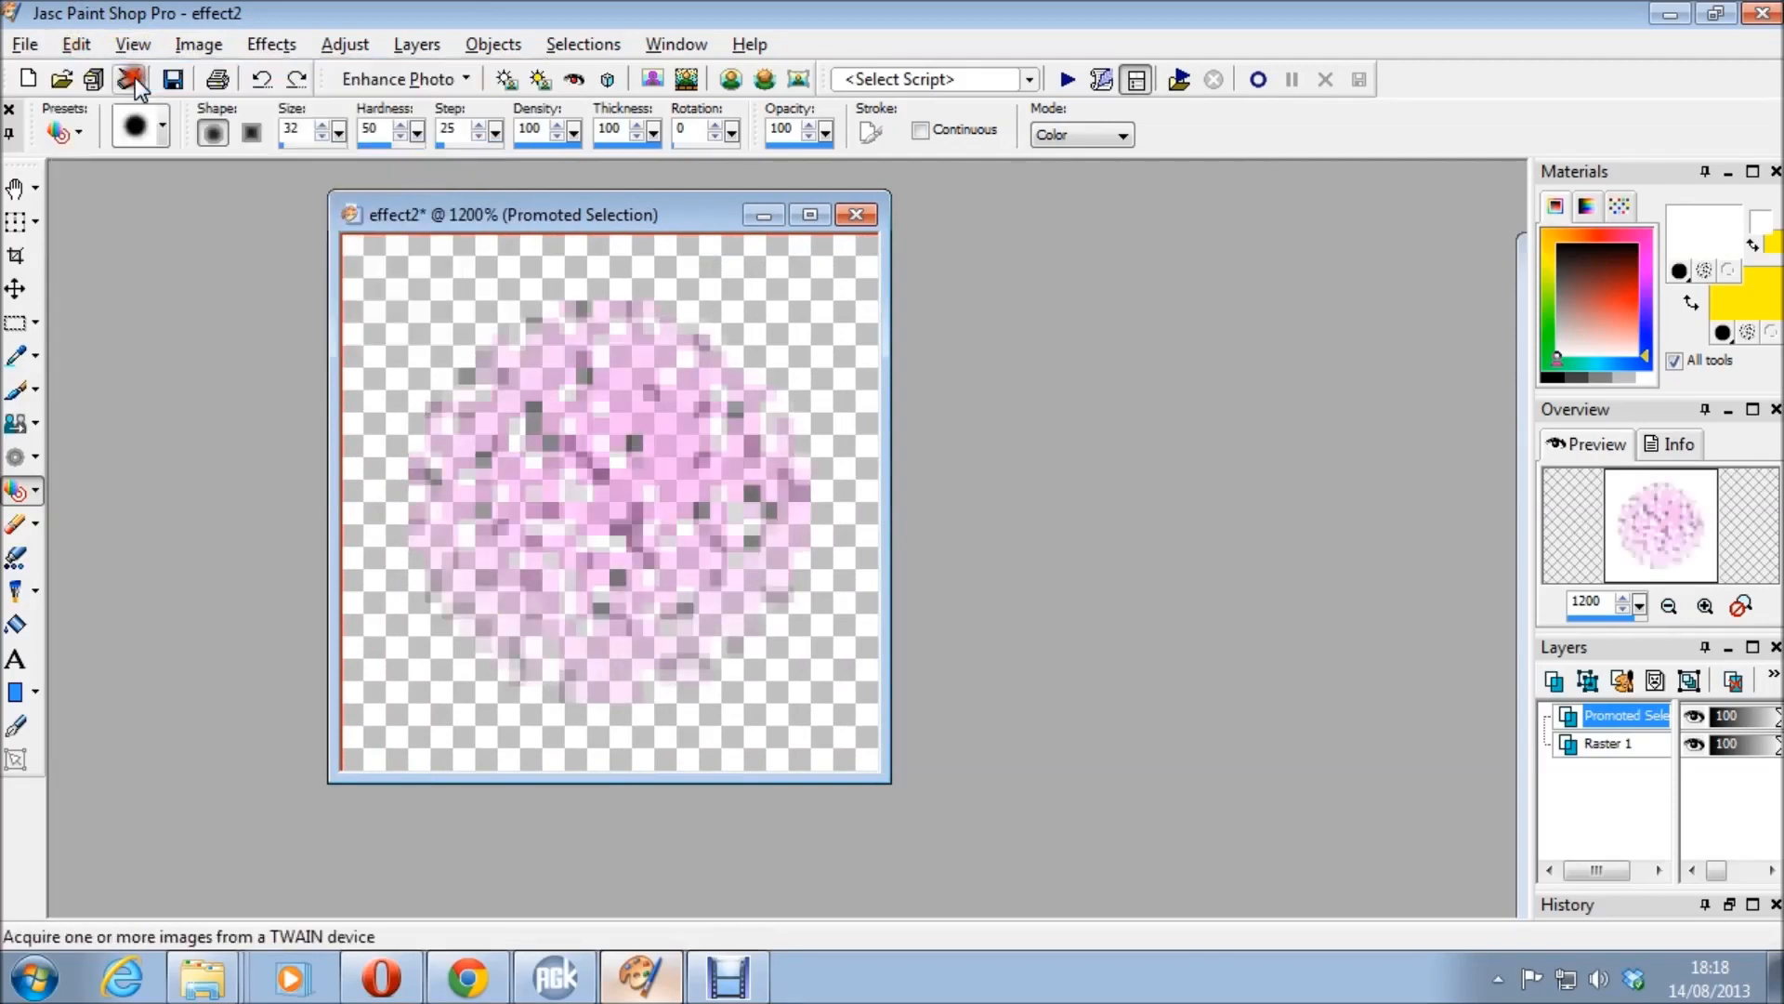
Tint the effect2 image pink with the Color Changer, then return to AGK IDE.
click(130, 78)
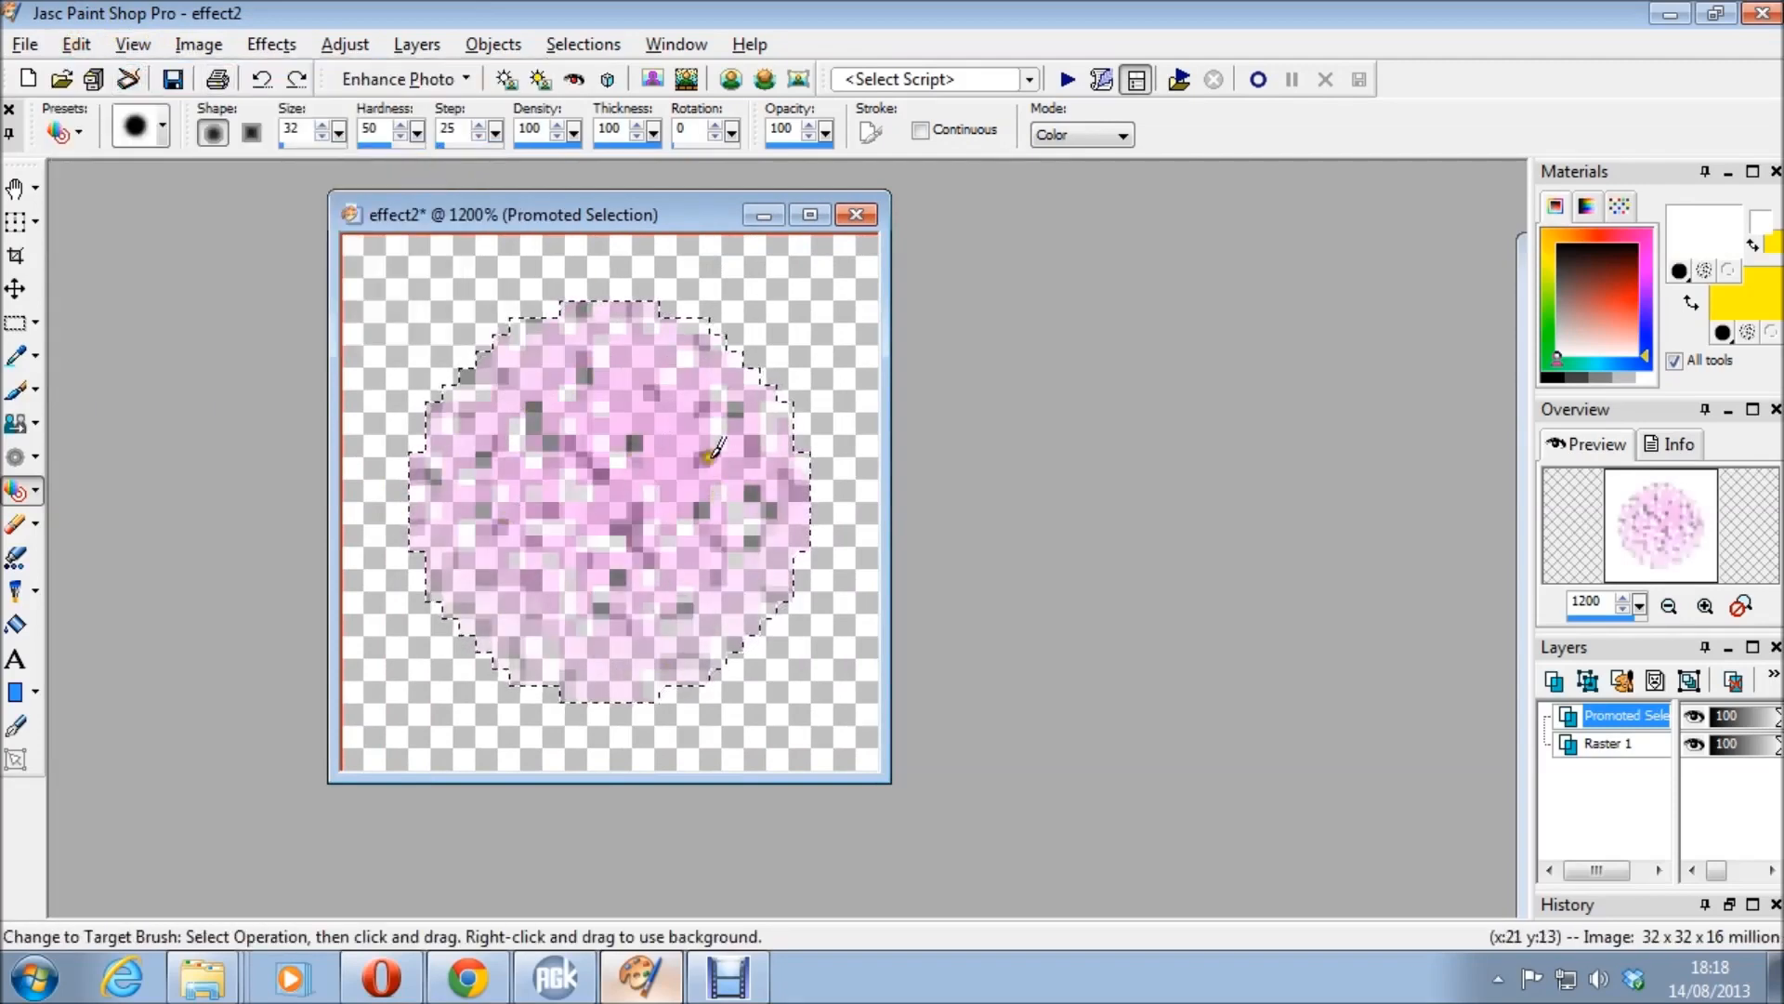
mouse_move(677, 415)
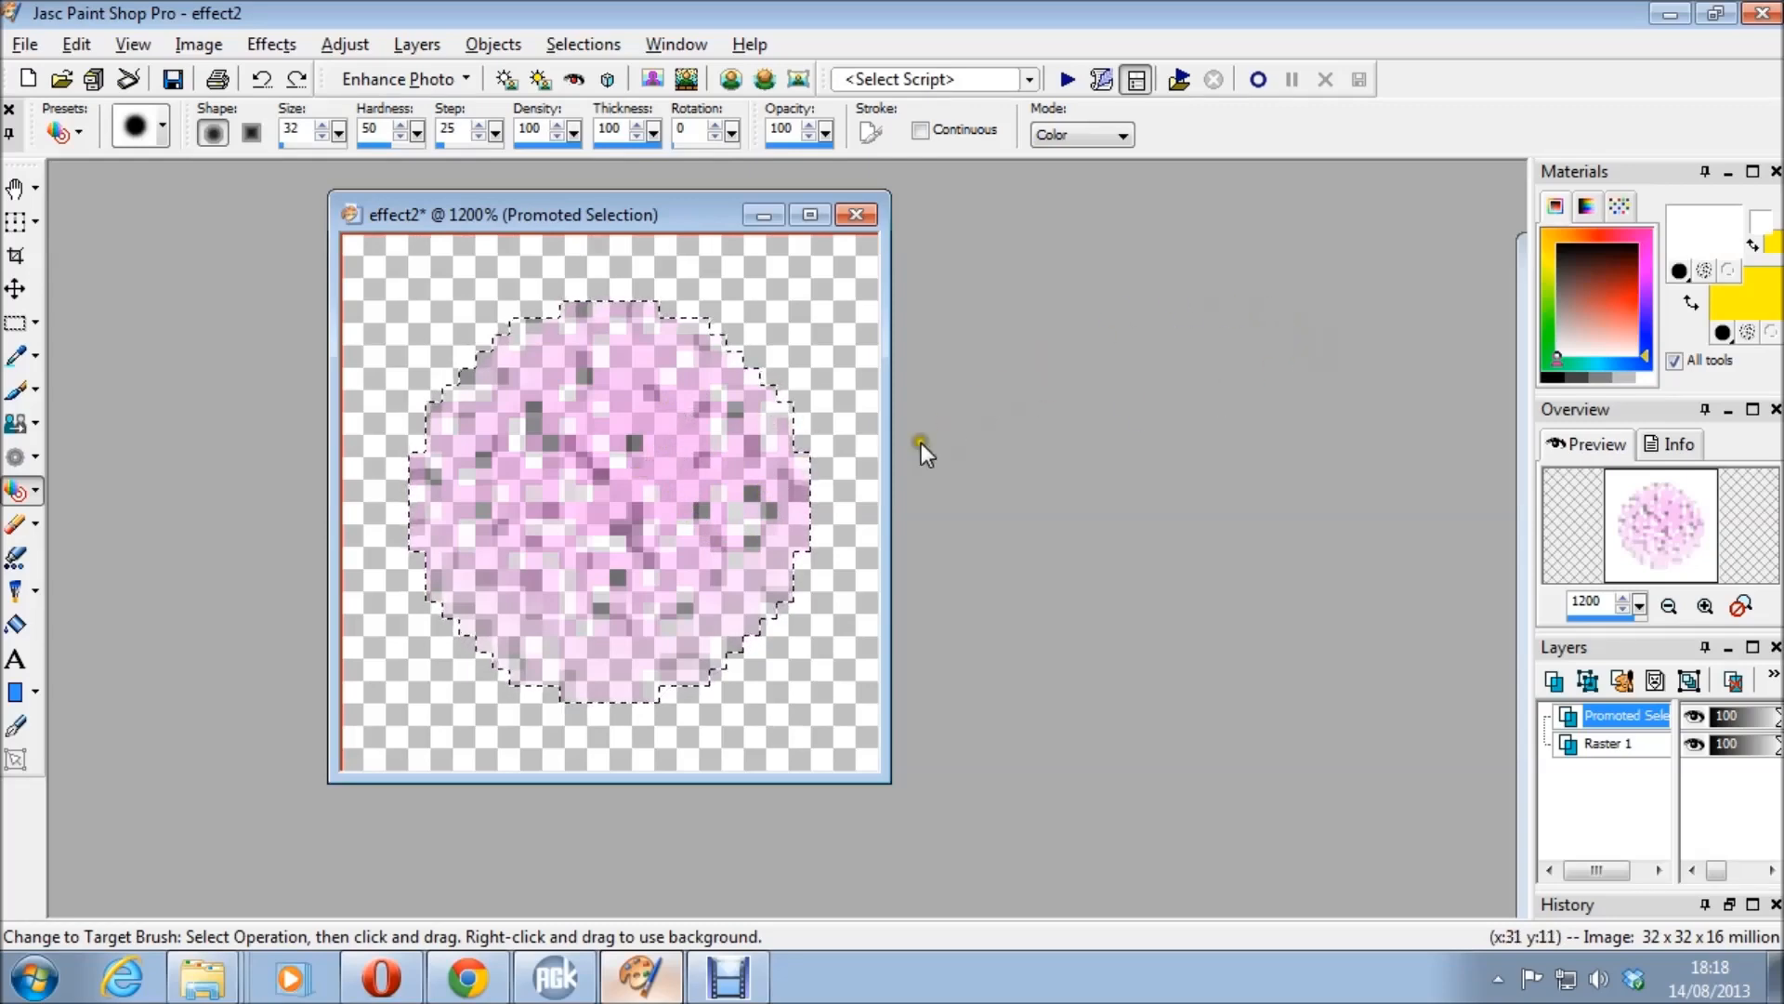
mouse_move(1098, 646)
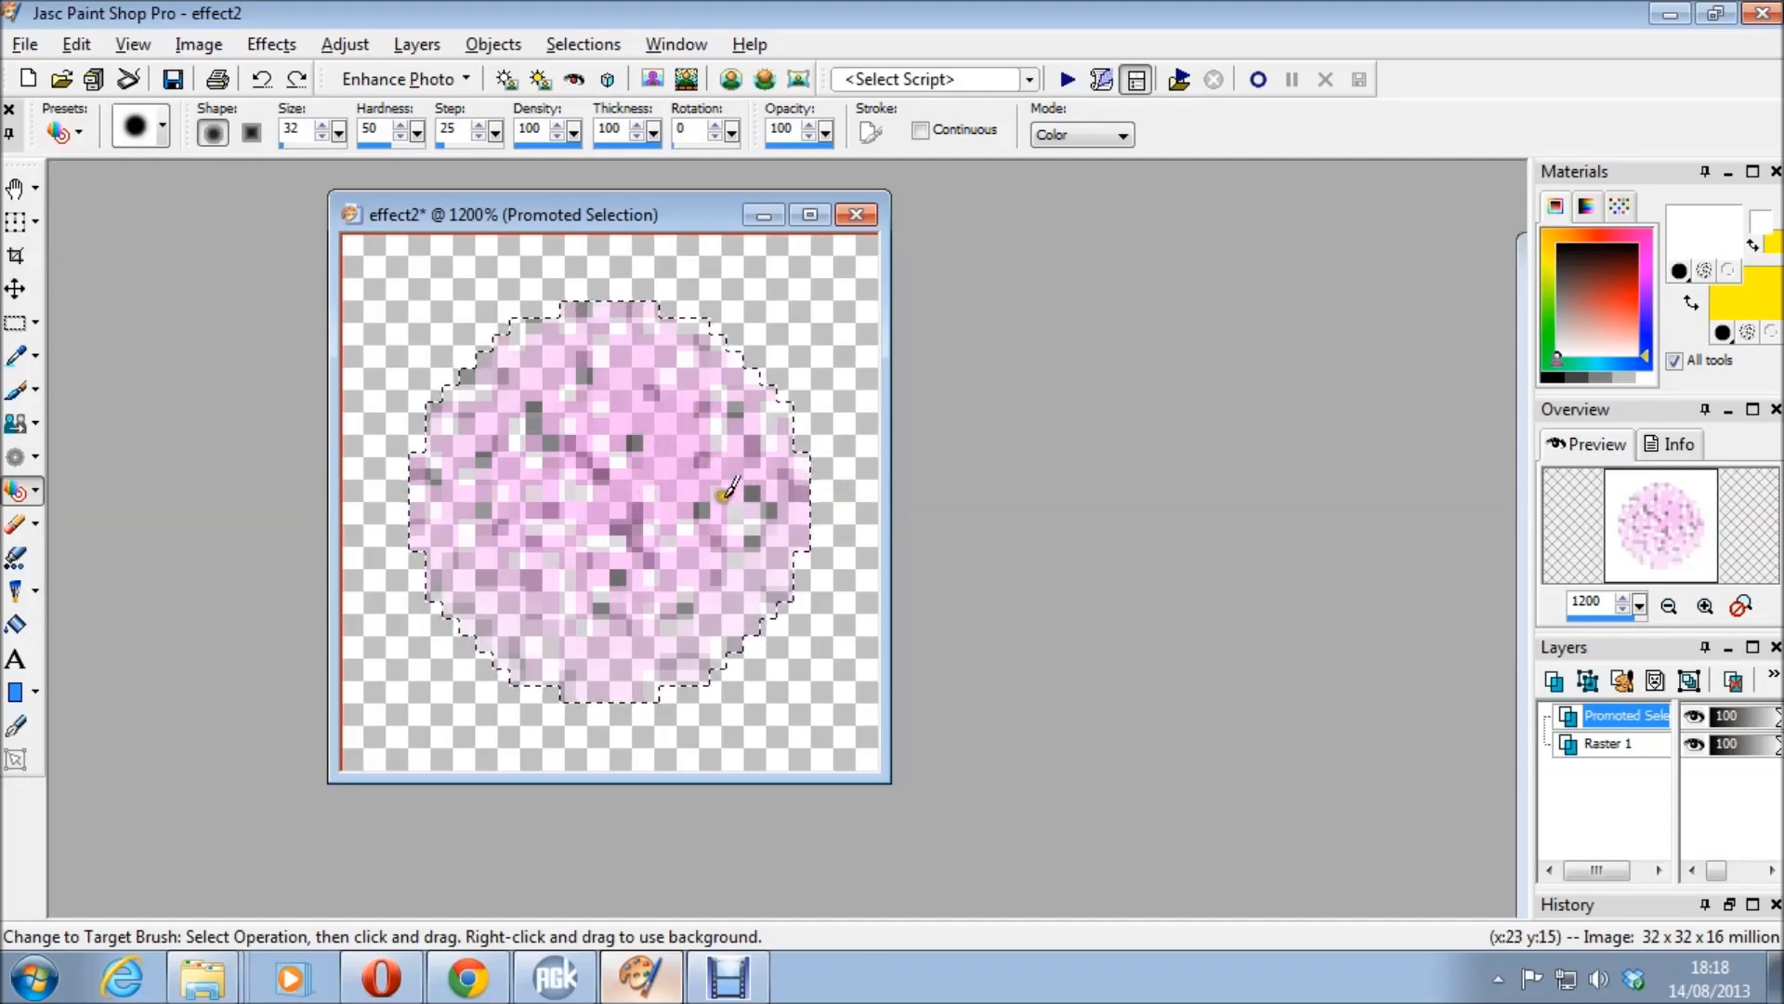
click(554, 976)
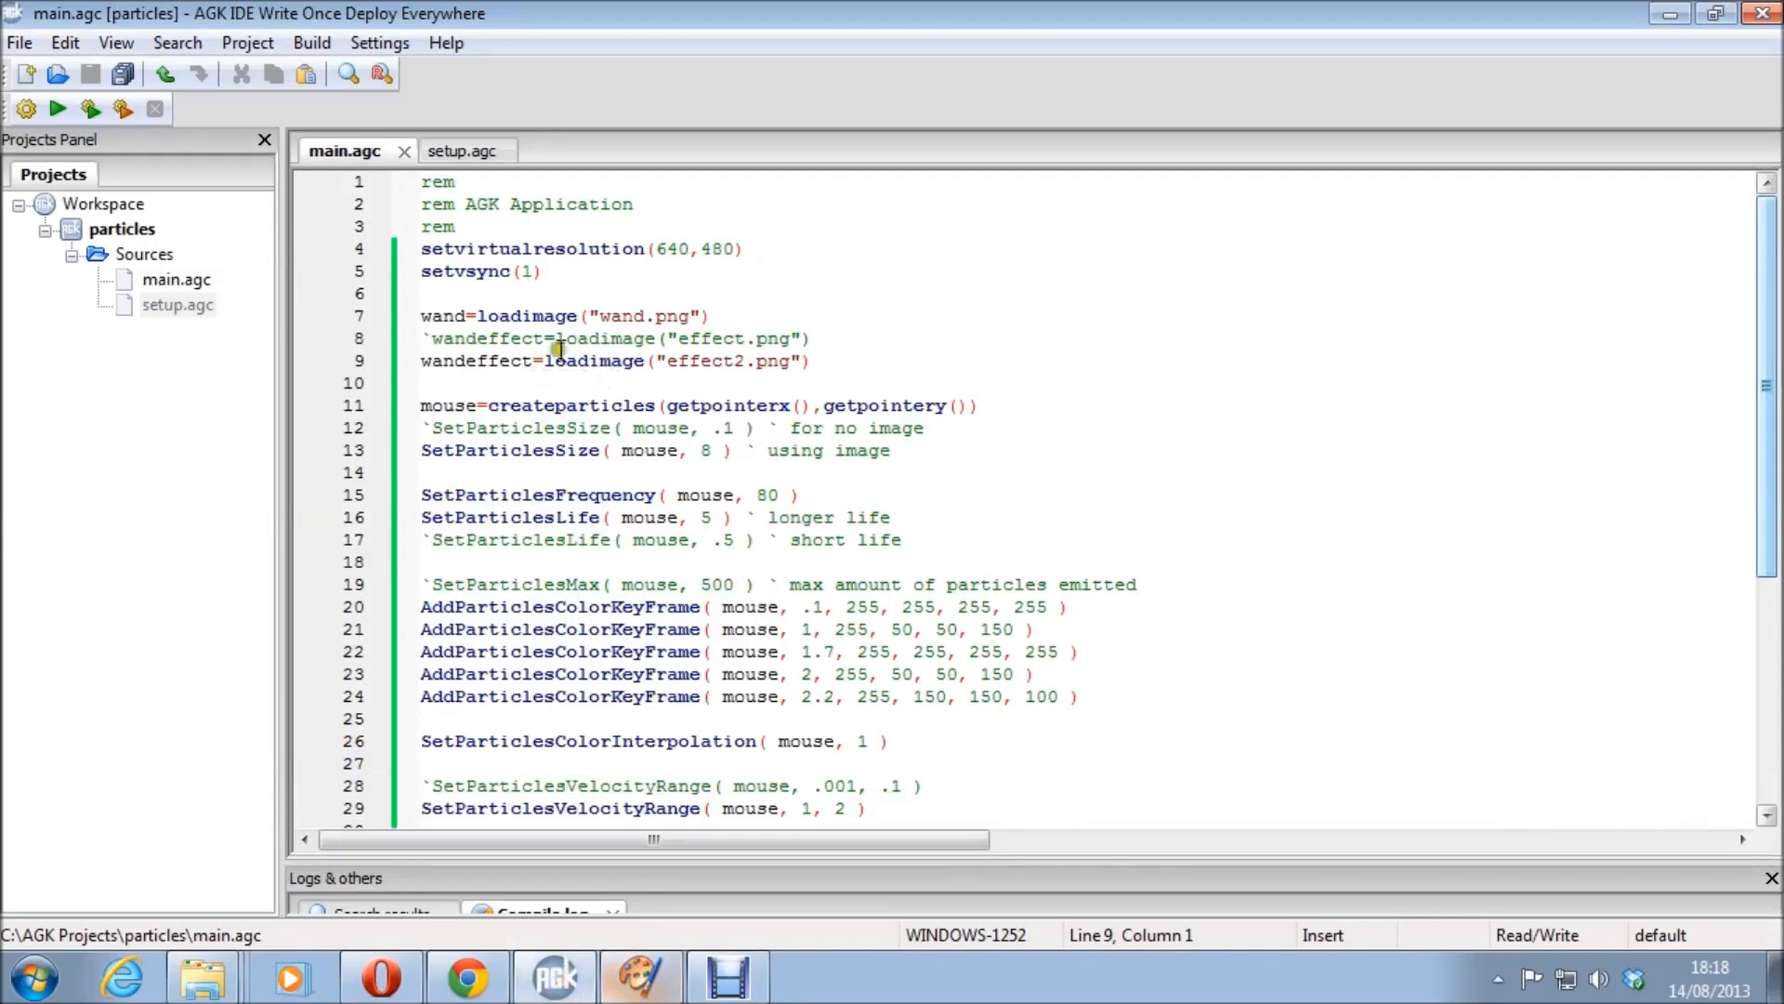
Re-enable effect.png, save and run it, then restore effect2.png and rerun the demo.
text(`)
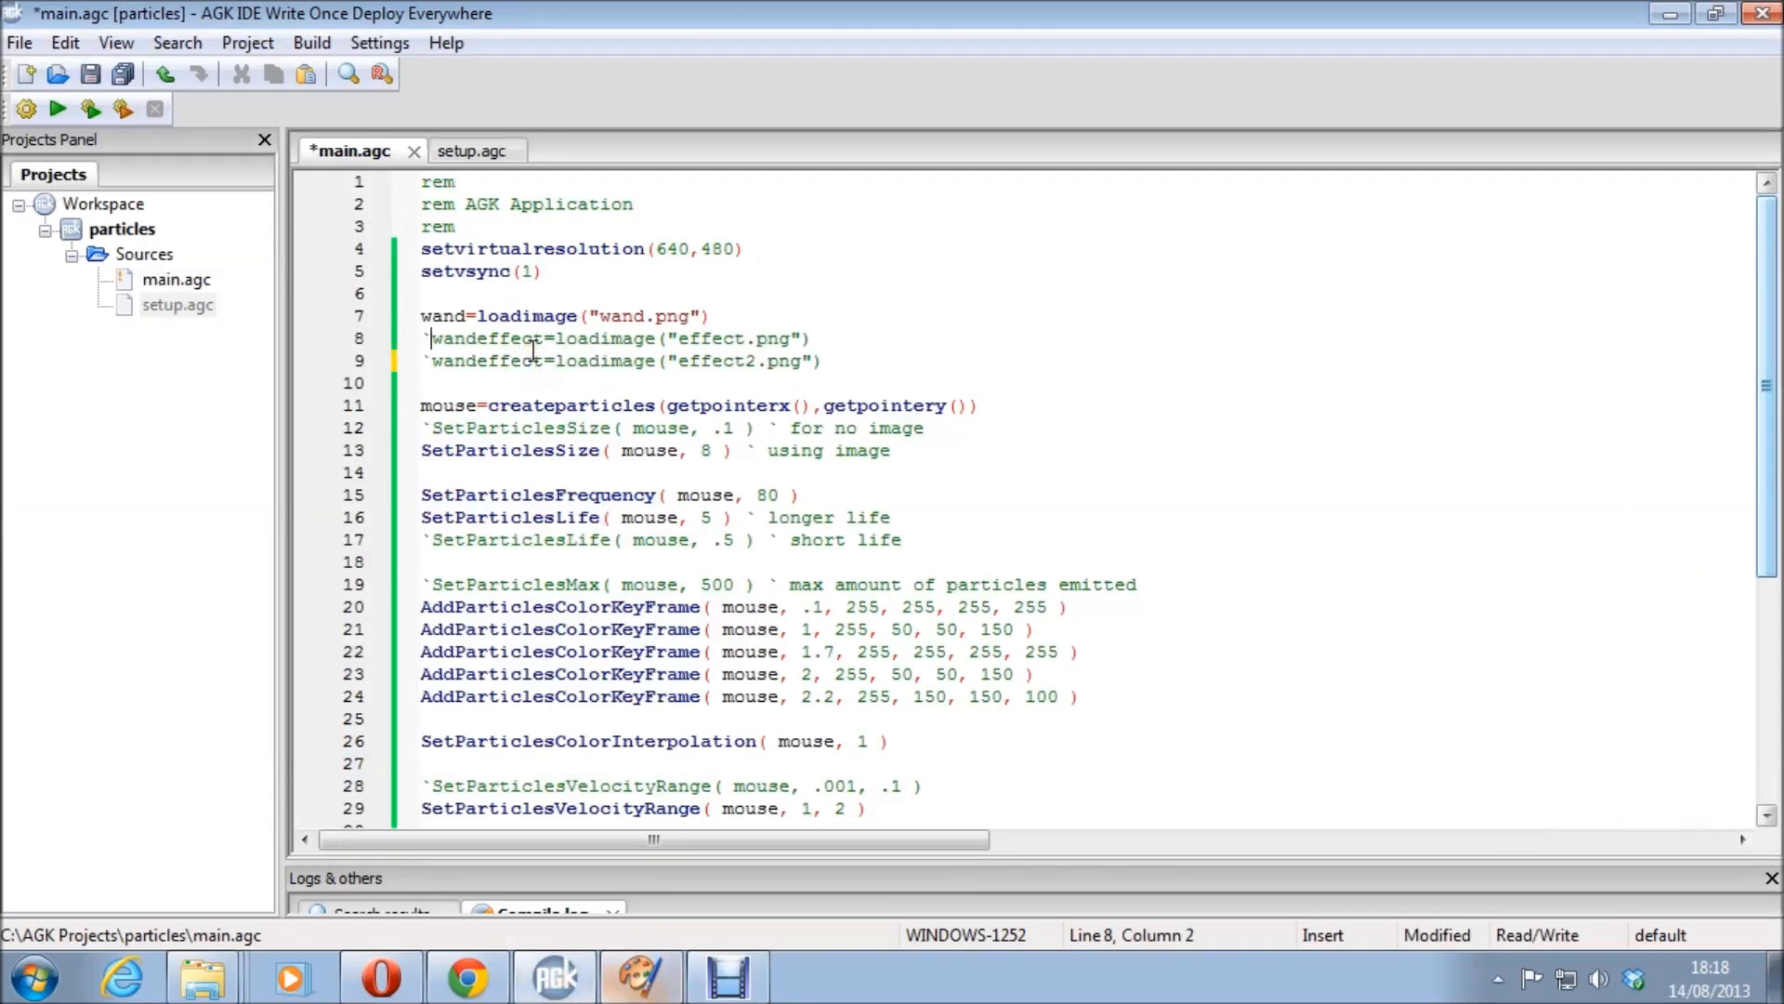
key(Ctrl+S)
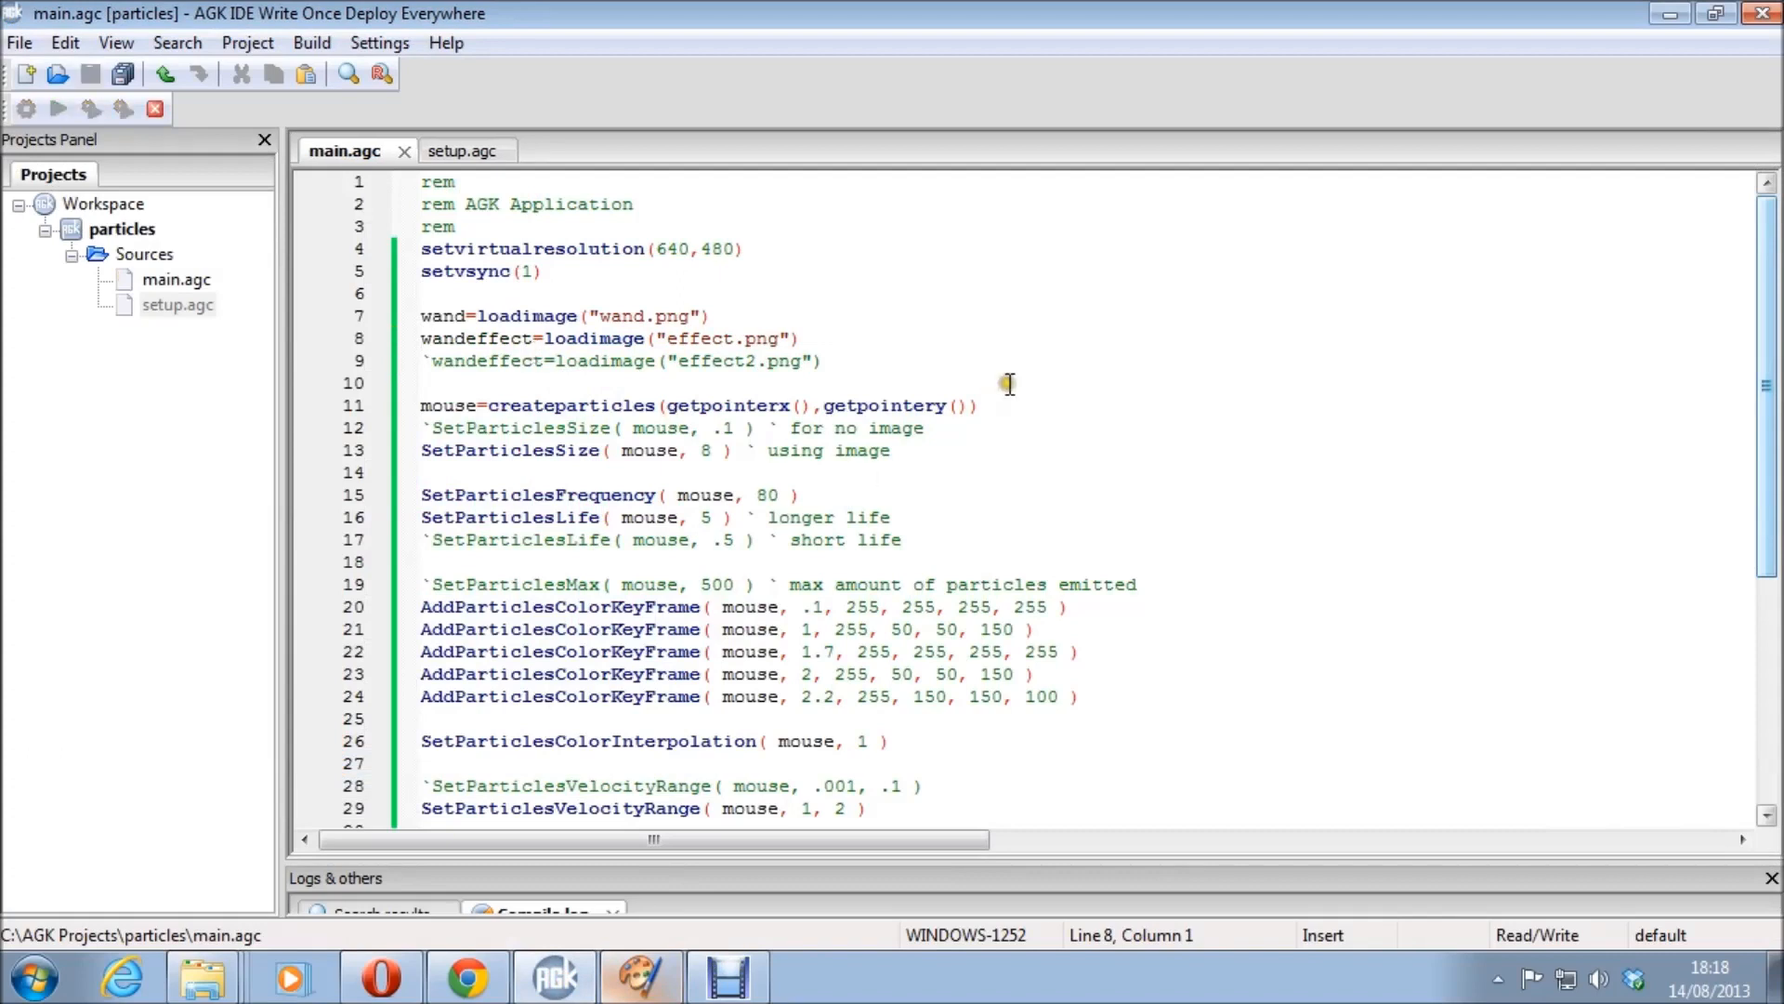
click(57, 108)
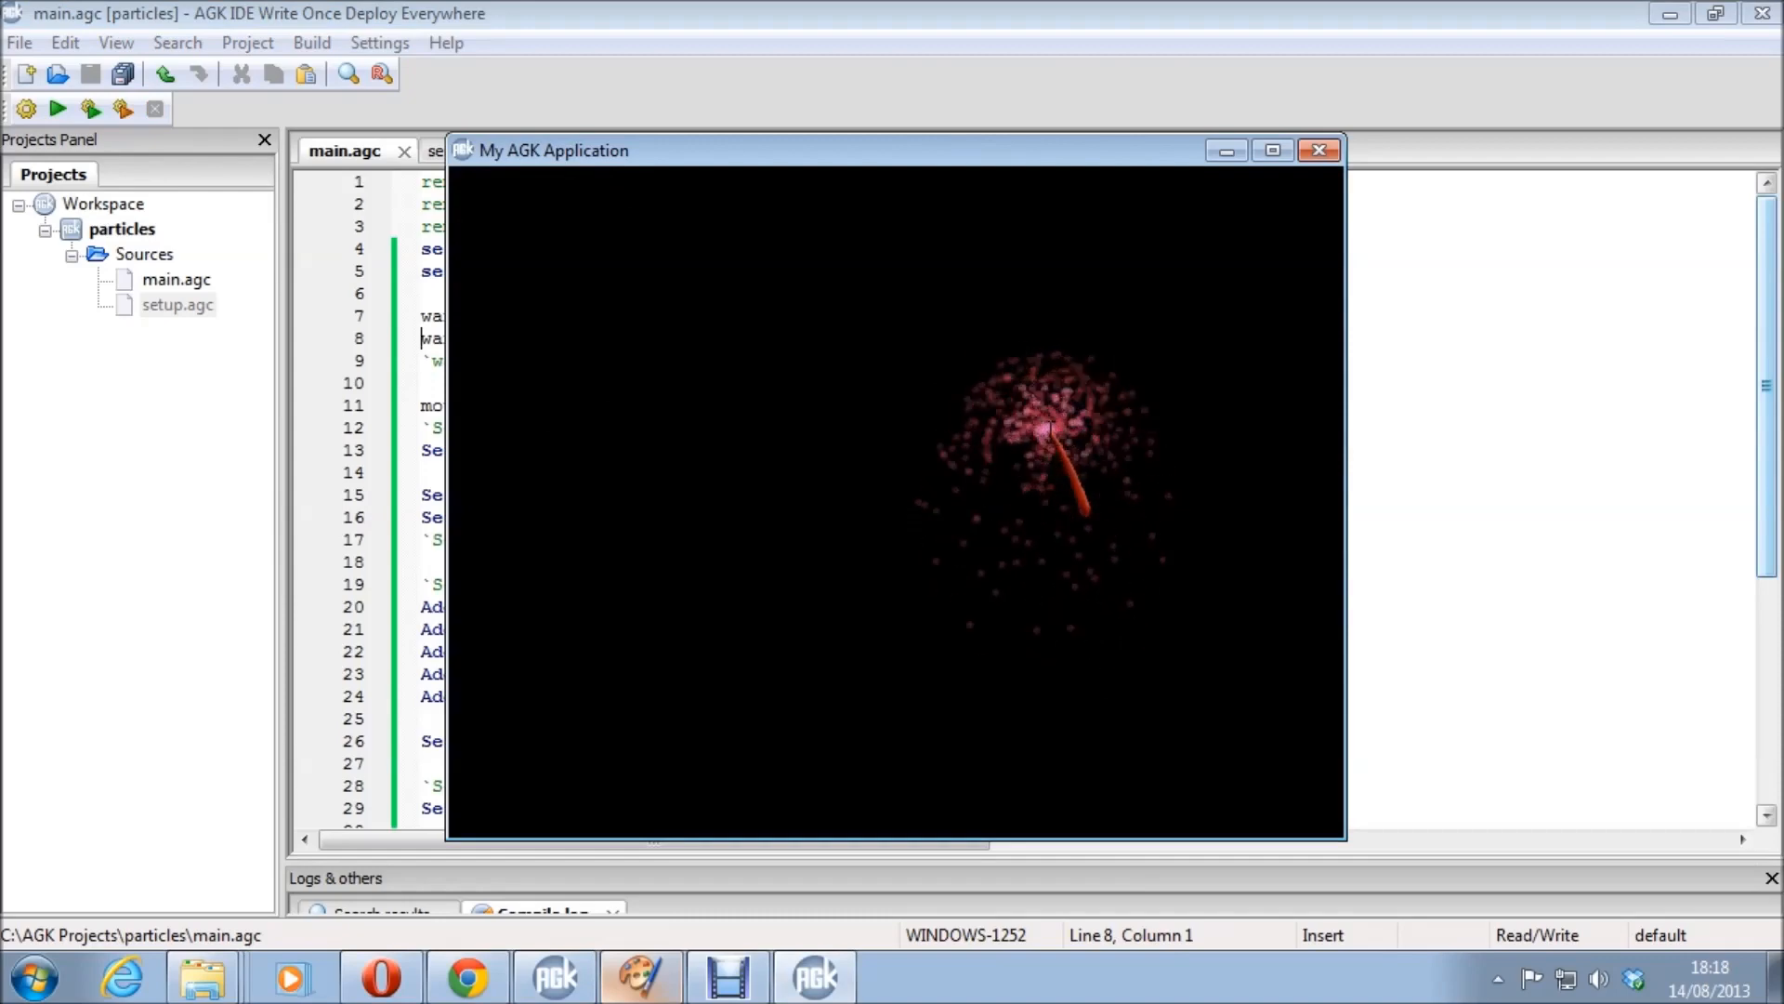
click(1320, 148)
text(`)
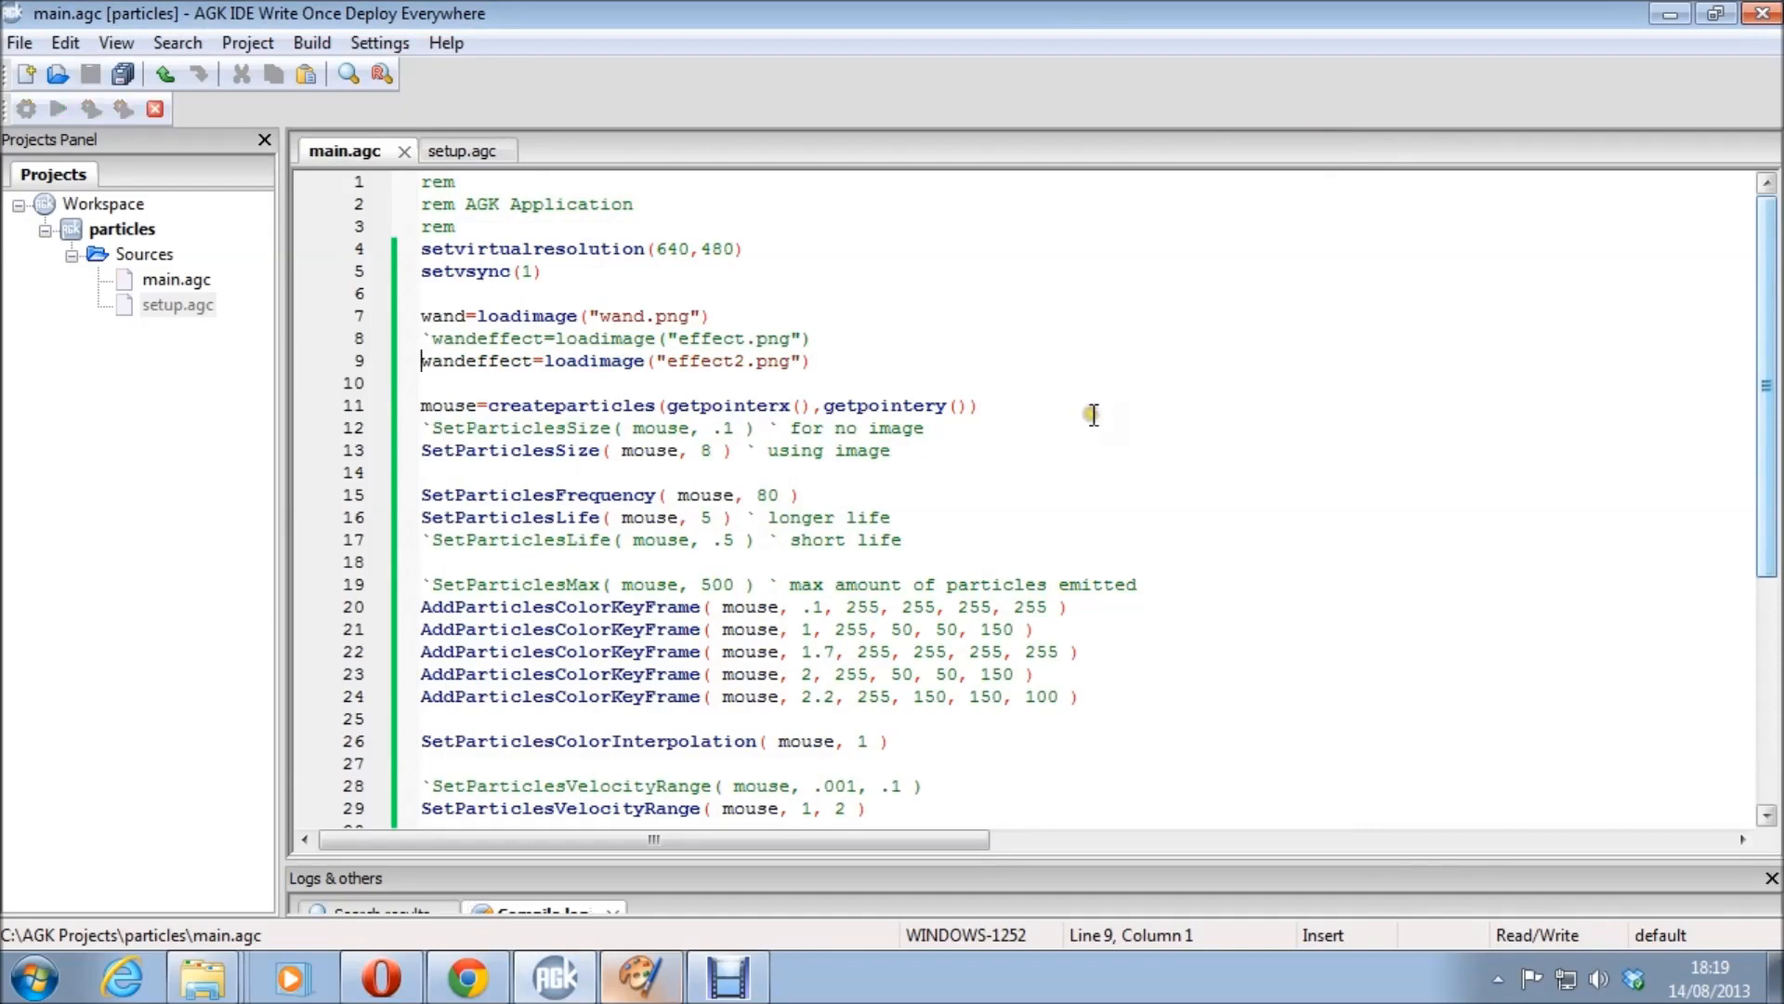
click(57, 108)
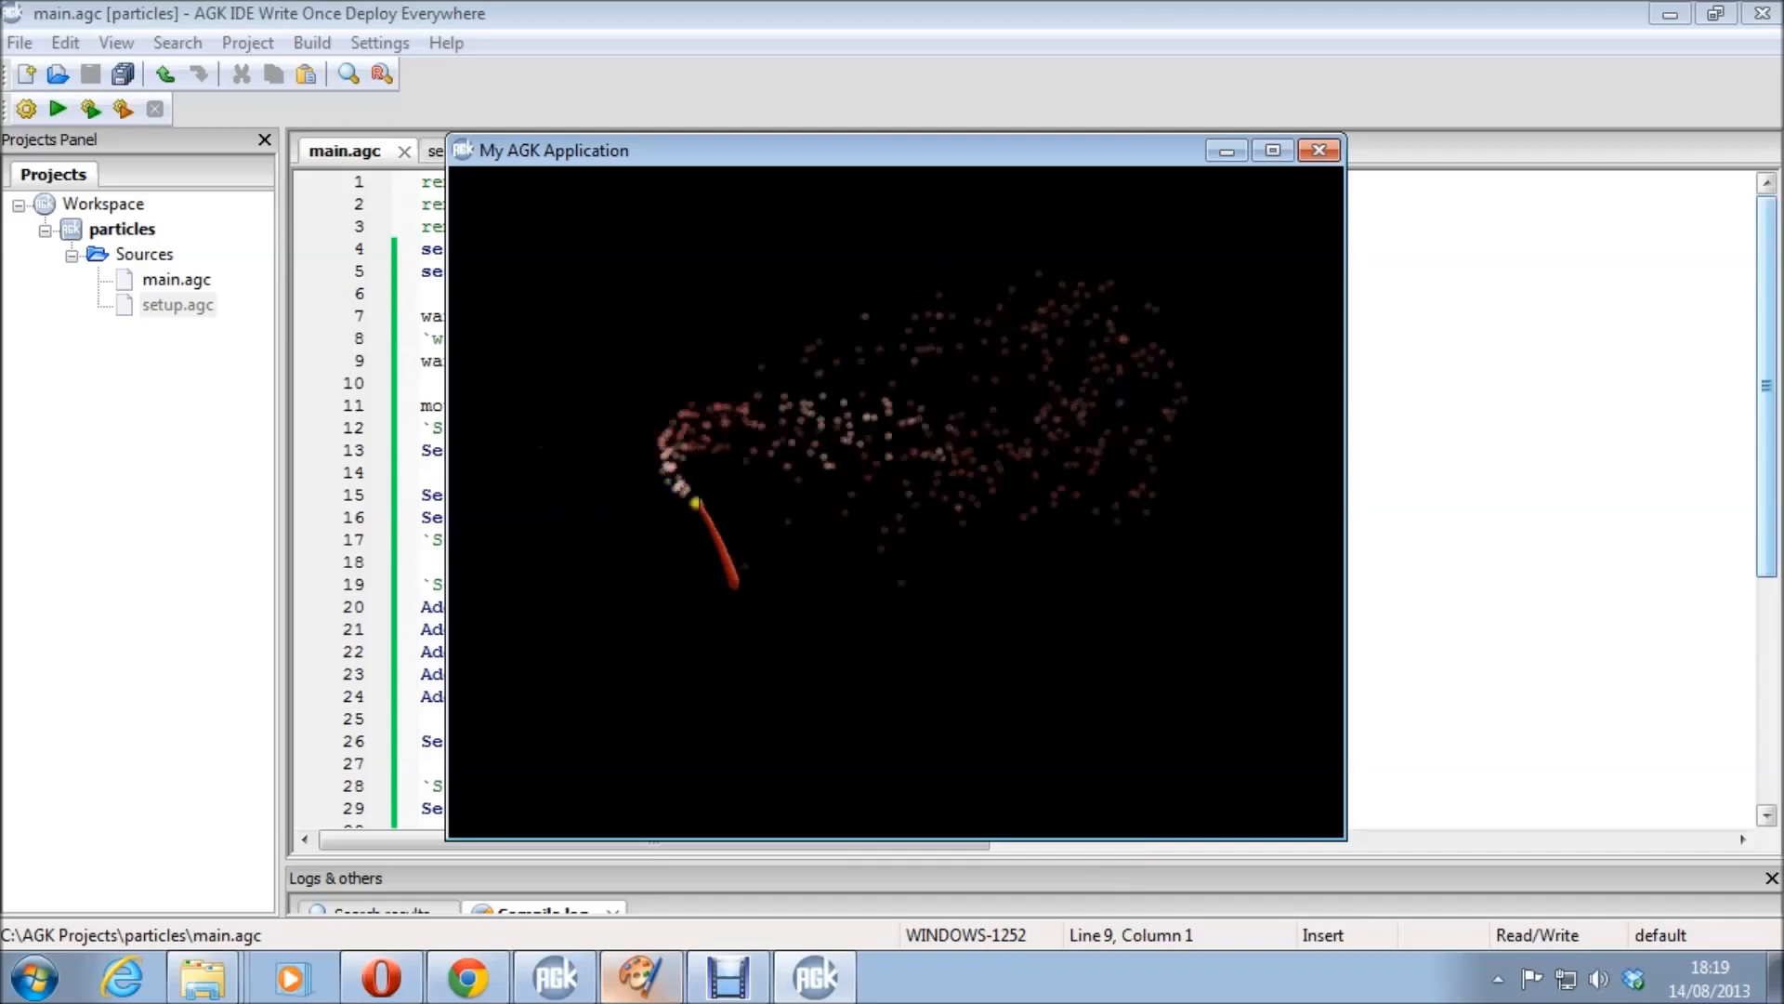
Close the effect2.png demo window and scroll through main.agc reviewing the script.
click(1318, 149)
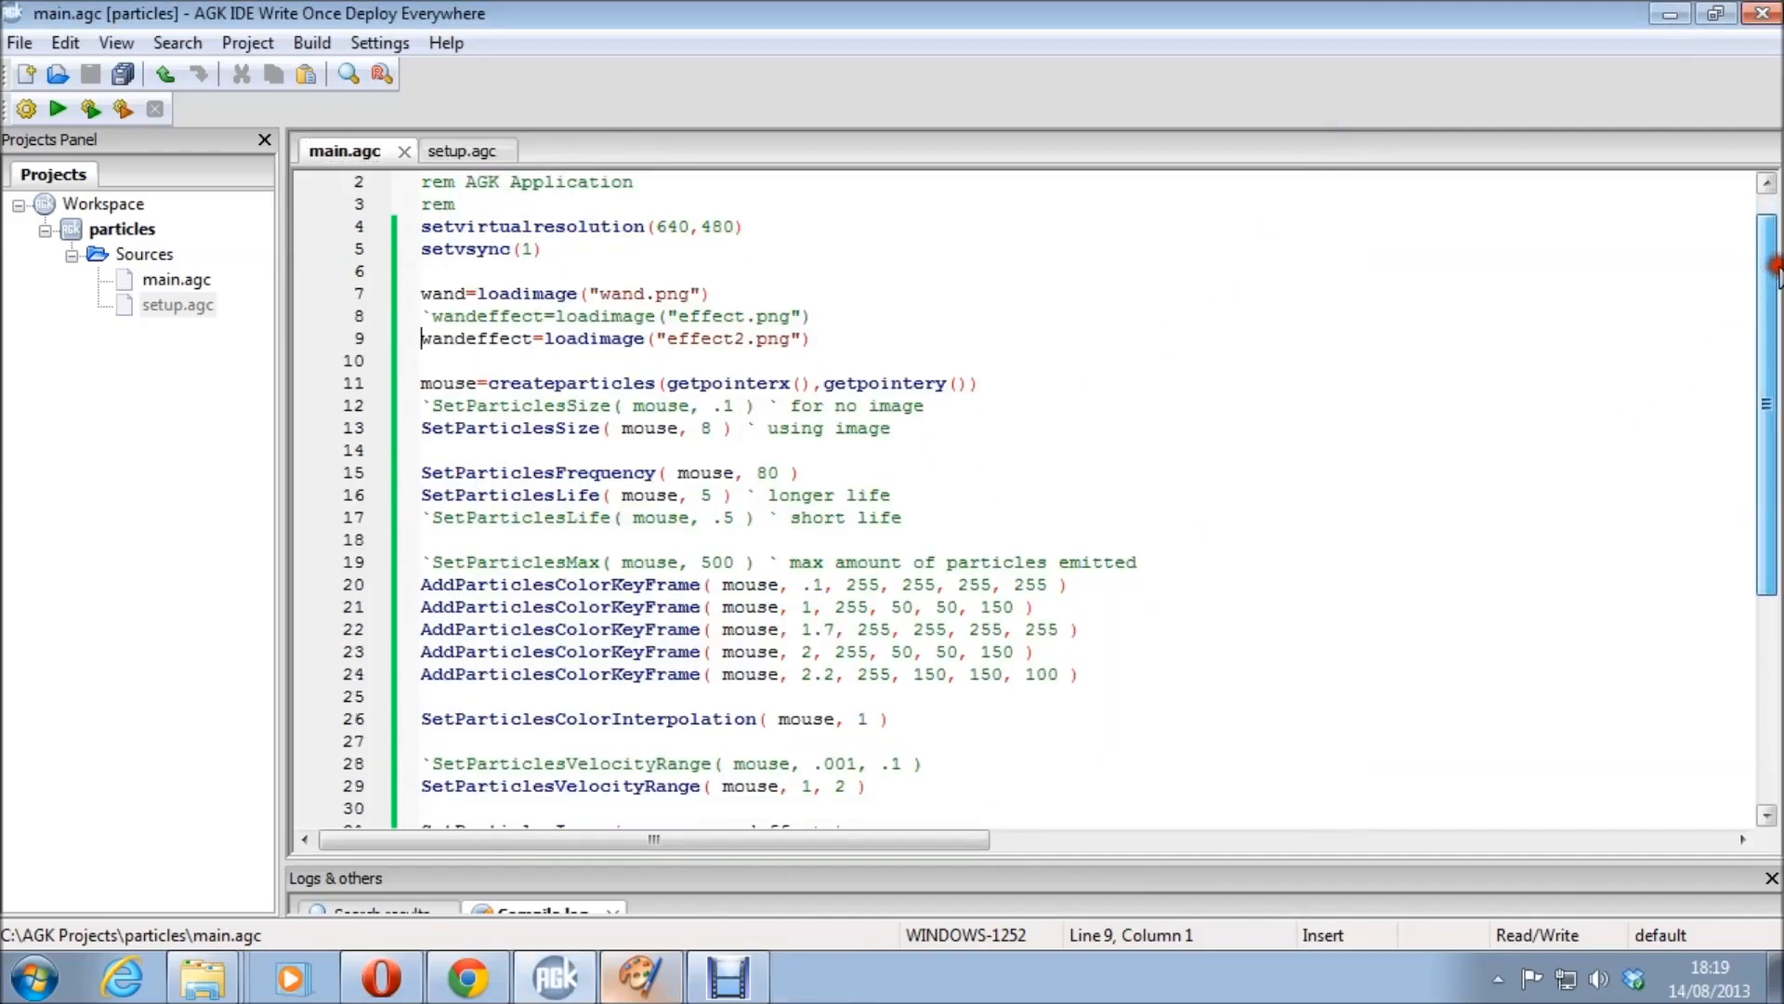
scroll(down, 3)
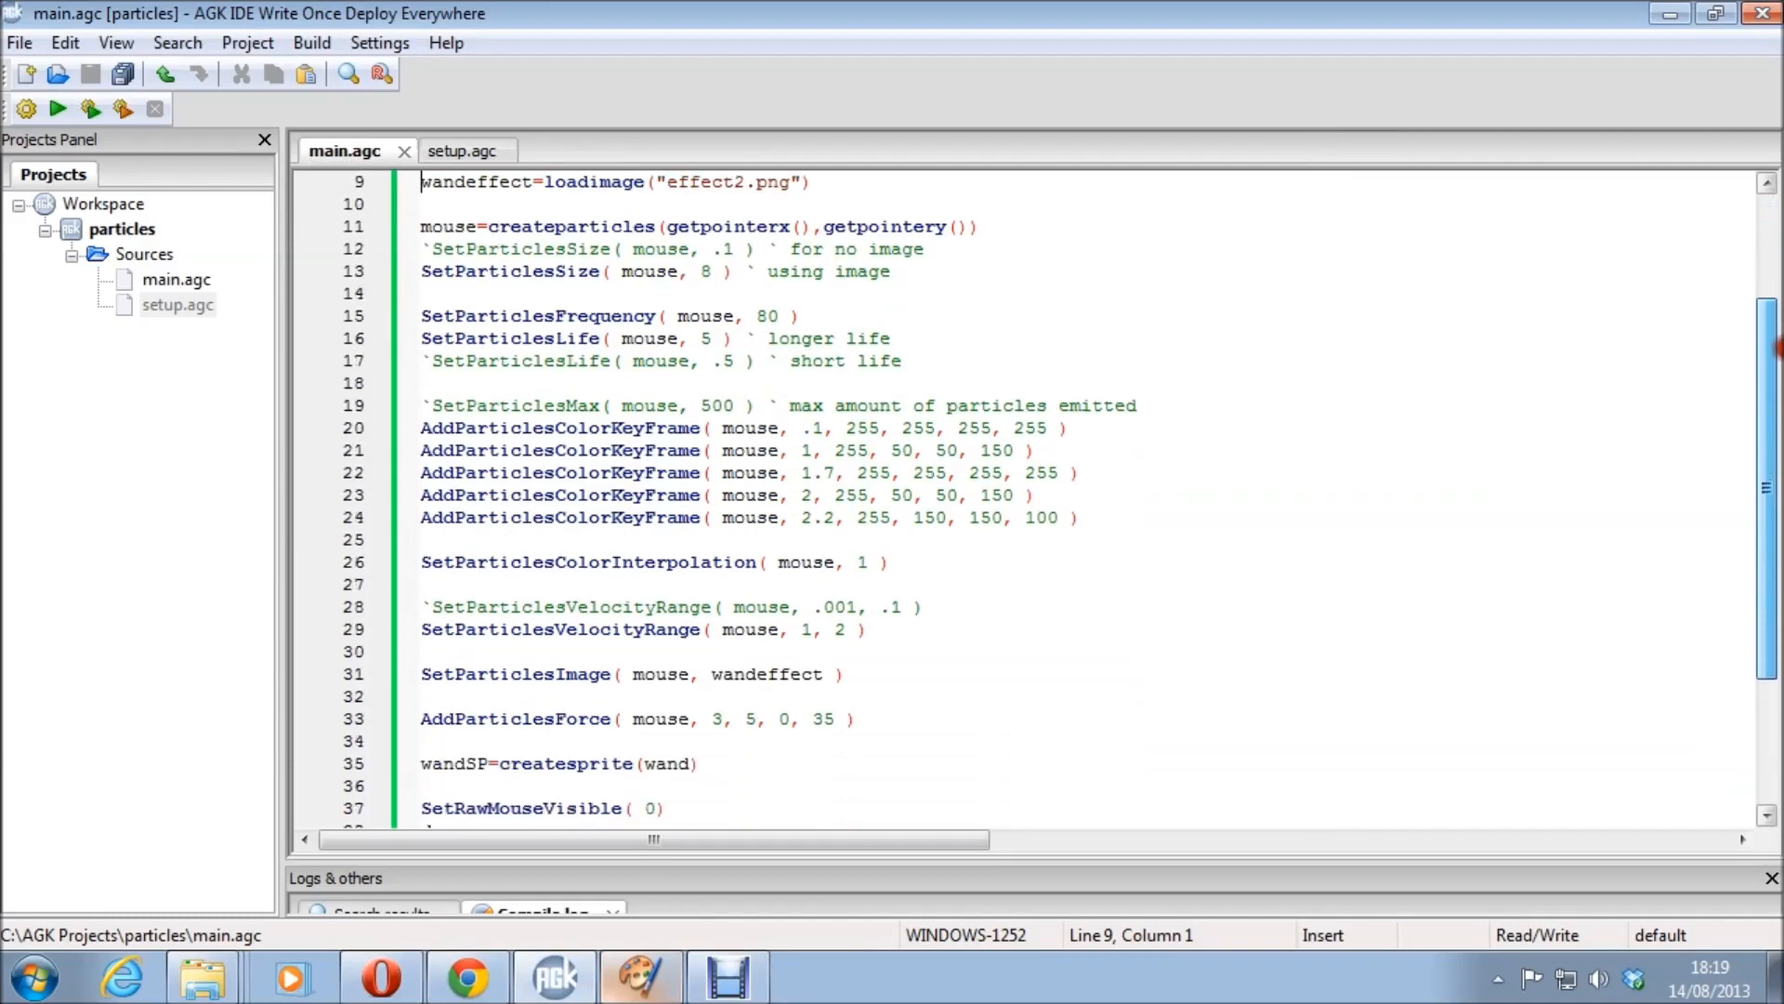
scroll(down, 3)
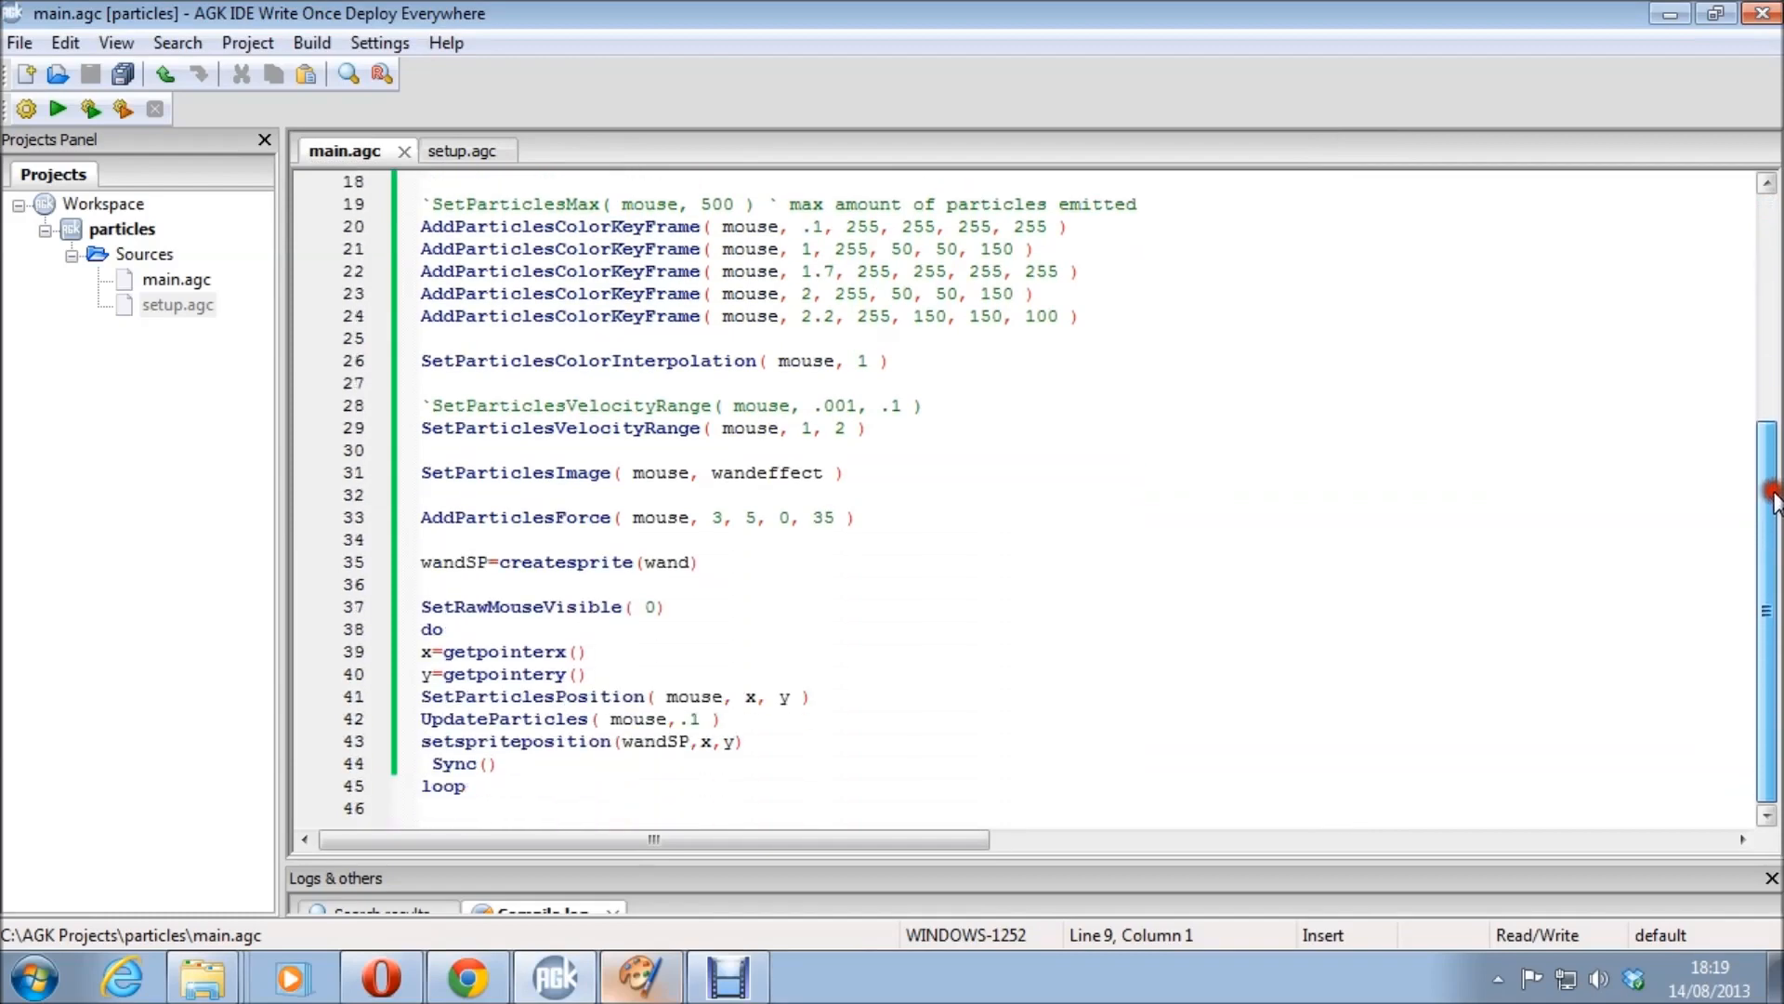
scroll(up, 3)
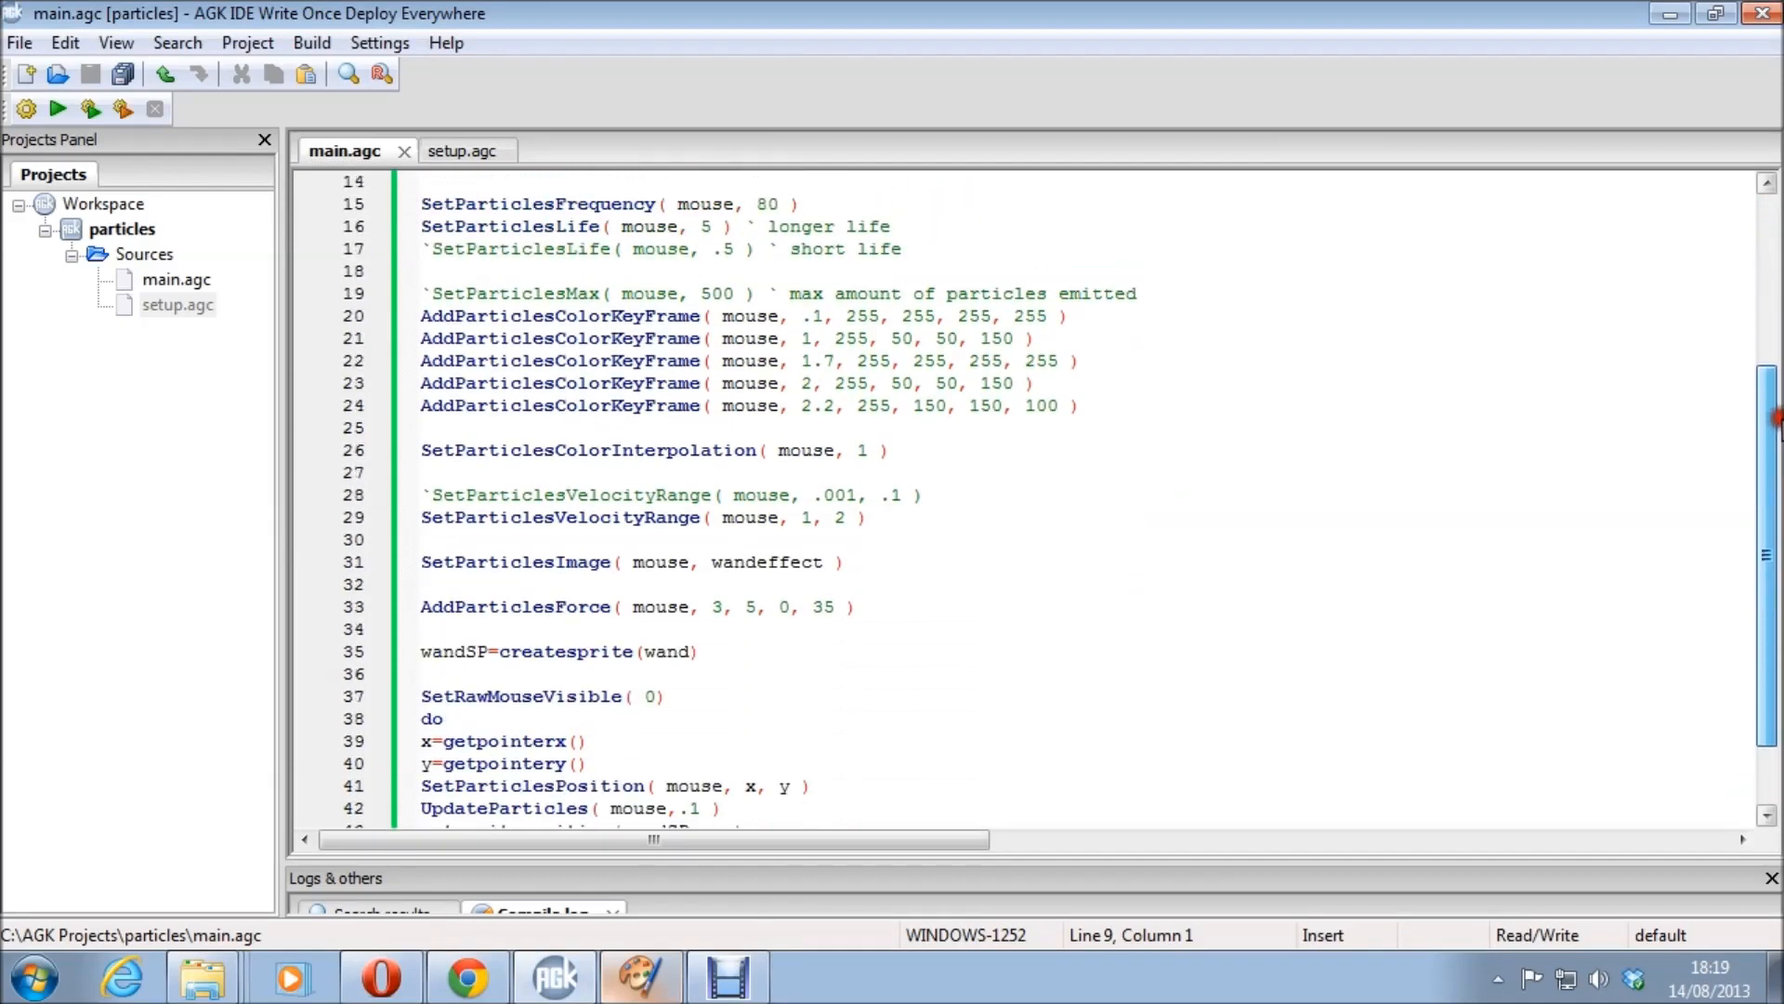
scroll(up, 3)
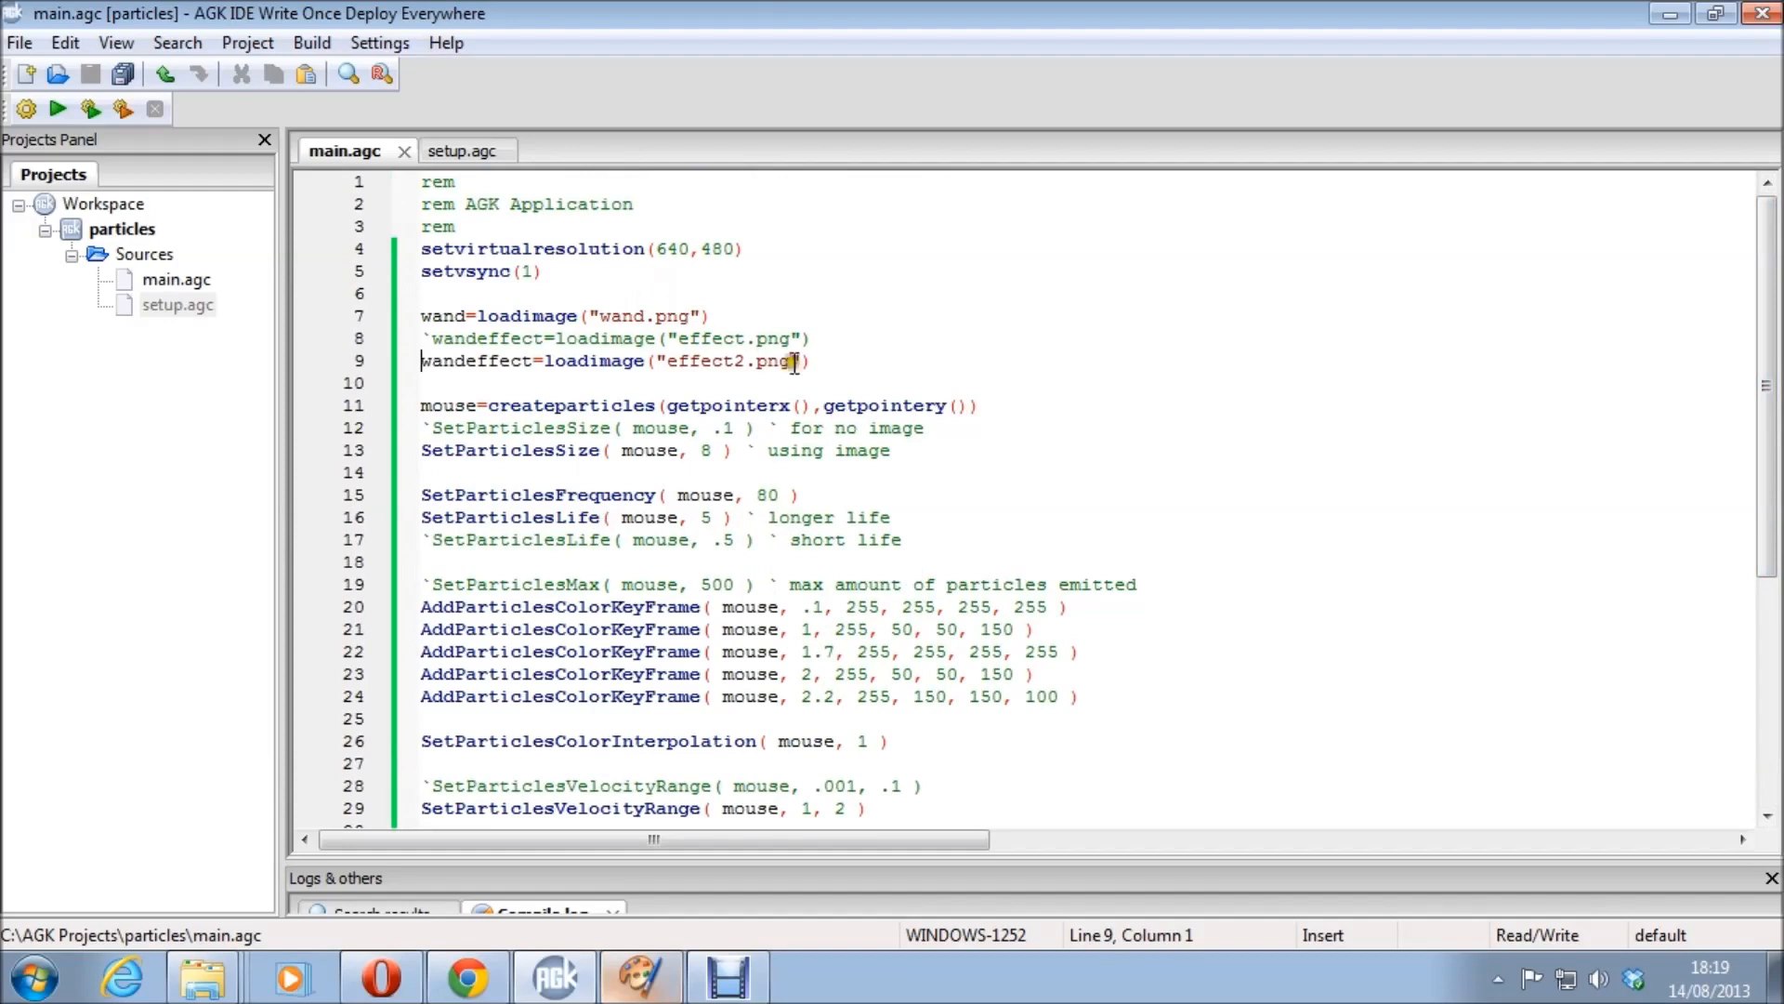
scroll(down, 3)
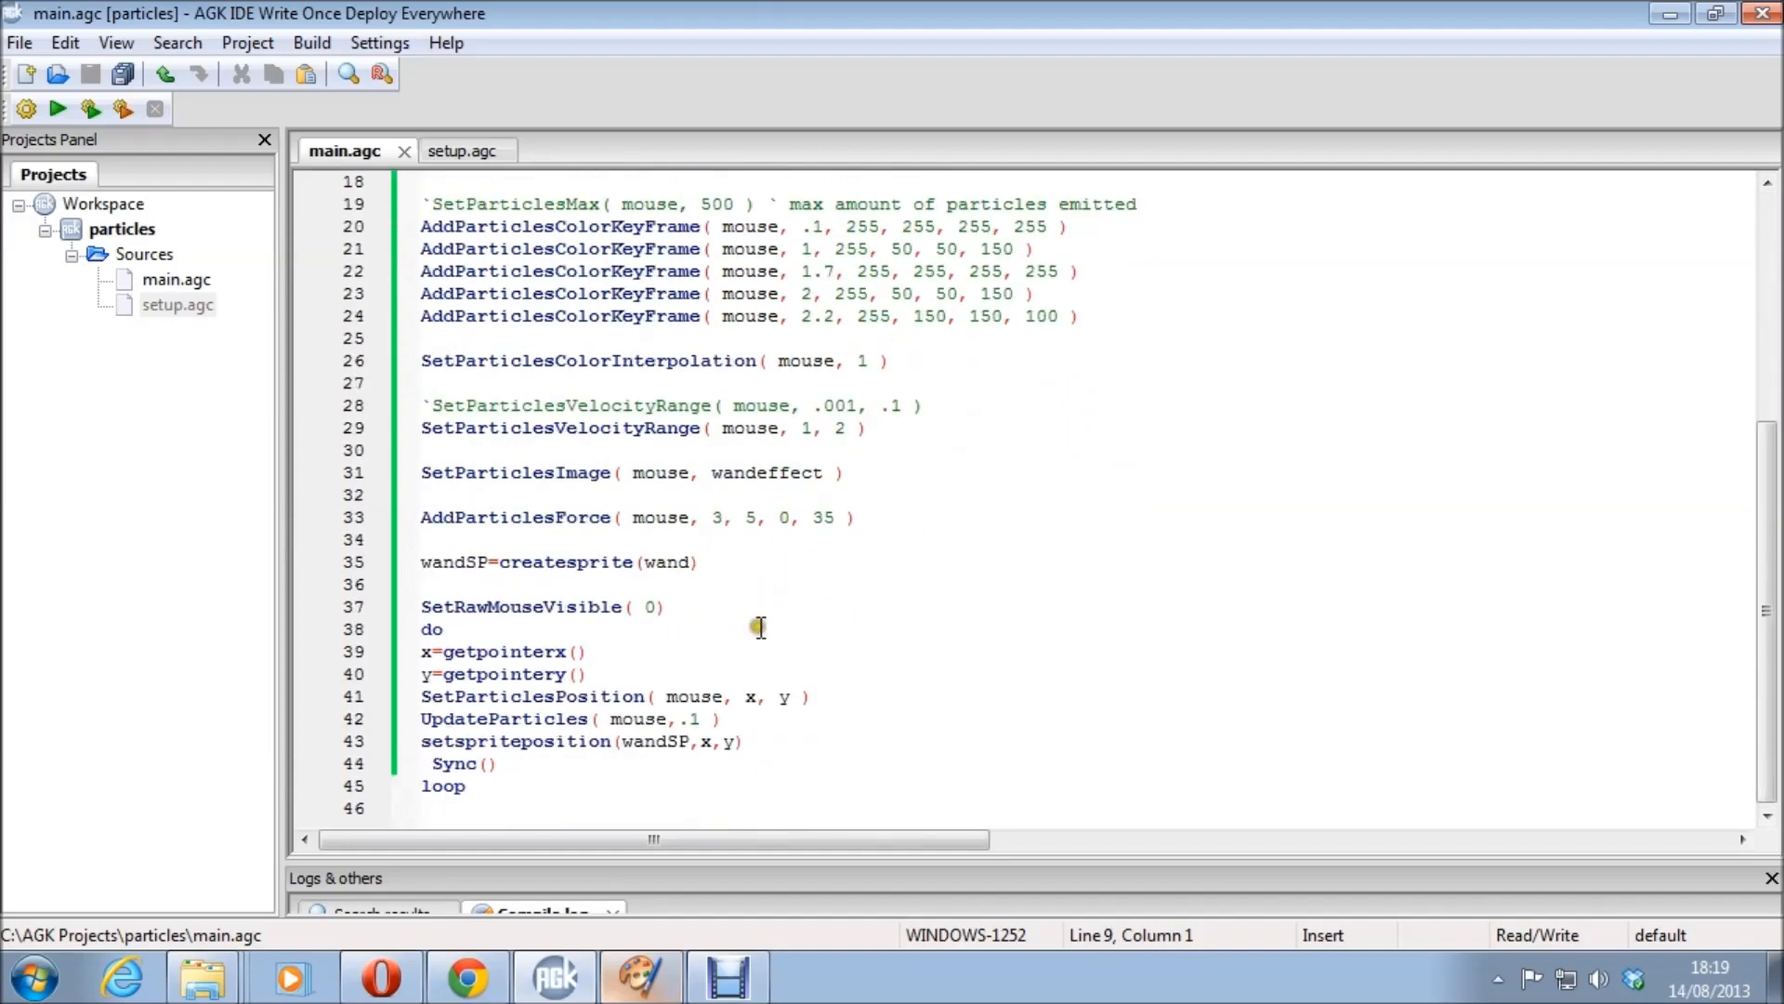
mouse_move(609, 529)
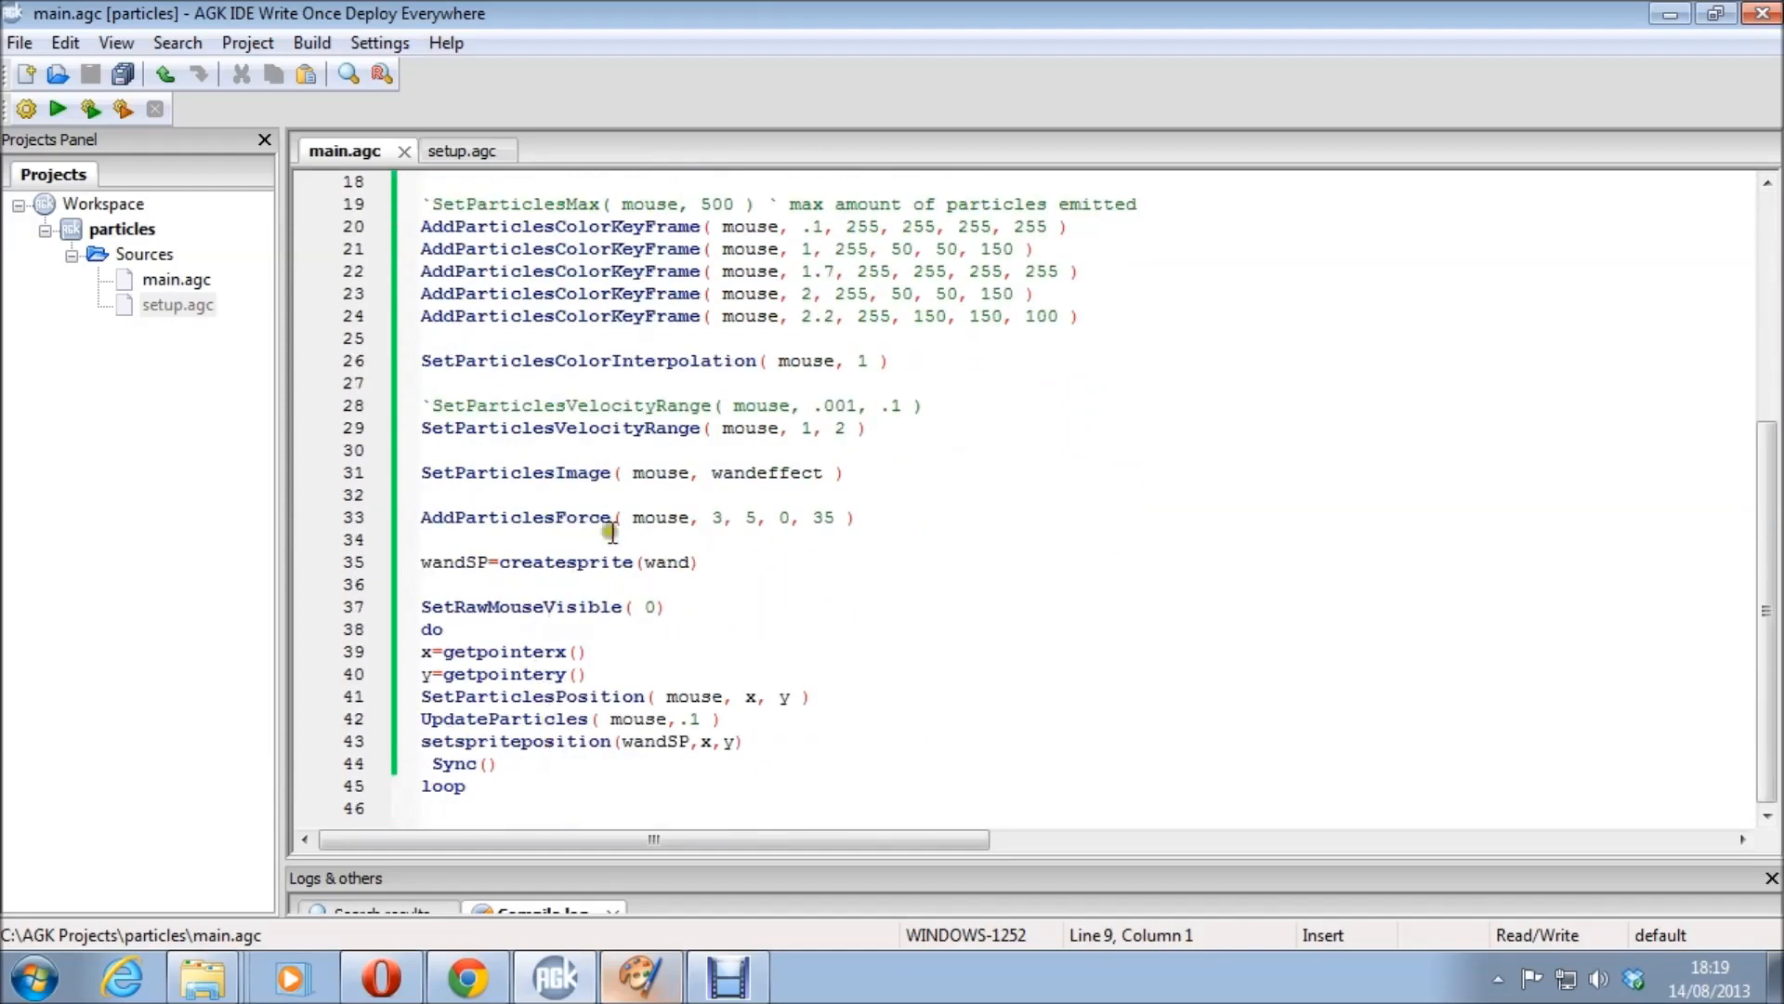
mouse_move(792, 526)
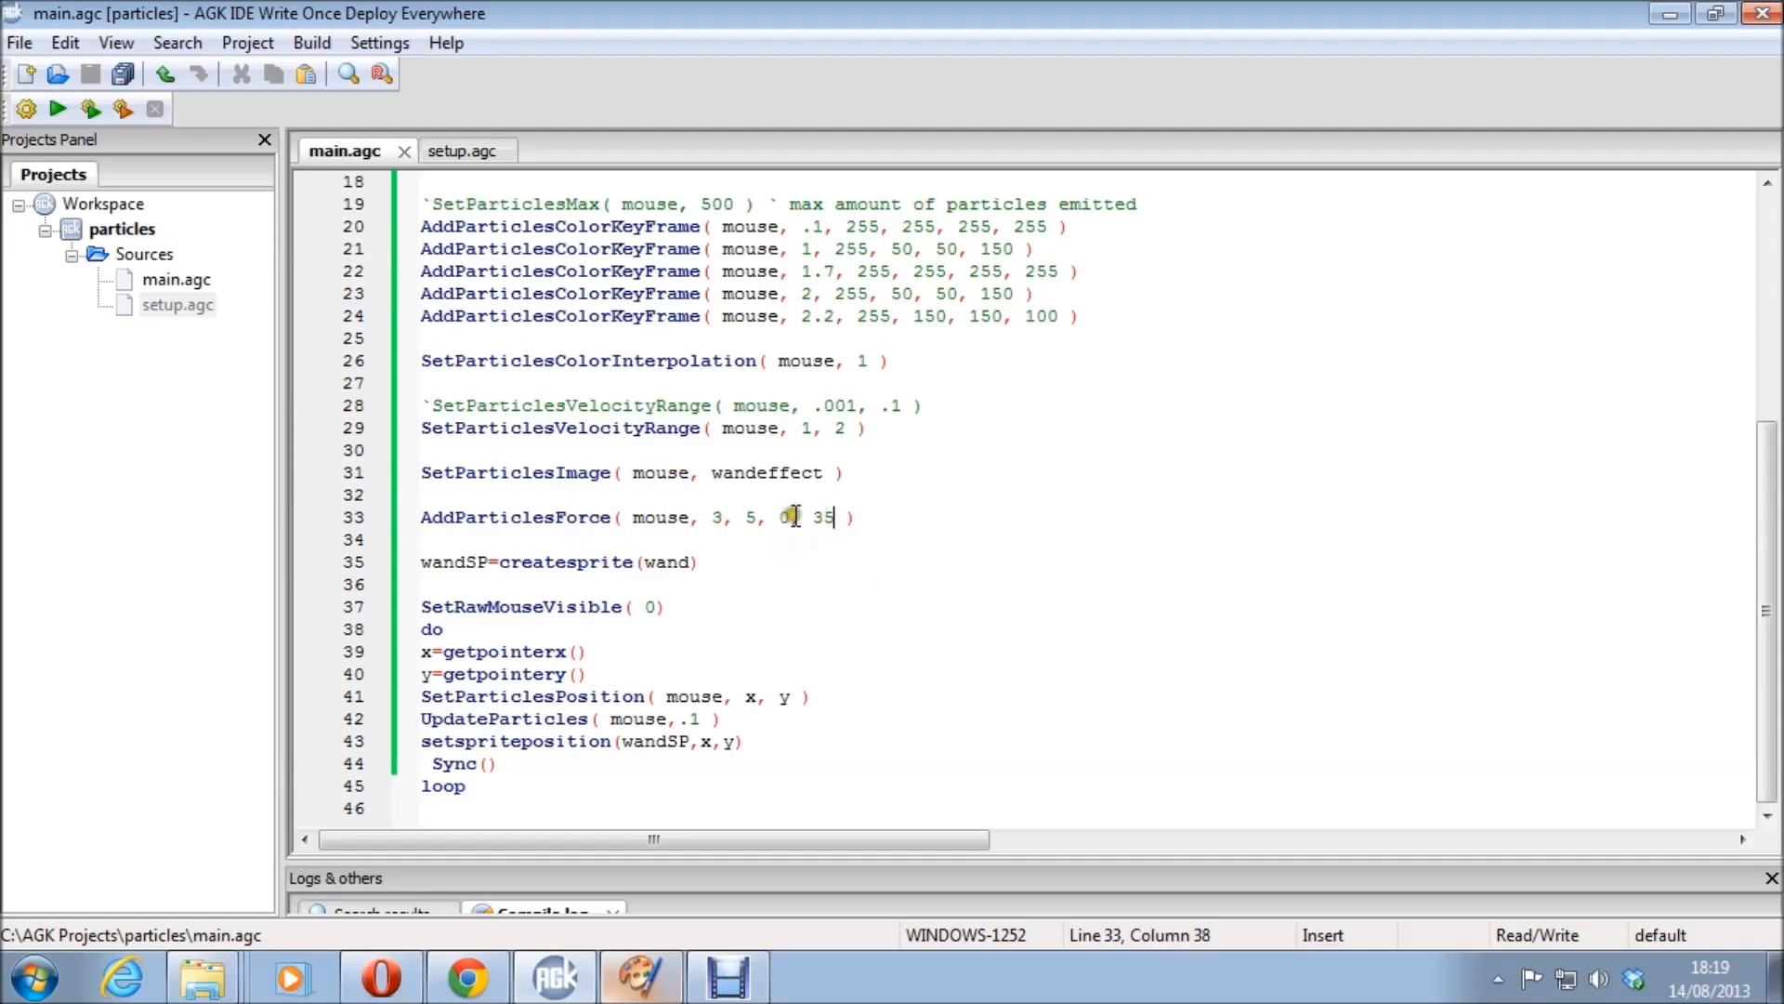
Change the force to 3, 5, 50, 35, run the demo, and close it.
text(5)
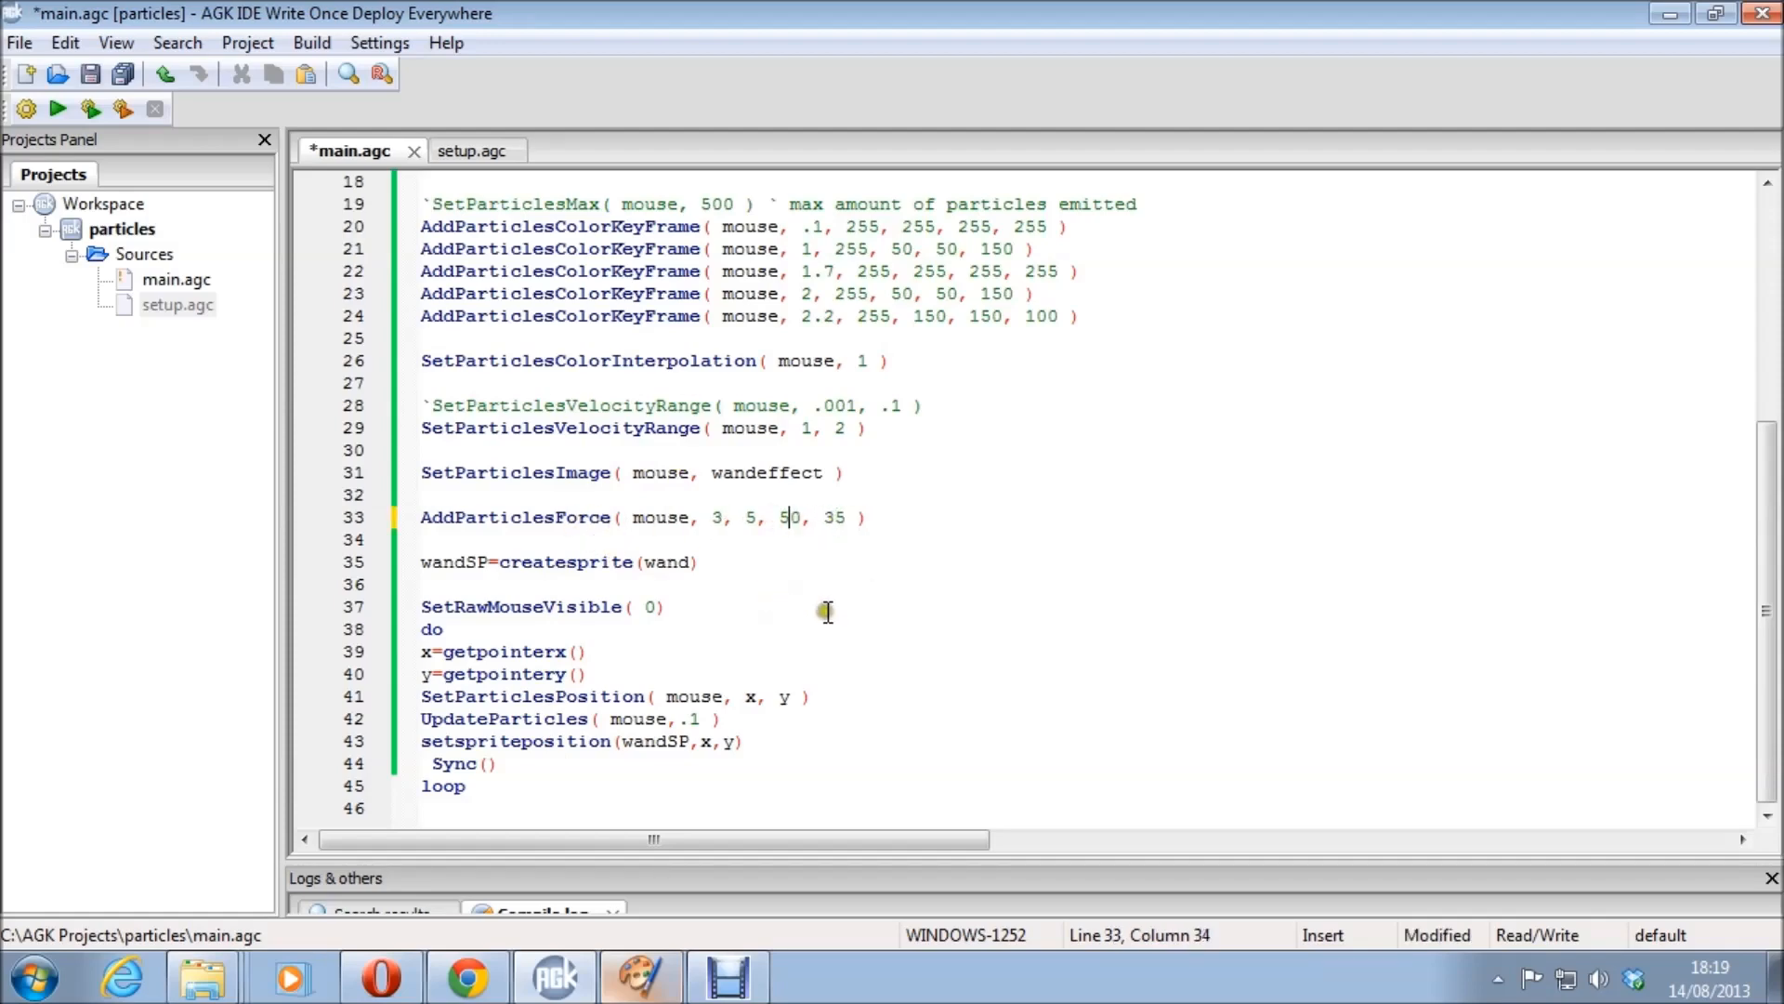
click(57, 108)
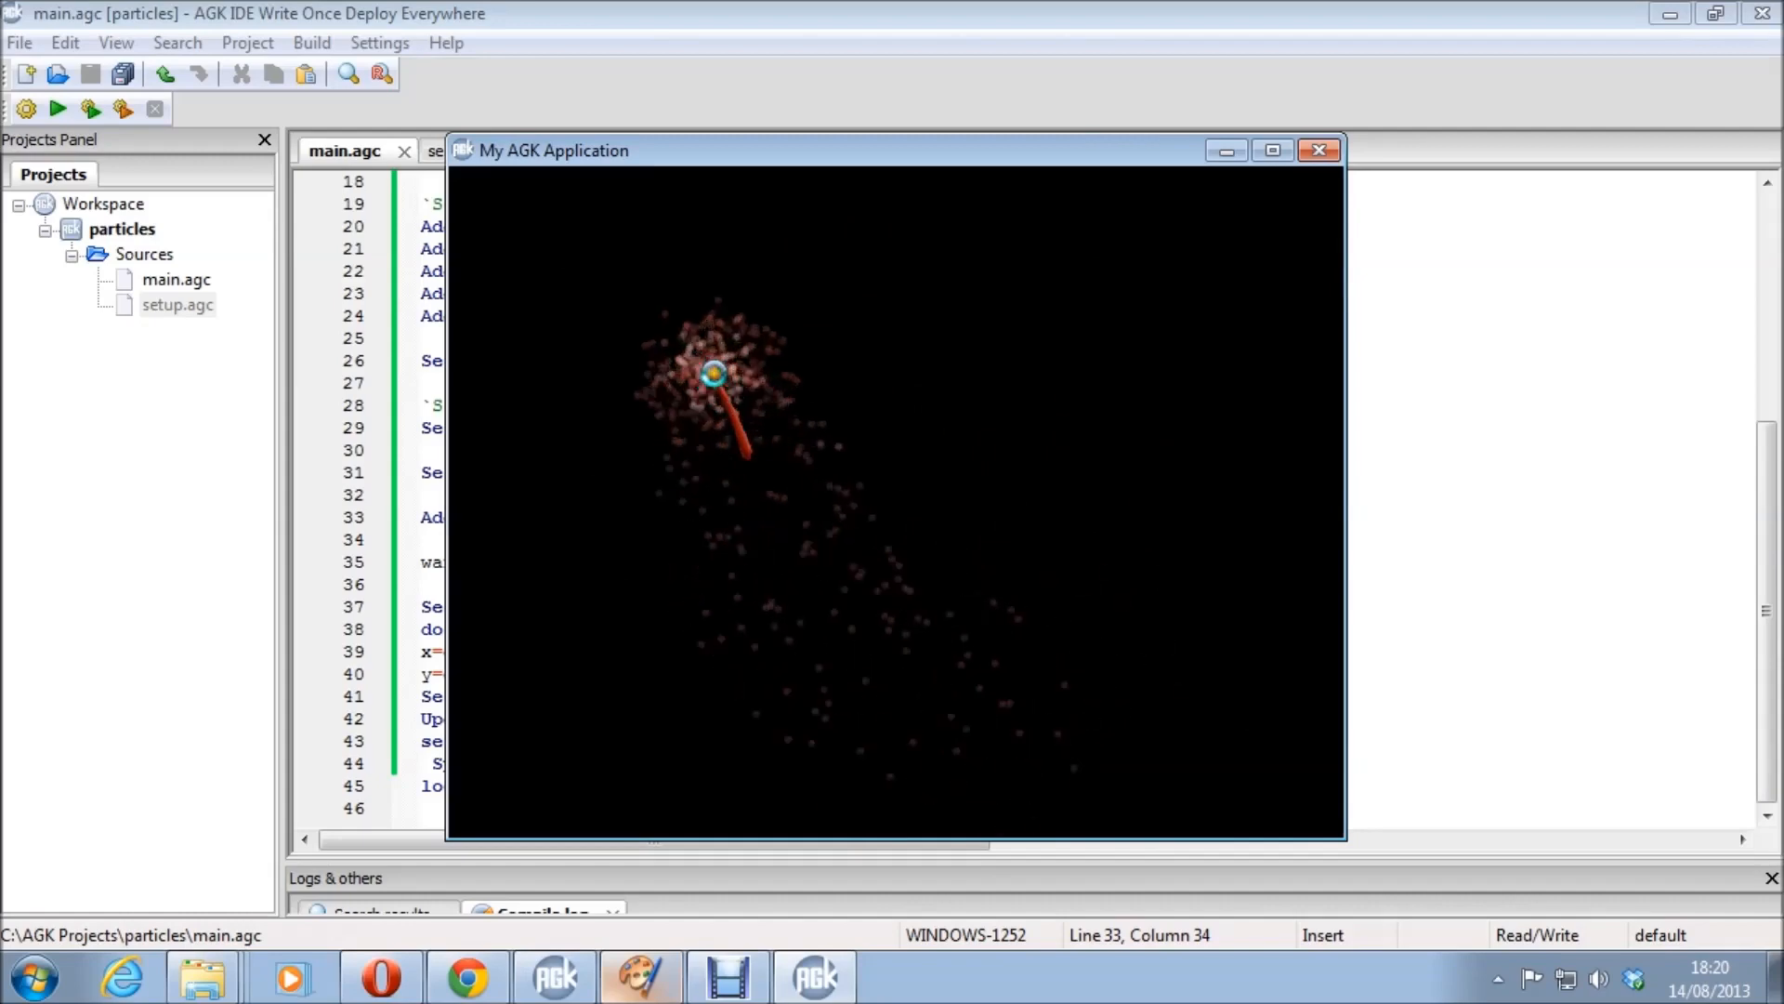
click(1319, 149)
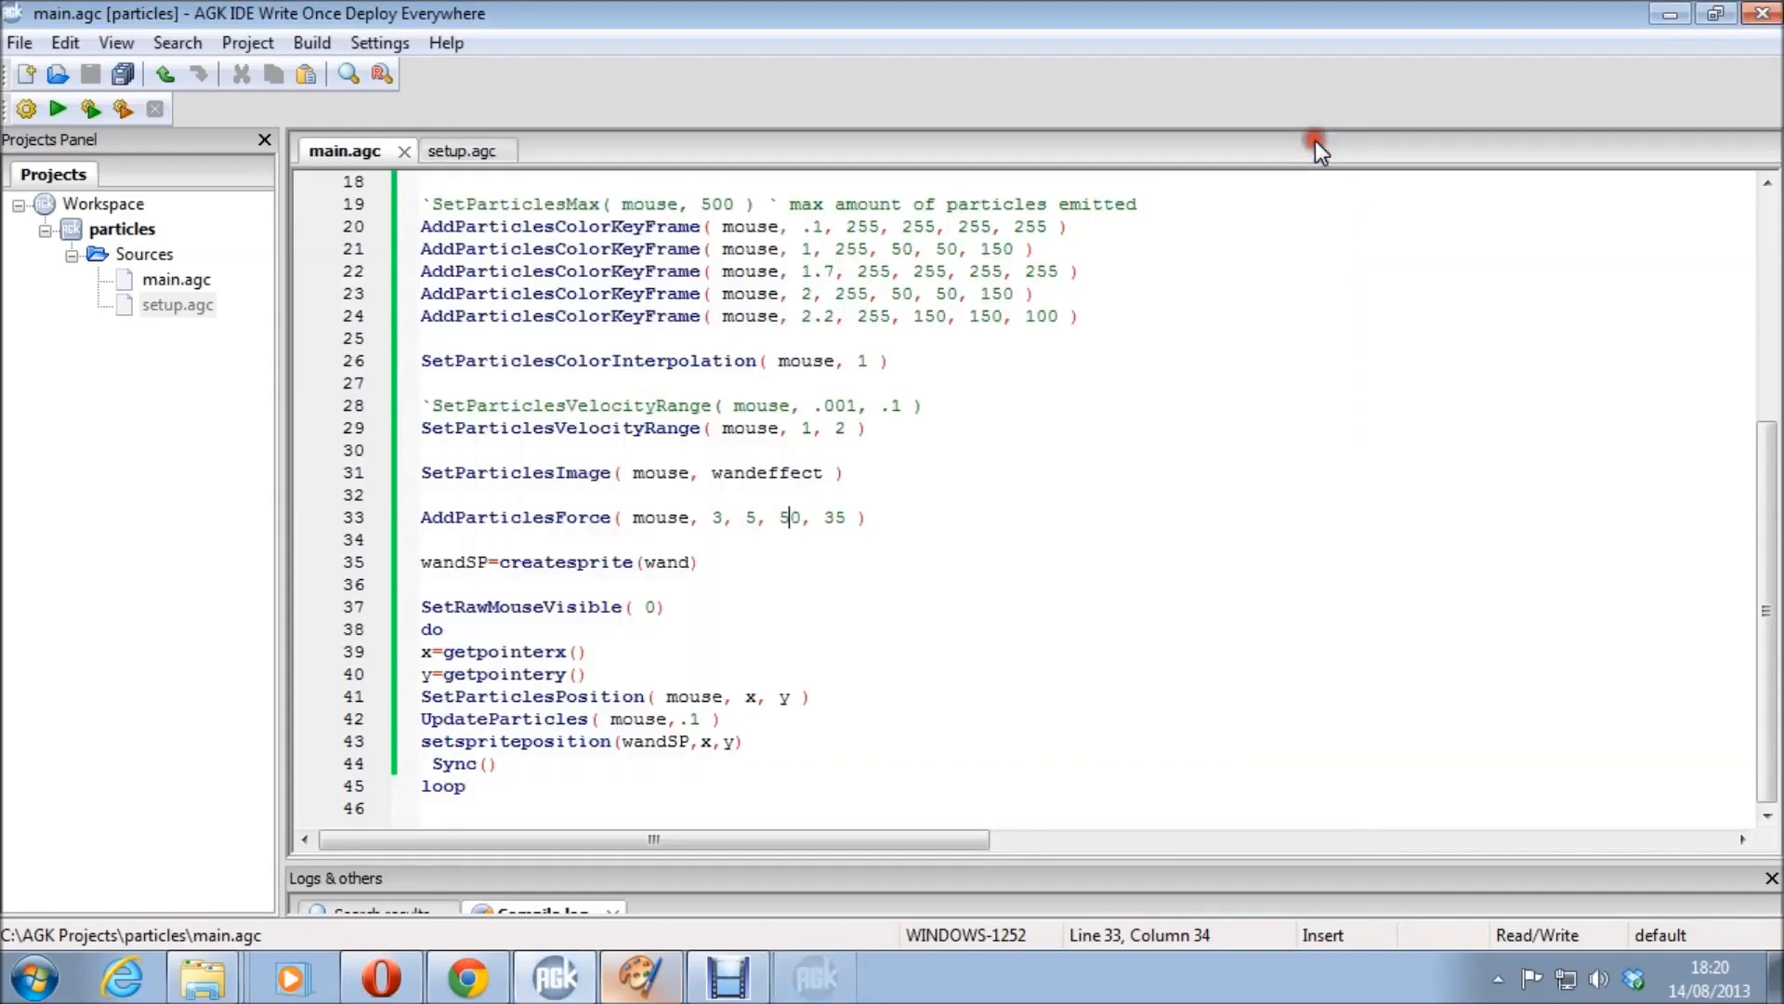
mouse_move(1053, 537)
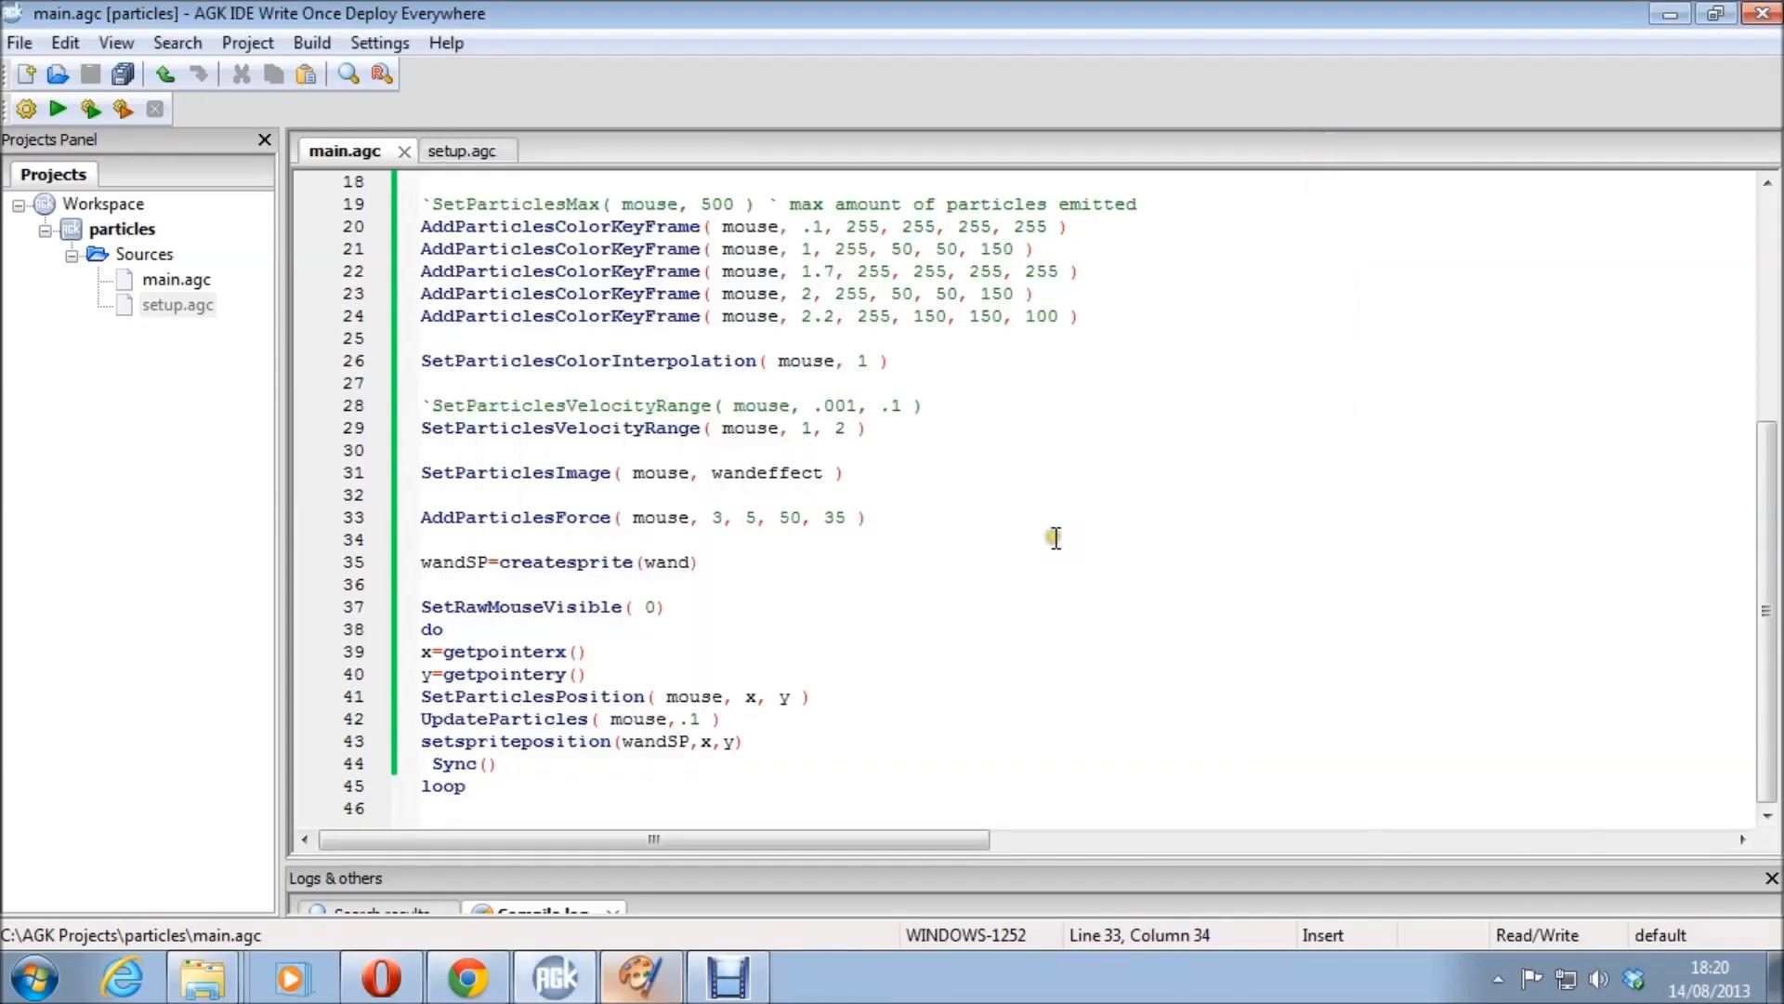